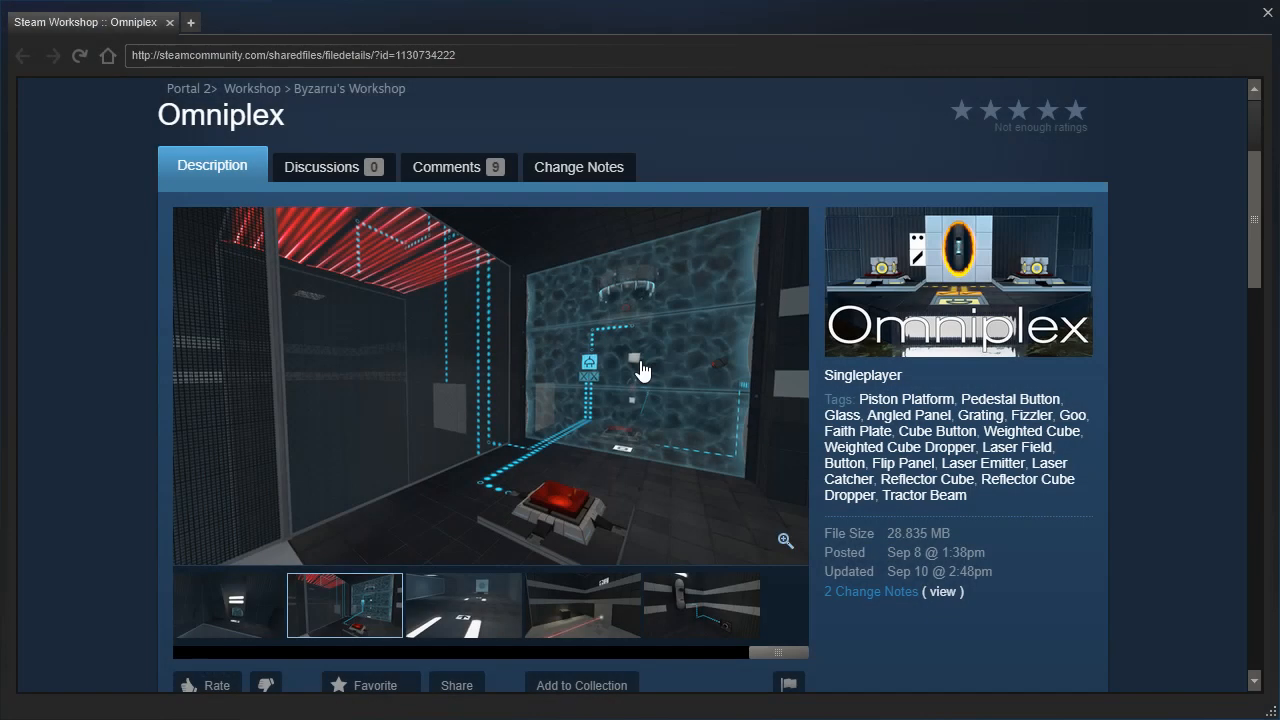
mouse_move(1124, 364)
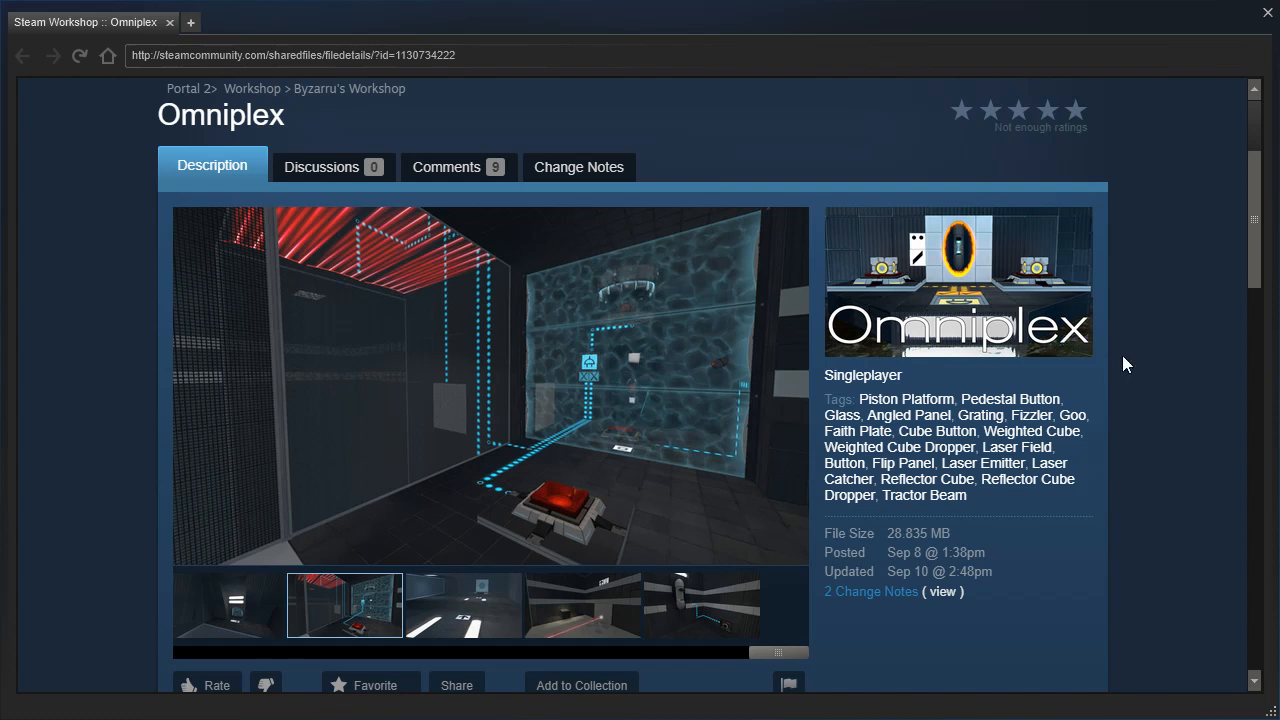
mouse_move(1218, 358)
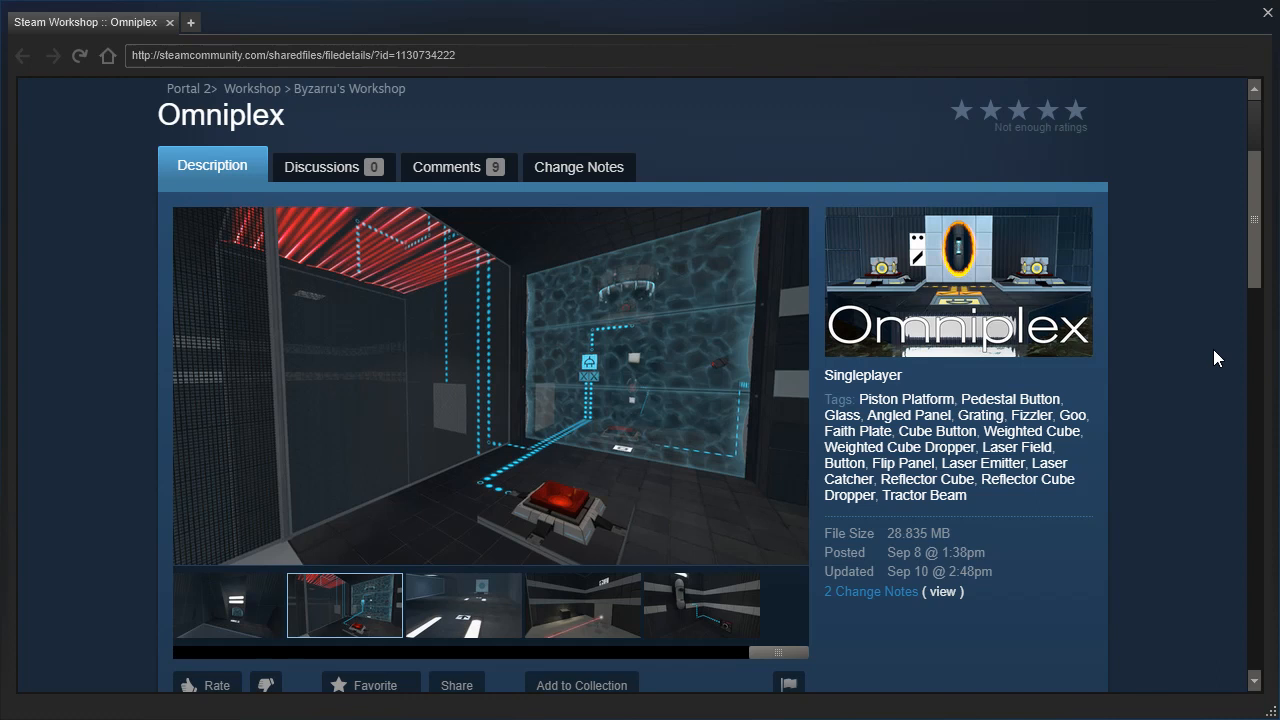
Cycle through three later screenshots of the Omniplex map, including the laser room.
click(462, 604)
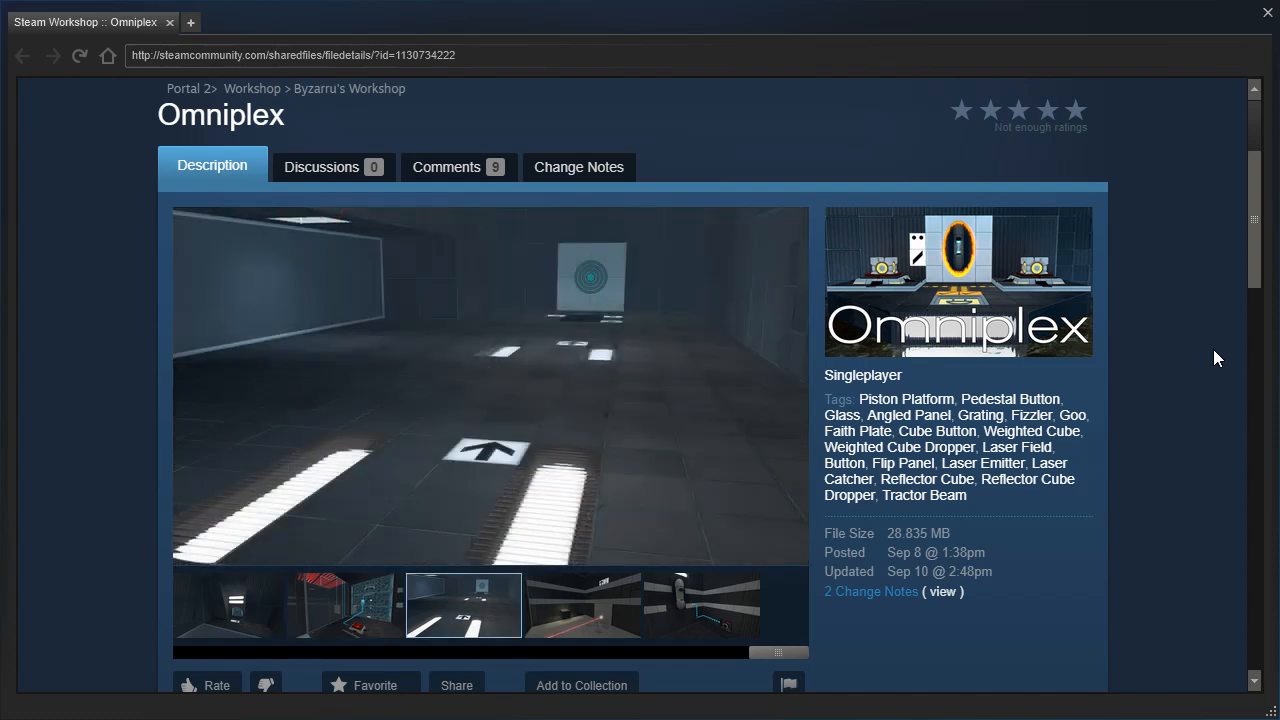
click(582, 604)
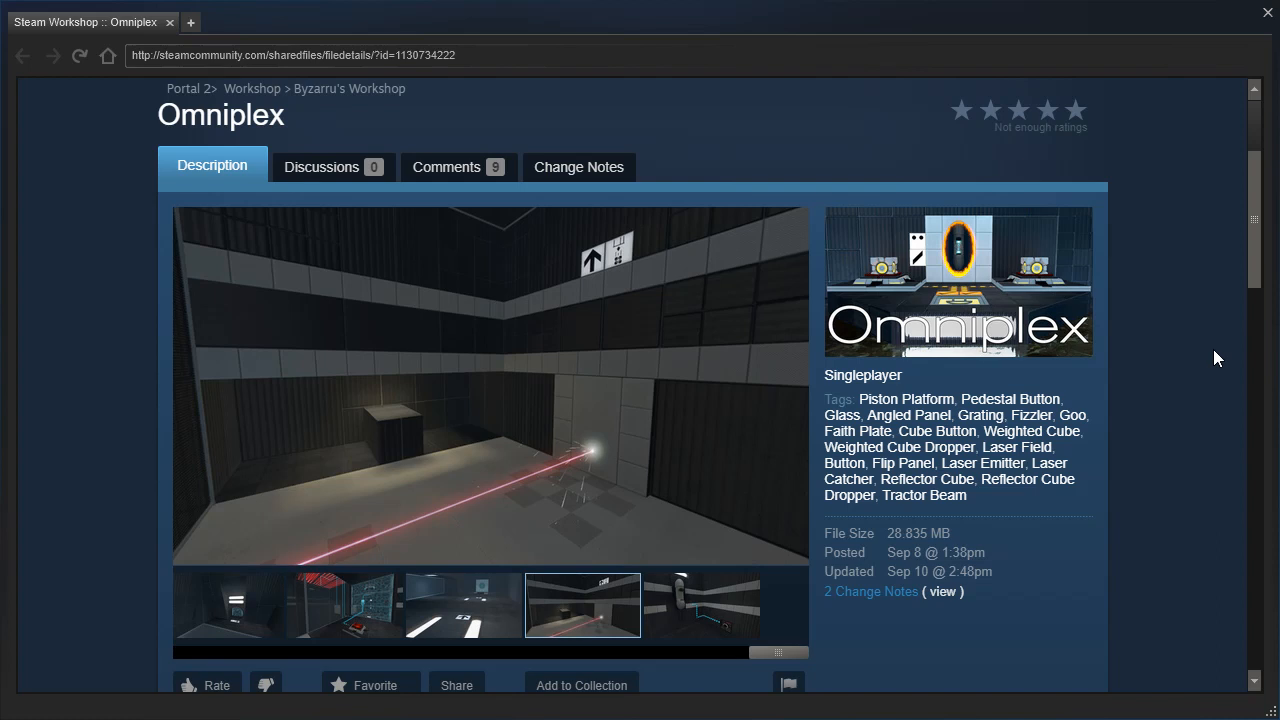
click(700, 604)
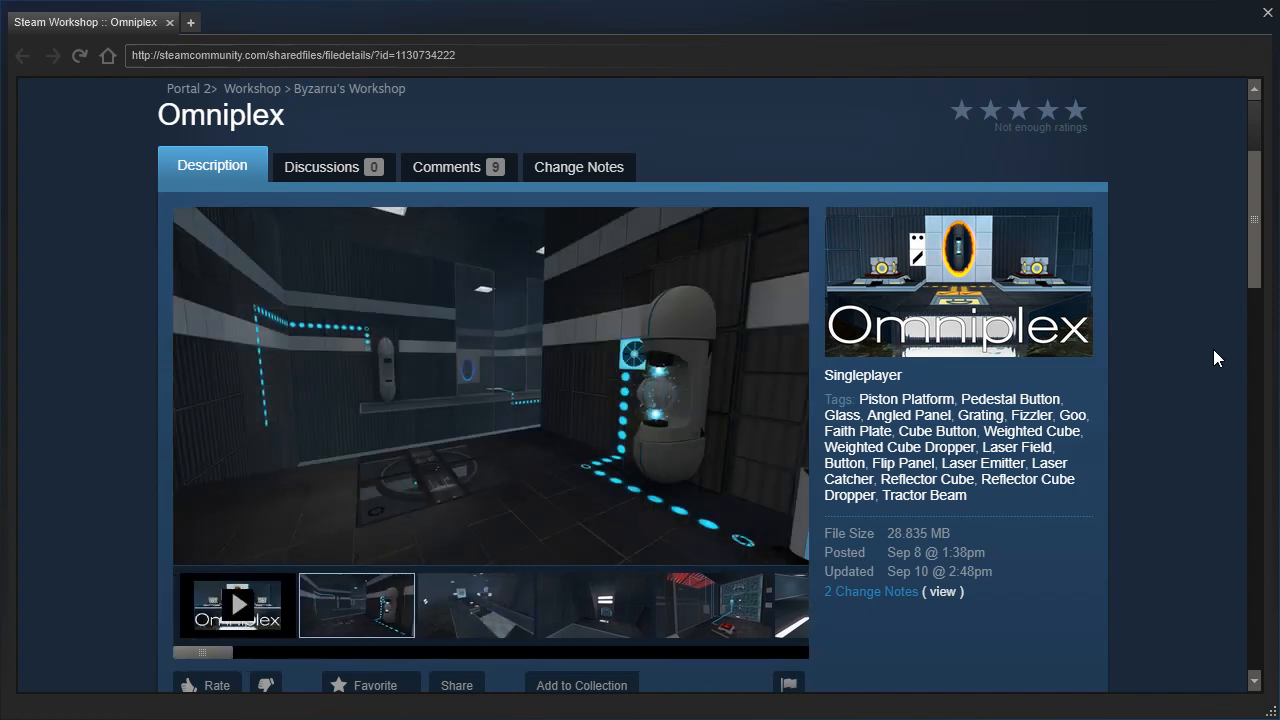
Scroll the Workshop page down to the Description and back up through its notes.
scroll(down, 3)
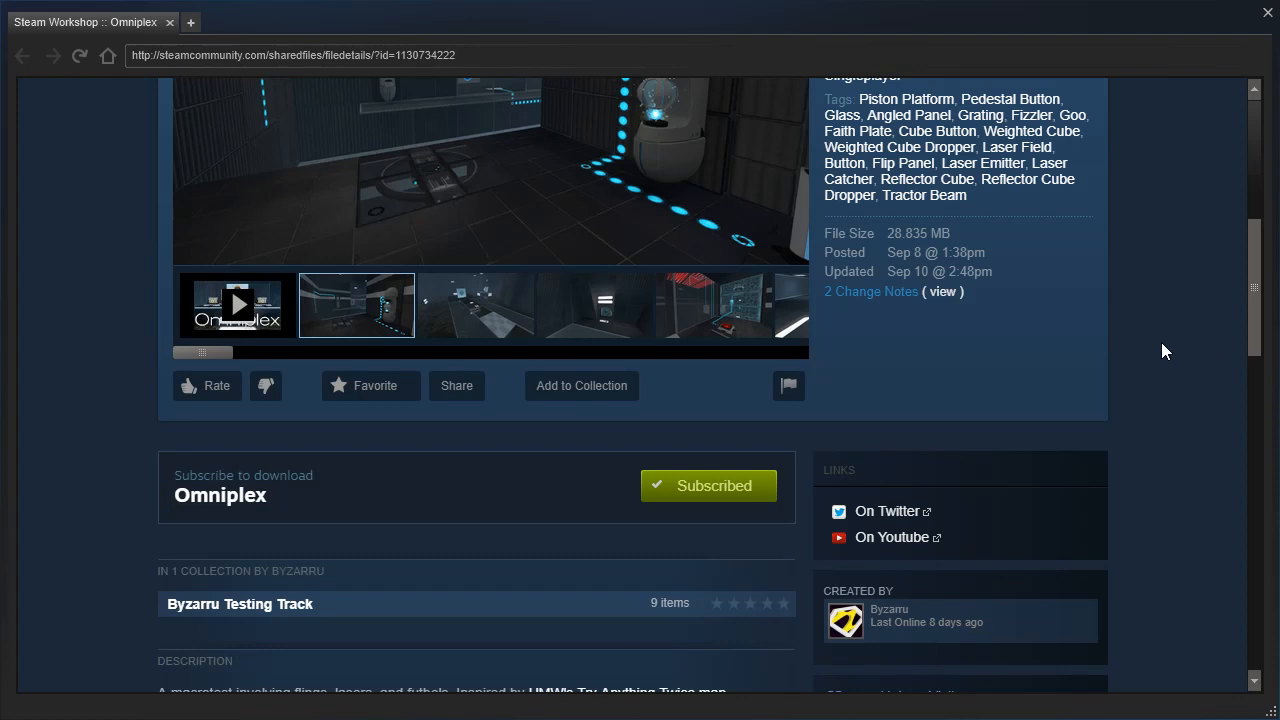
scroll(down, 3)
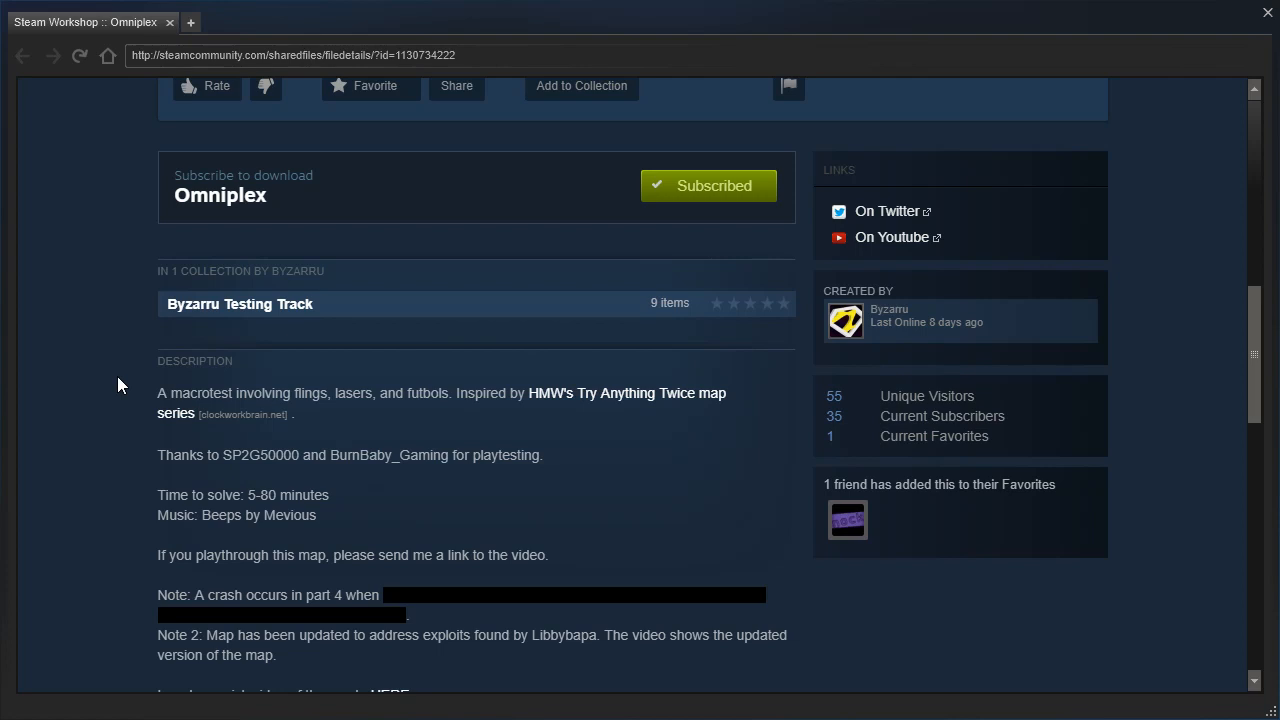
mouse_move(148, 374)
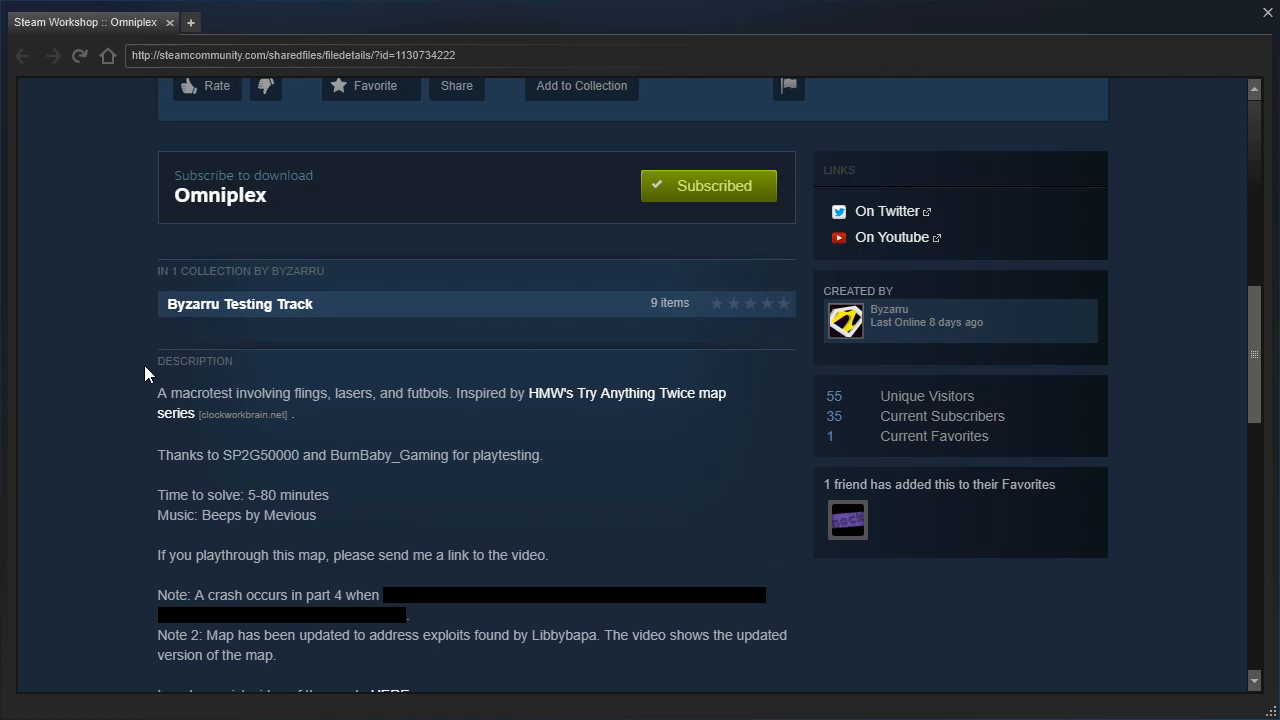
mouse_move(144, 372)
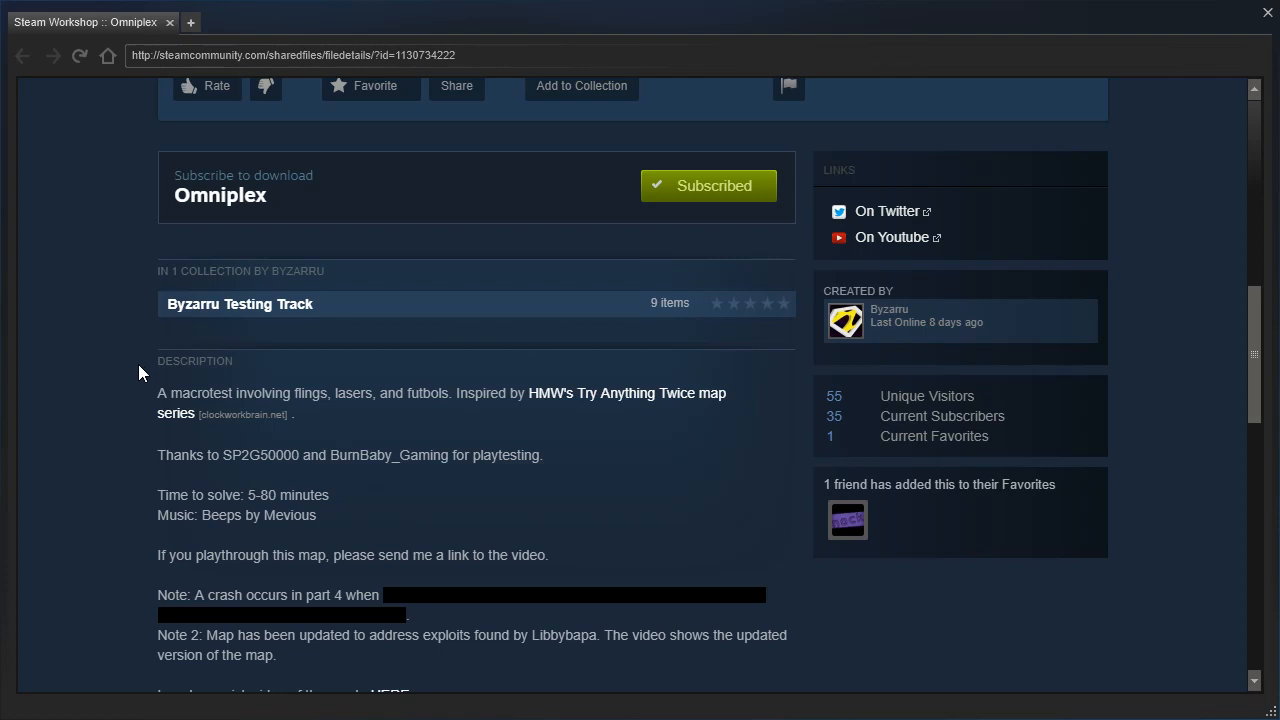
mouse_move(144, 488)
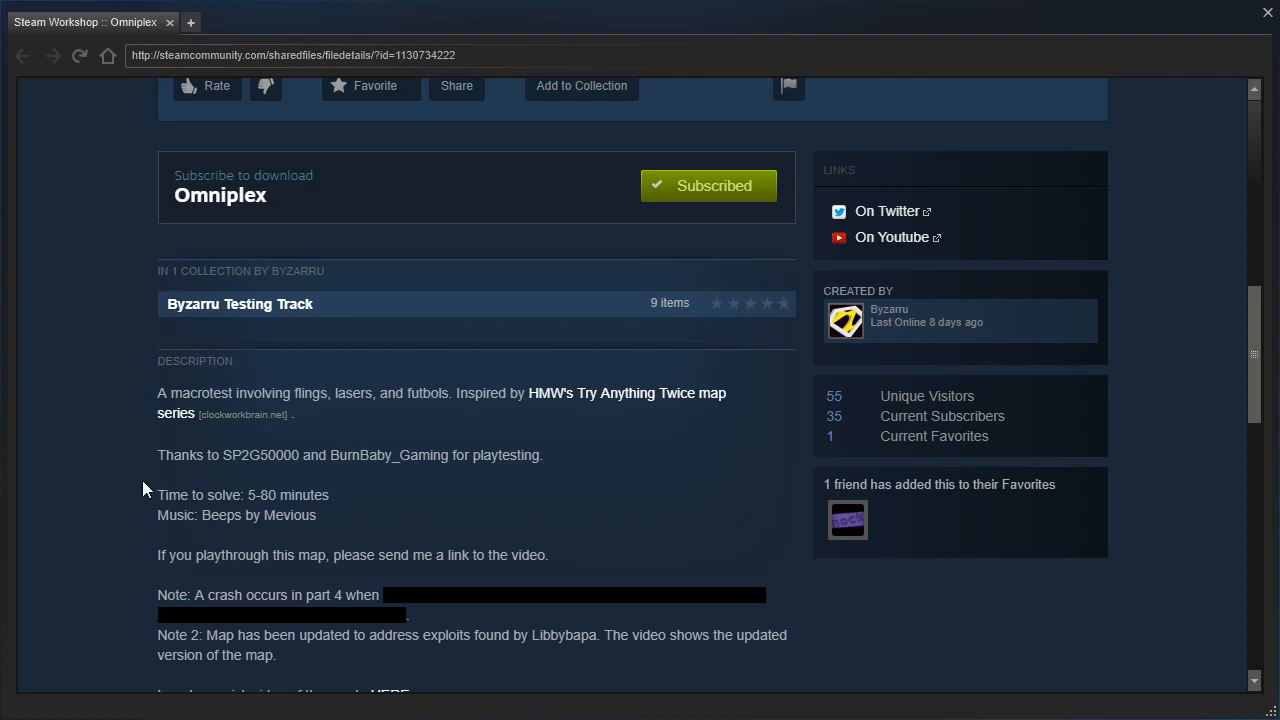
scroll(down, 3)
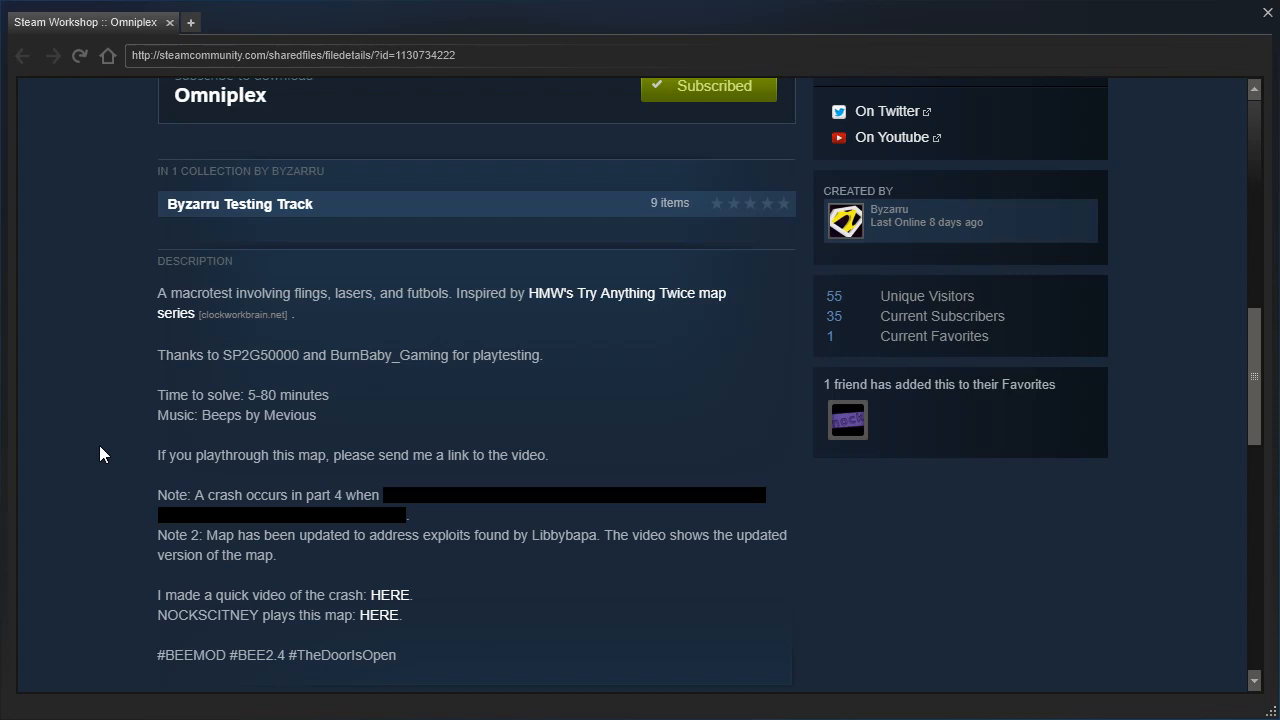
scroll(up, 3)
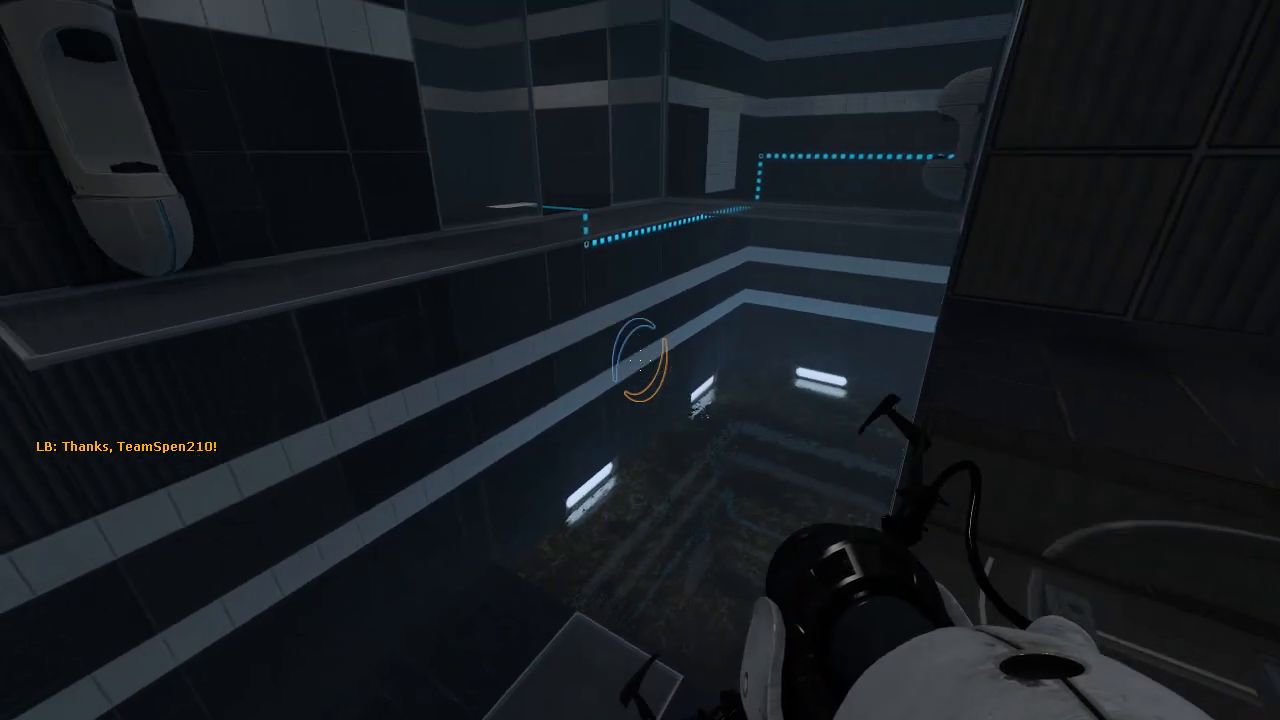
mouse_move(640, 360)
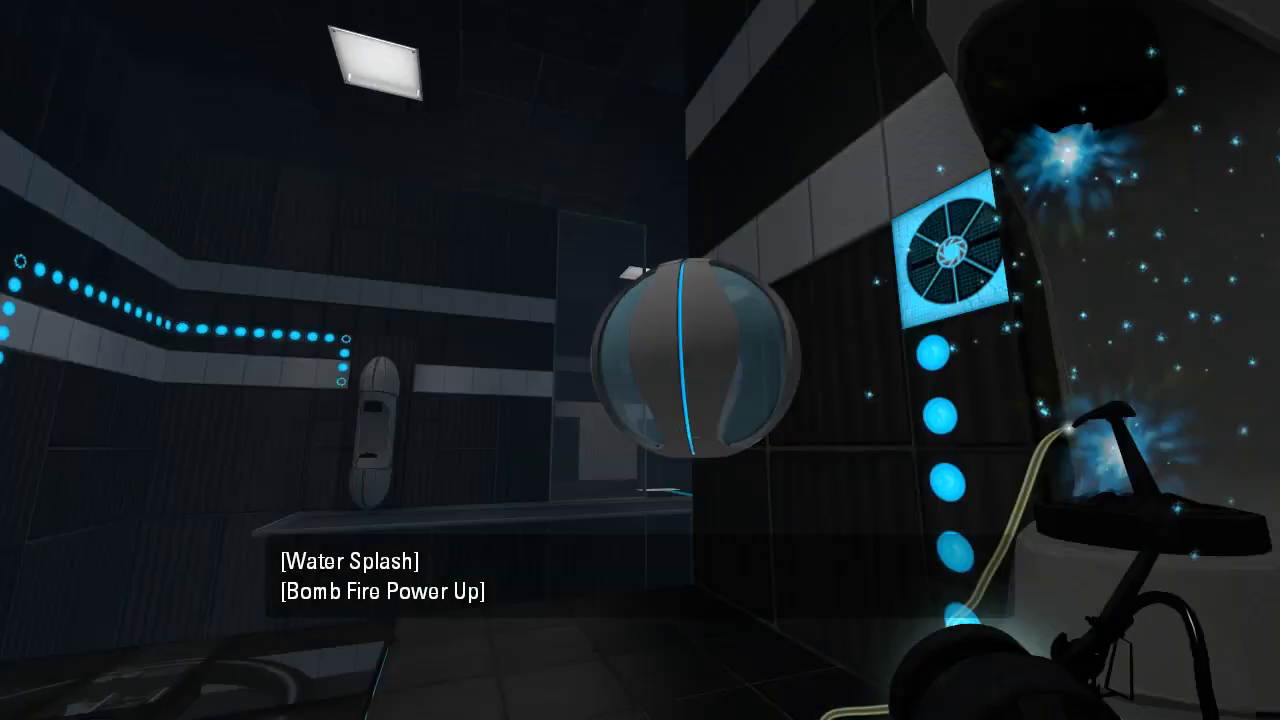
mouse_move(640, 360)
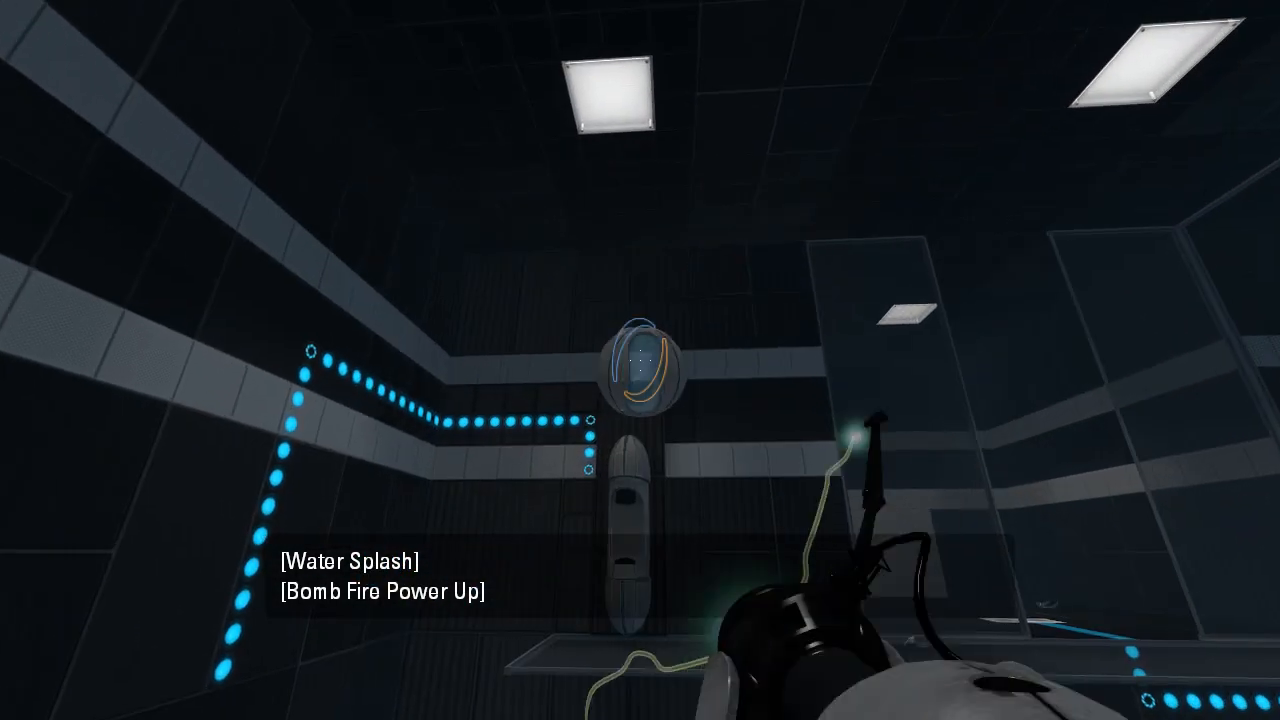
mouse_move(640, 360)
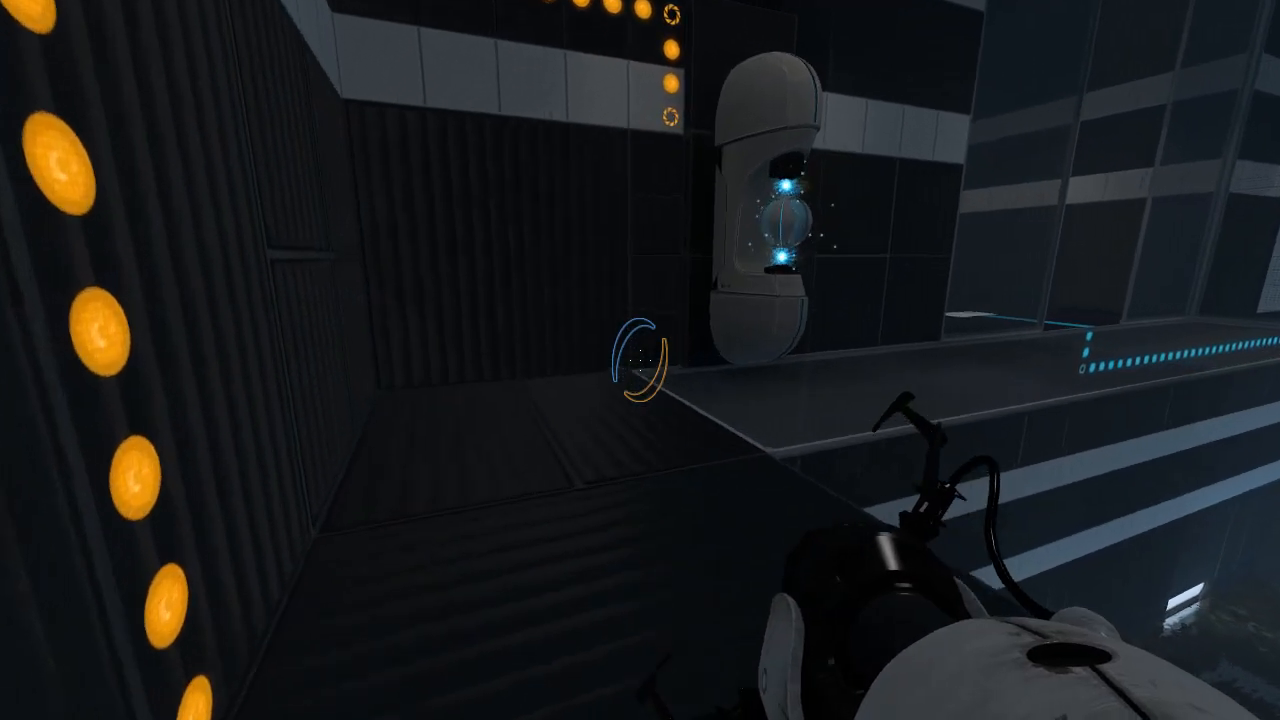
mouse_move(640, 360)
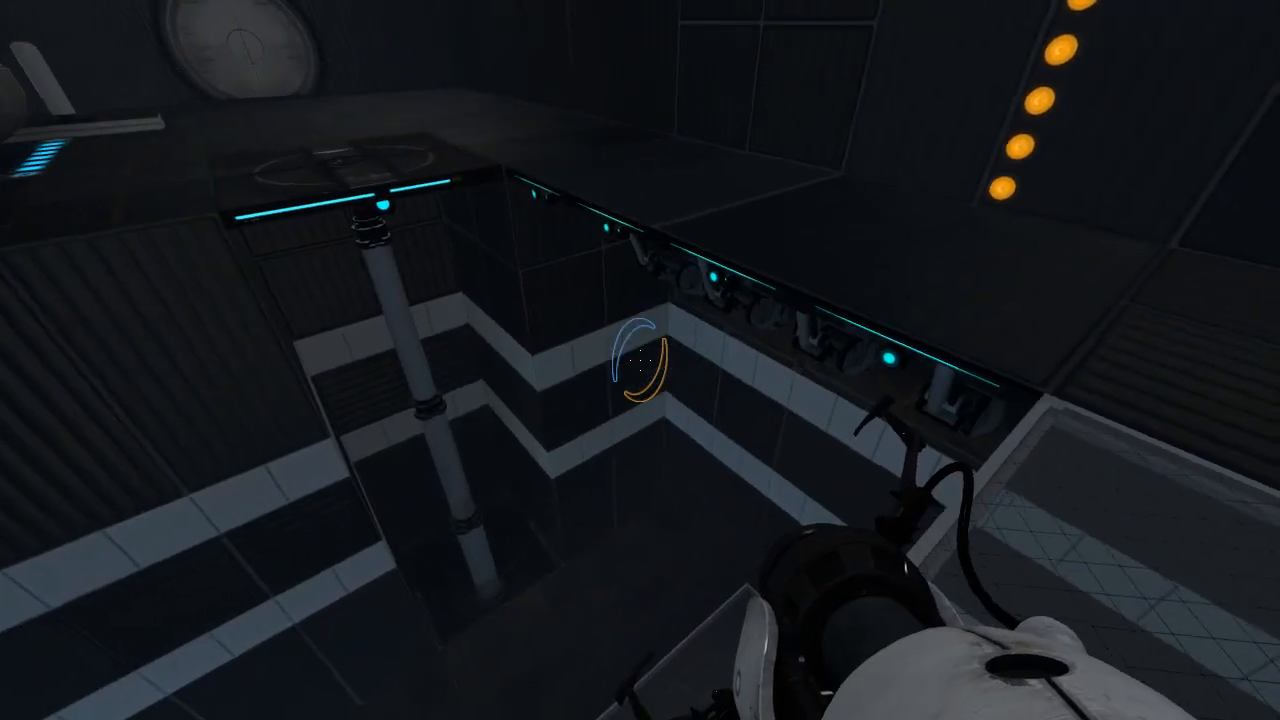
mouse_move(640, 360)
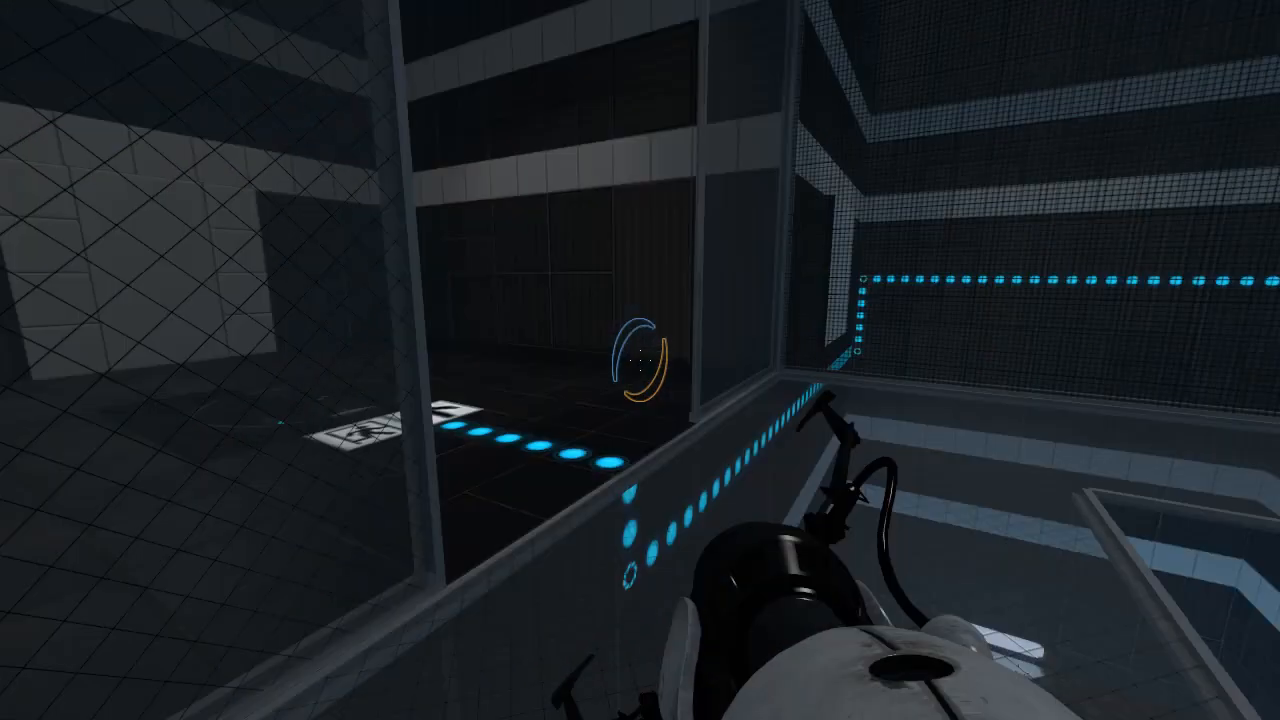
mouse_move(640, 360)
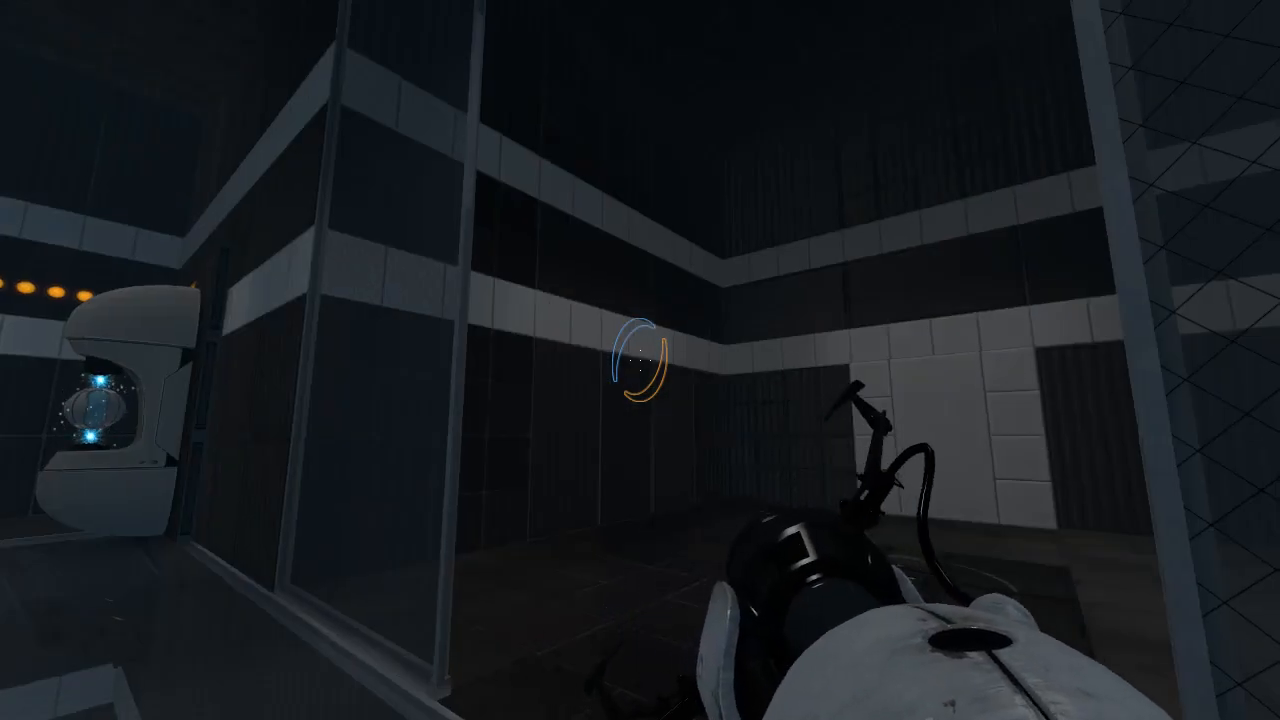
mouse_move(640, 360)
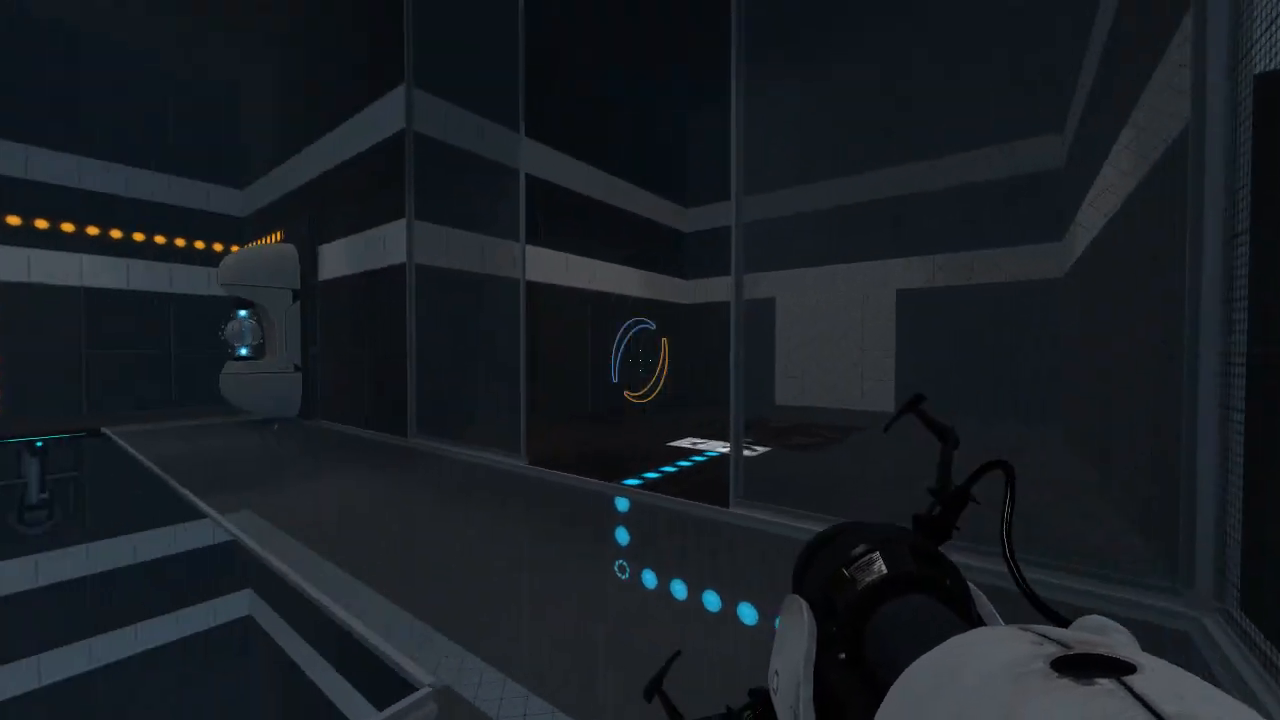
mouse_move(640, 360)
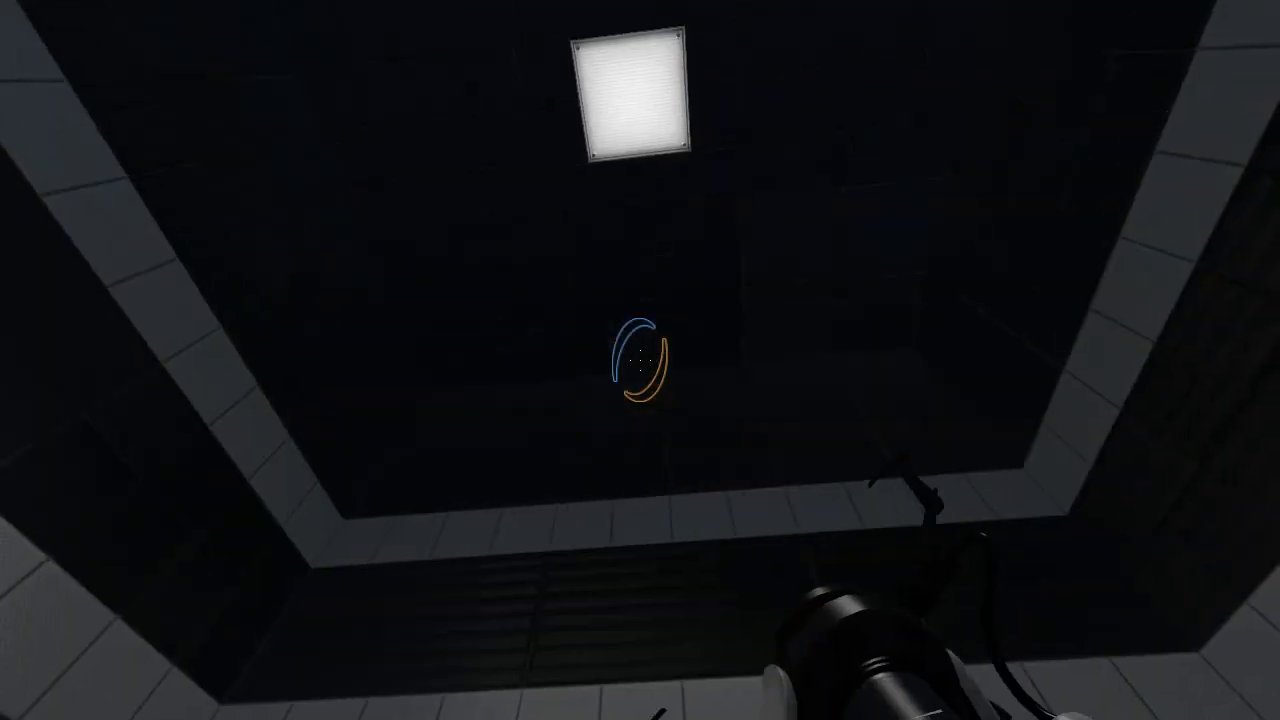
mouse_move(640, 360)
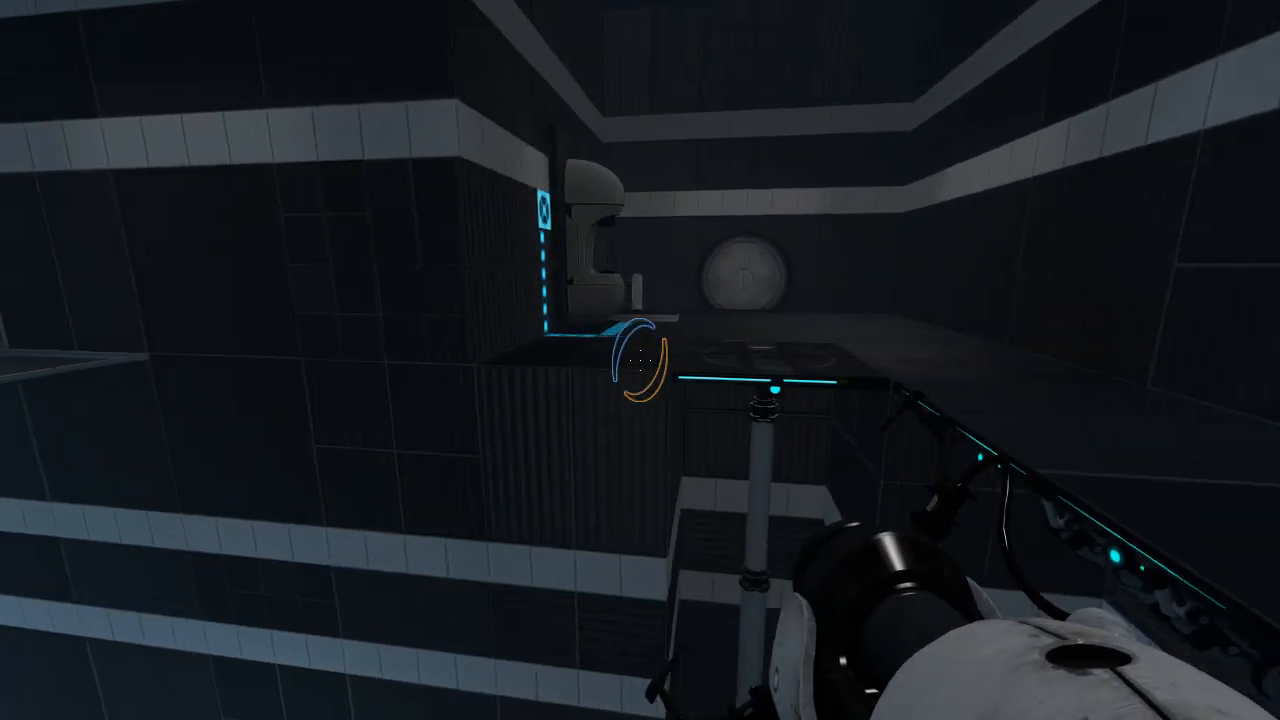
mouse_move(640, 360)
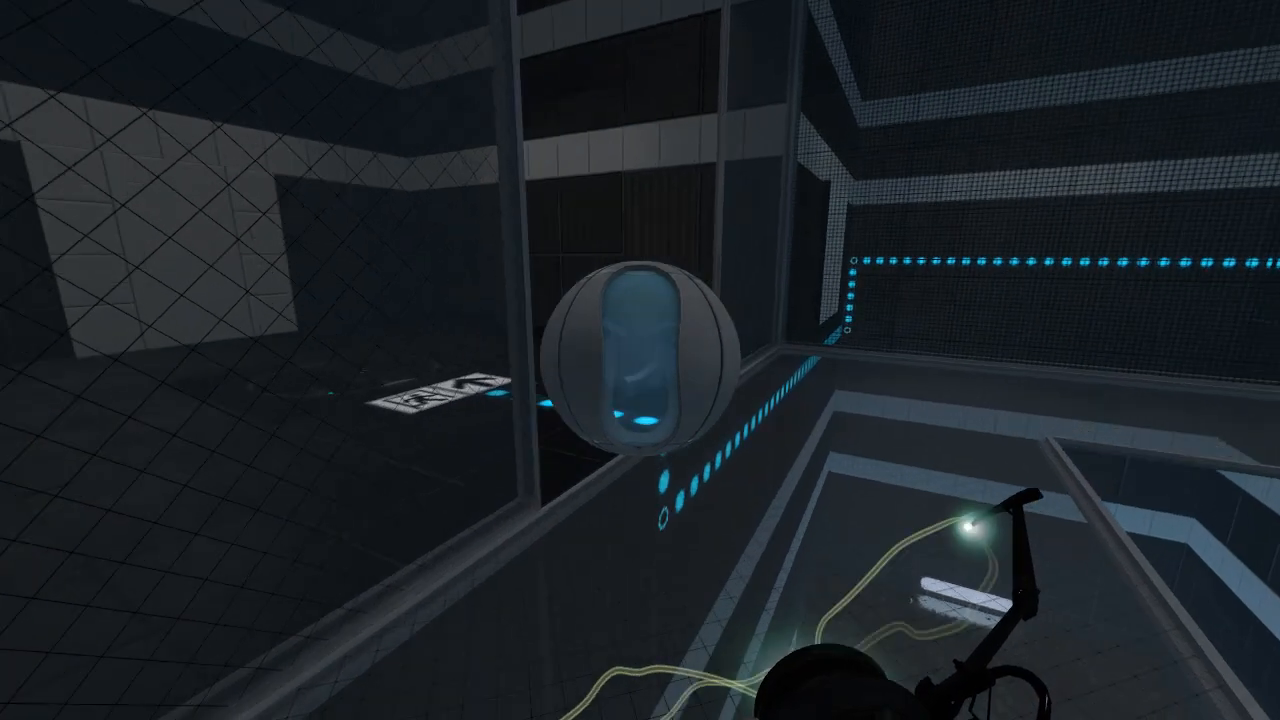
mouse_move(640, 360)
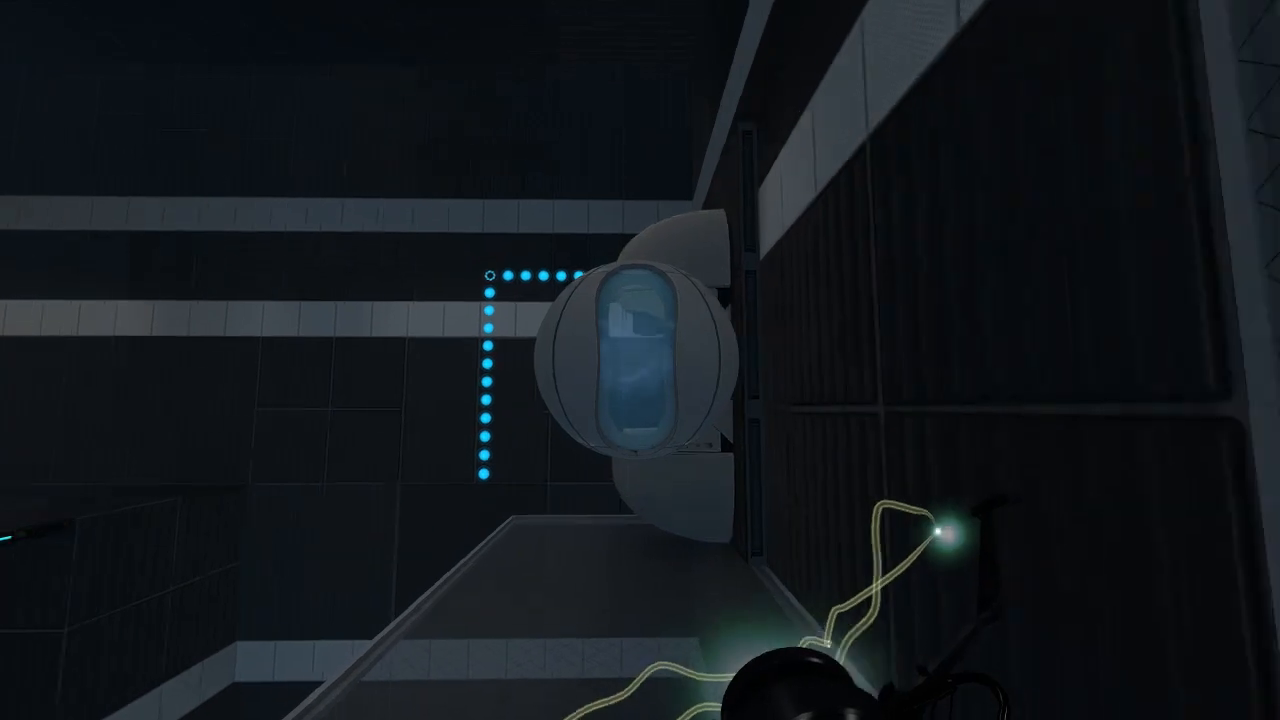
mouse_move(640, 360)
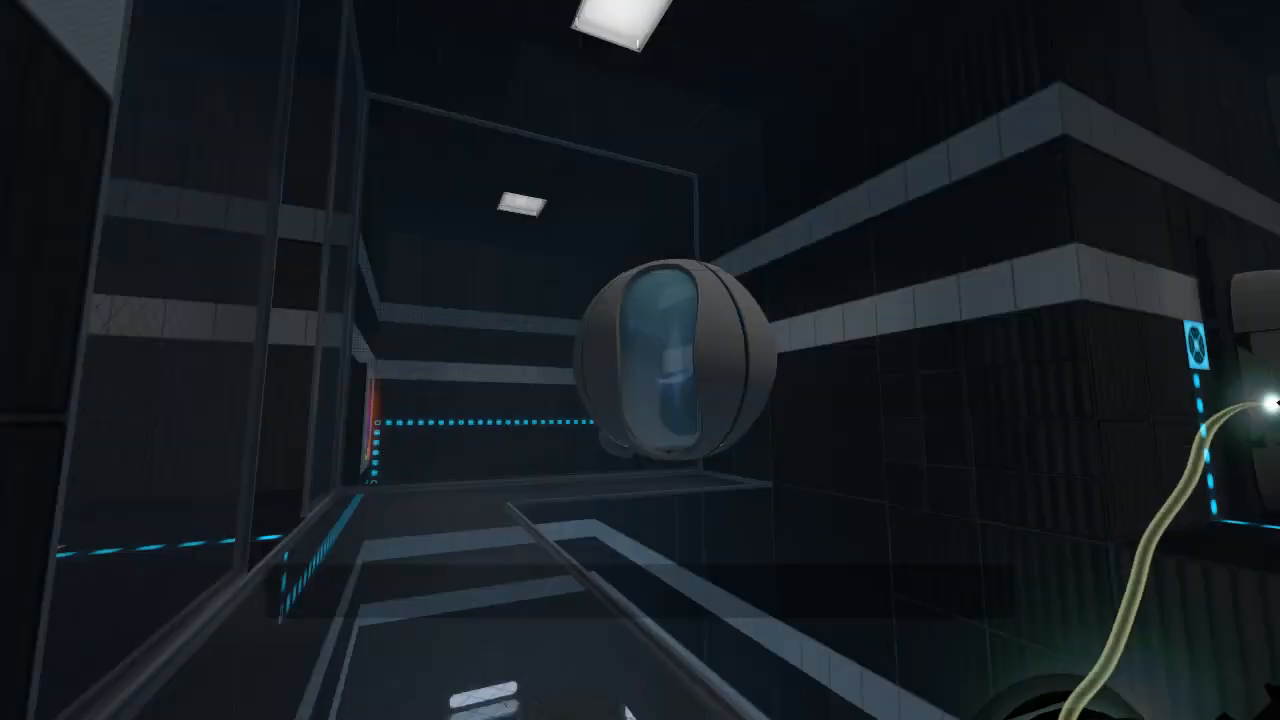
mouse_move(640, 360)
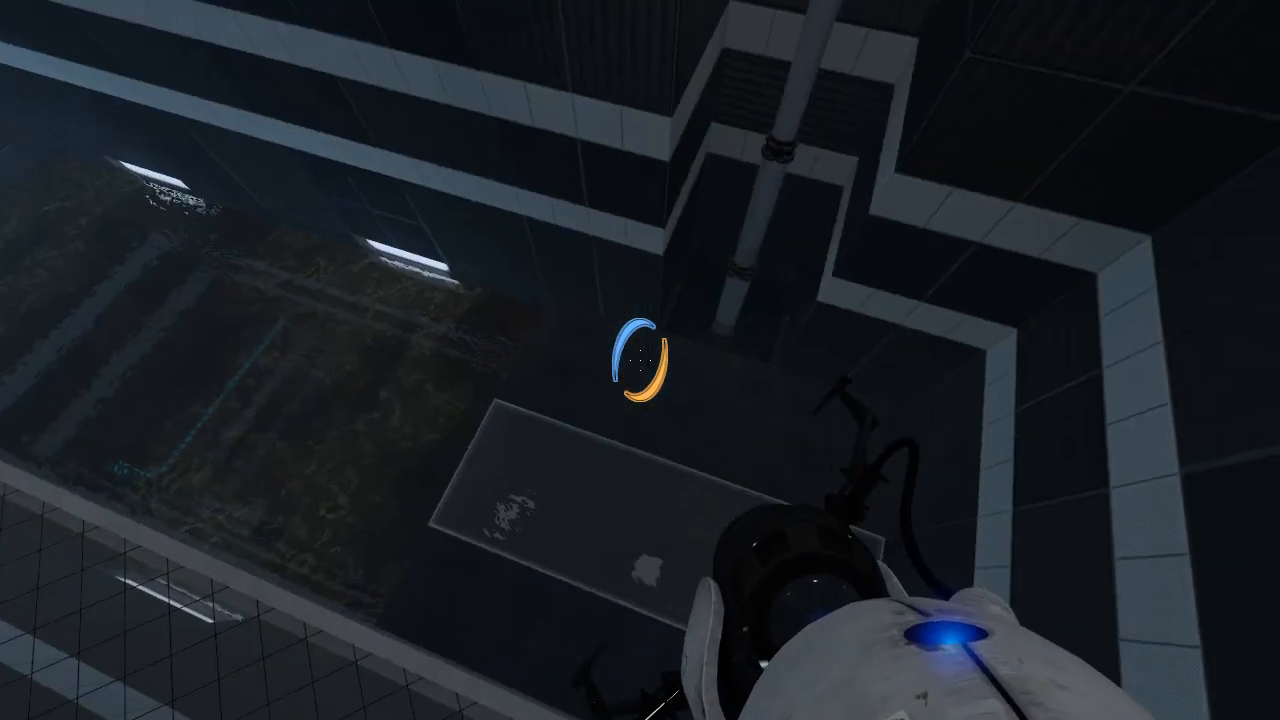
mouse_move(640, 360)
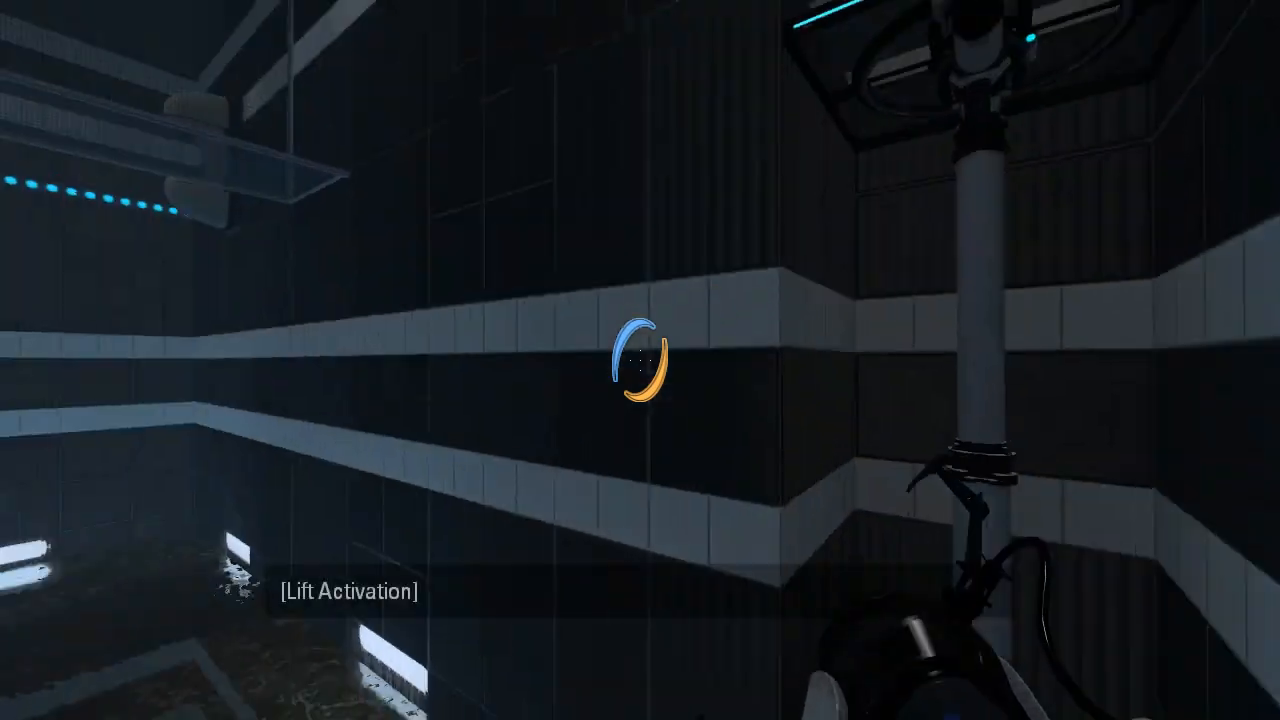
mouse_move(640, 360)
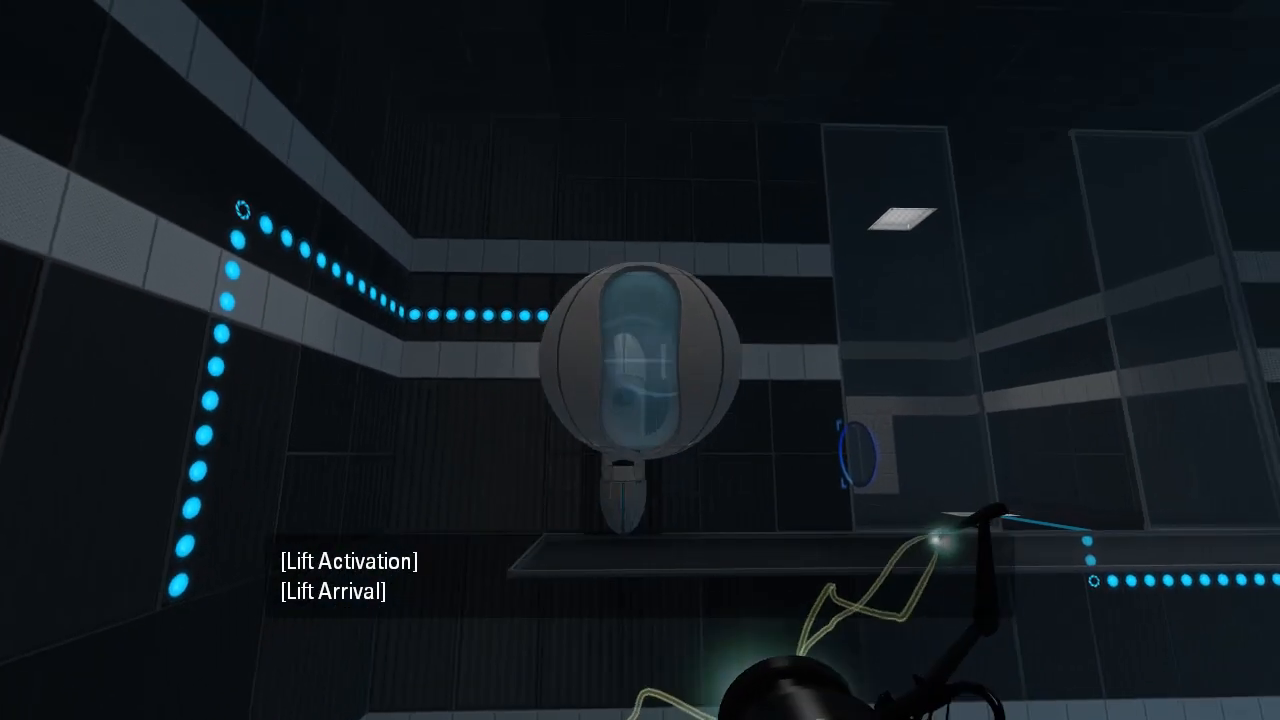
mouse_move(640, 360)
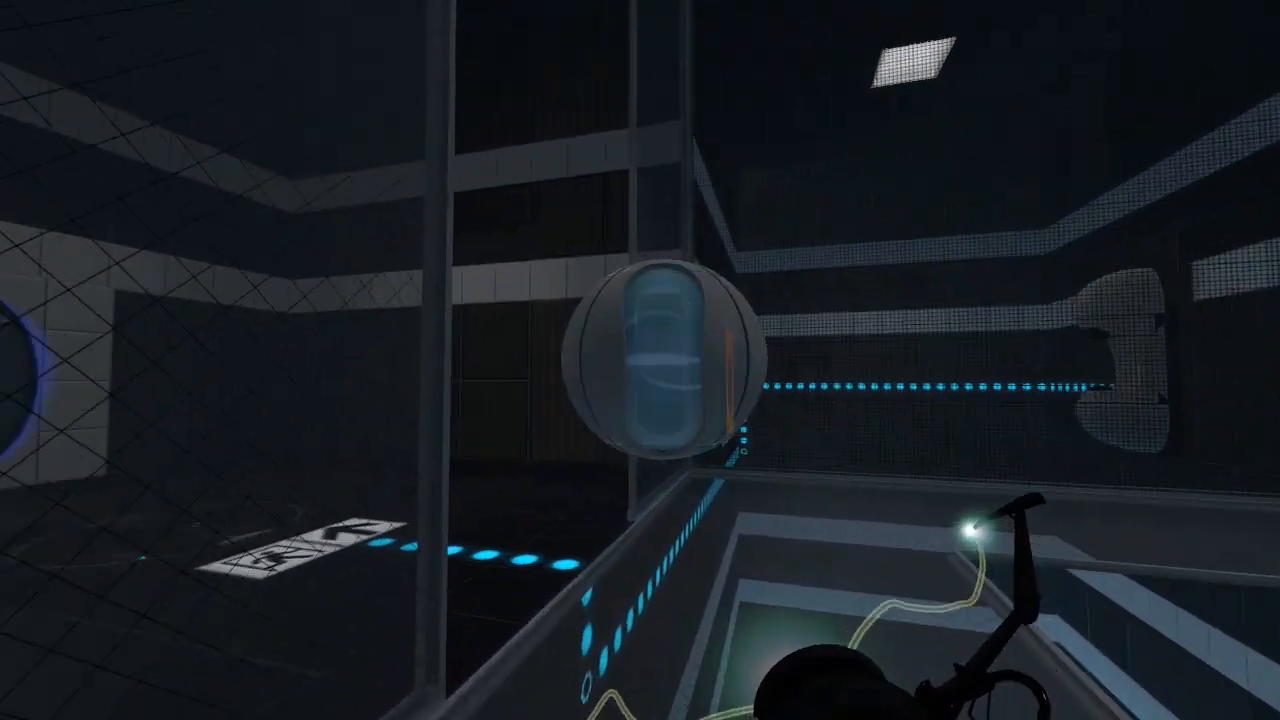
mouse_move(640, 360)
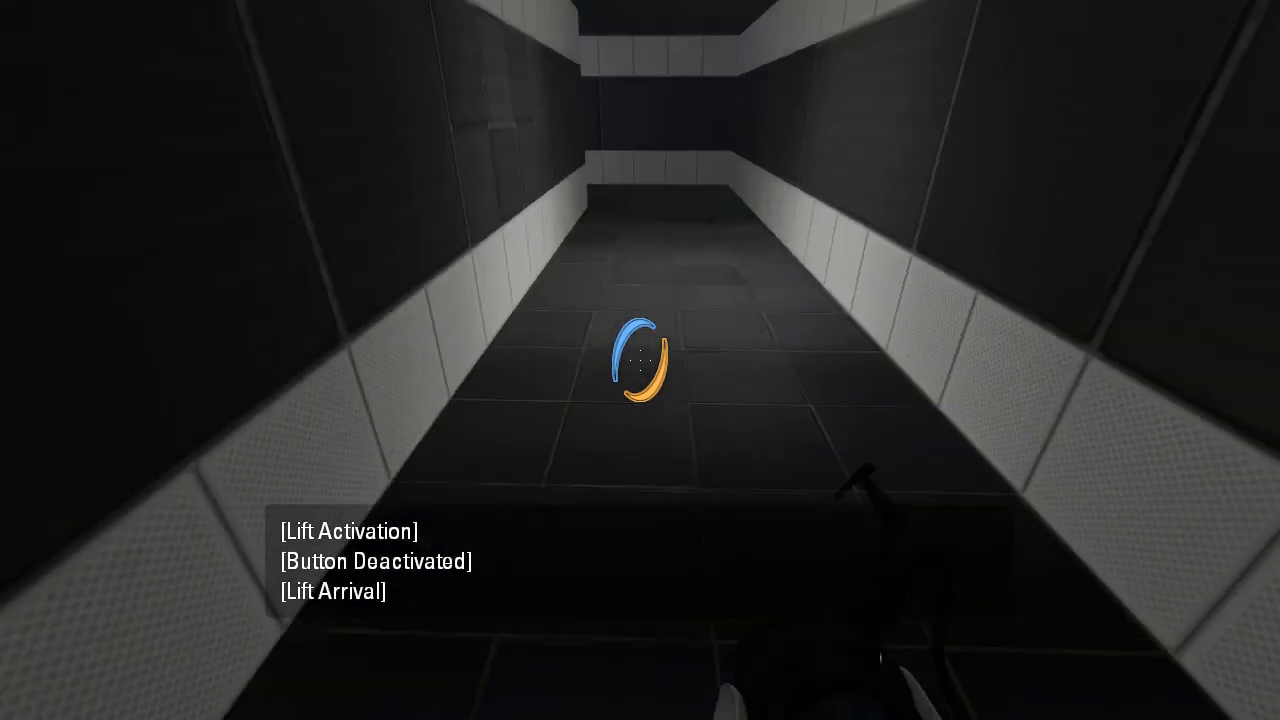
mouse_move(640, 360)
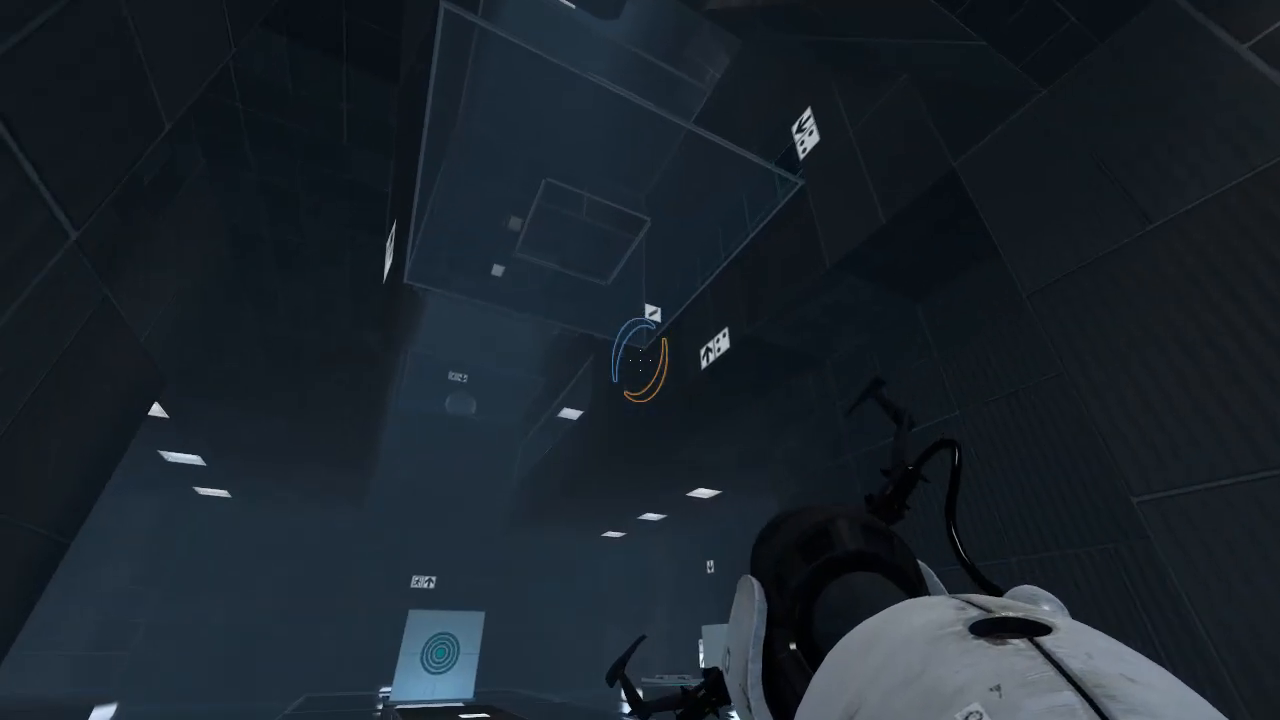
mouse_move(640, 360)
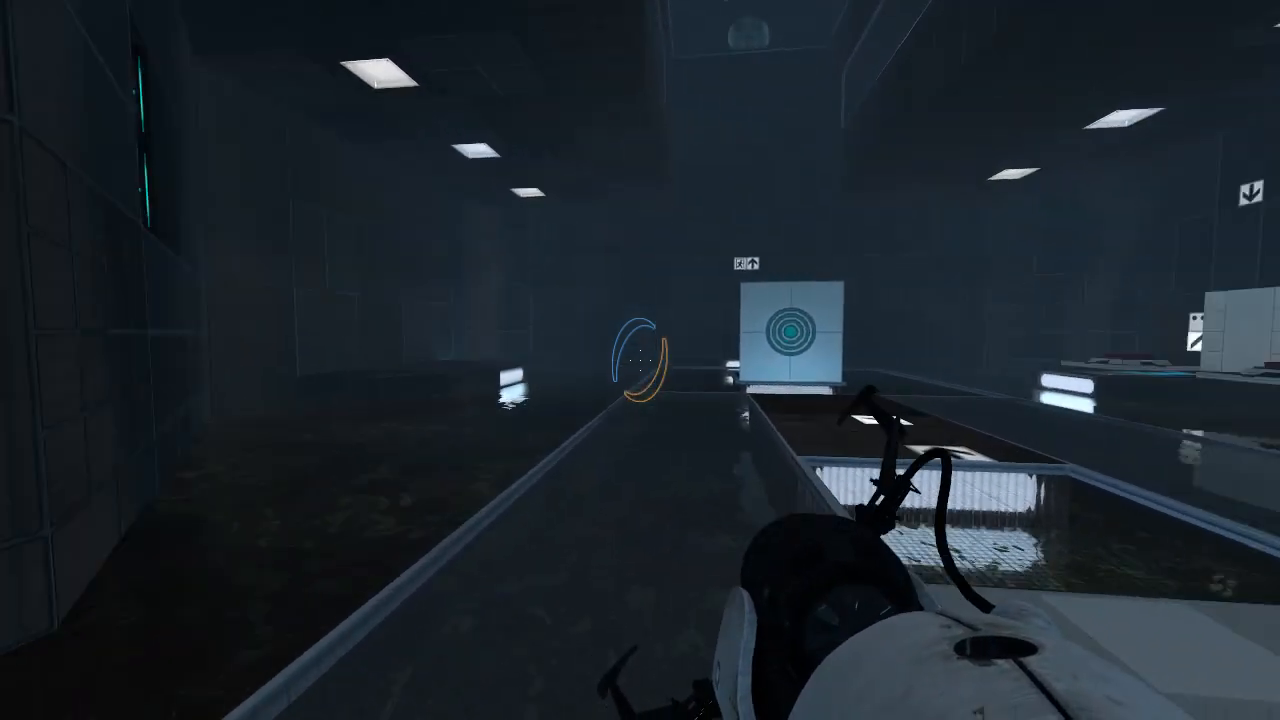
mouse_move(400, 360)
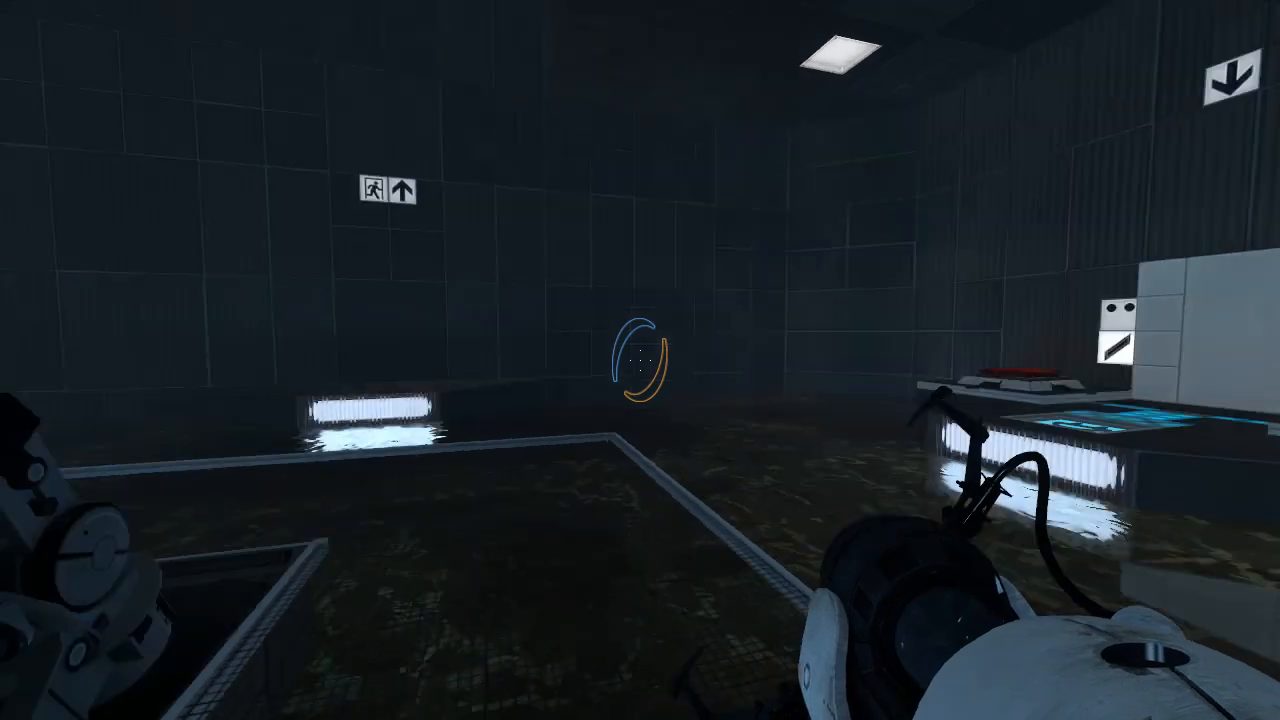
mouse_move(640, 360)
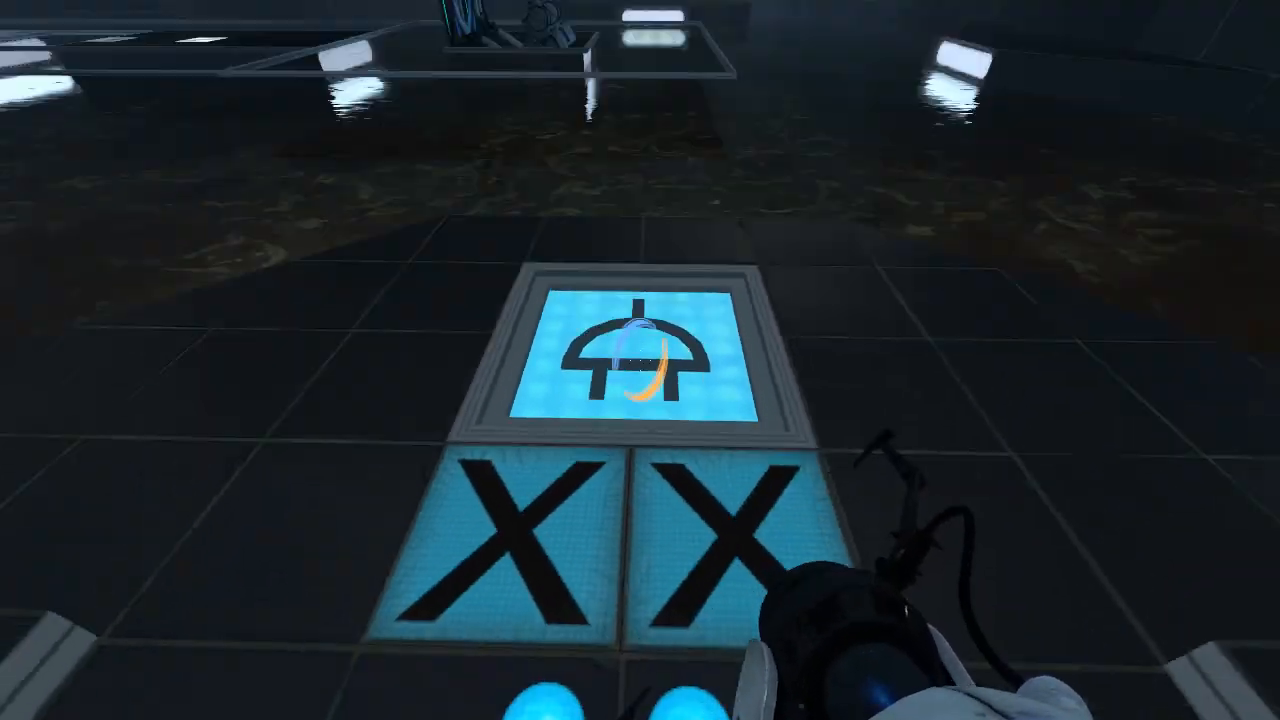
mouse_move(640, 360)
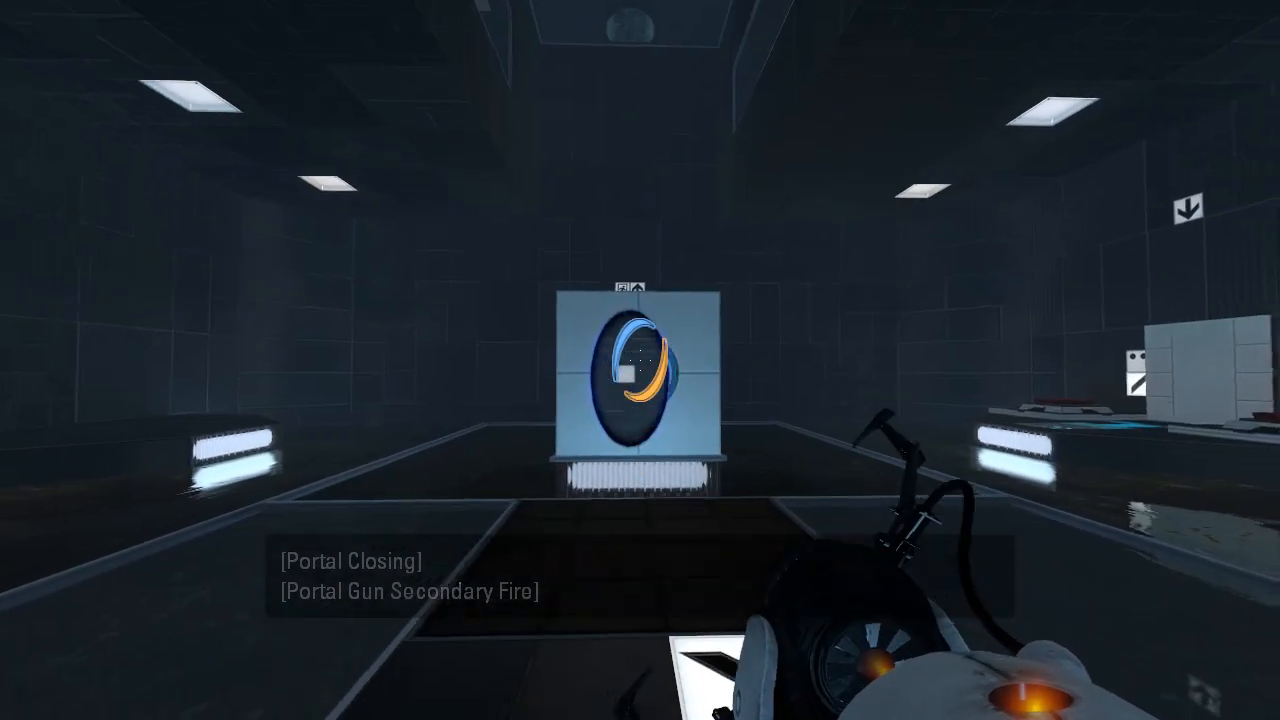
Walk the ledge beside the goo into the tall grey shaft with the glass ceiling.
click(640, 360)
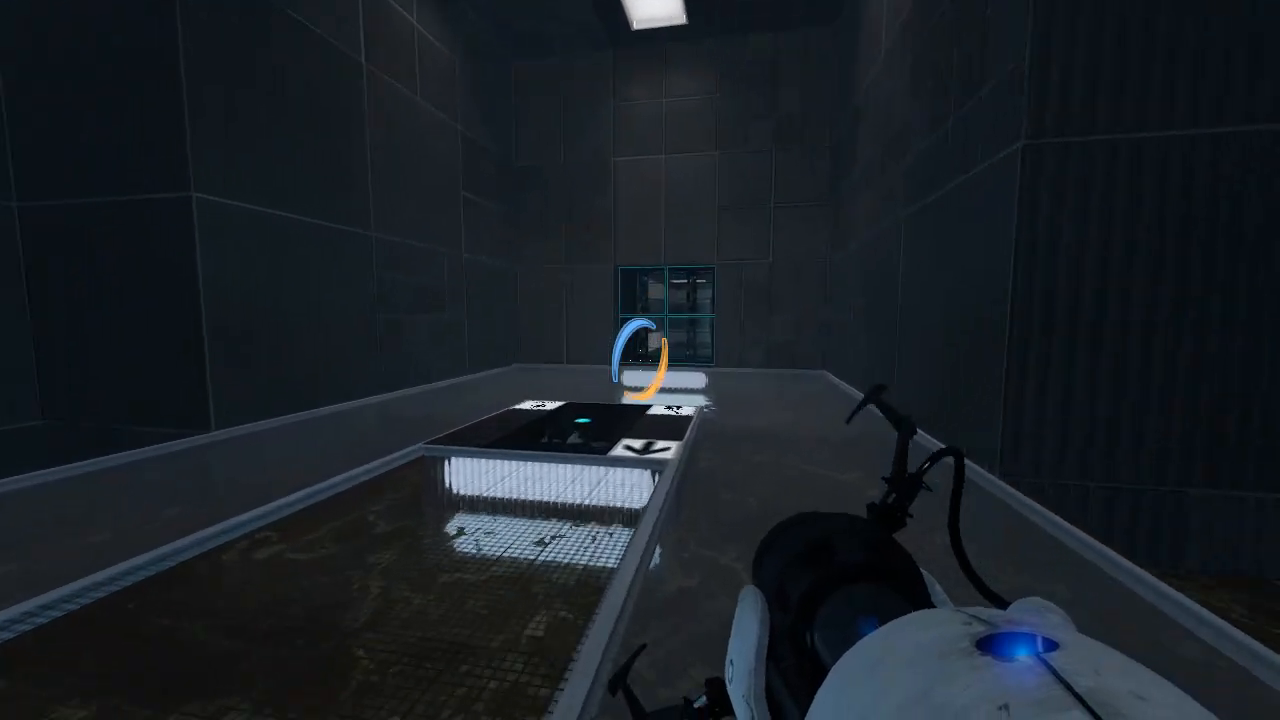
mouse_move(640, 360)
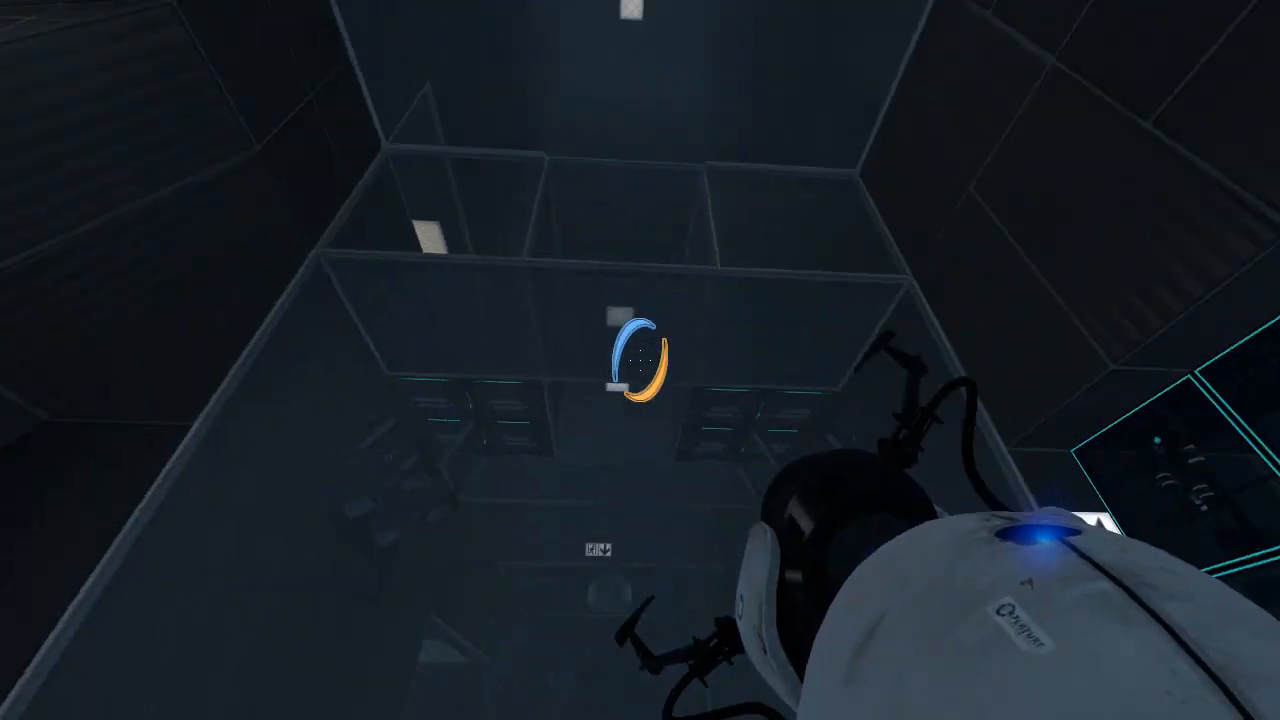
mouse_move(640, 360)
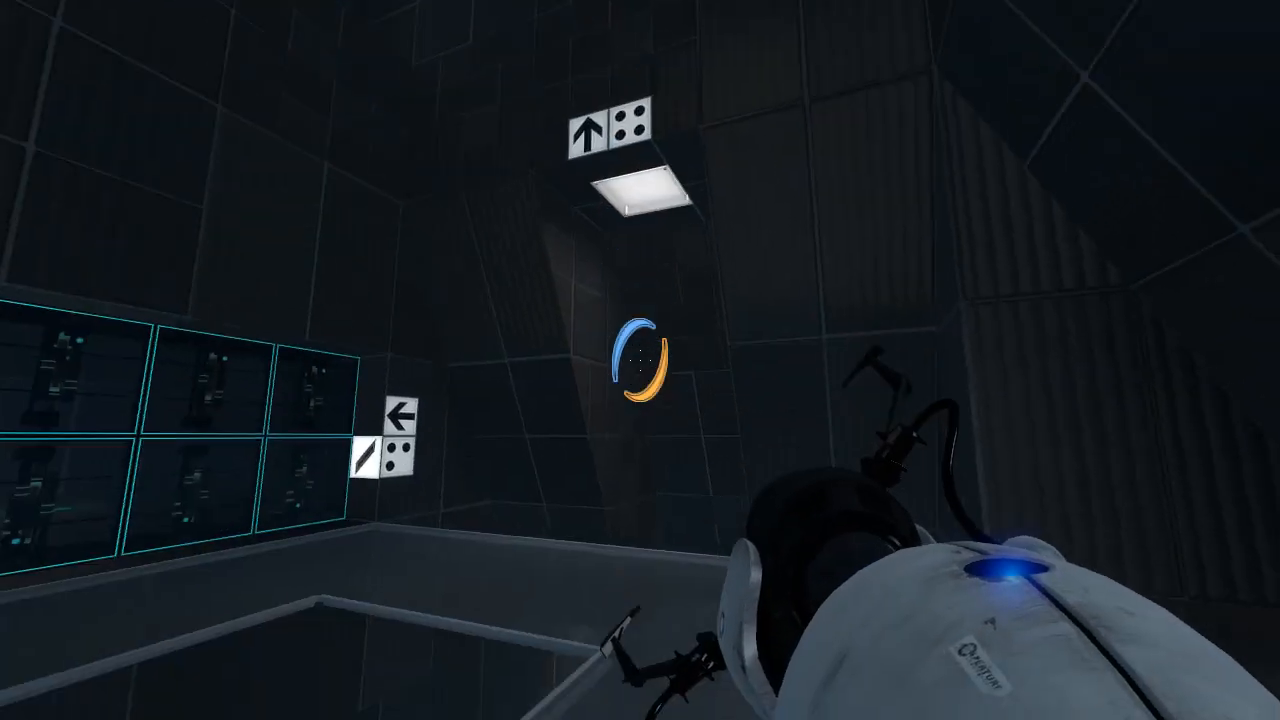
mouse_move(640, 360)
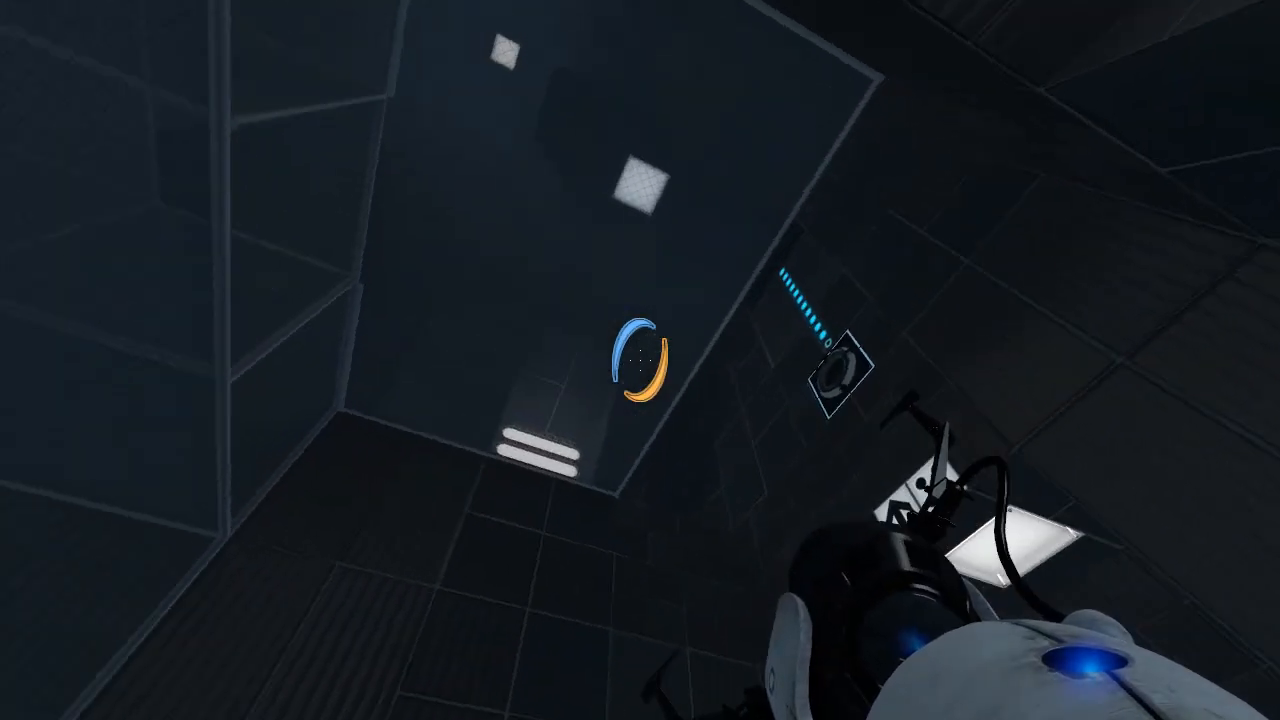
mouse_move(640, 360)
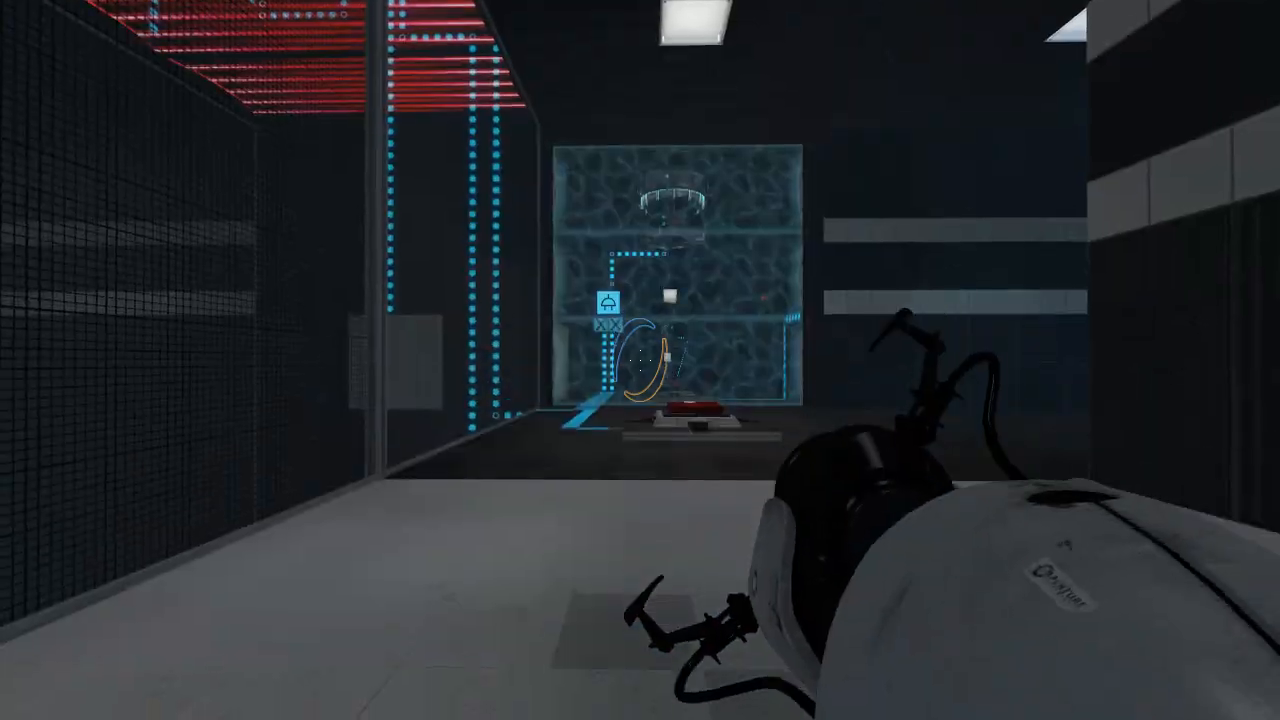
mouse_move(640, 360)
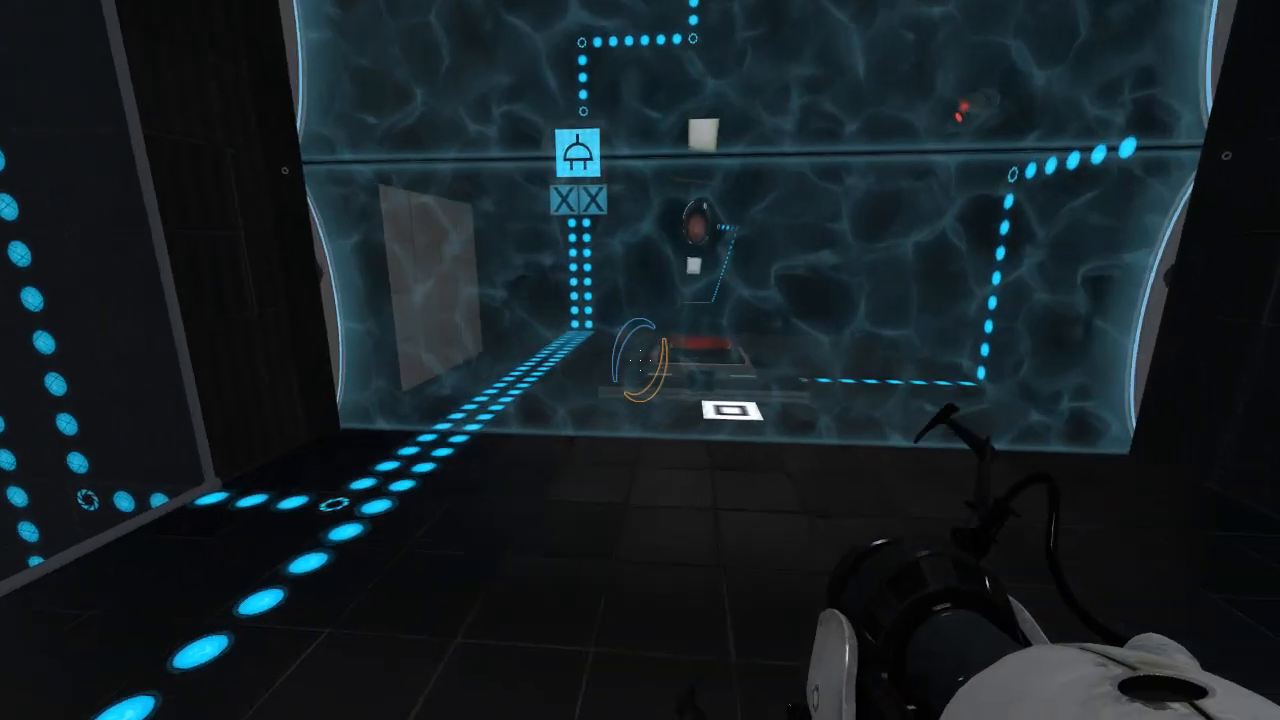
mouse_move(640, 360)
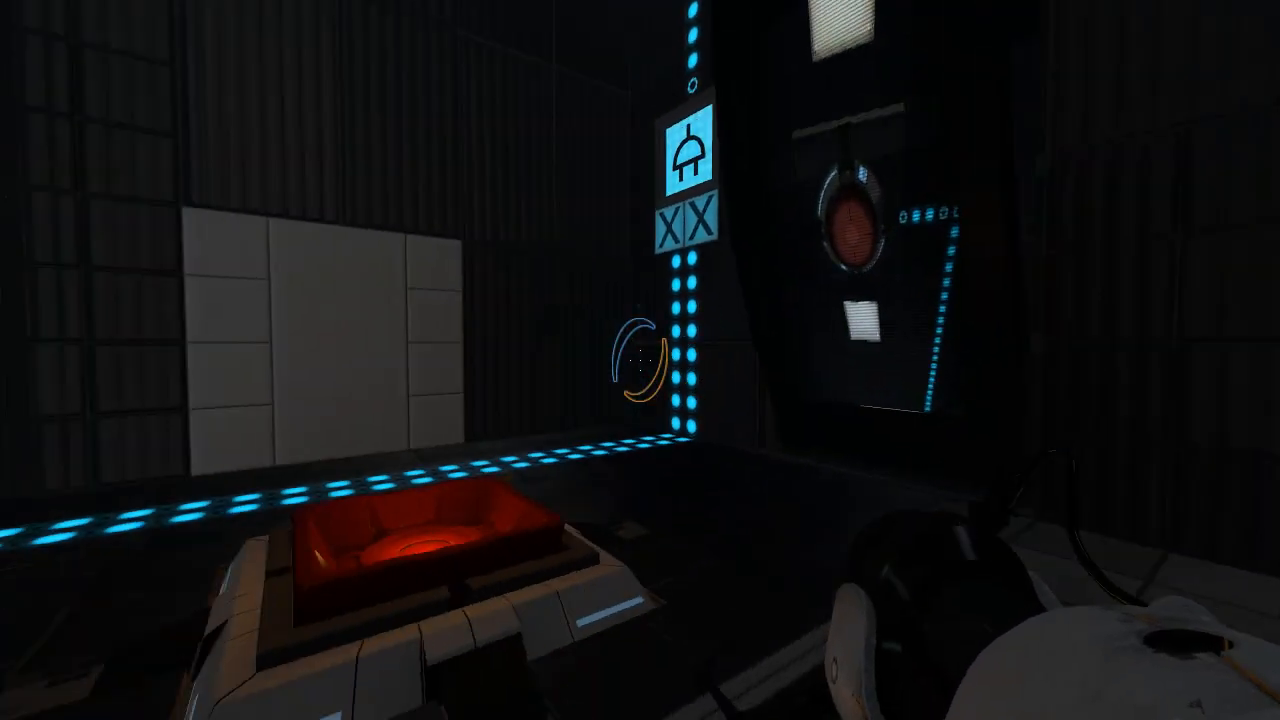
mouse_move(640, 360)
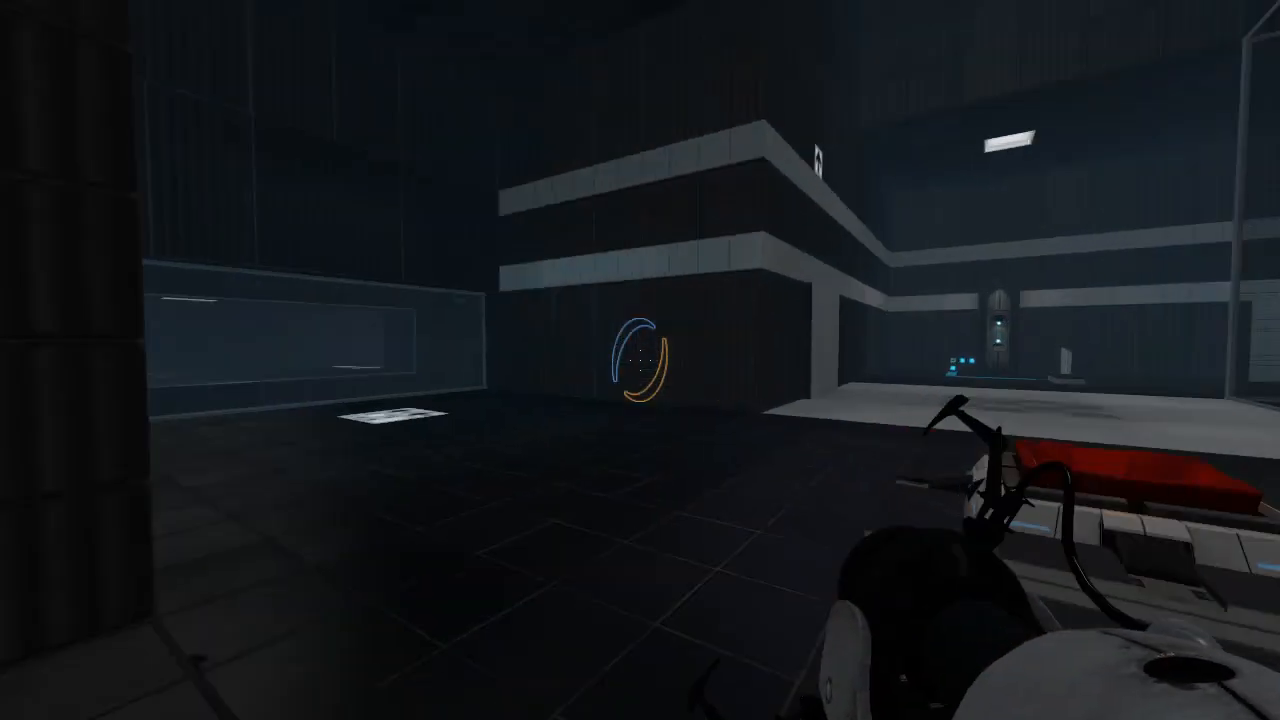
mouse_move(640, 360)
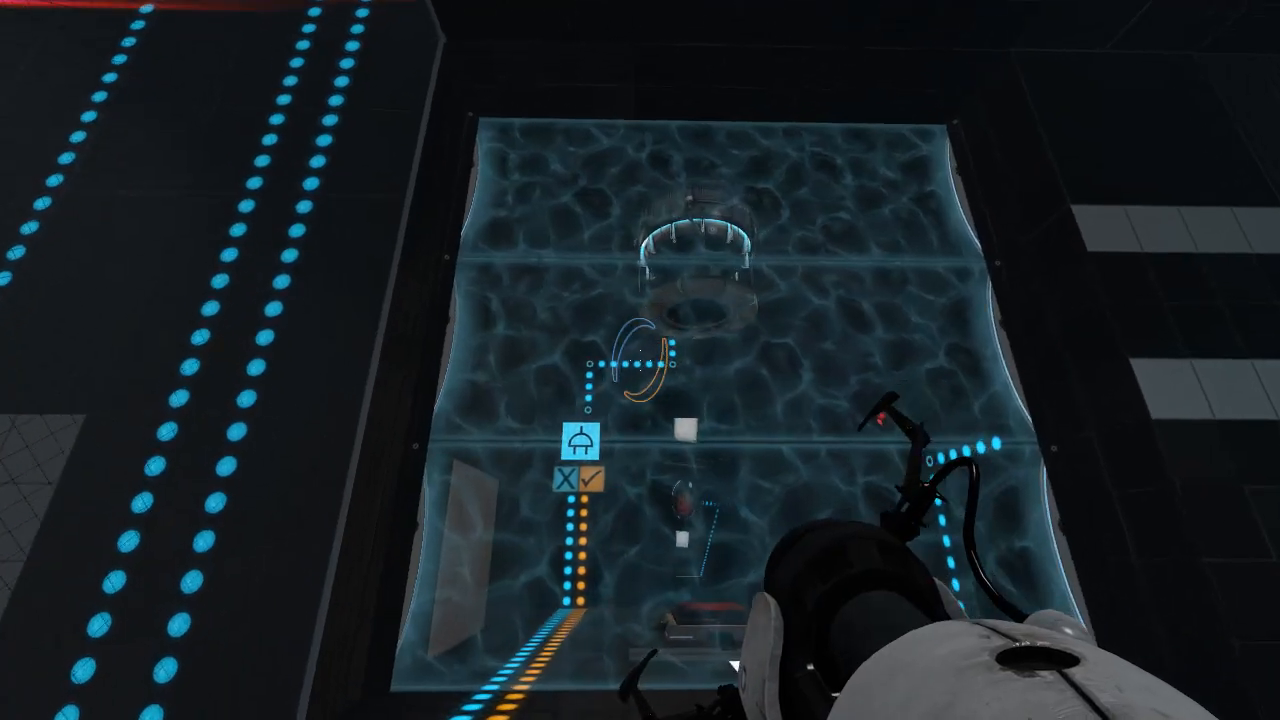
mouse_move(640, 360)
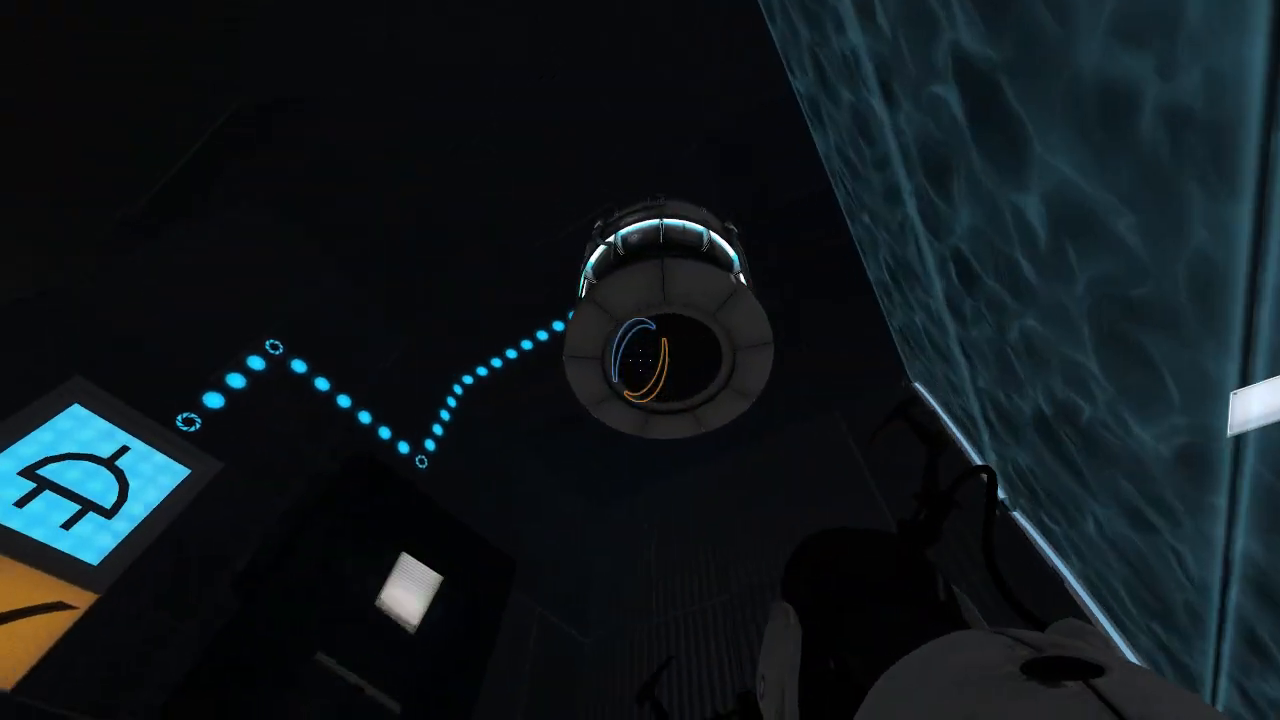
mouse_move(640, 360)
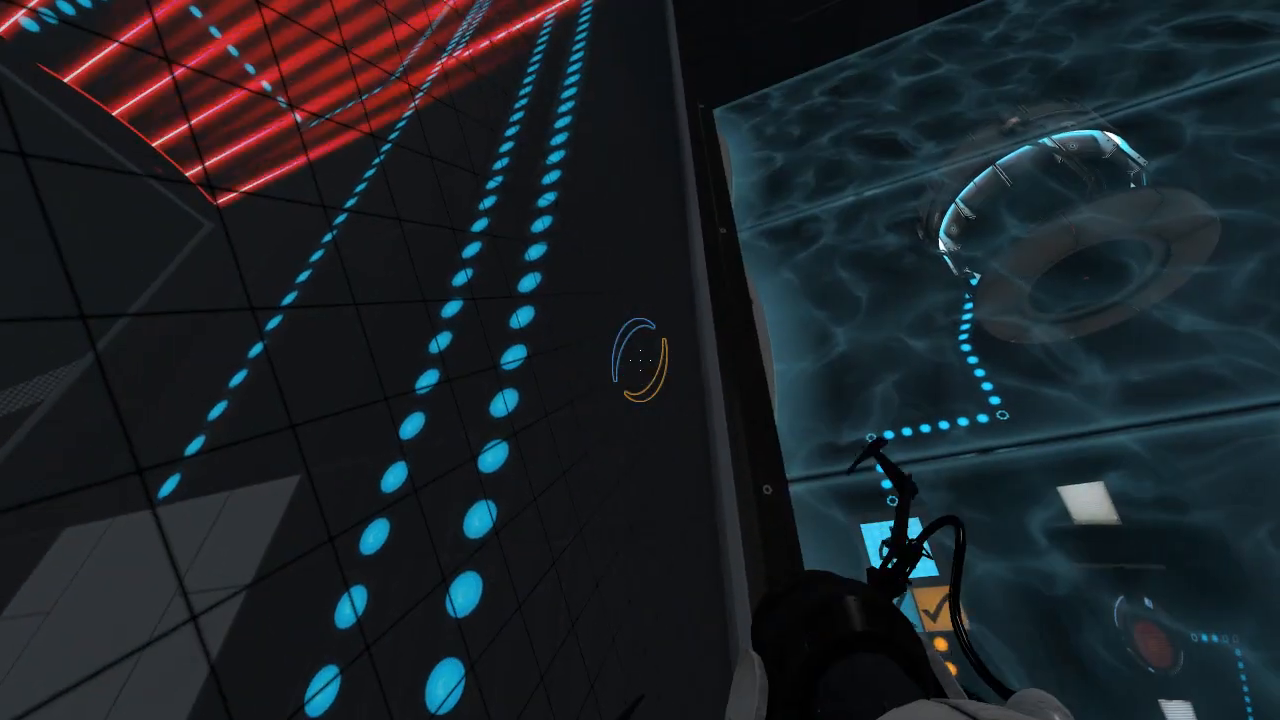
mouse_move(640, 360)
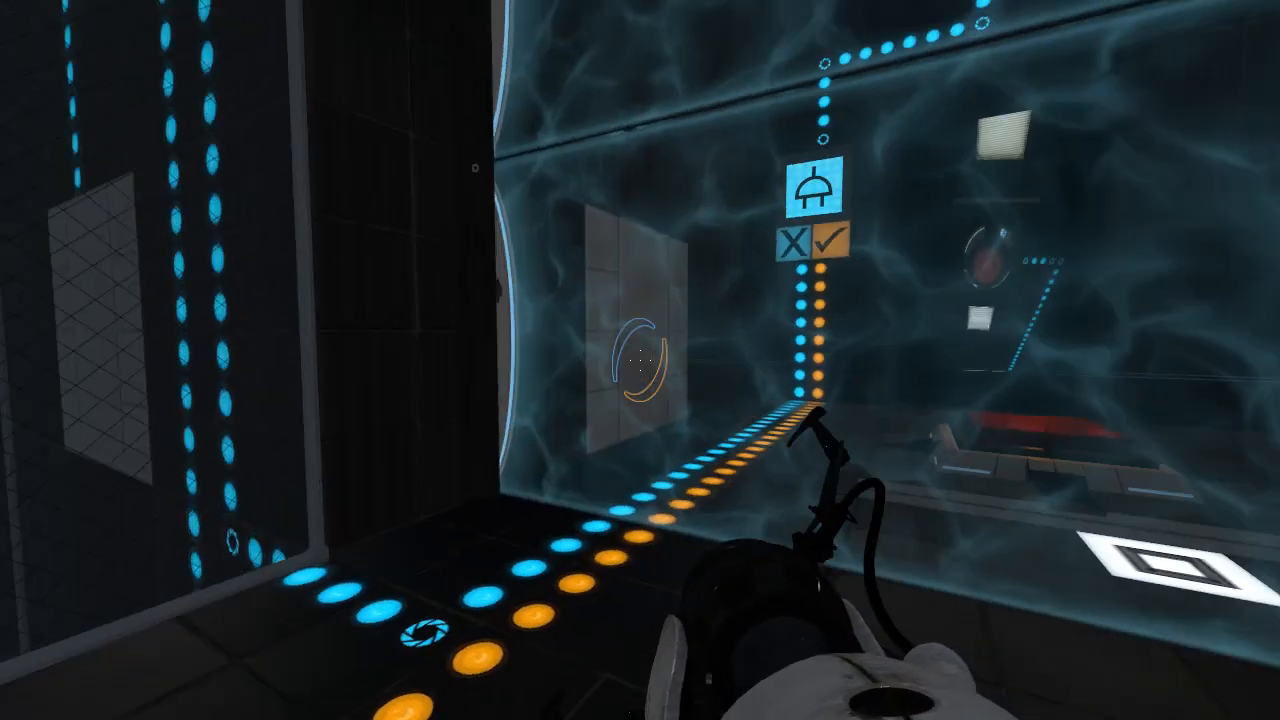
mouse_move(640, 360)
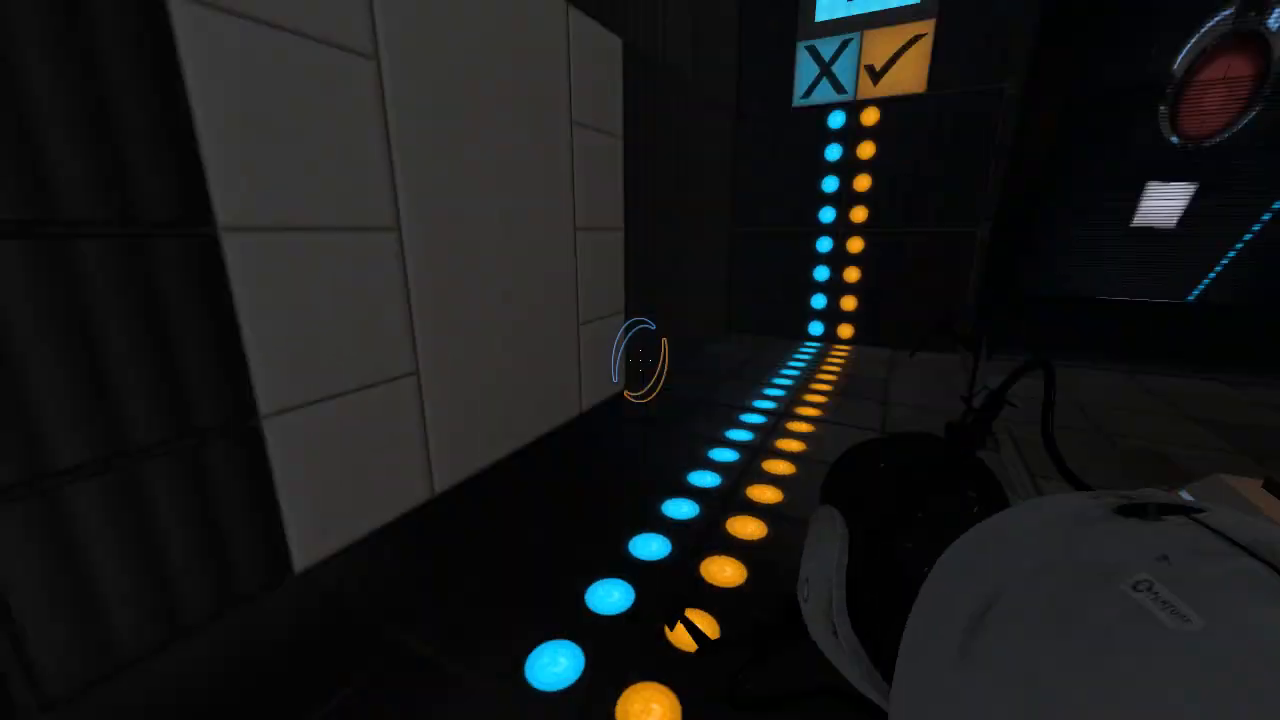
mouse_move(640, 360)
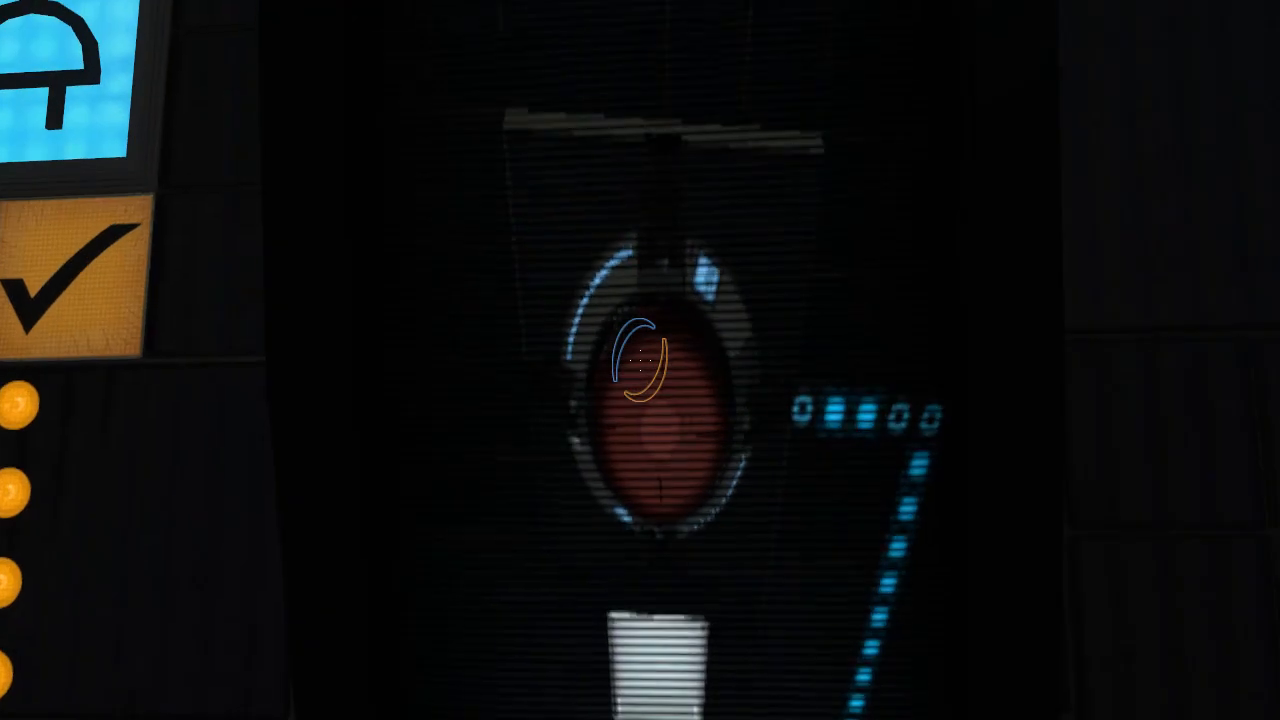
mouse_move(640, 360)
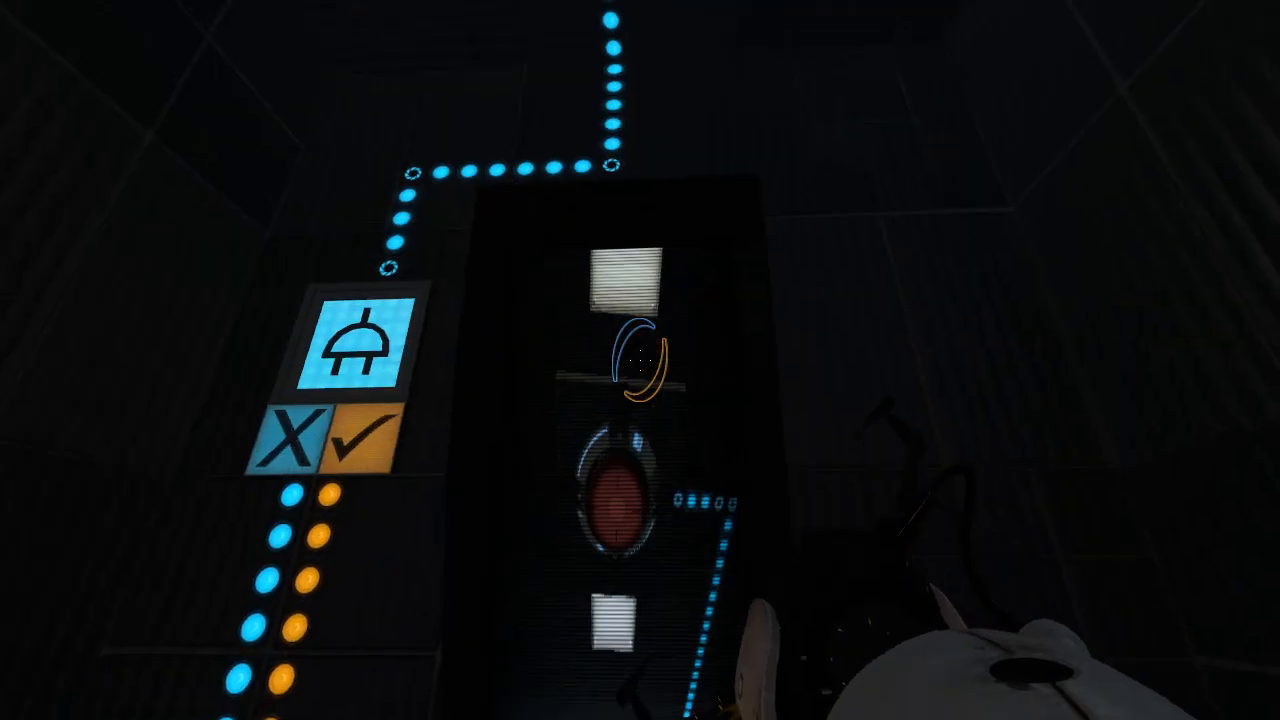
mouse_move(640, 360)
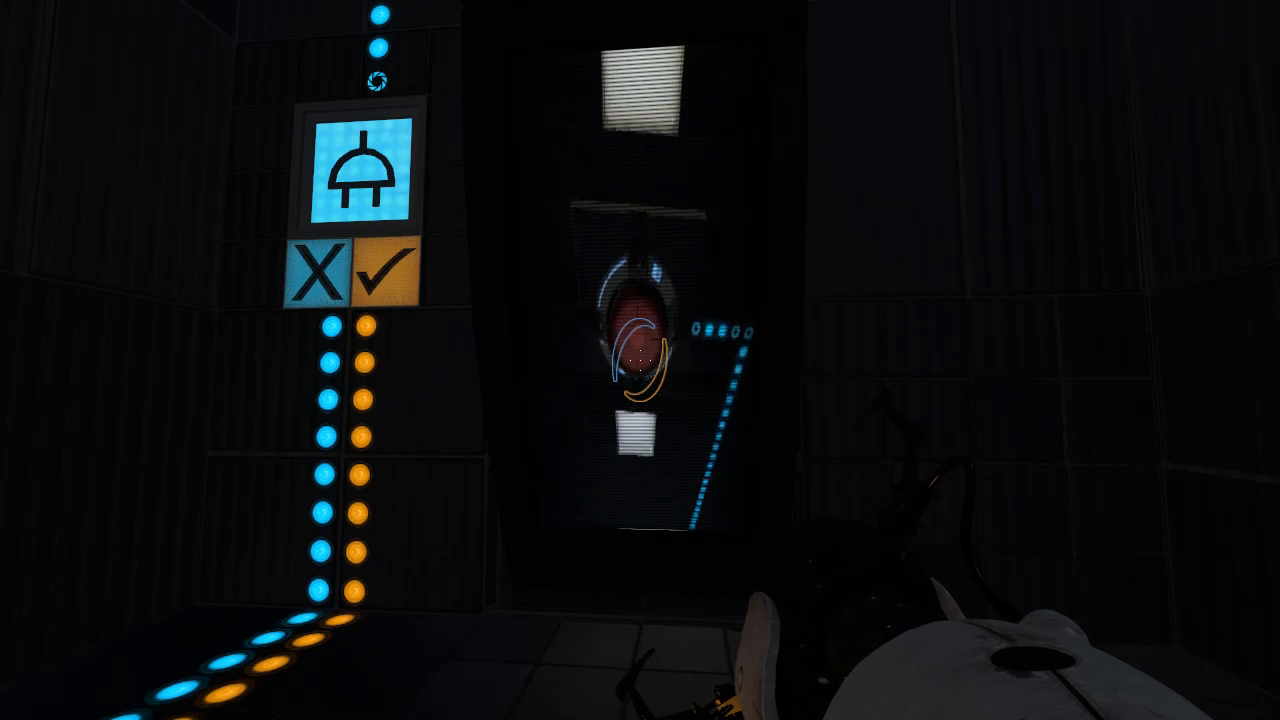
mouse_move(640, 360)
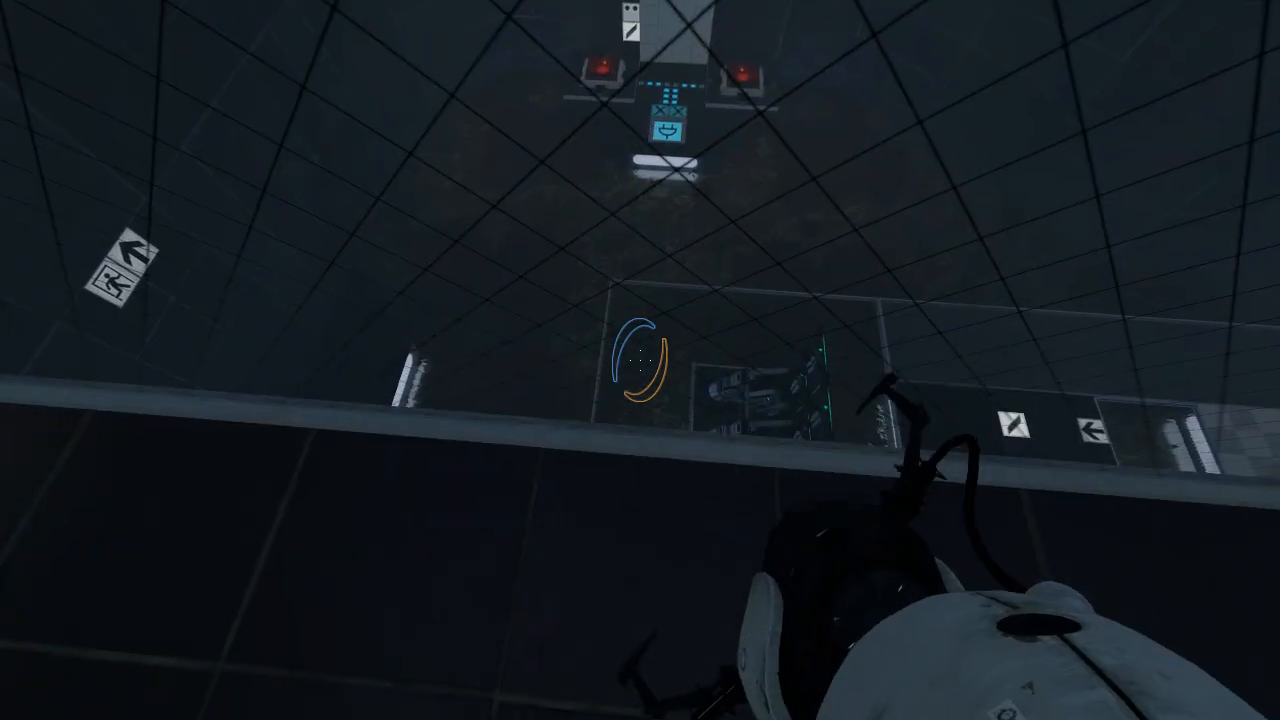
mouse_move(640, 360)
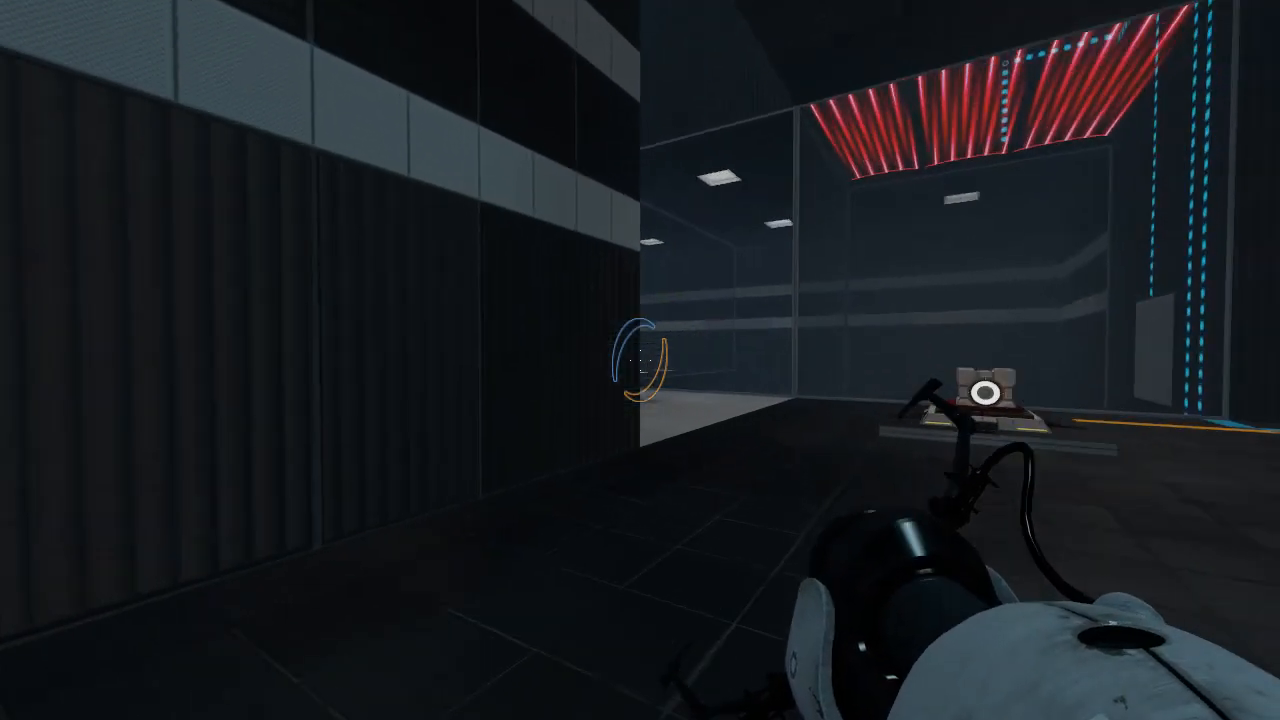
mouse_move(640, 360)
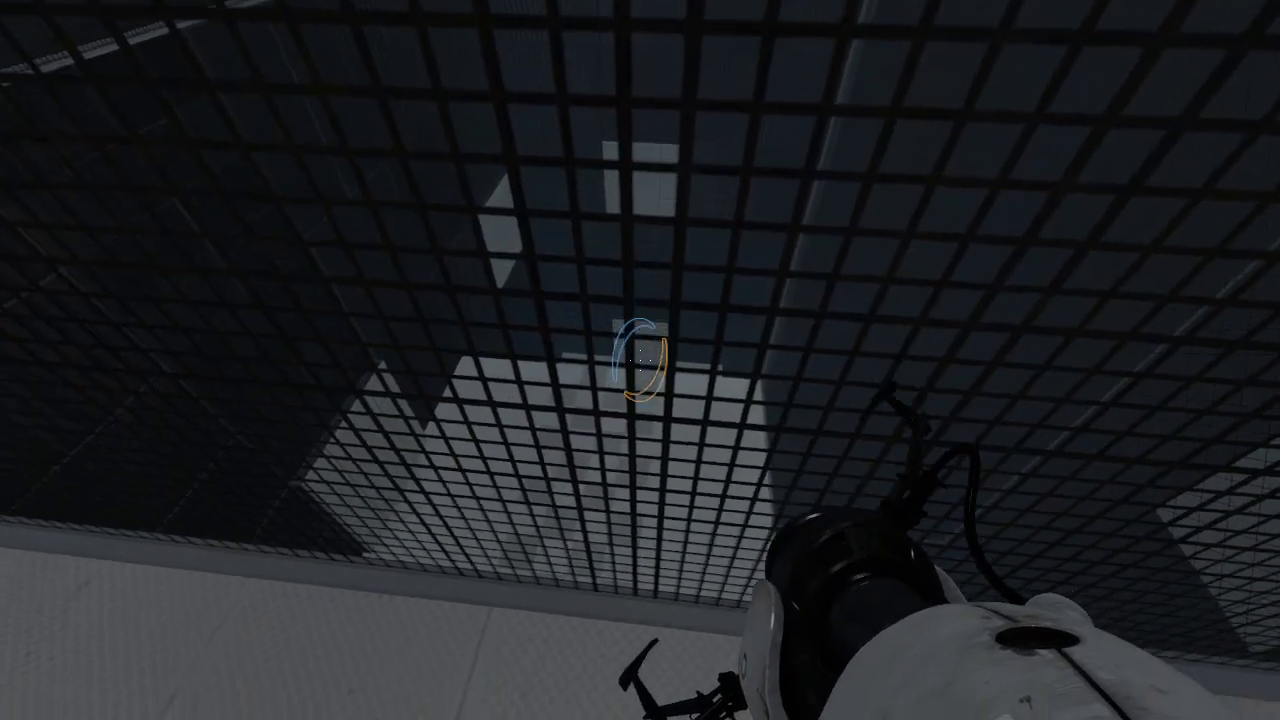
Shoot a portal onto the white checkered wall and cross the laser-grid room into the dark chamber.
click(640, 360)
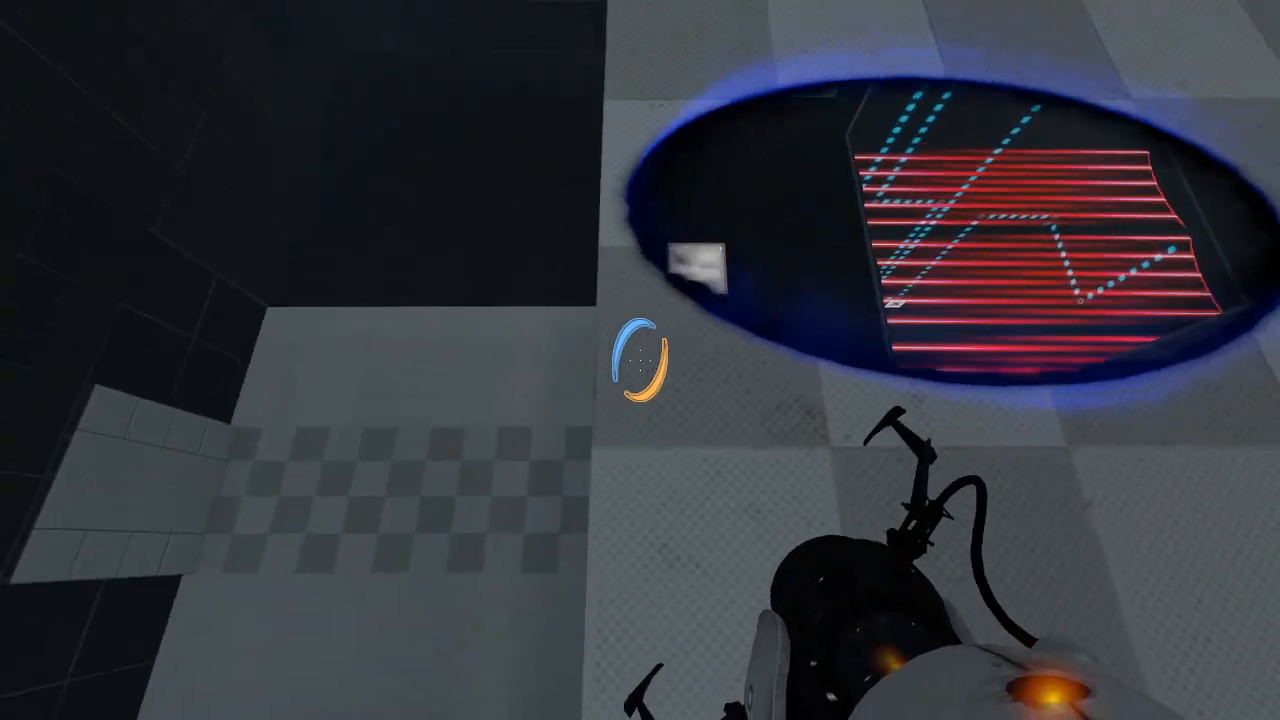
mouse_move(640, 360)
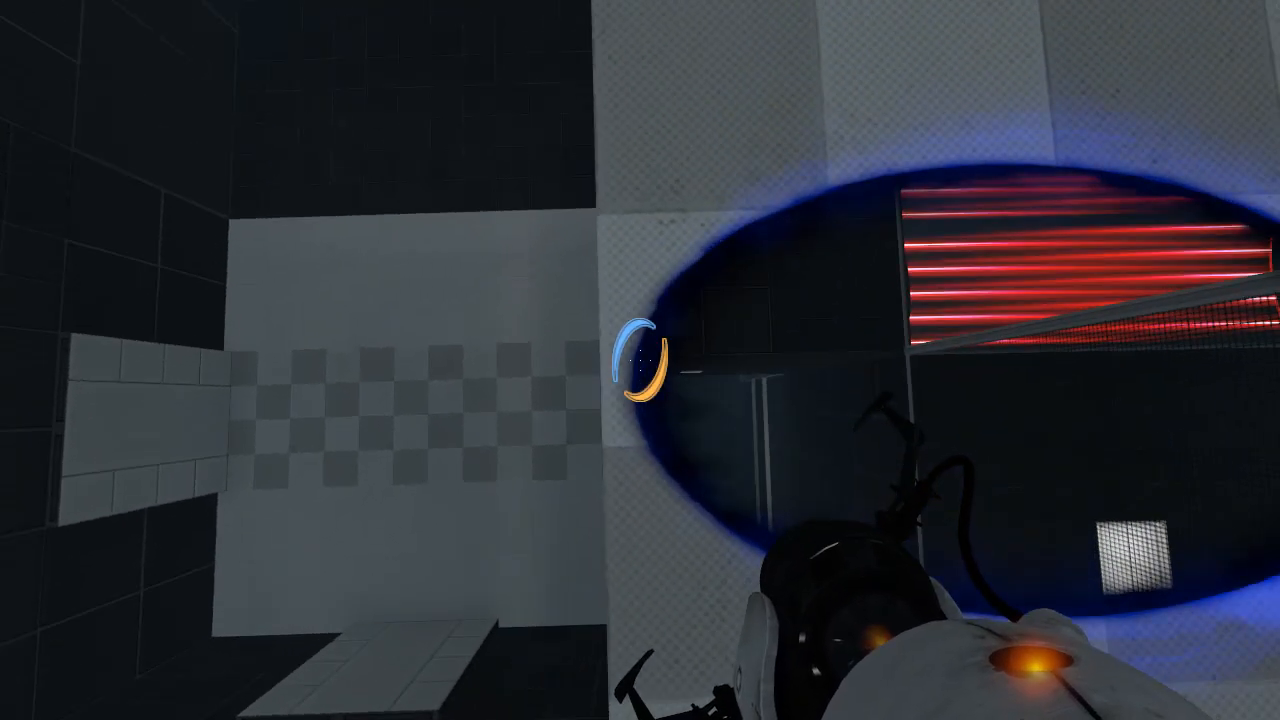
click(640, 360)
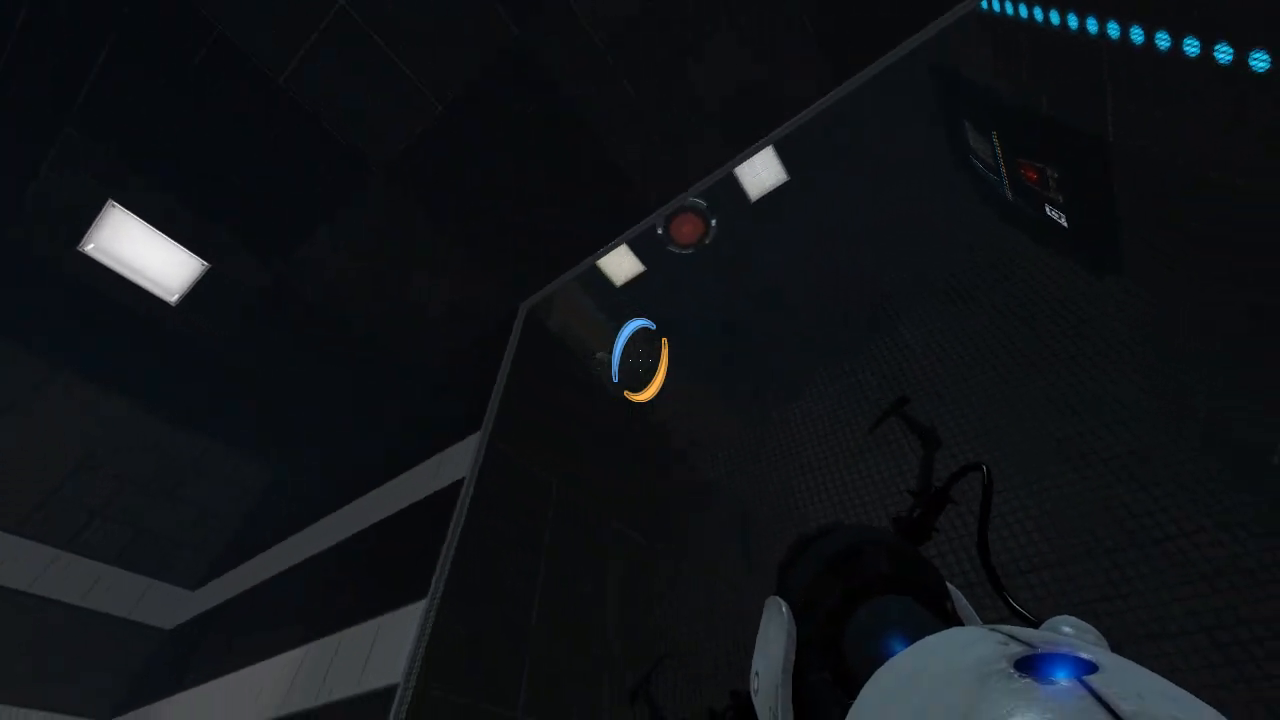
mouse_move(640, 360)
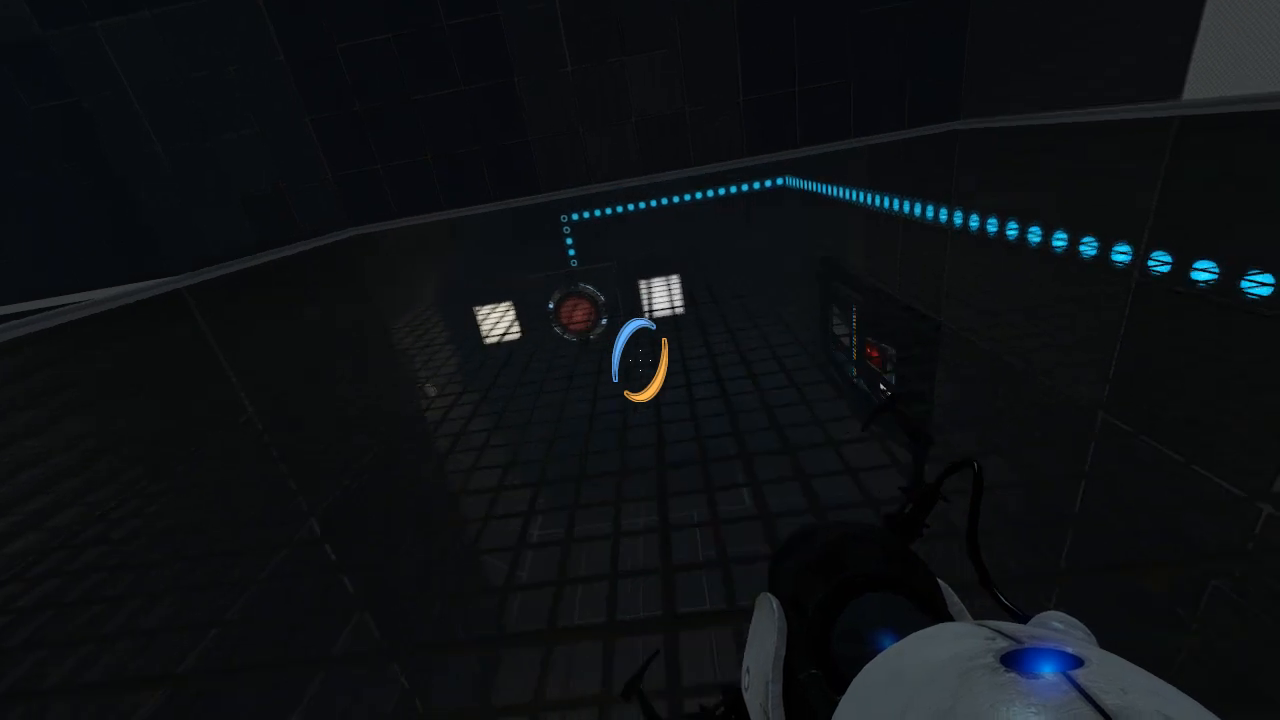
mouse_move(640, 360)
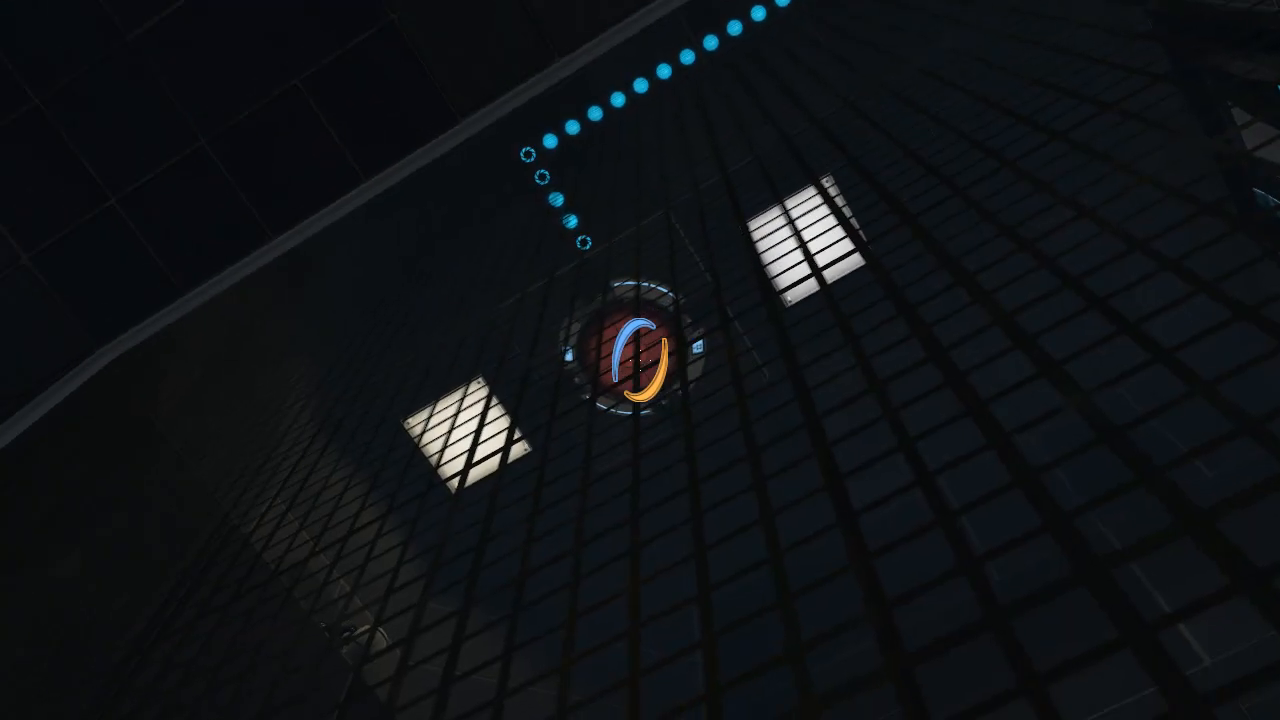
mouse_move(640, 360)
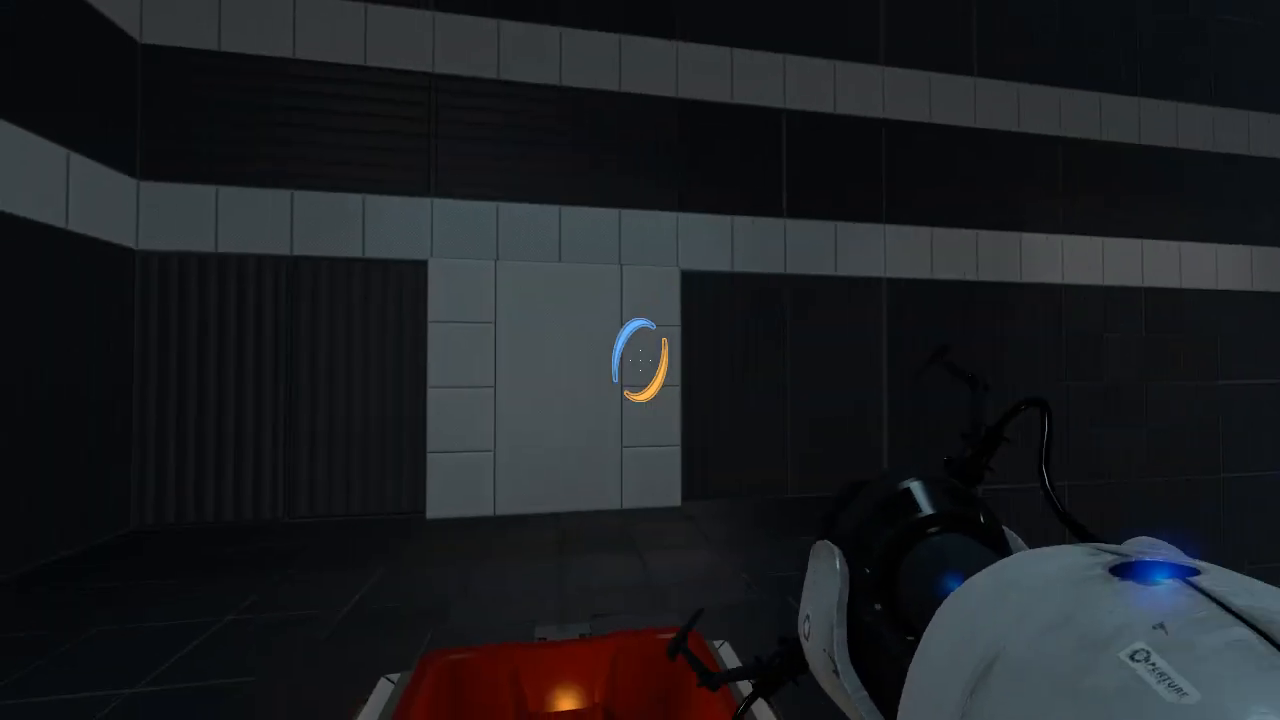
Portal onto the white panel, carry the sphere through and release it into its holder.
click(640, 360)
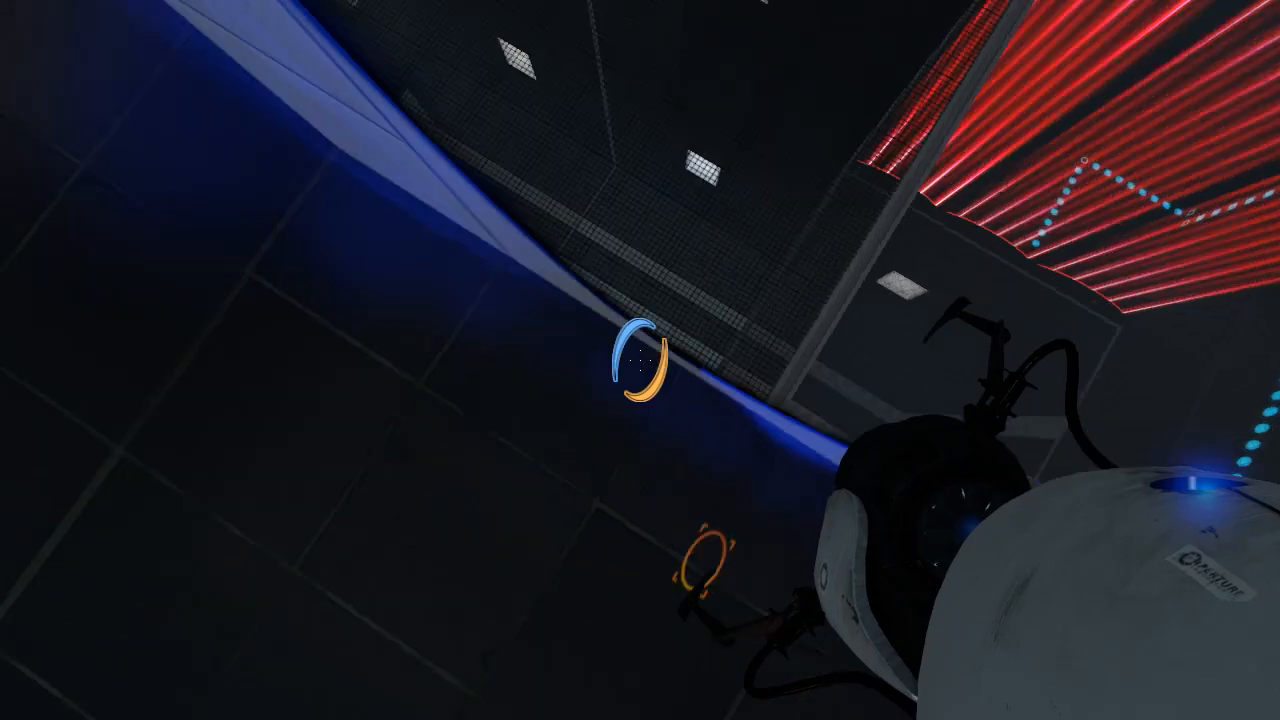
mouse_move(640, 360)
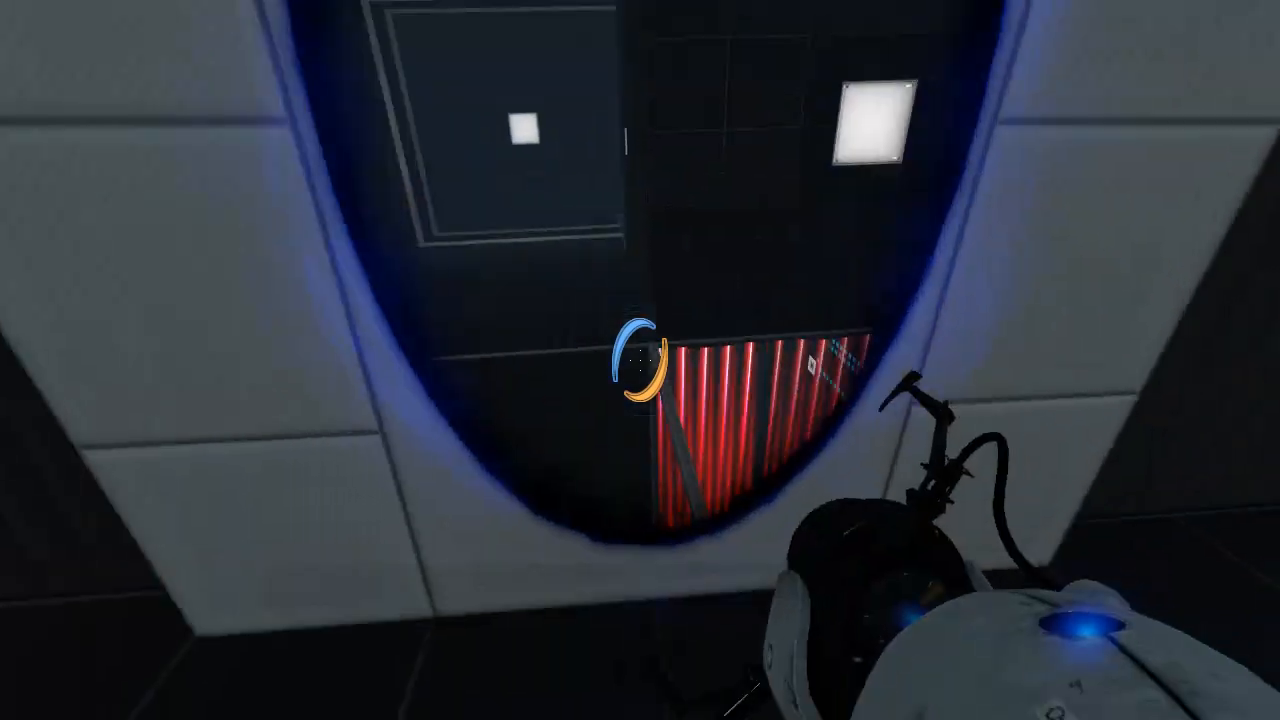
mouse_move(640, 360)
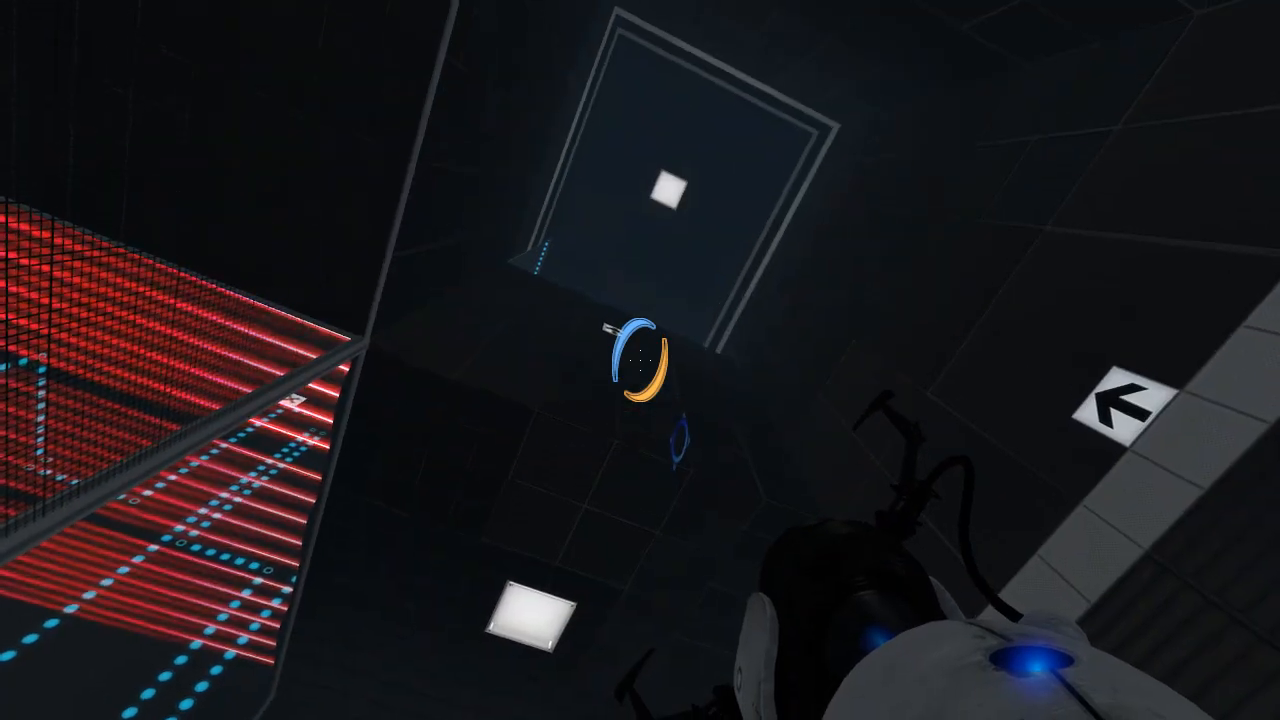
mouse_move(640, 360)
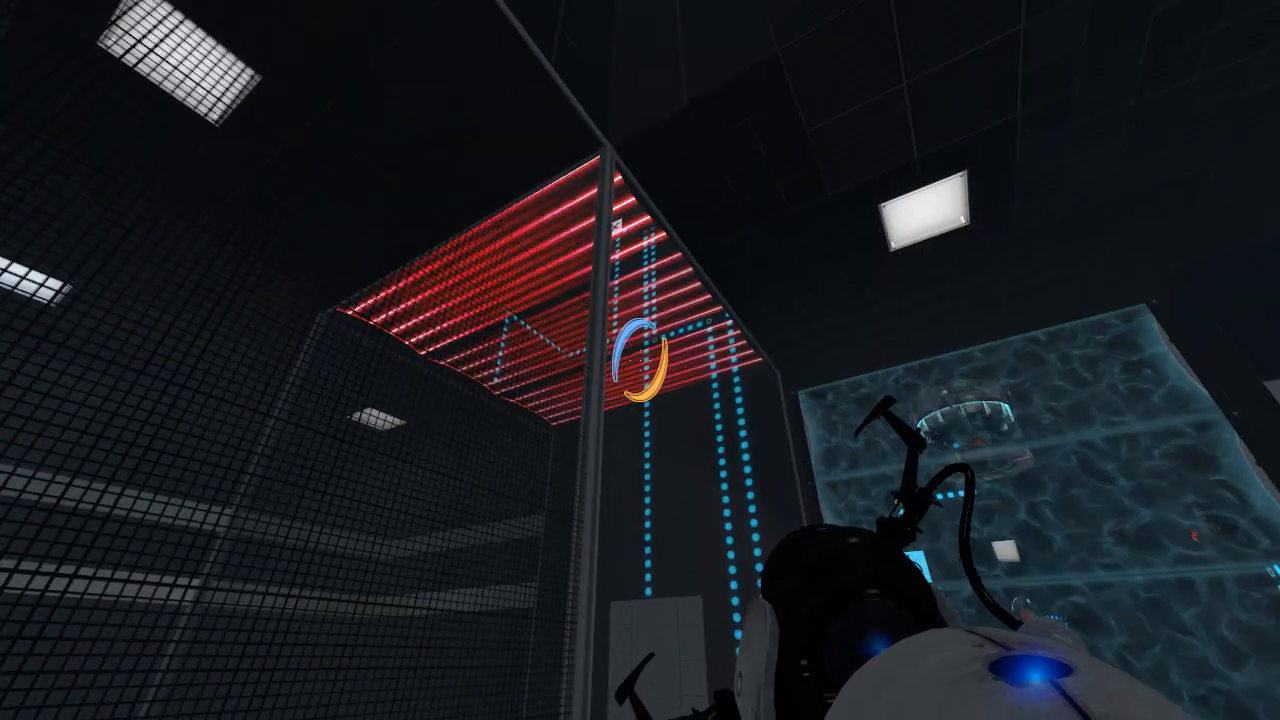
mouse_move(640, 360)
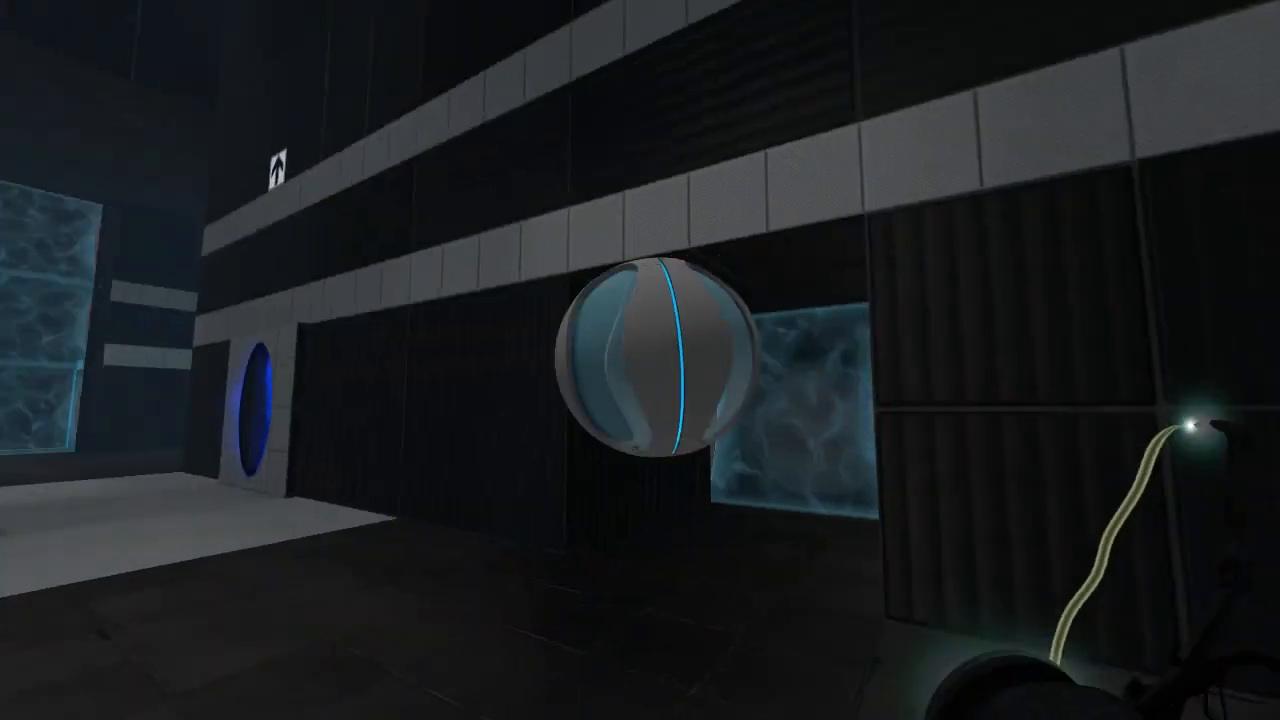
mouse_move(640, 360)
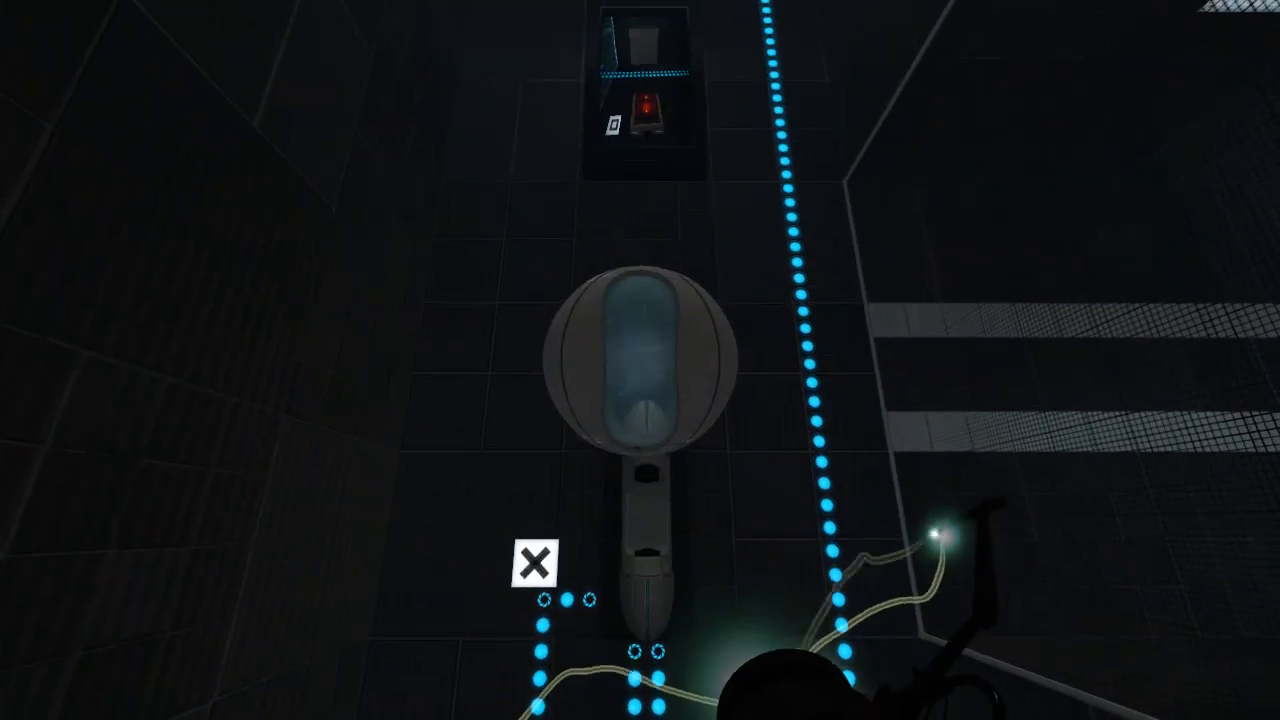
click(640, 360)
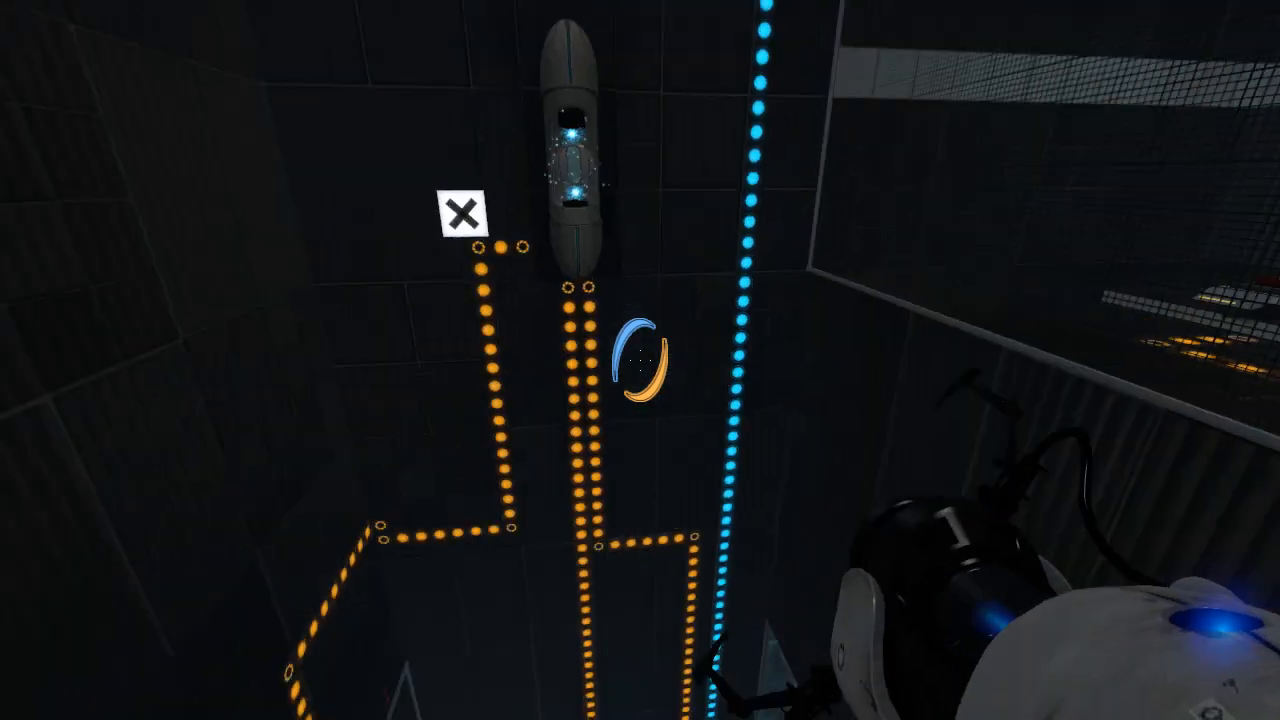
mouse_move(640, 360)
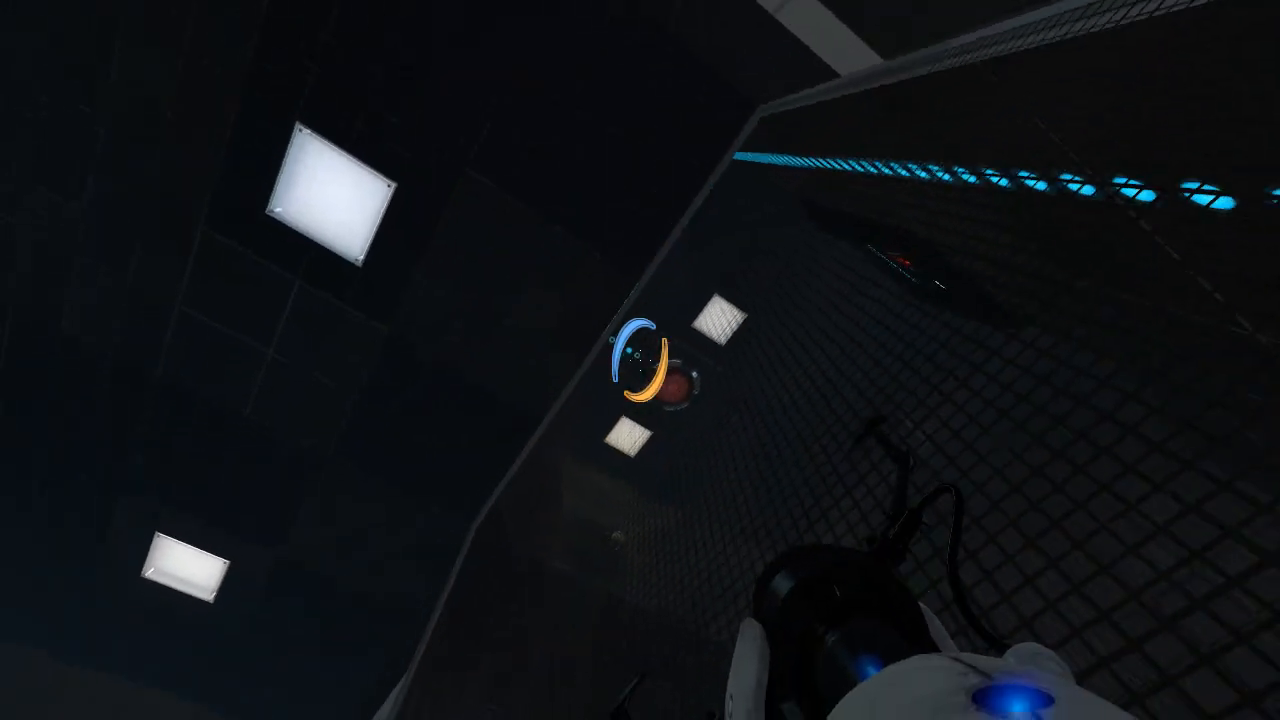
mouse_move(640, 360)
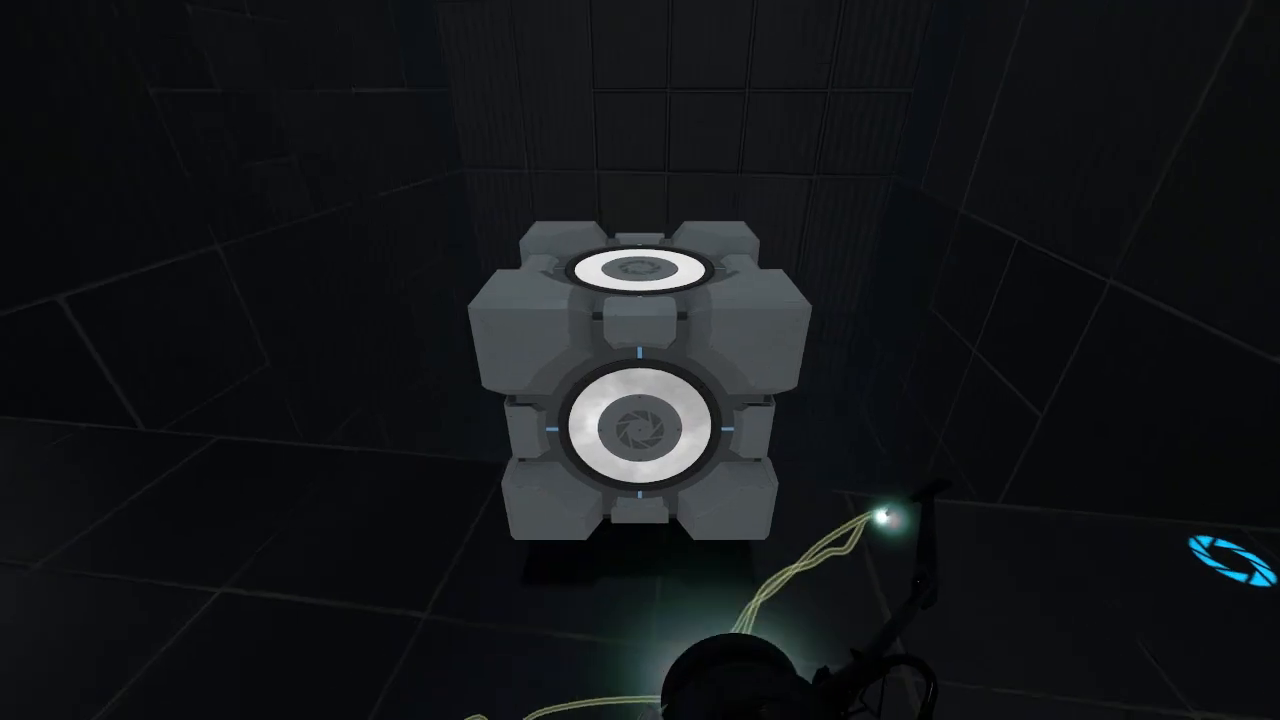
mouse_move(640, 360)
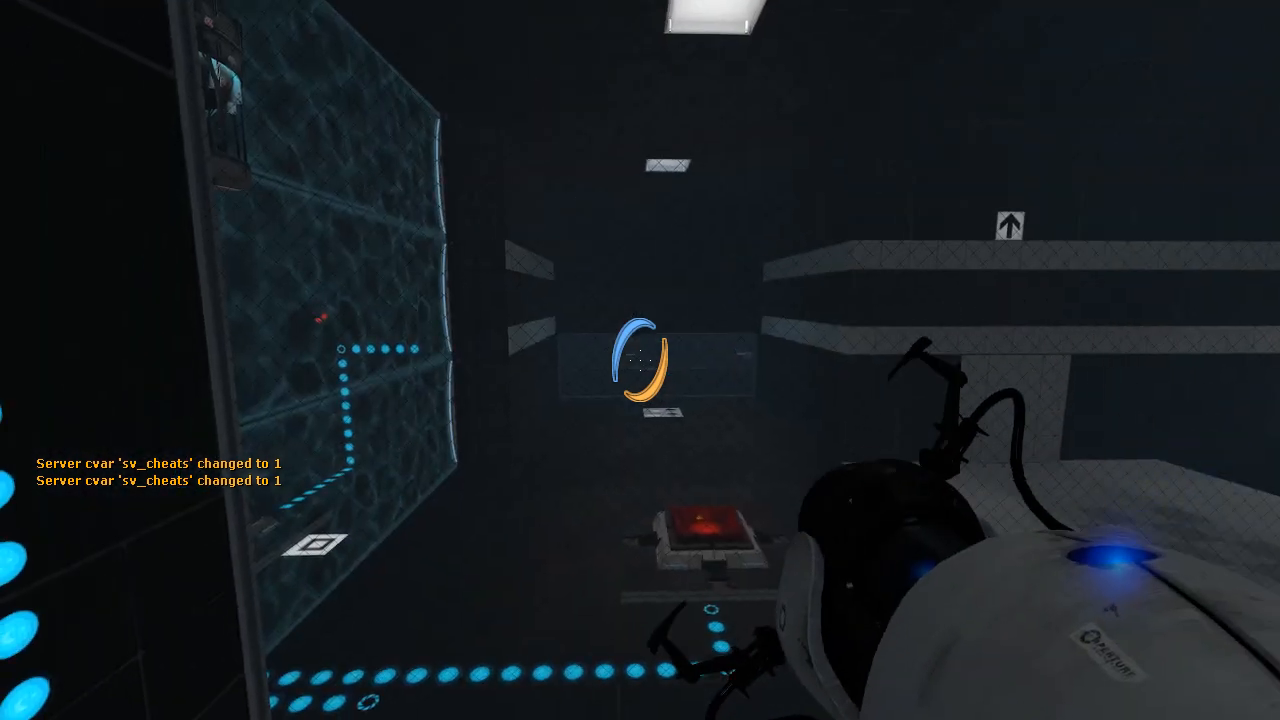
mouse_move(640, 360)
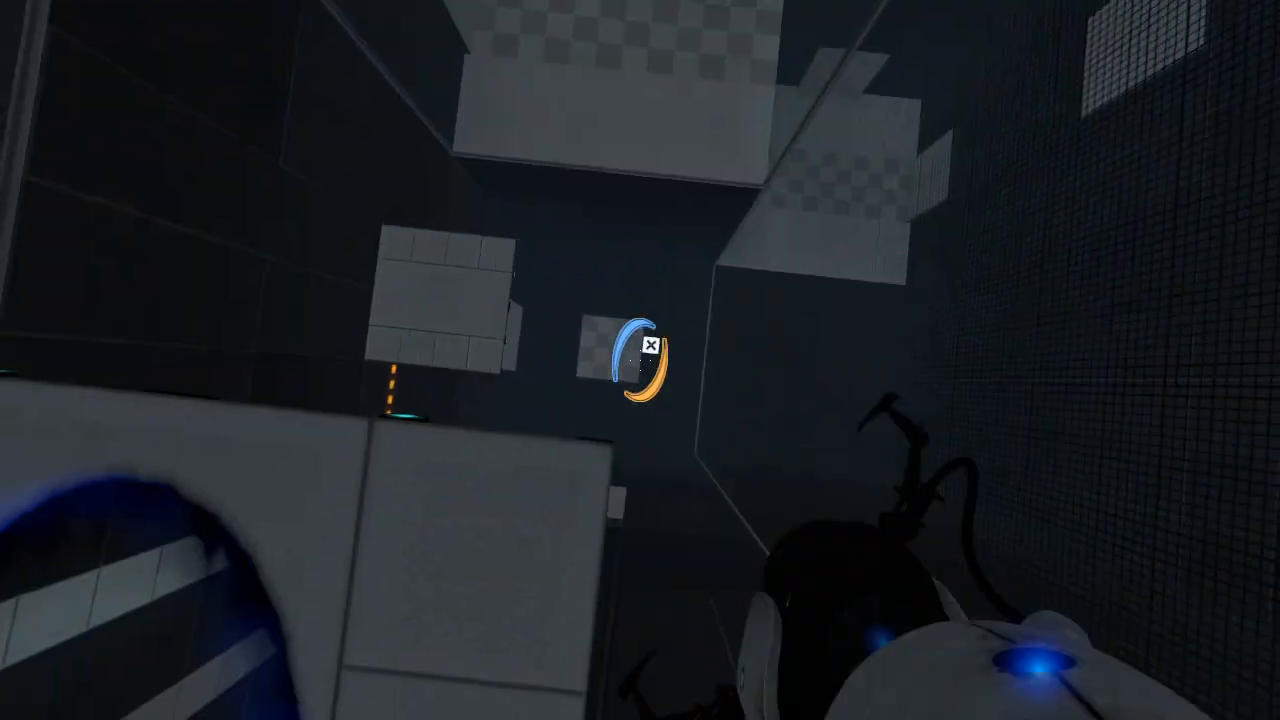
mouse_move(640, 360)
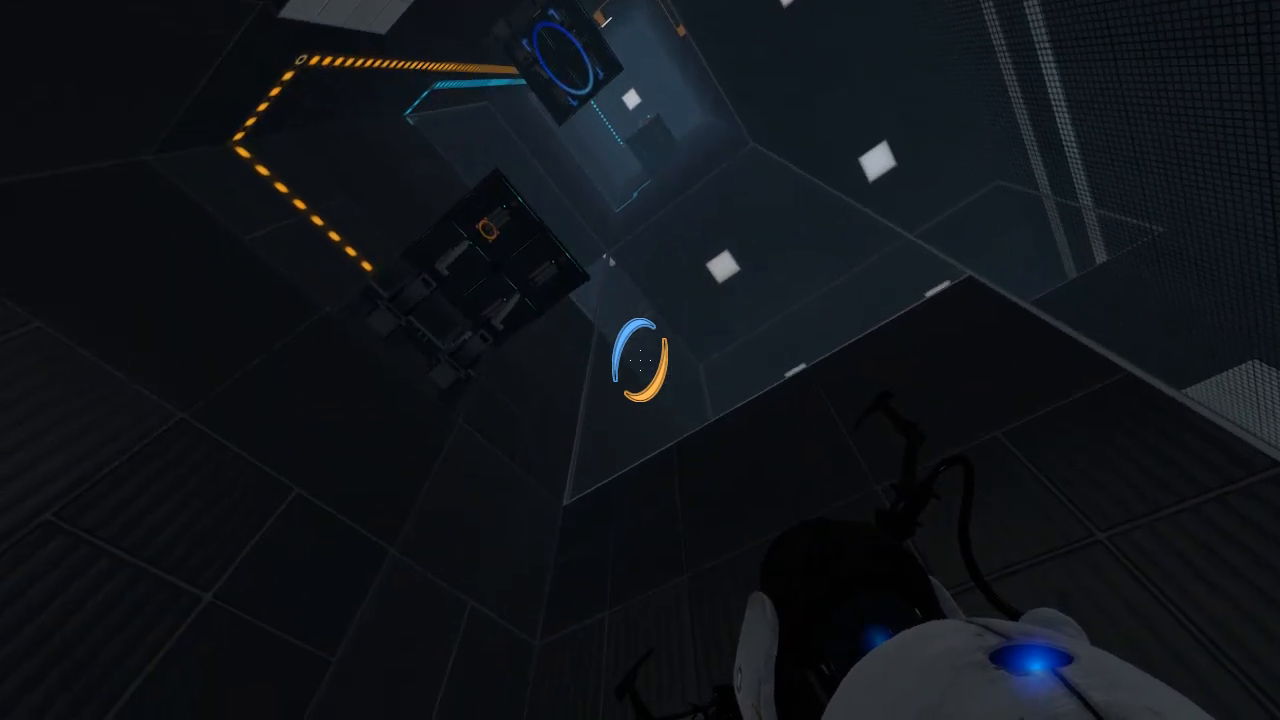
Shoot a portal high up the shaft and climb to the upper indicator-lit area.
click(640, 360)
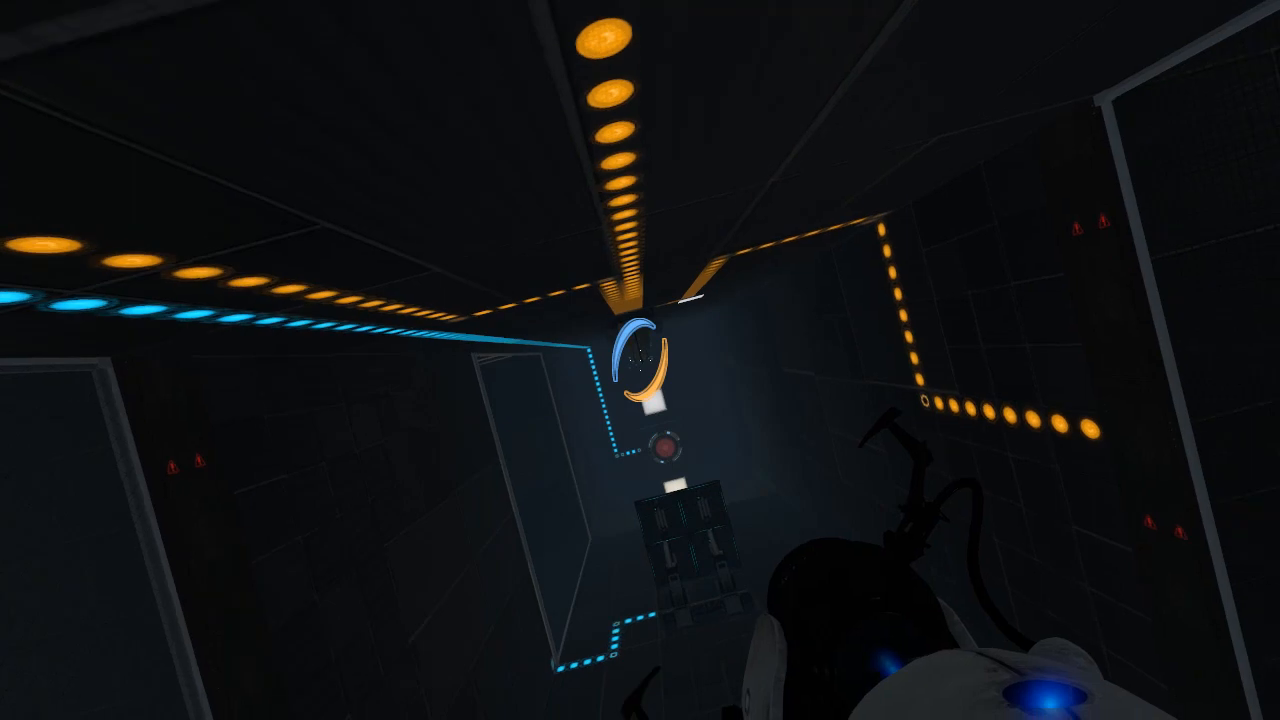
mouse_move(640, 360)
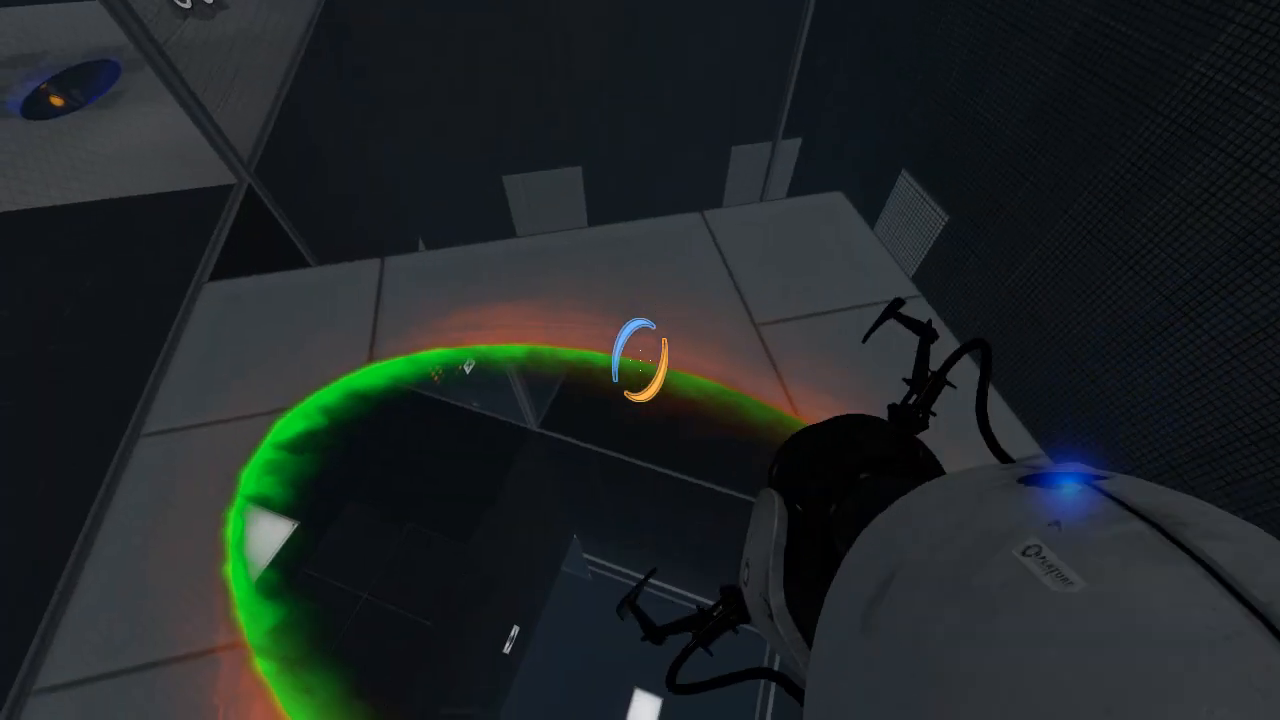
mouse_move(640, 360)
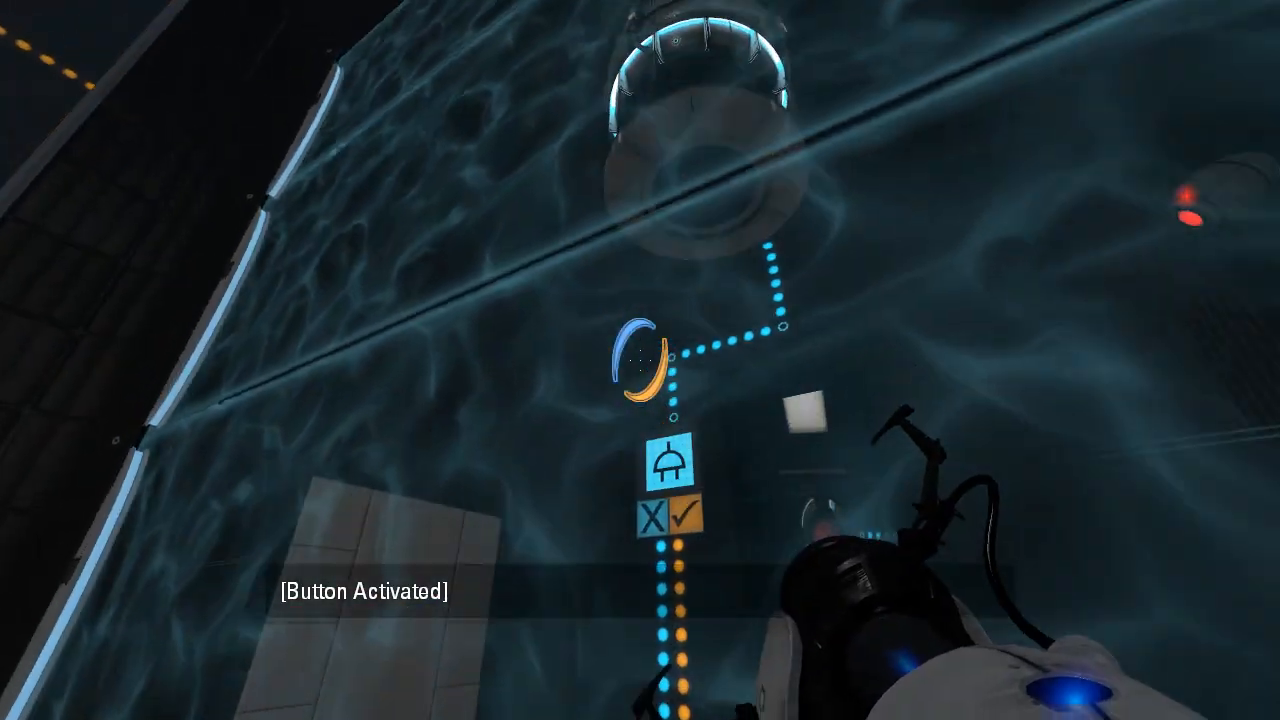
mouse_move(640, 360)
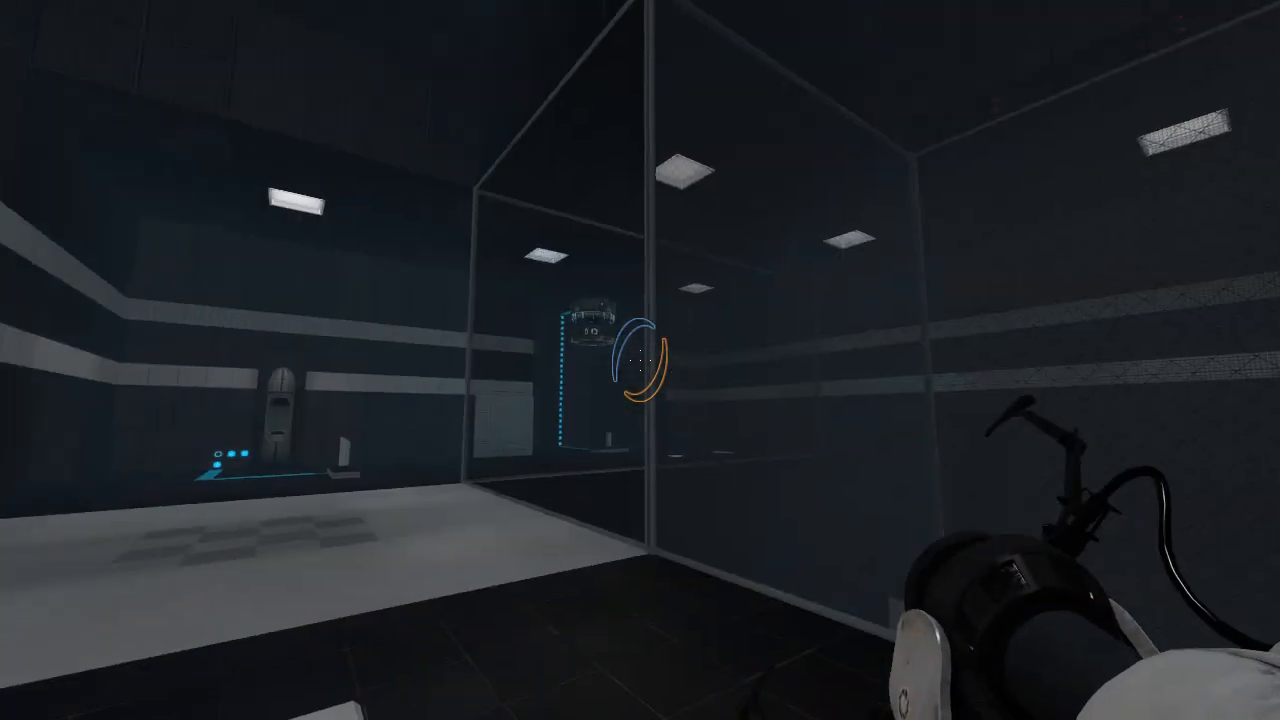
mouse_move(640, 360)
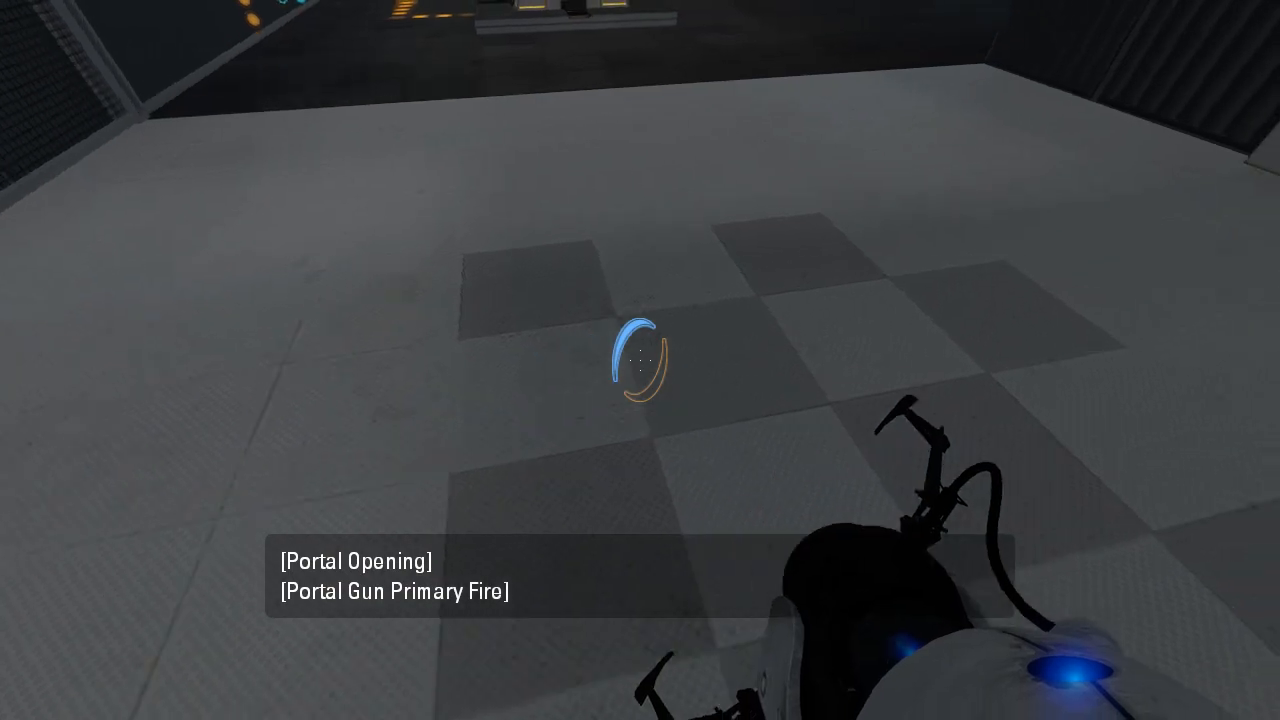
Open a portal on the checkered floor of the glass room after activating the button.
click(640, 360)
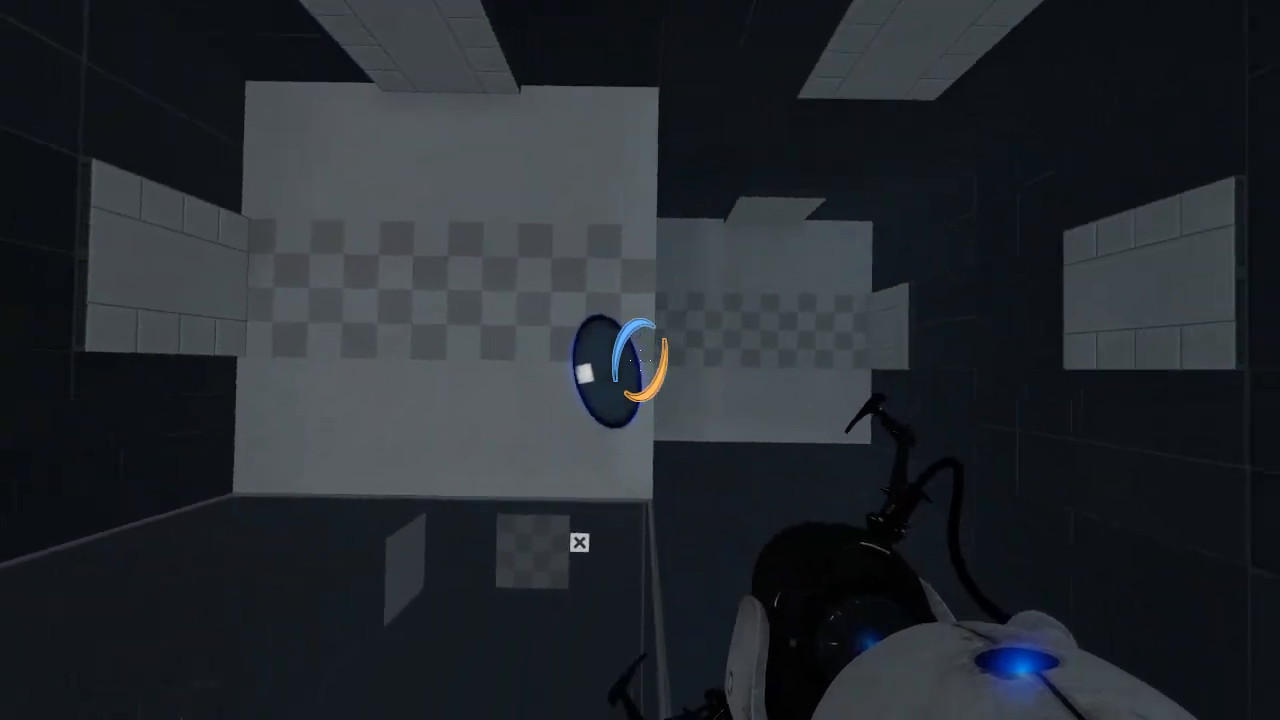
Place a portal pair on the ceiling panel, pass through, and shoot a portal at the high wall.
click(640, 360)
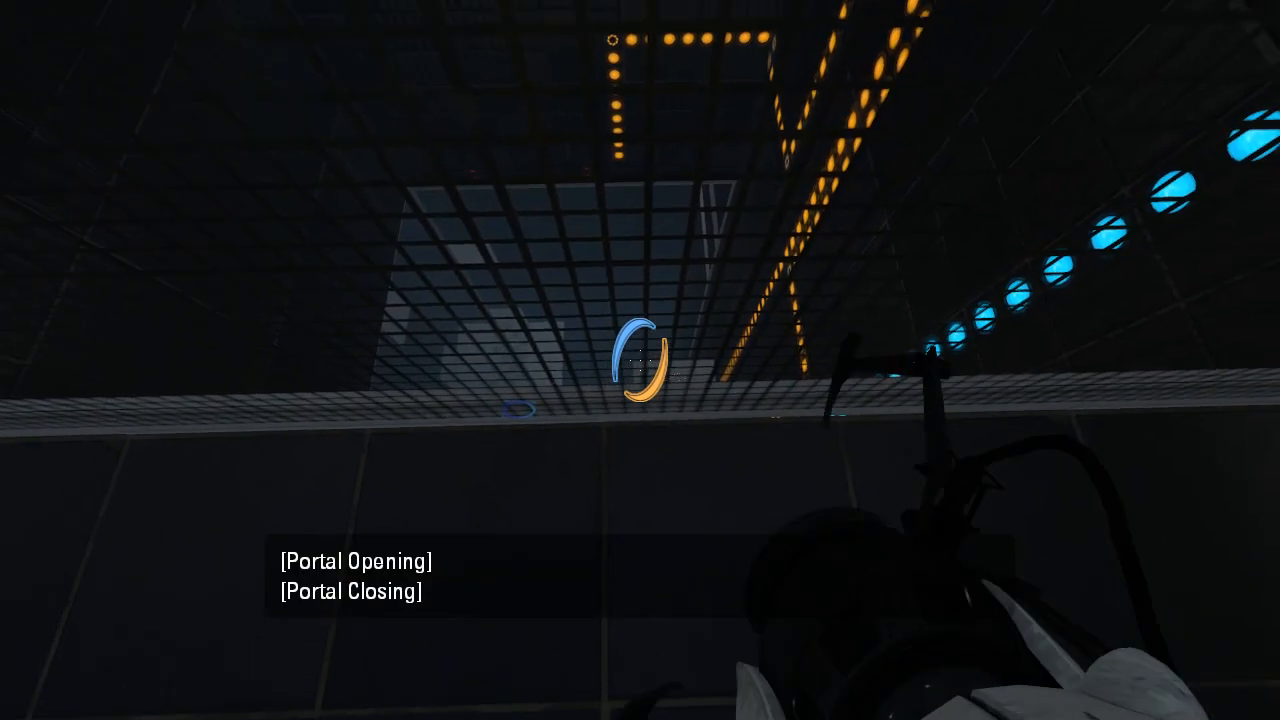
right_click(640, 360)
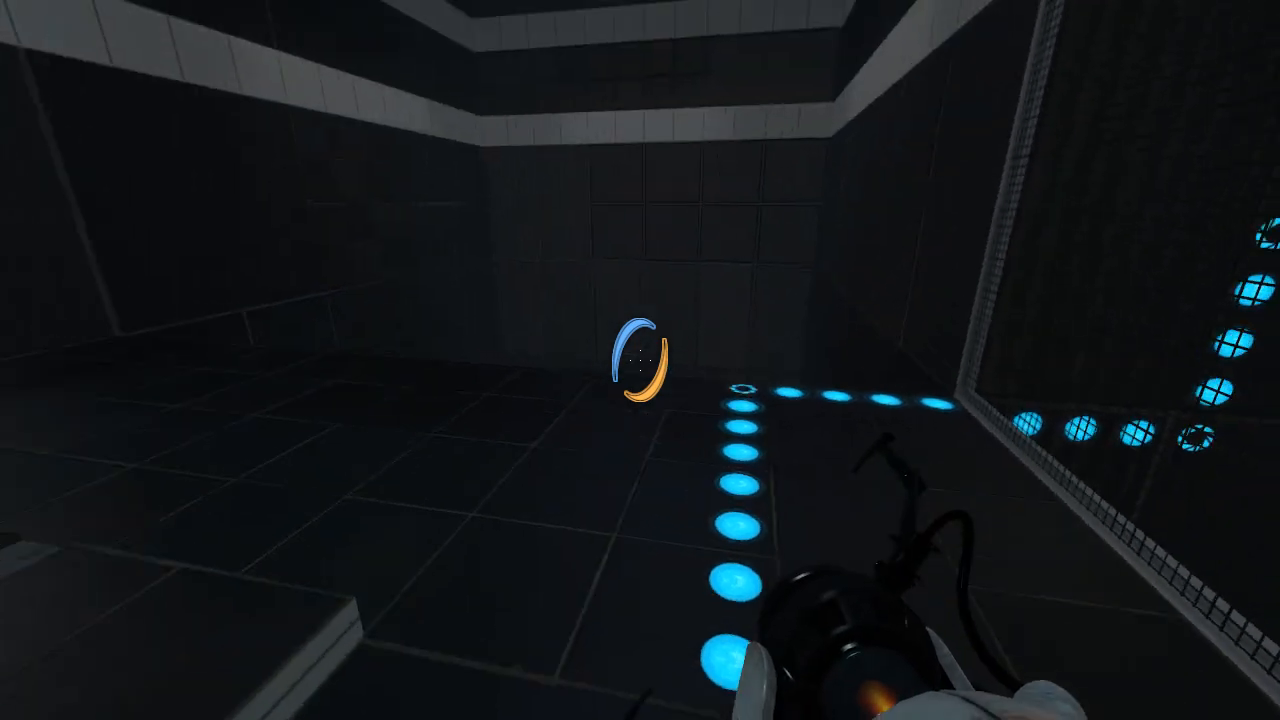
click(640, 360)
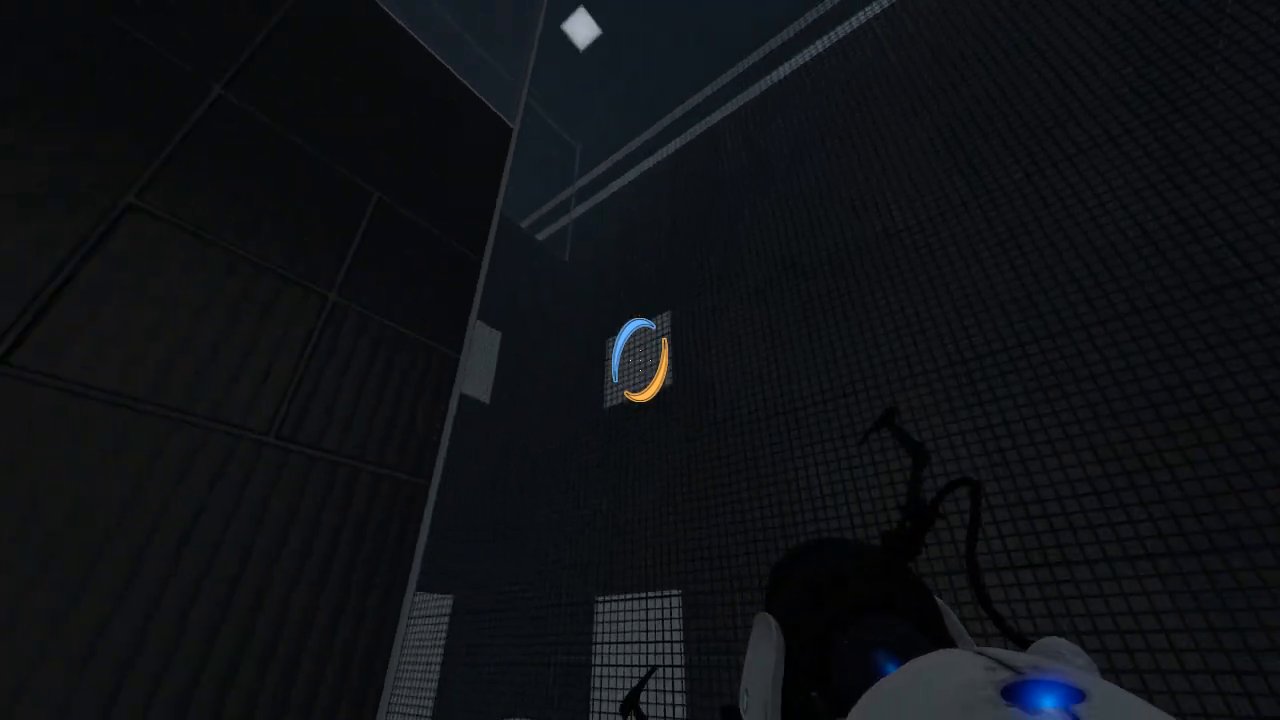
click(640, 360)
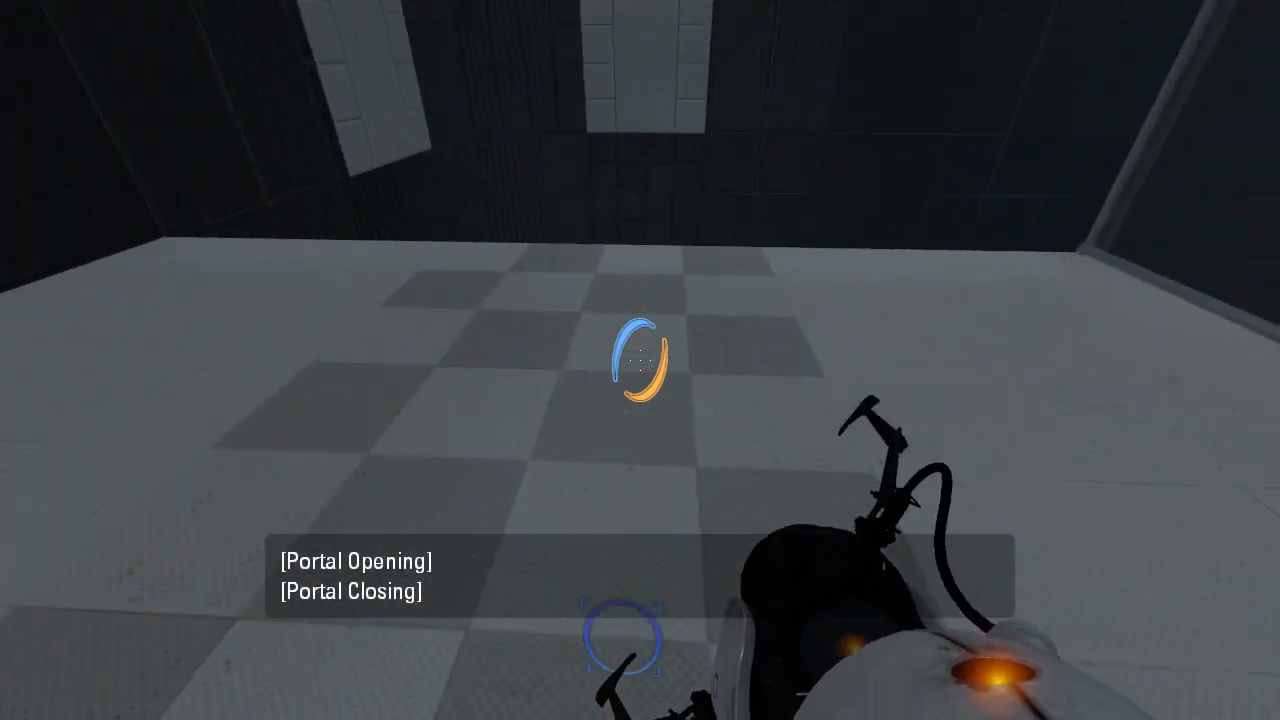
Place a portal on the checkered floor and reach the storage cube by the red button.
click(640, 360)
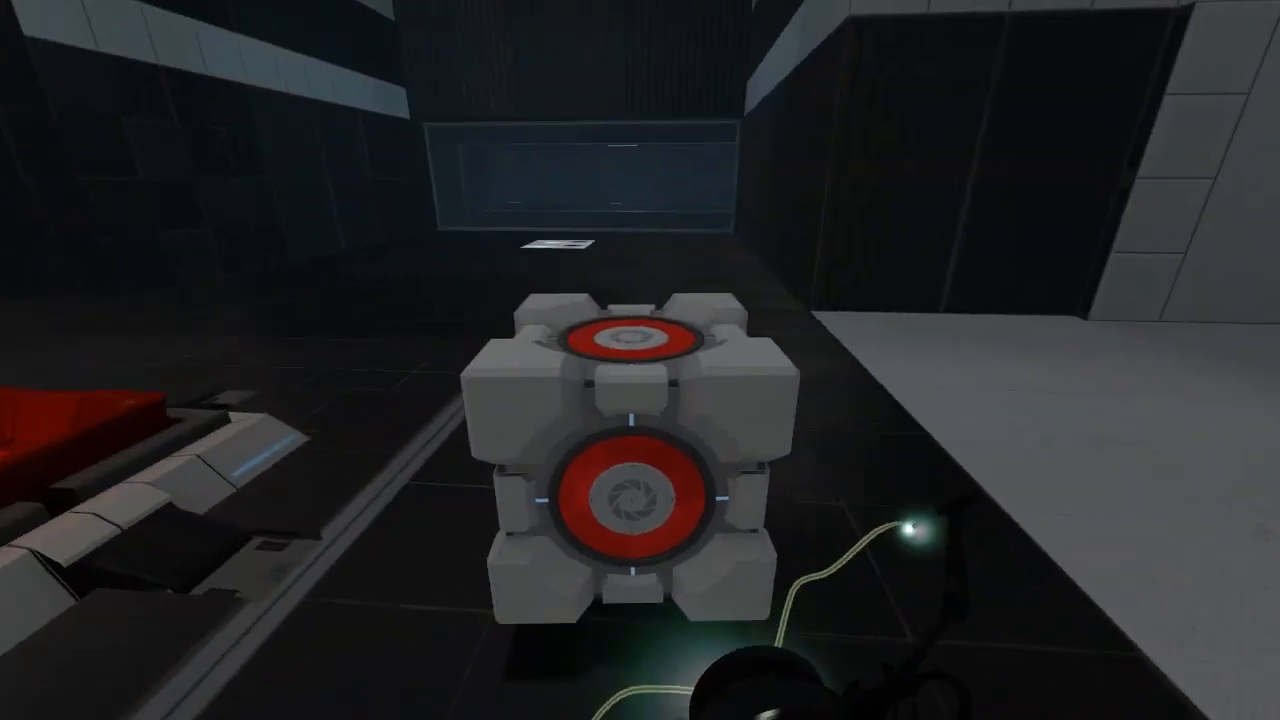
mouse_move(640, 360)
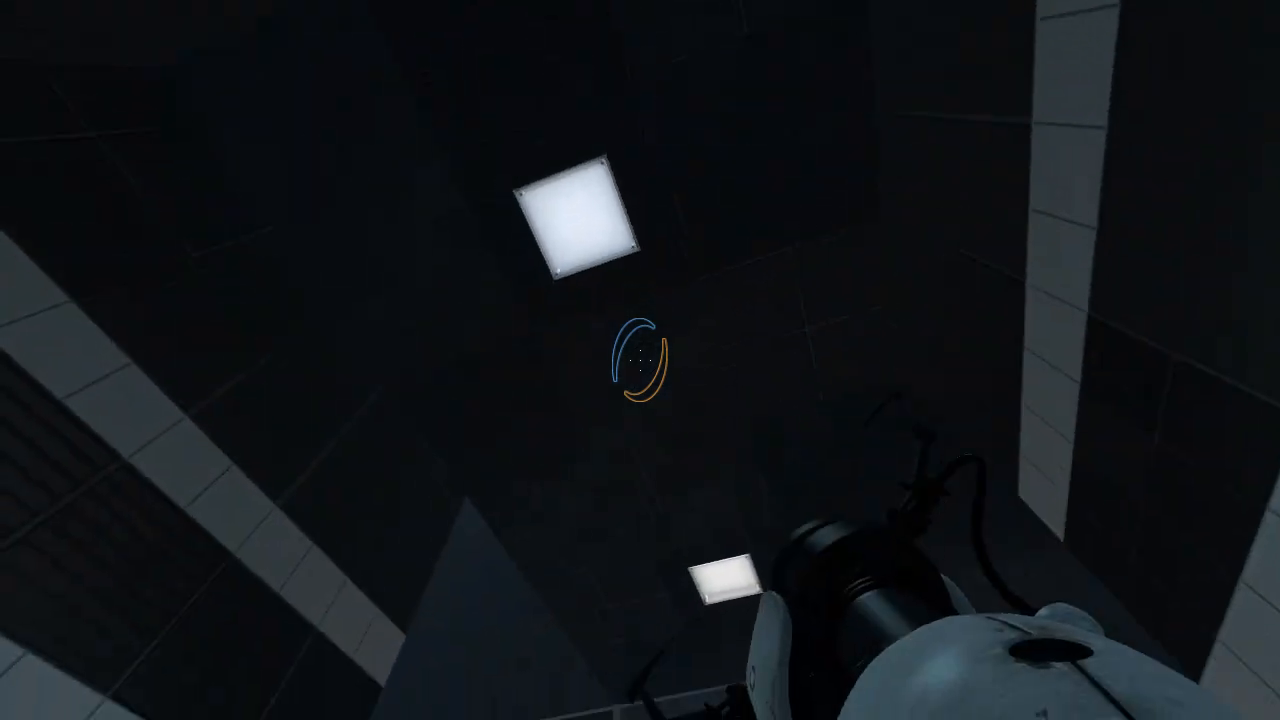
mouse_move(640, 360)
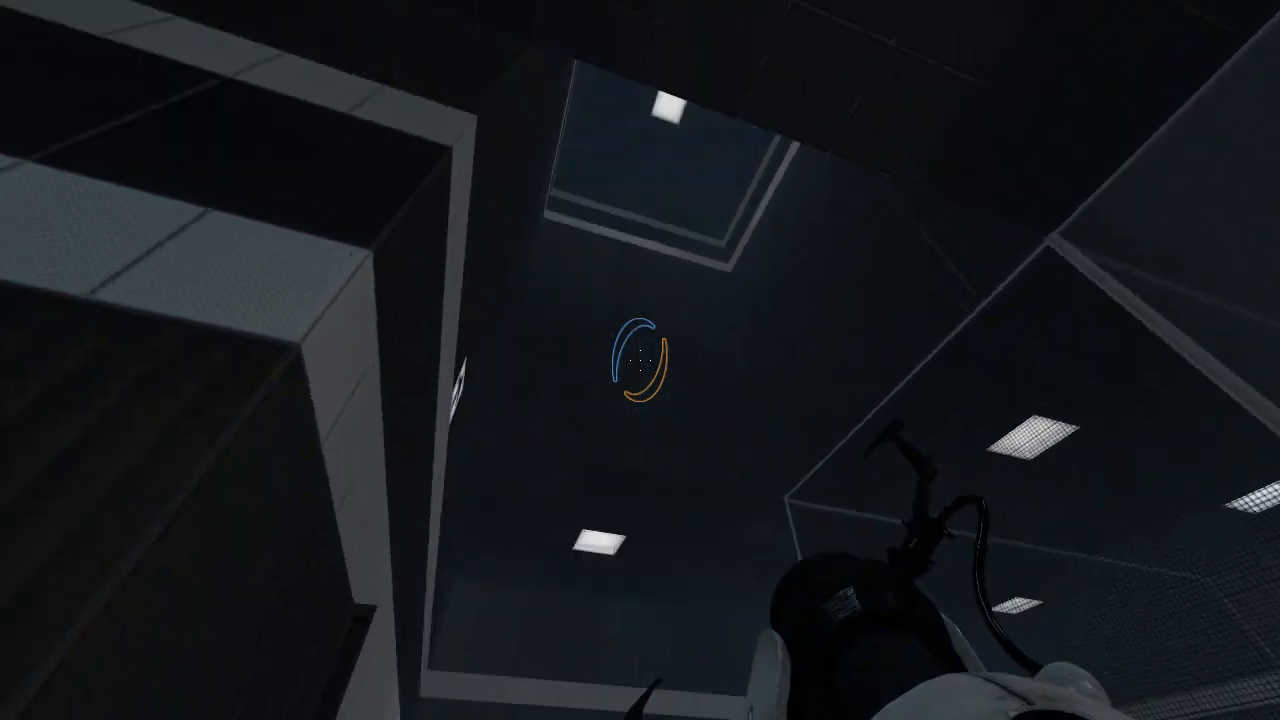
mouse_move(640, 360)
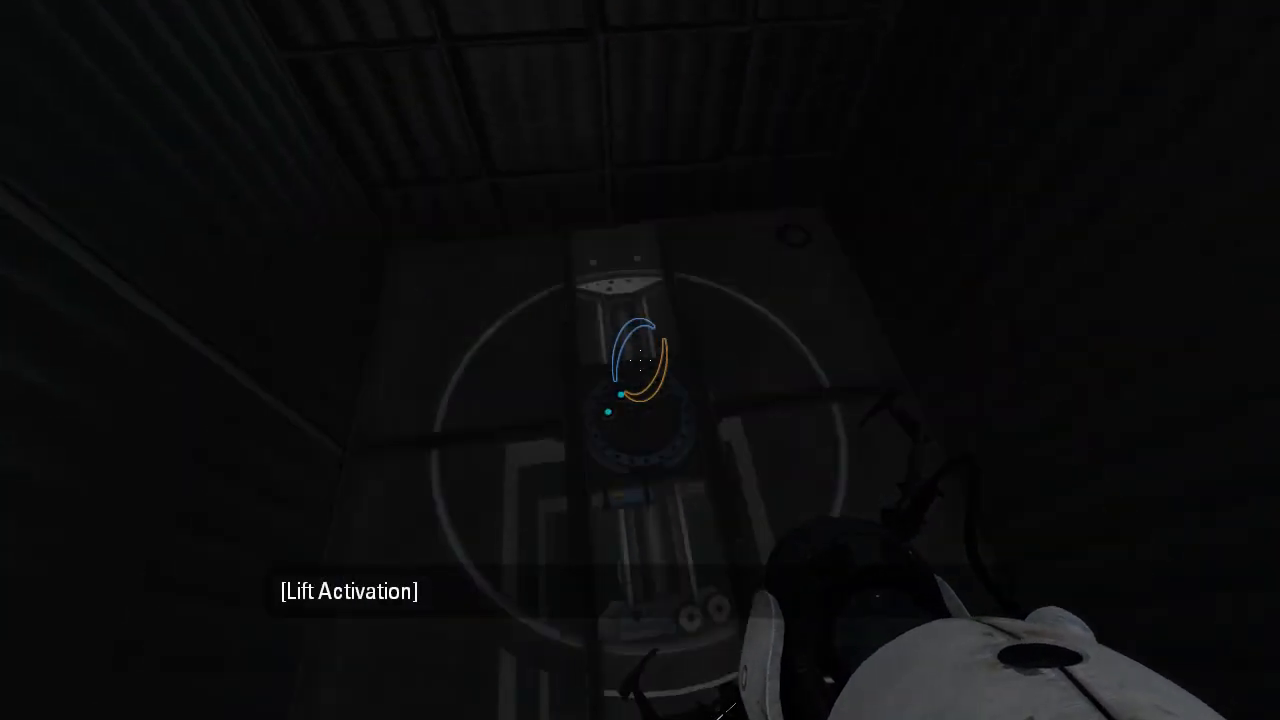
mouse_move(640, 360)
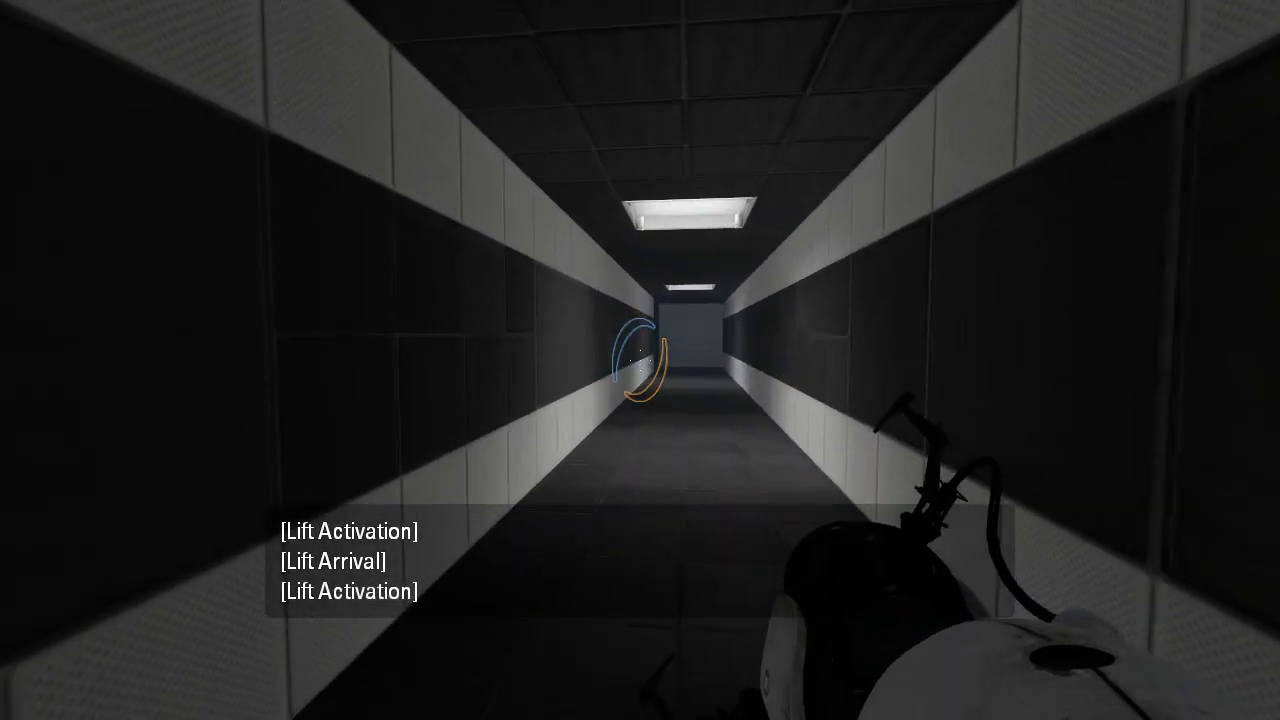
Walk forward along the white-tiled corridor toward the glass elevator enclosure.
key(w)
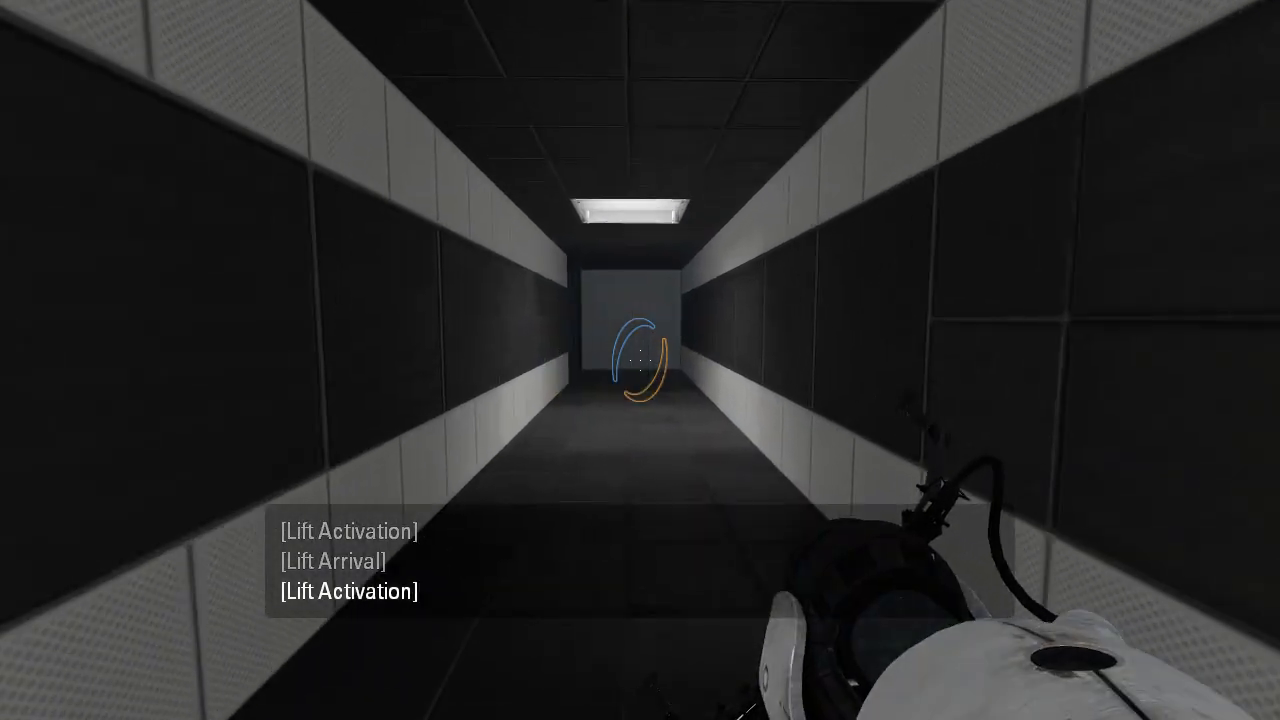
key(w)
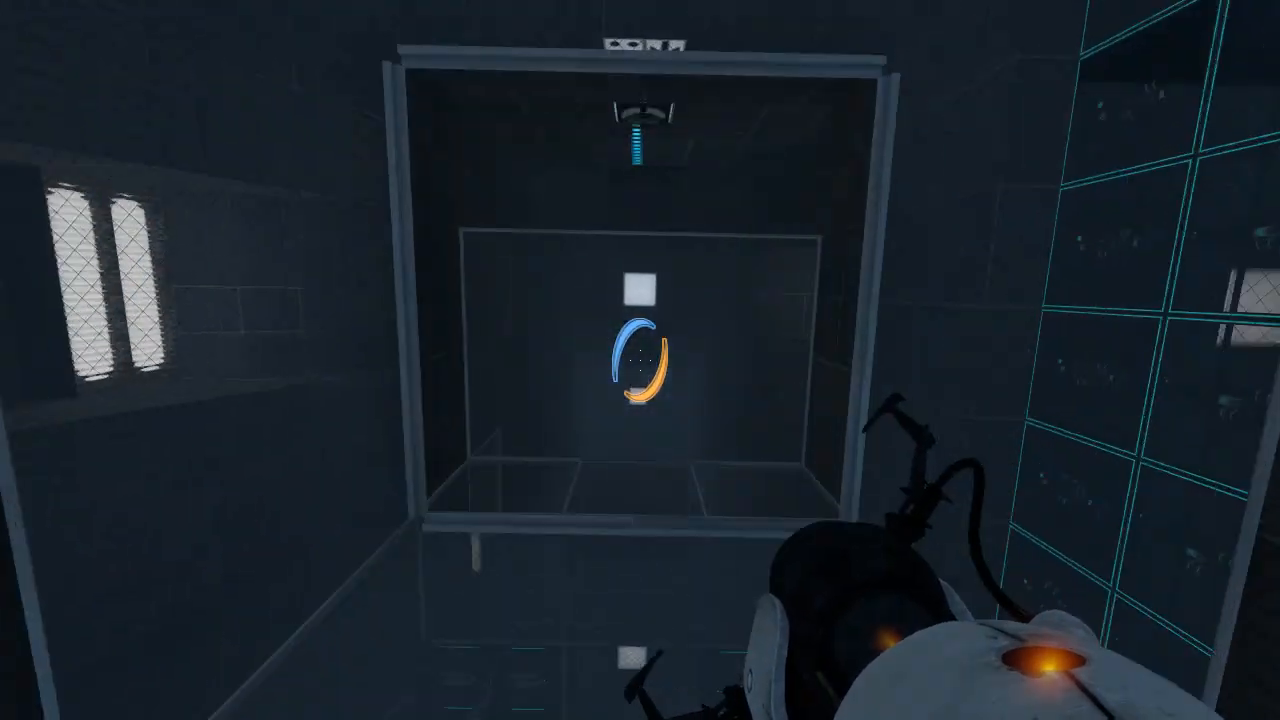
mouse_move(640, 360)
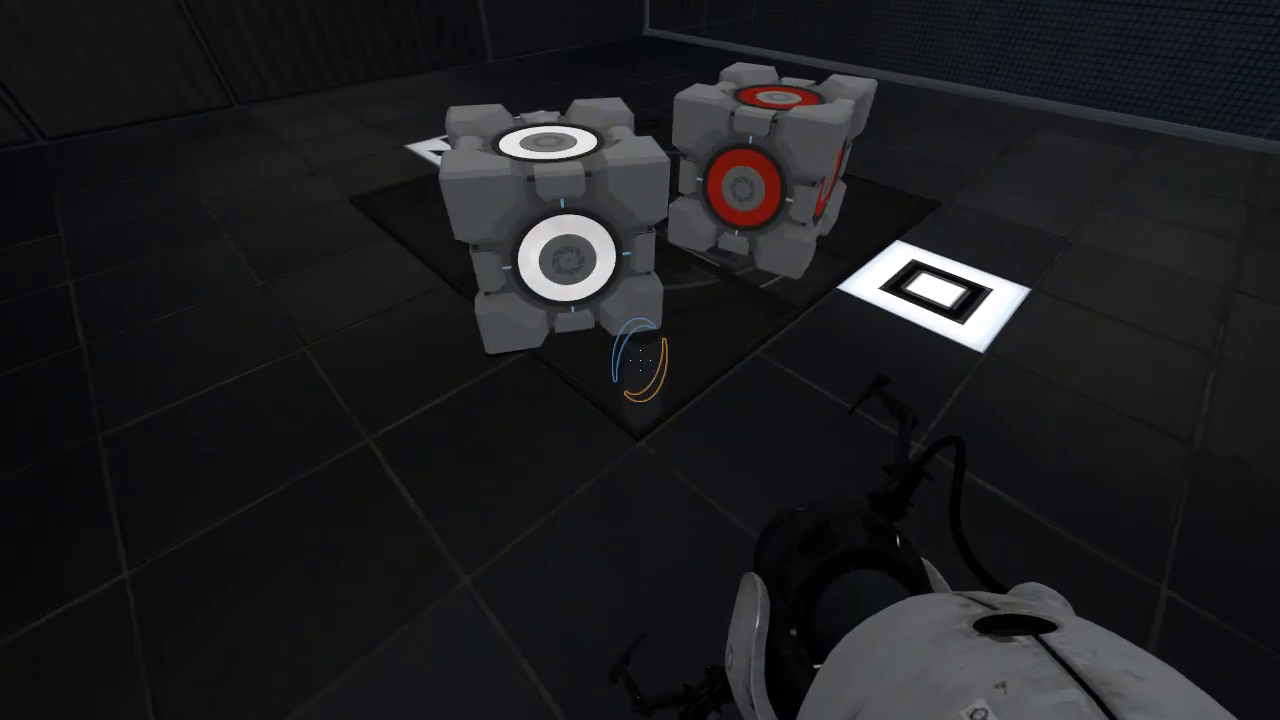
mouse_move(640, 360)
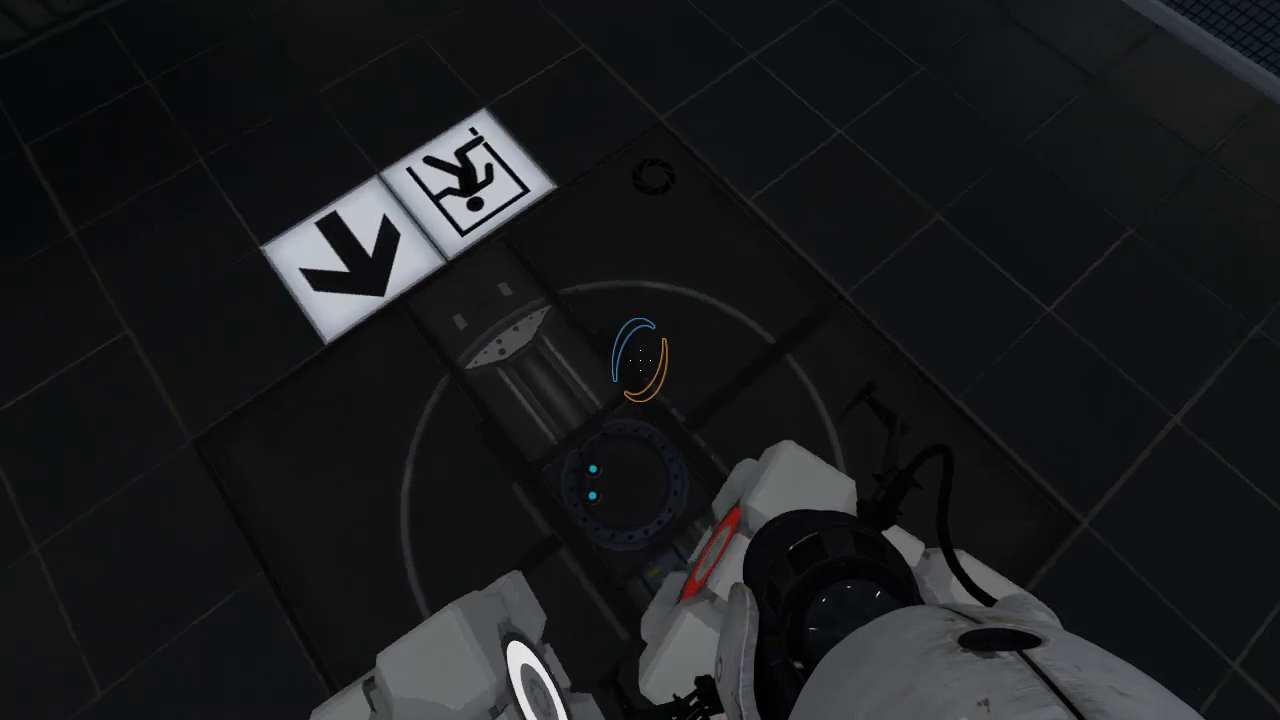
mouse_move(640, 360)
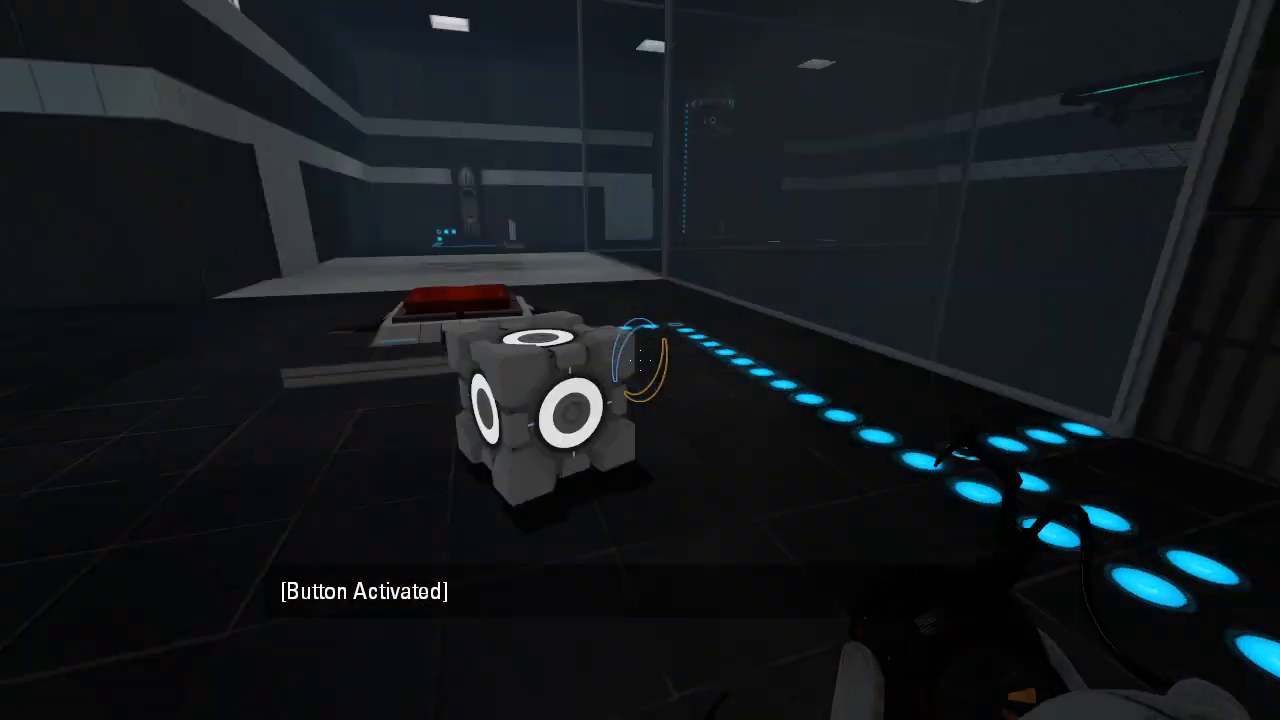
mouse_move(640, 360)
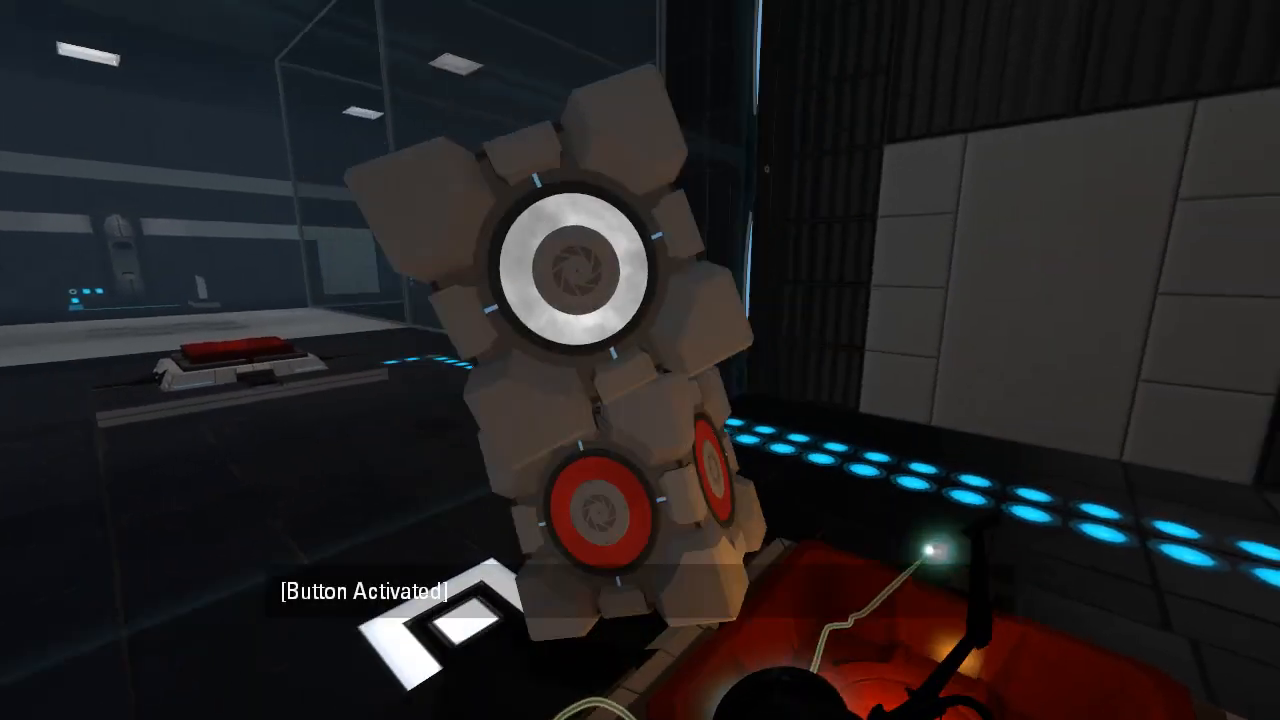
mouse_move(640, 360)
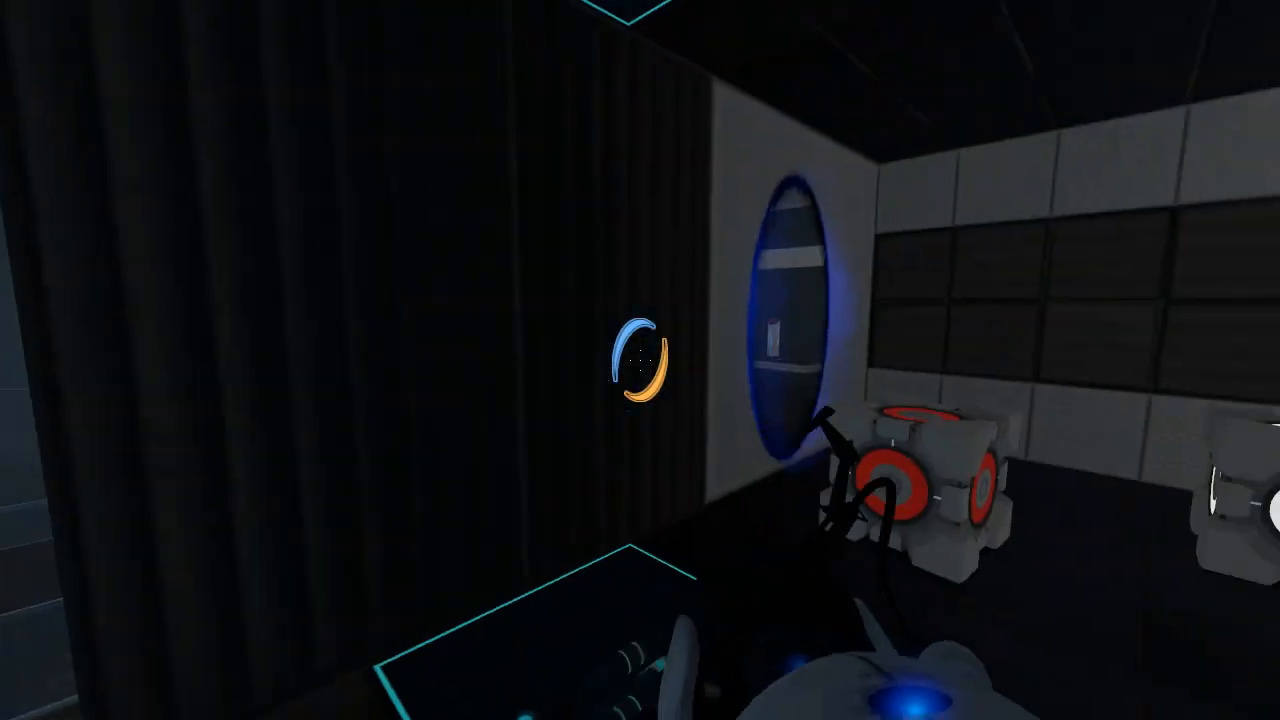
mouse_move(640, 360)
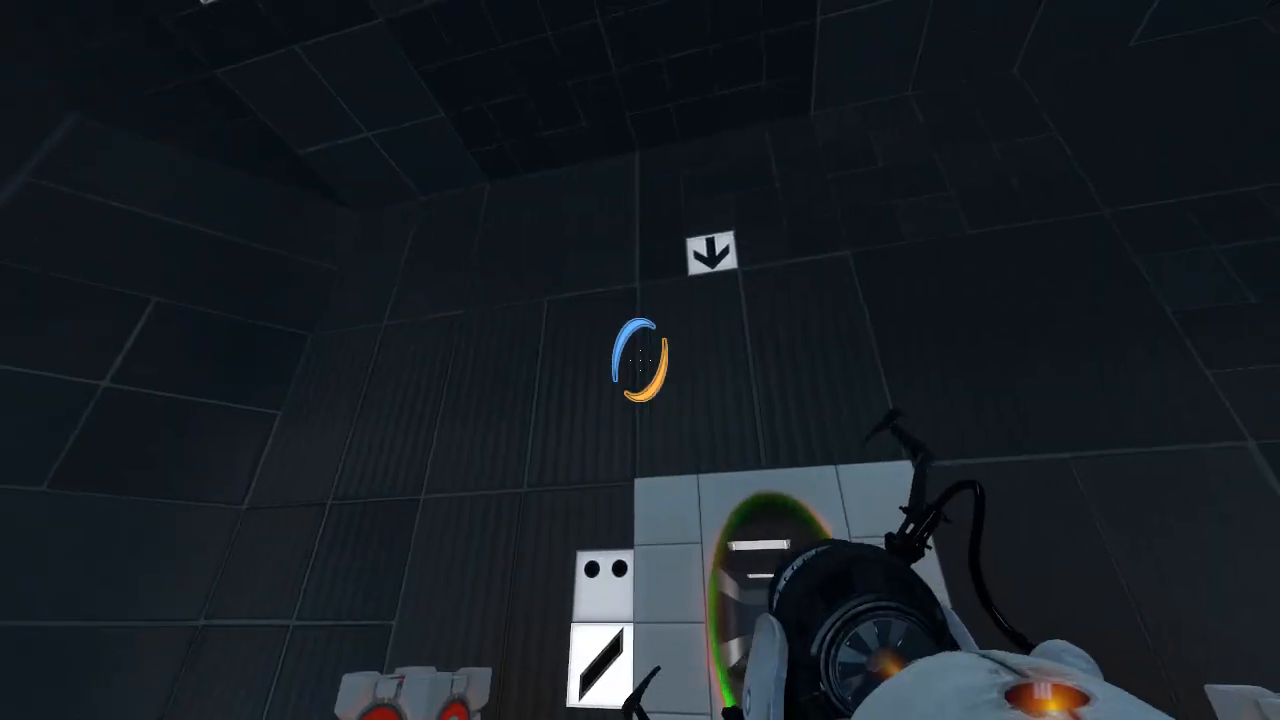
mouse_move(640, 360)
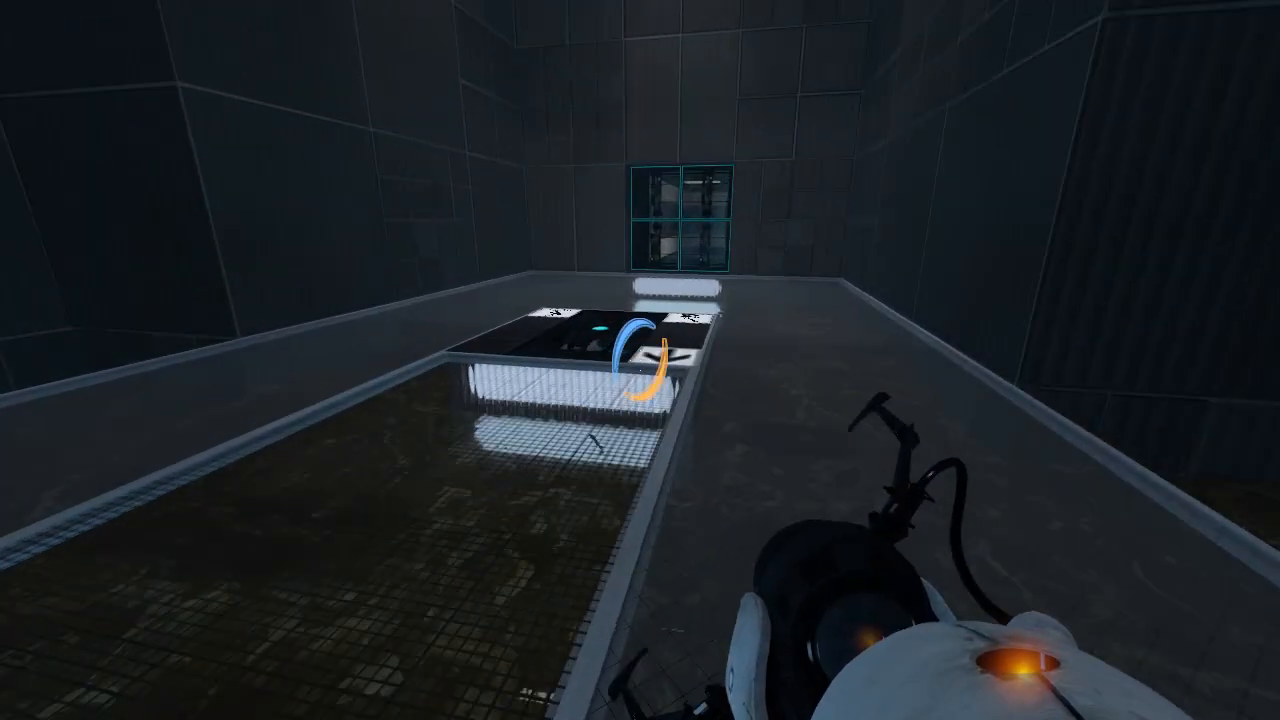
mouse_move(640, 360)
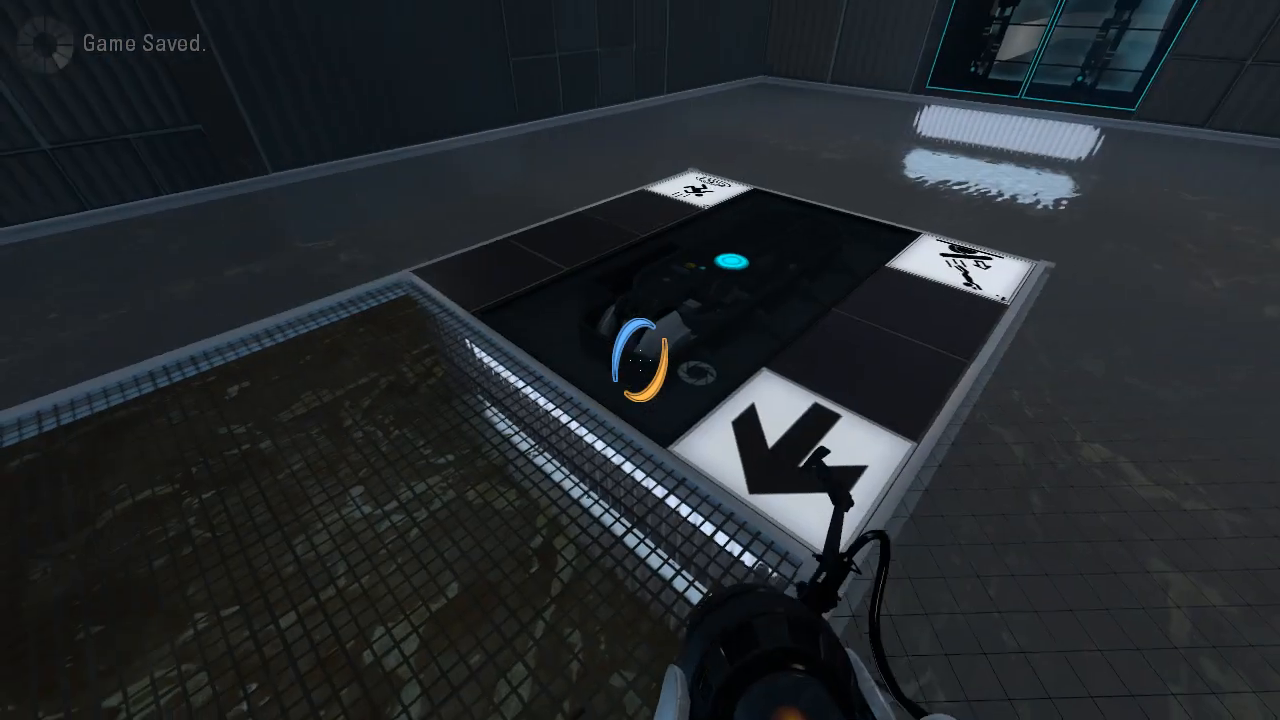
mouse_move(640, 360)
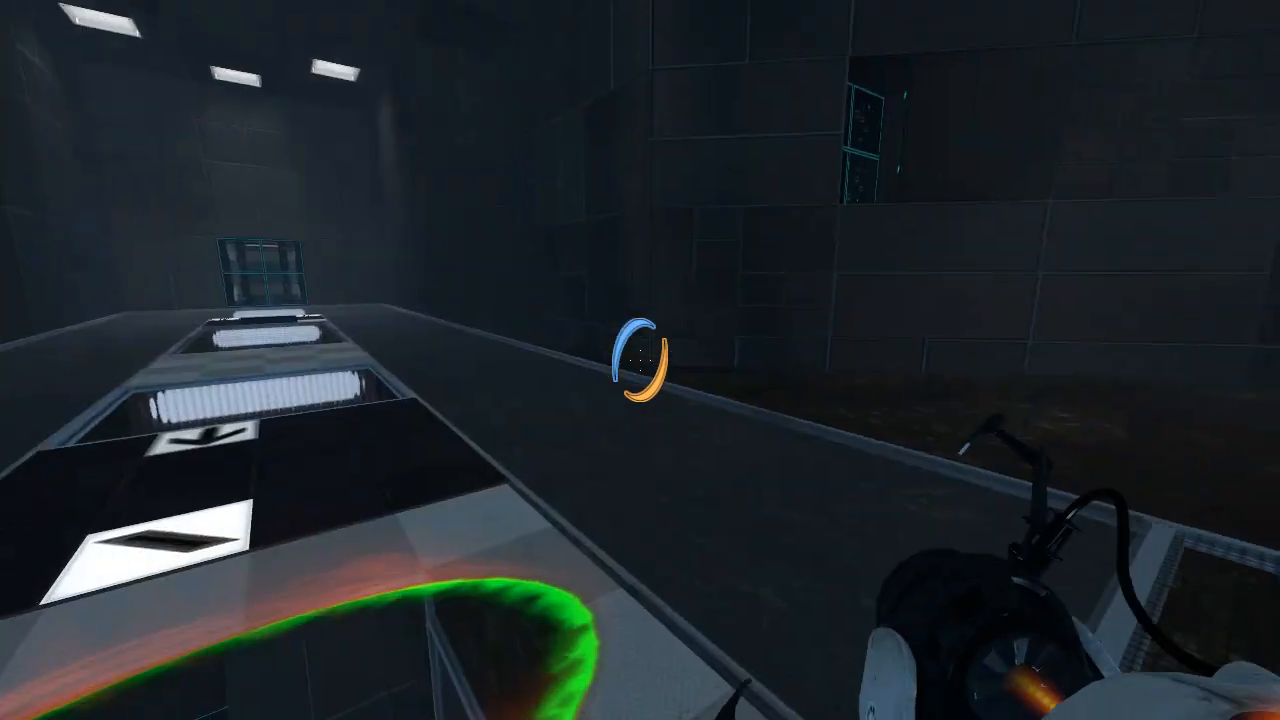
mouse_move(640, 360)
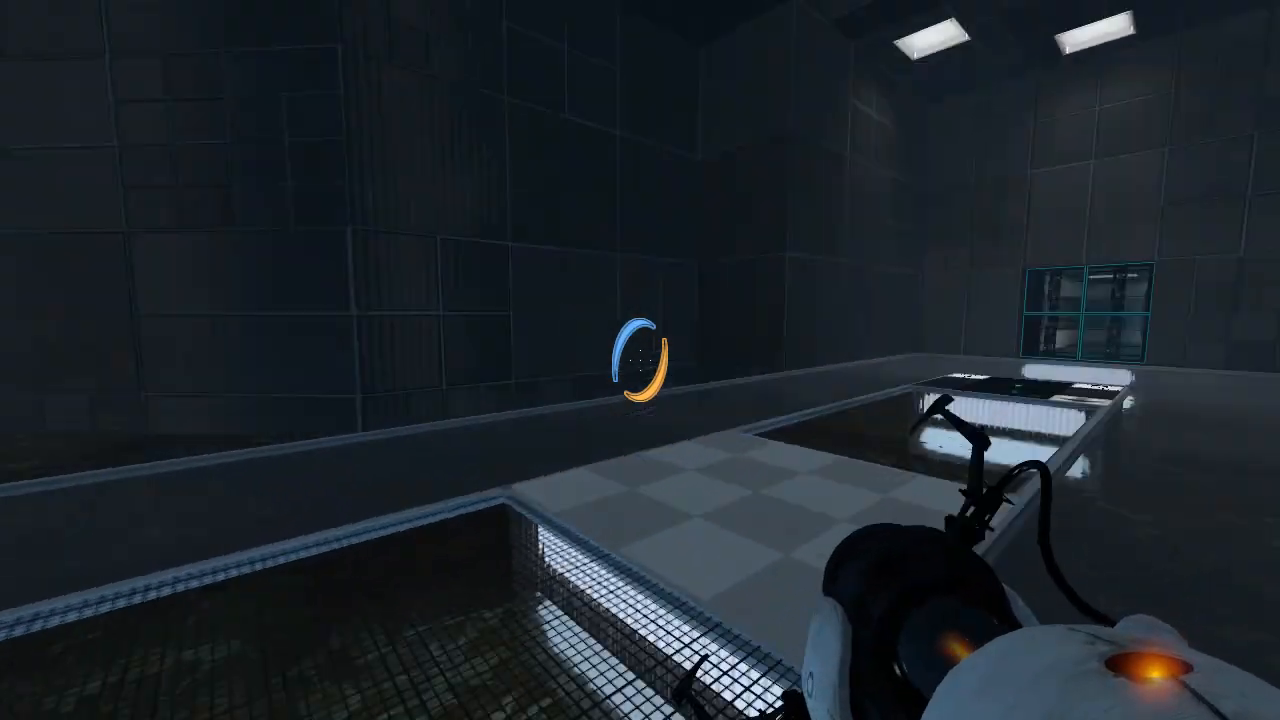
mouse_move(640, 360)
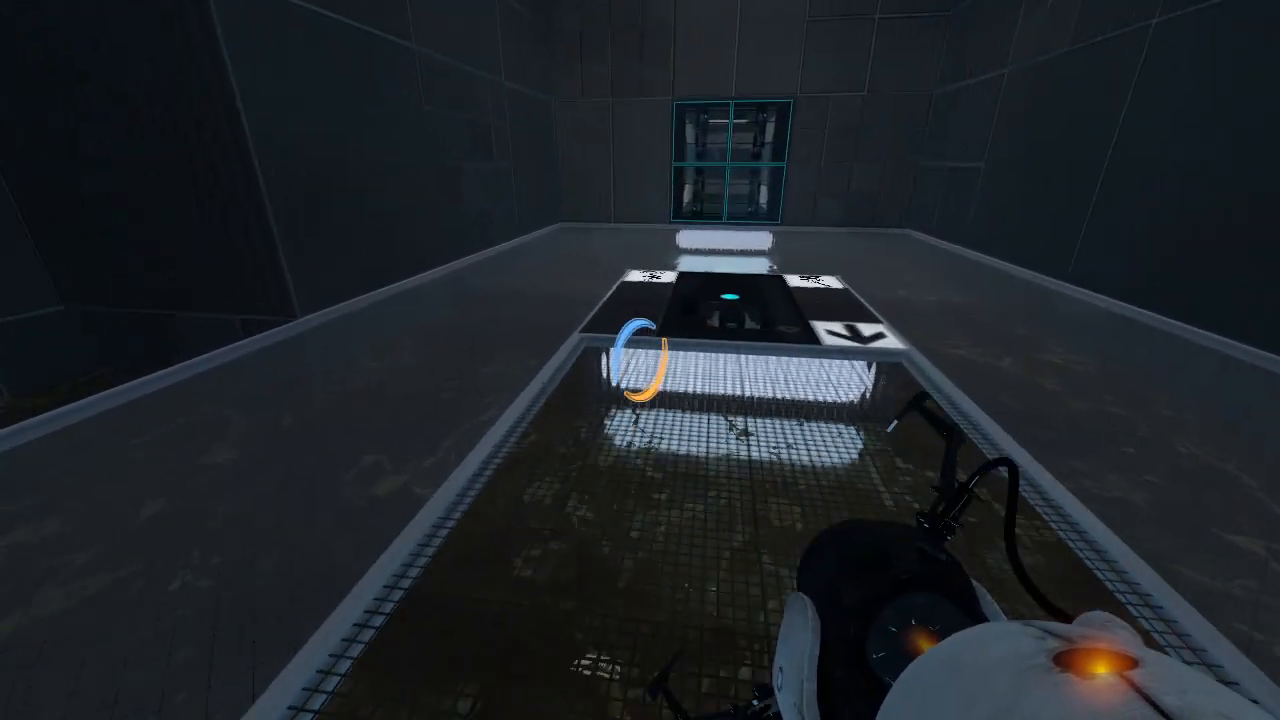
mouse_move(640, 360)
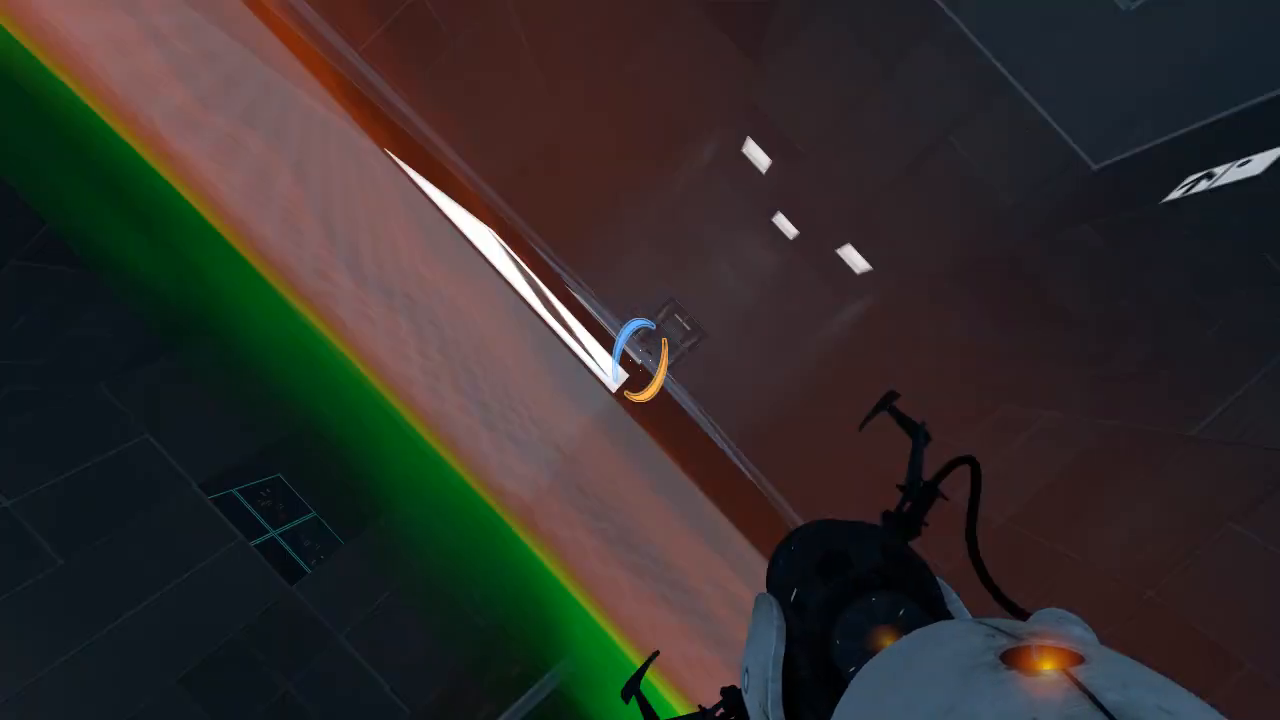
mouse_move(640, 360)
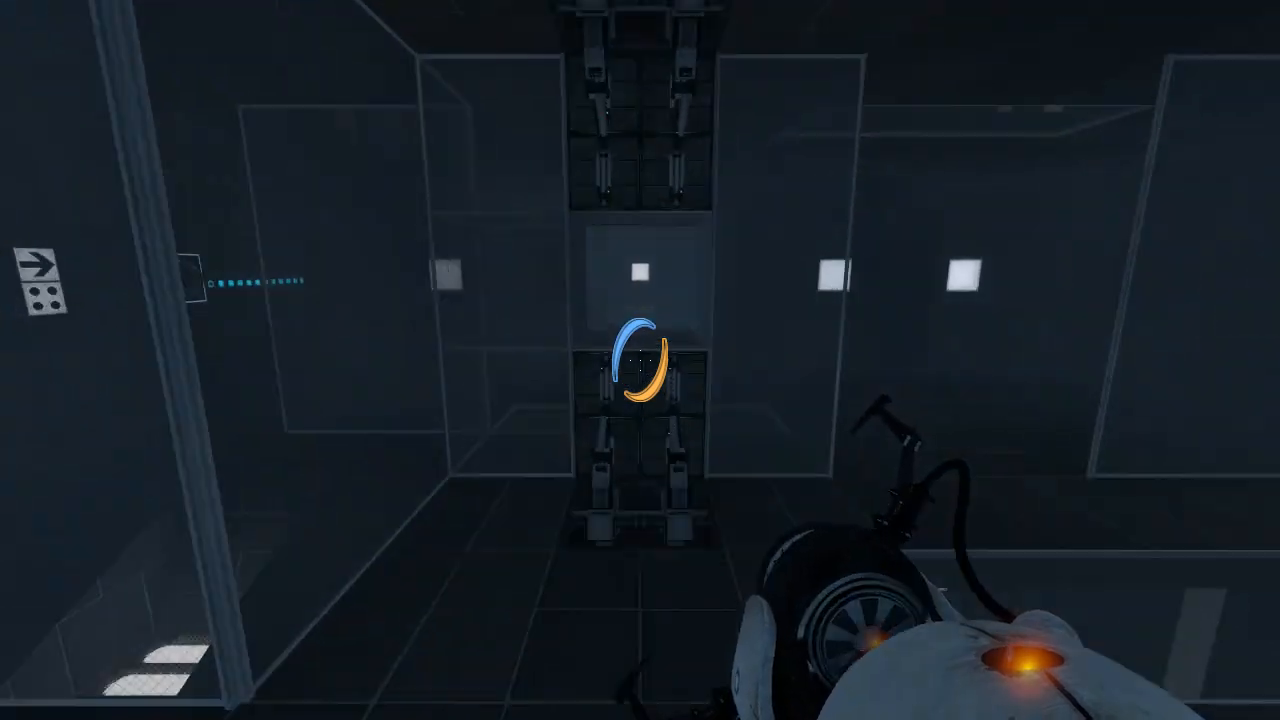
mouse_move(640, 360)
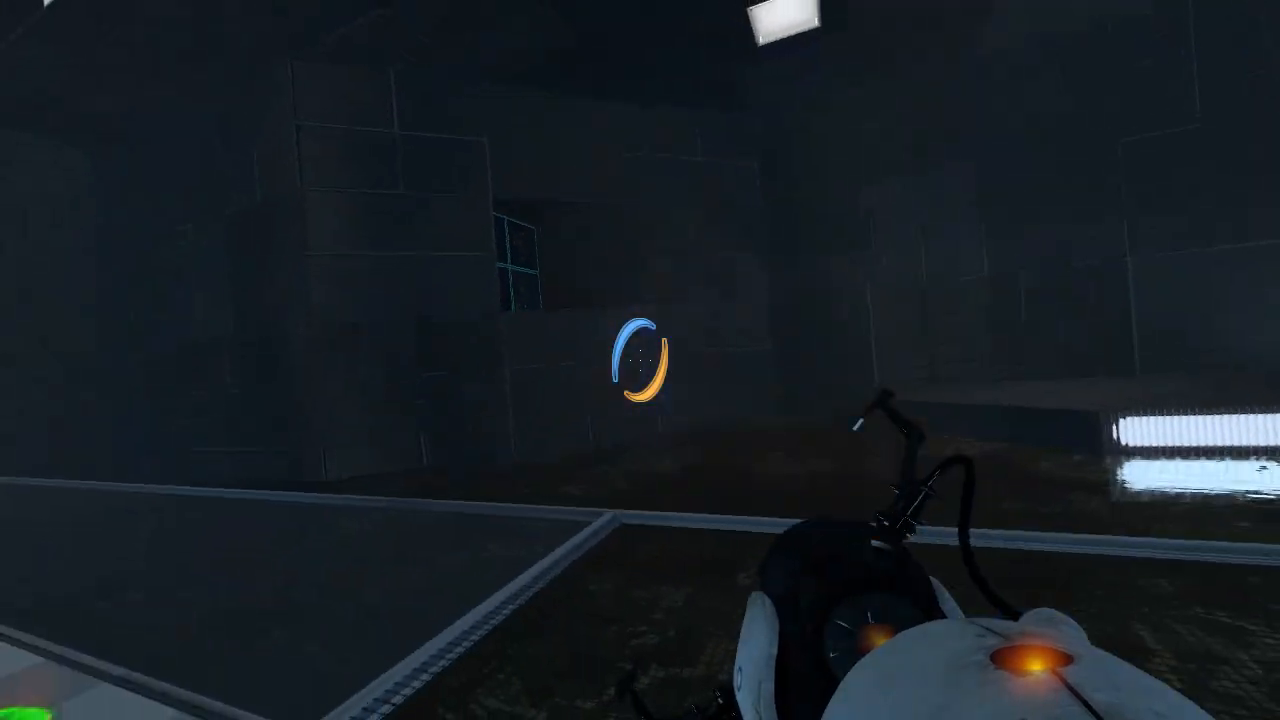
mouse_move(640, 360)
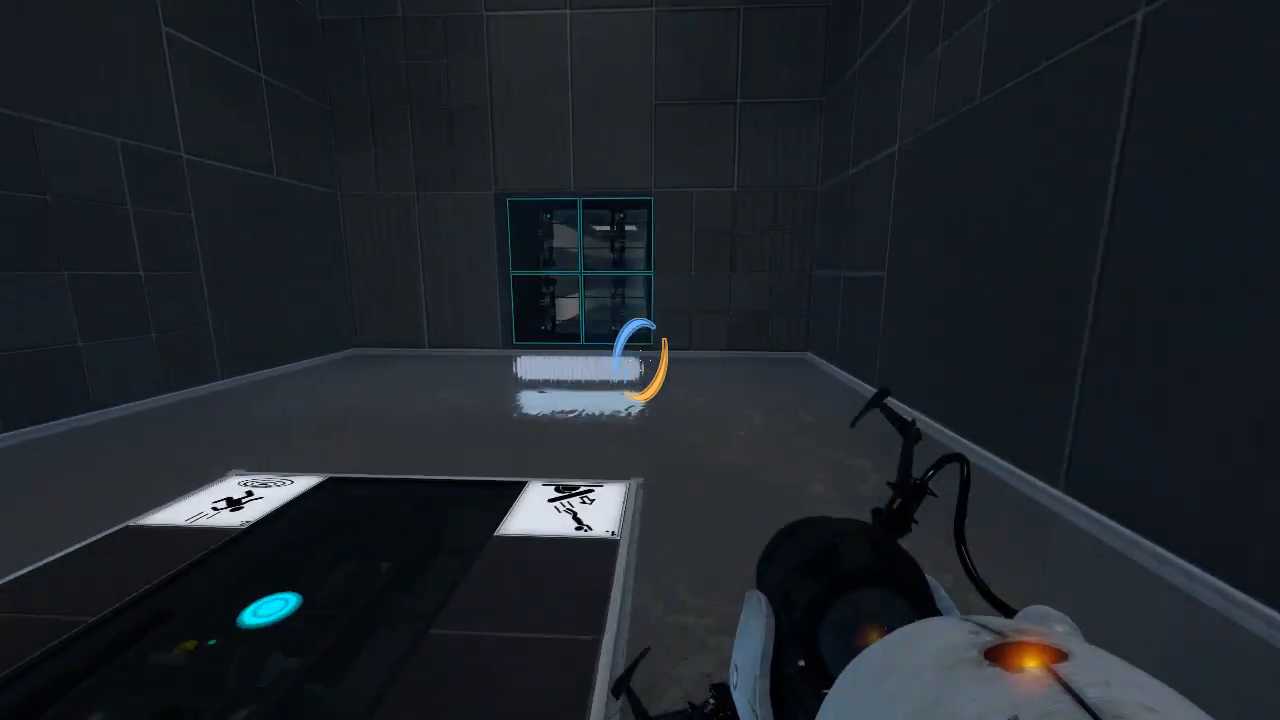
Walk forward through the glass-walled area up onto the upper floor by the arrow marking.
key(w)
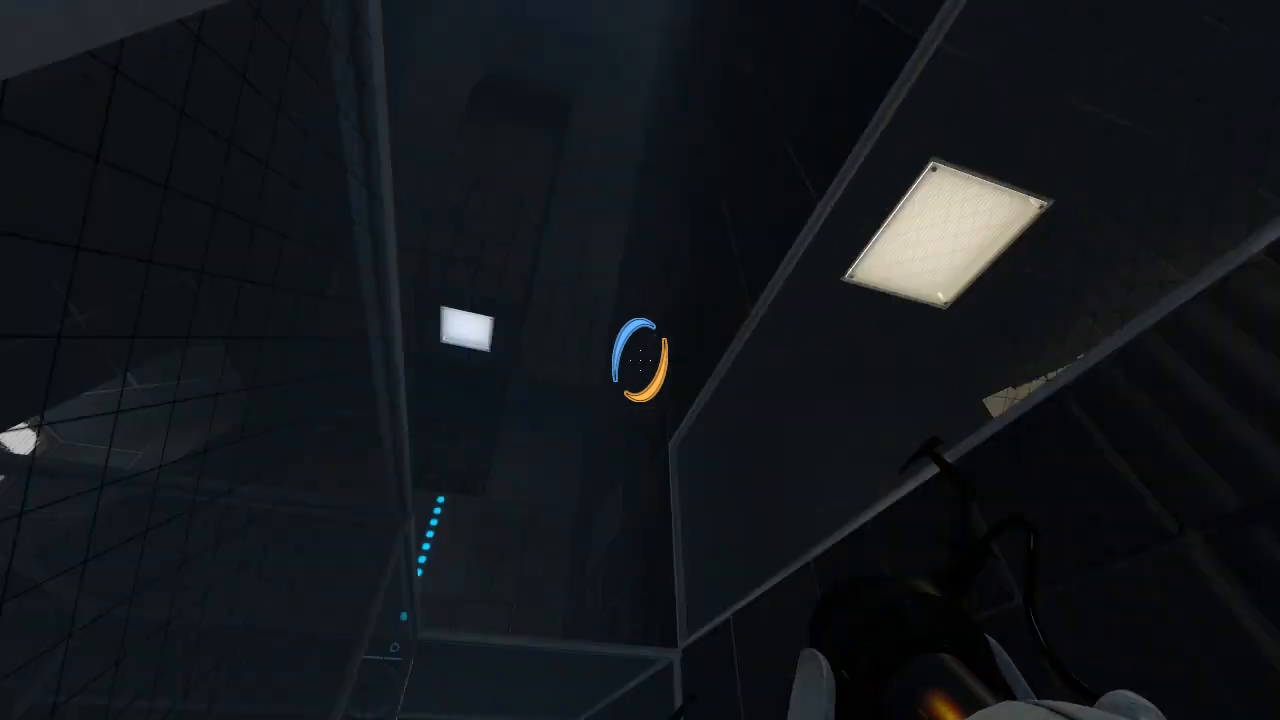
mouse_move(640, 360)
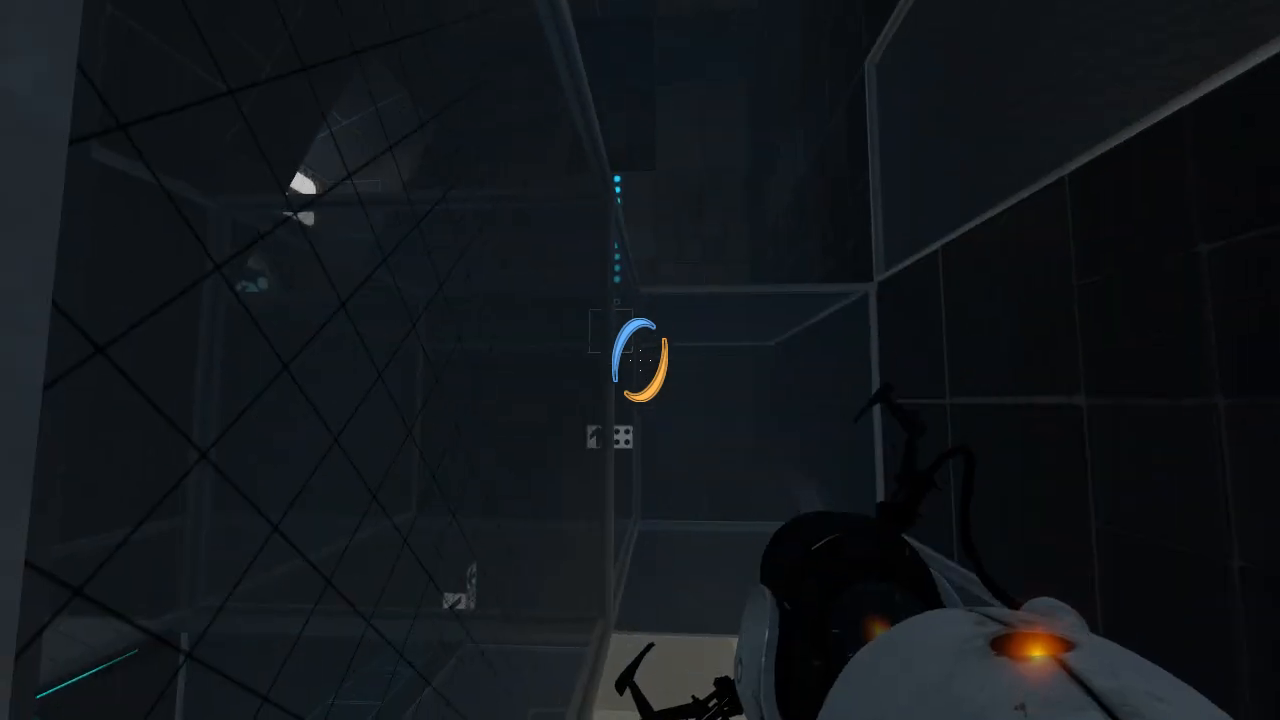
mouse_move(640, 360)
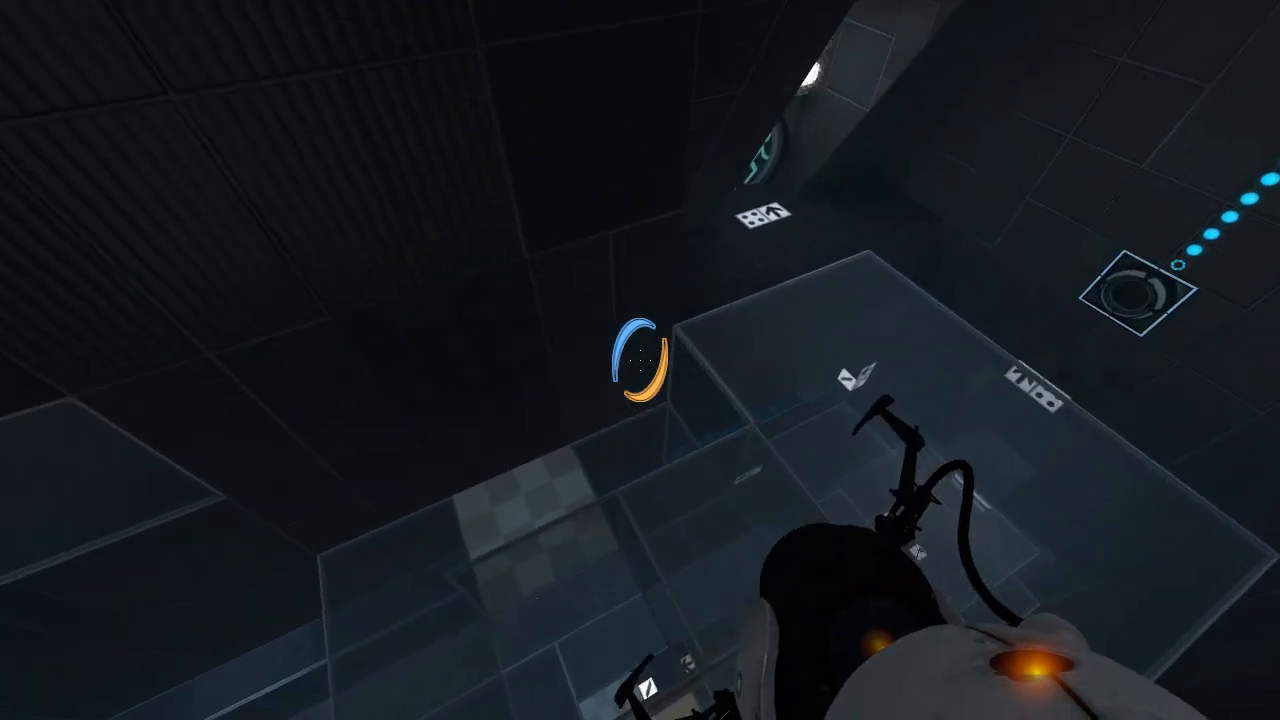
mouse_move(640, 360)
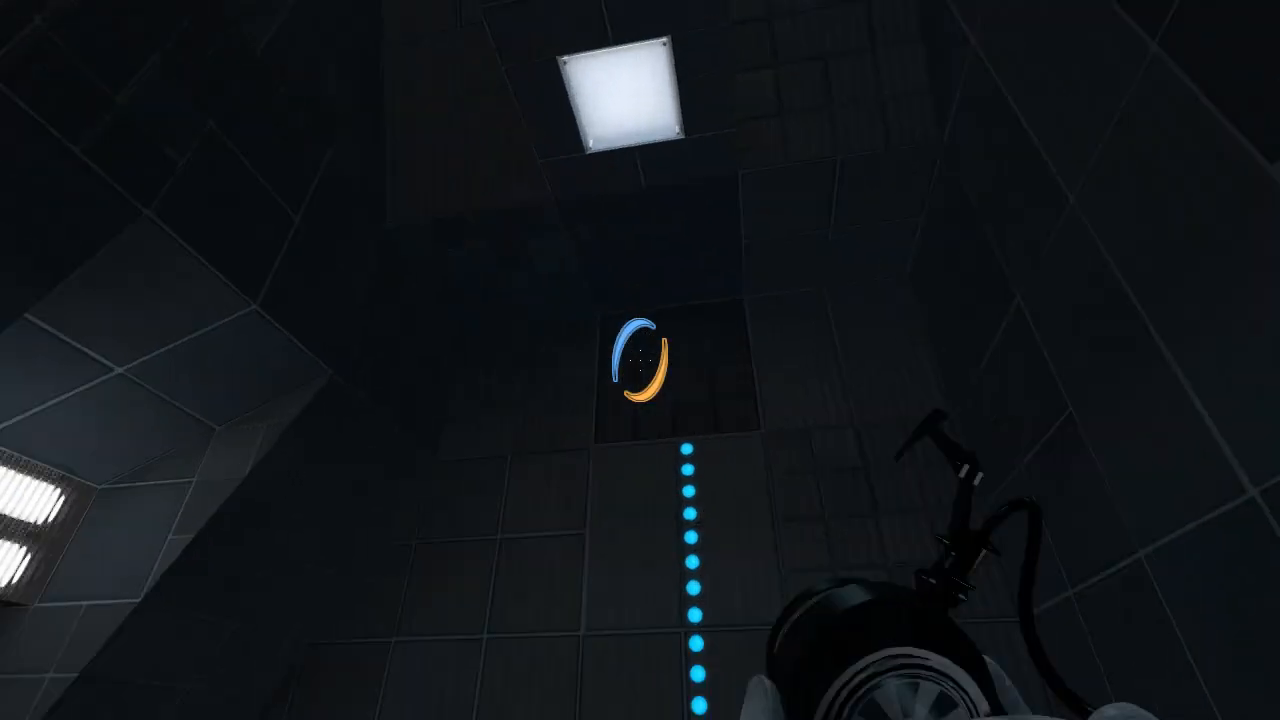
mouse_move(640, 360)
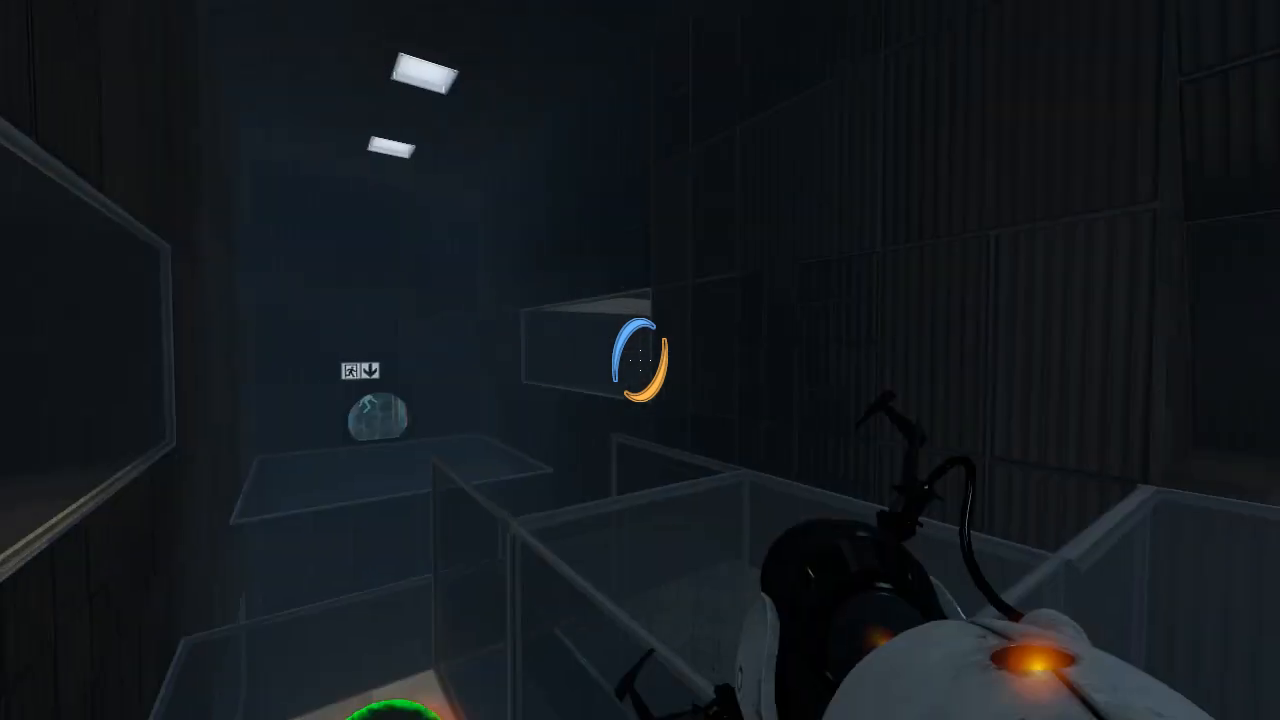
mouse_move(640, 360)
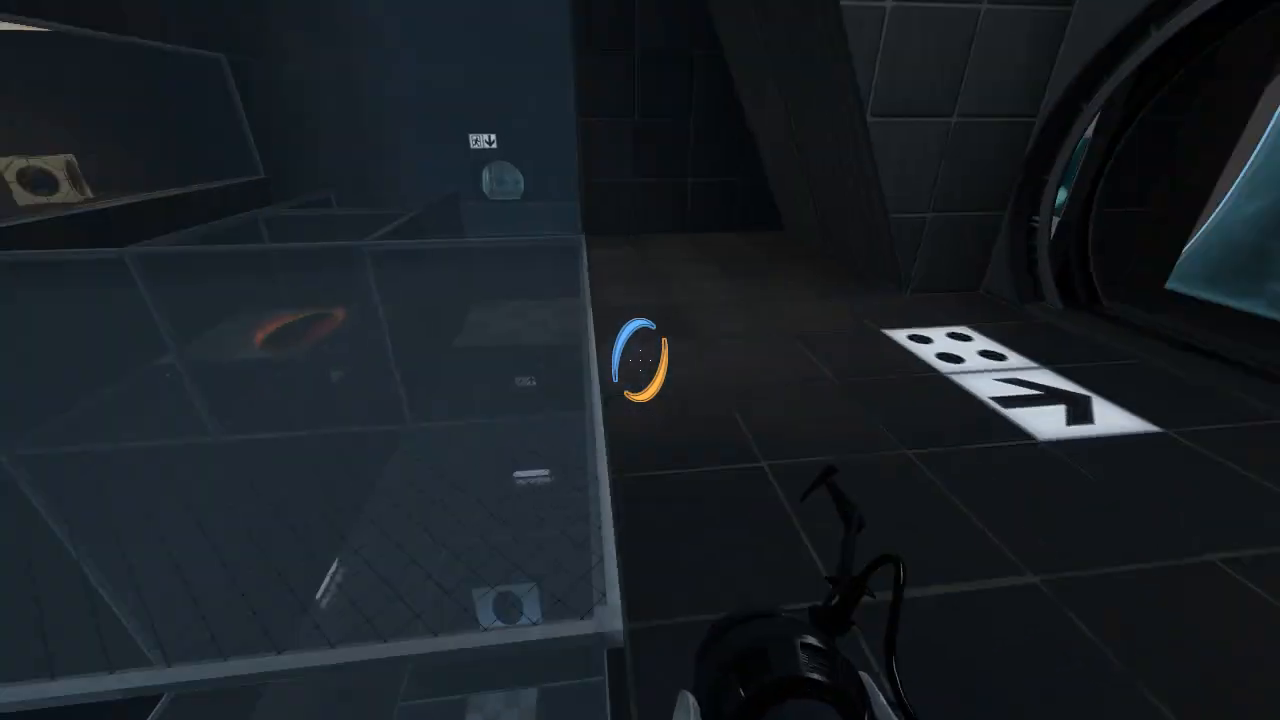
mouse_move(640, 360)
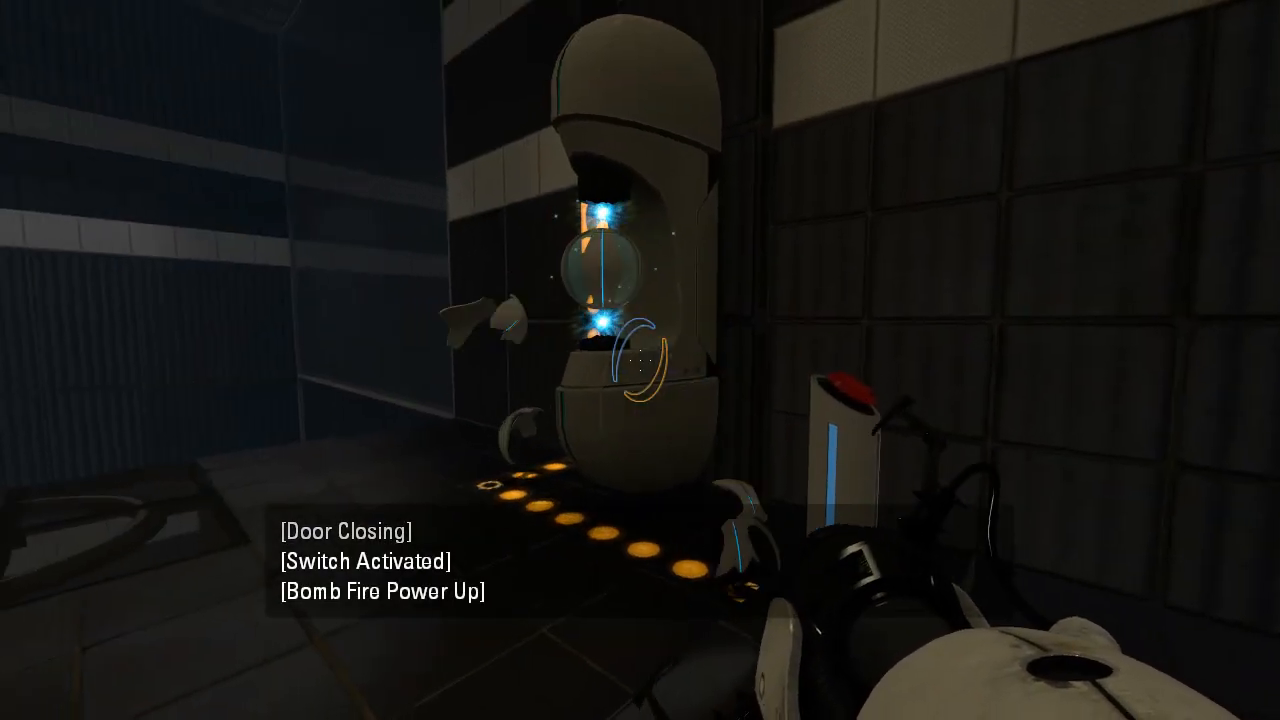
mouse_move(640, 360)
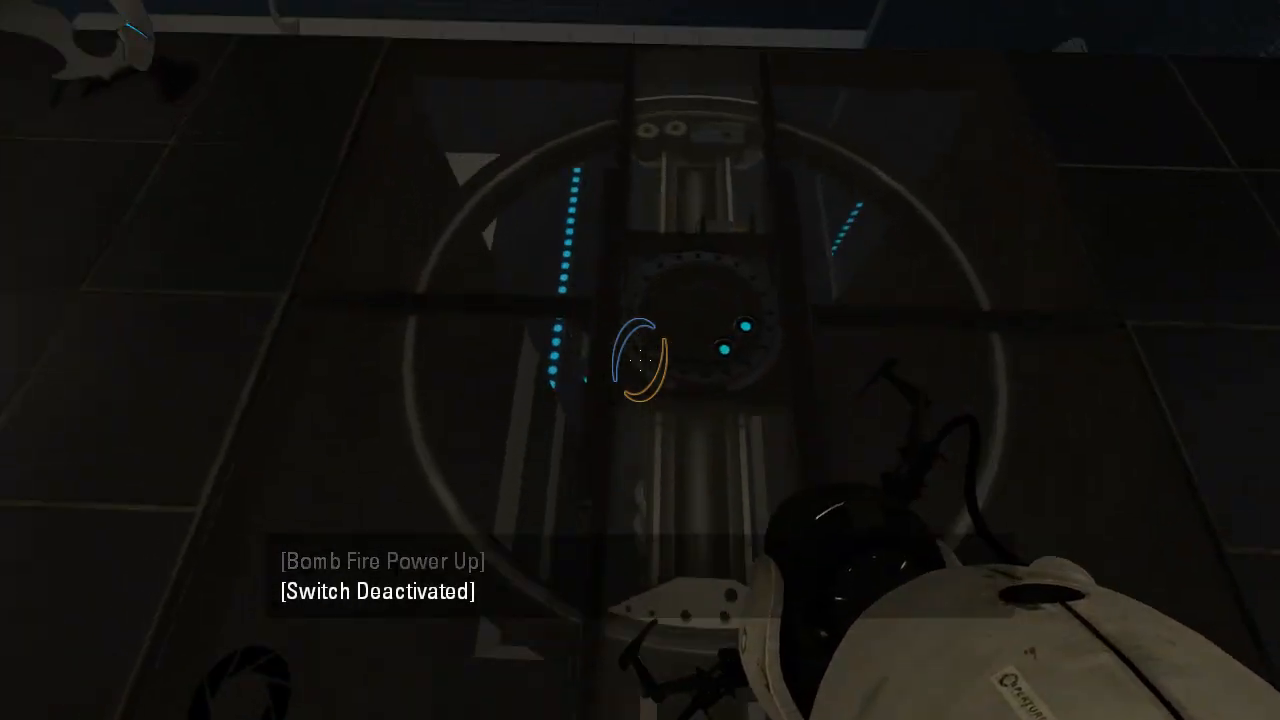
mouse_move(640, 360)
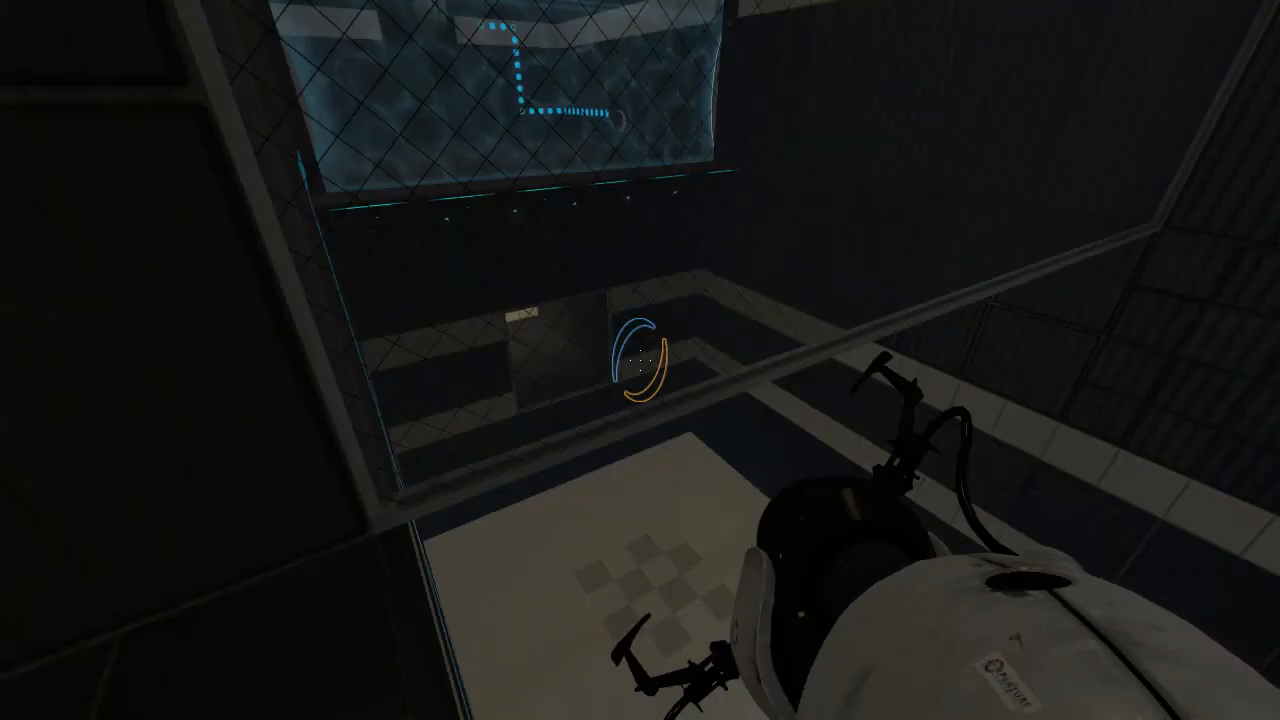
mouse_move(640, 360)
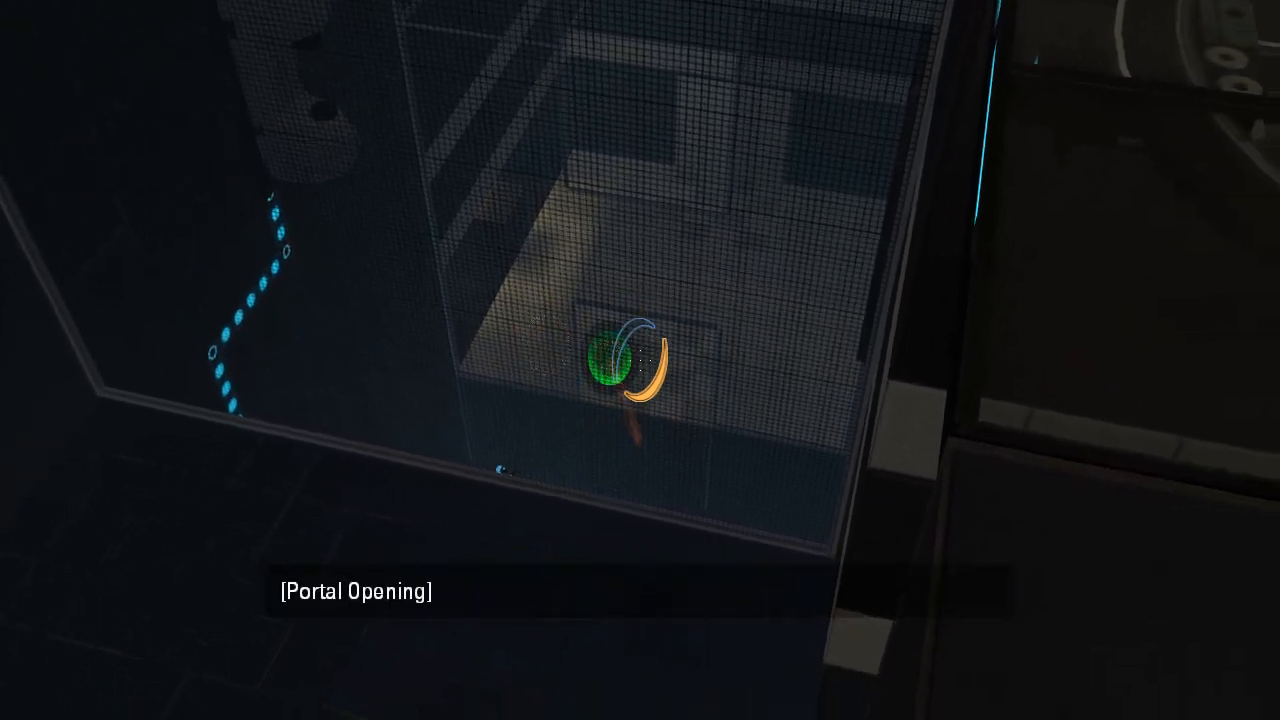
Shoot a portal onto the white floor panel below to activate the lift.
click(640, 360)
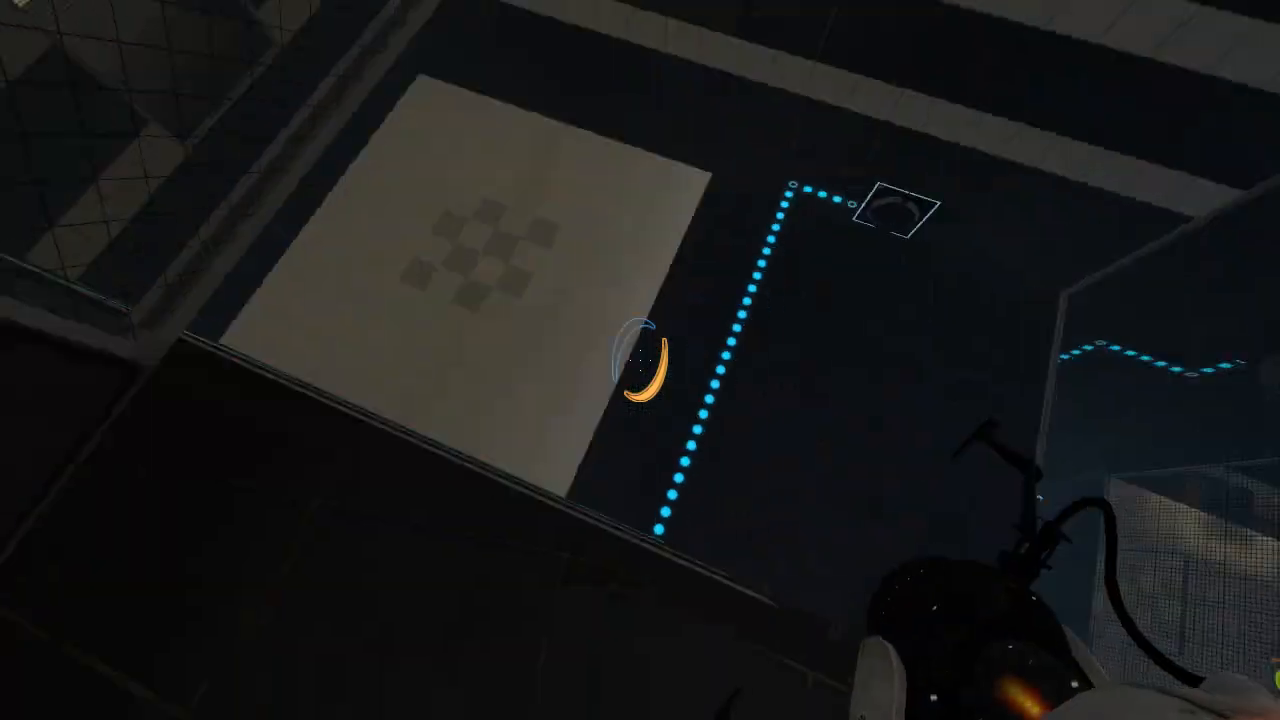
mouse_move(640, 360)
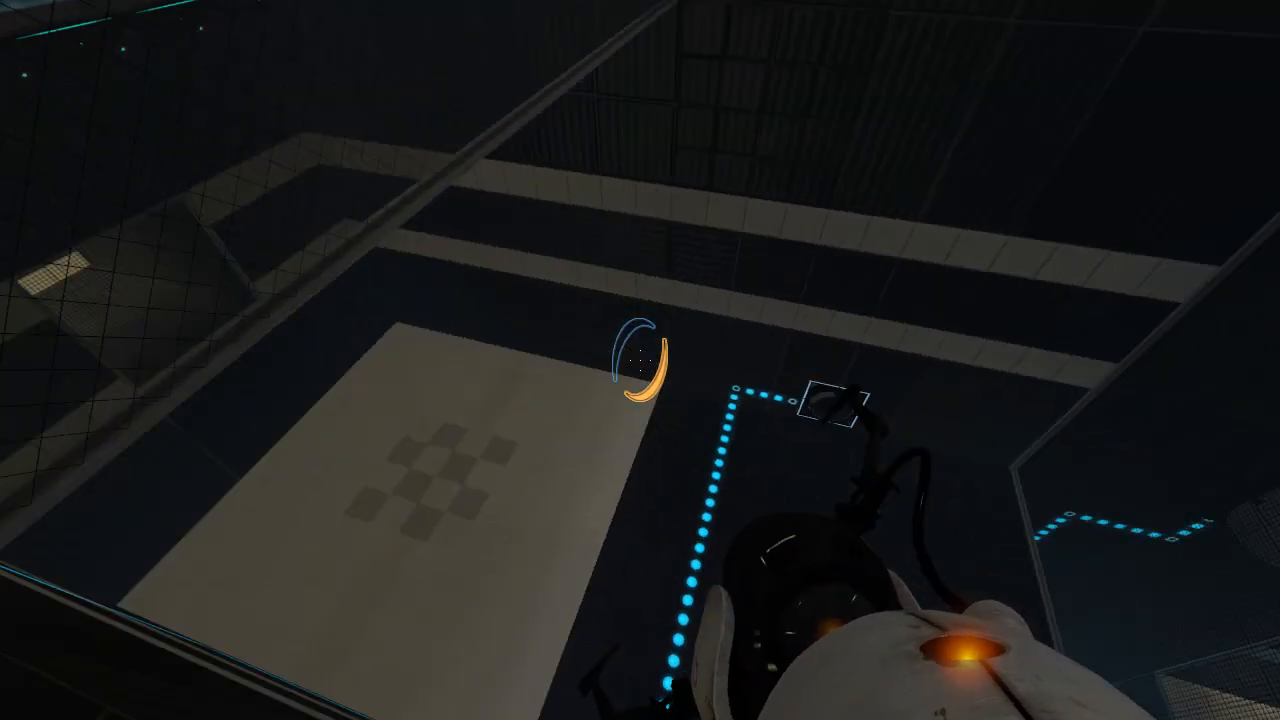
mouse_move(640, 360)
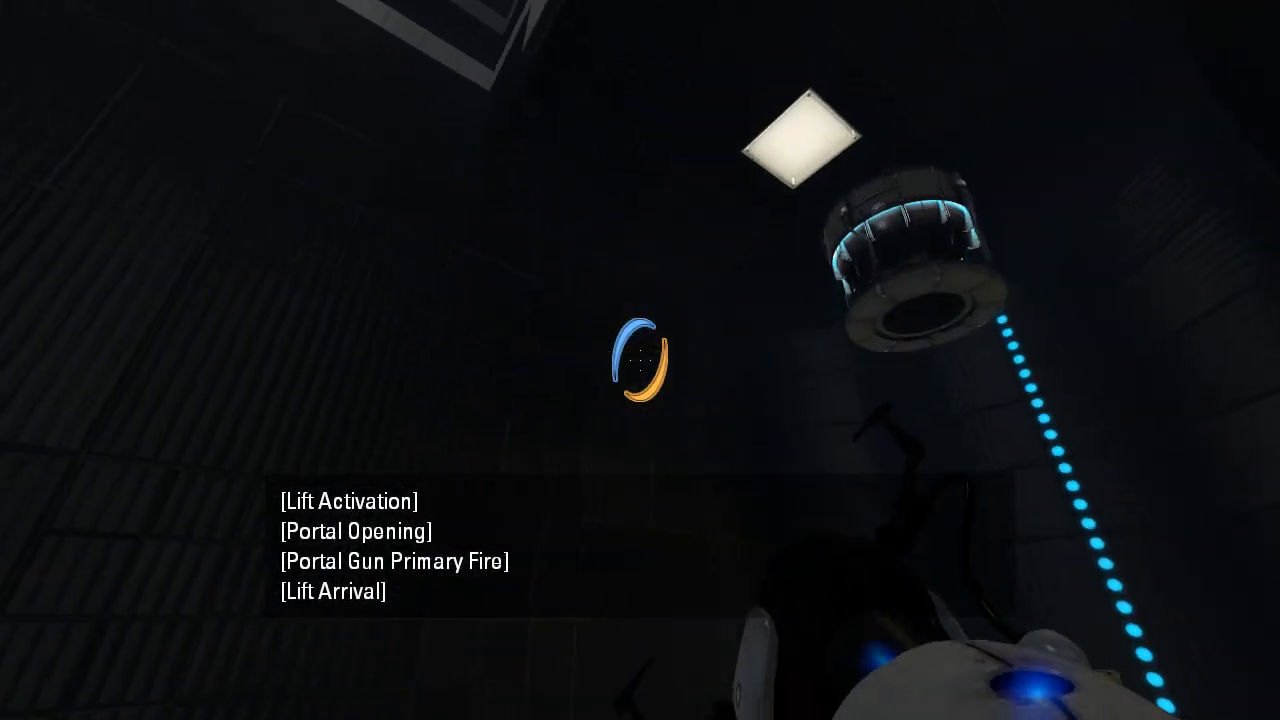
mouse_move(640, 360)
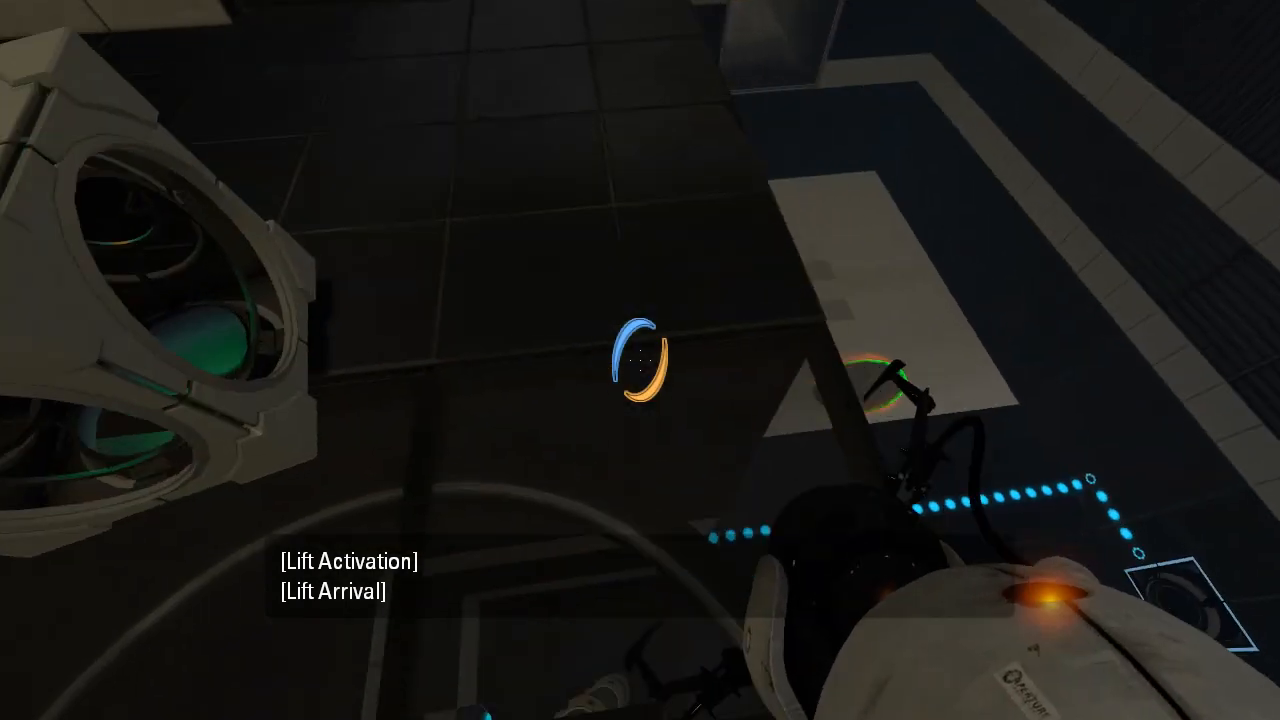
mouse_move(640, 360)
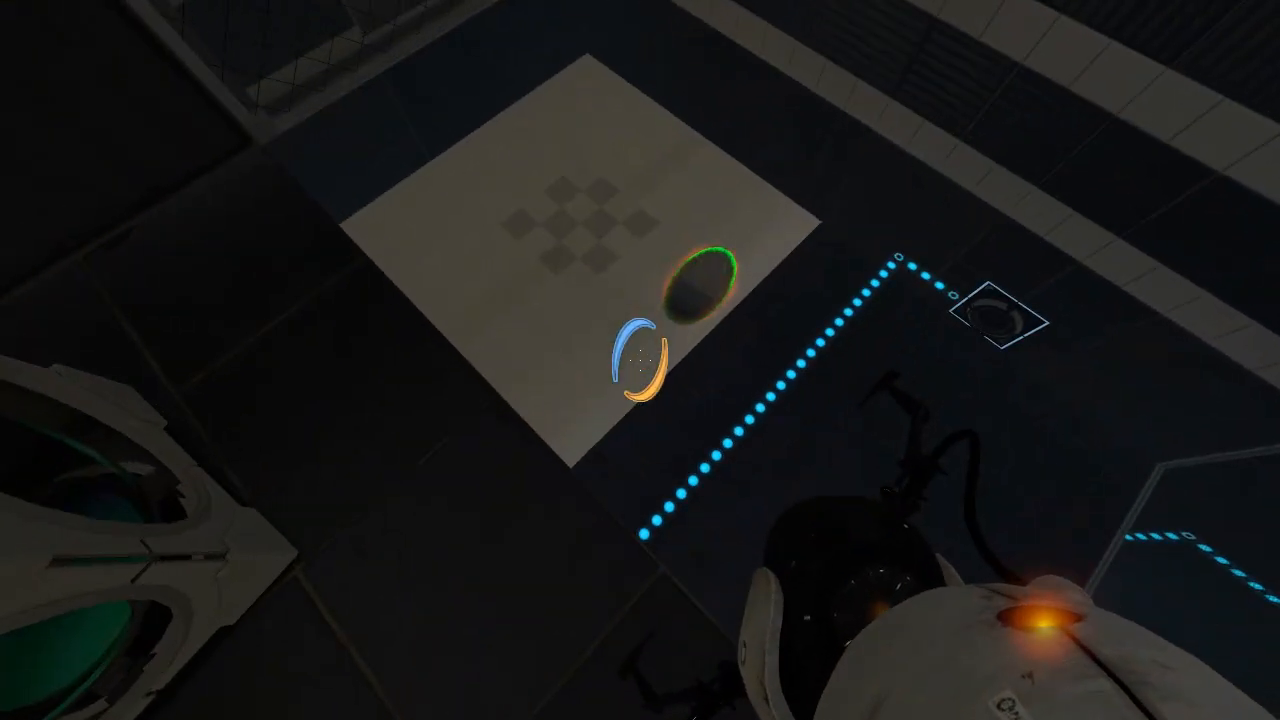
mouse_move(640, 360)
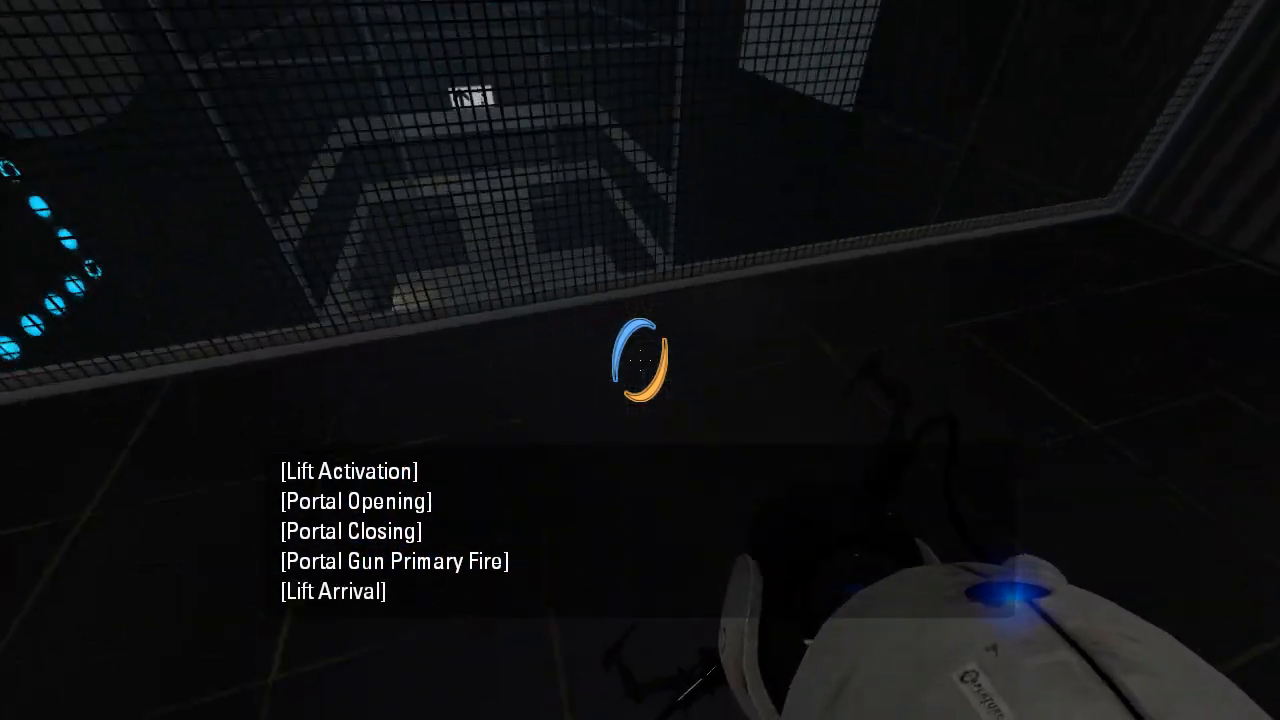
mouse_move(640, 360)
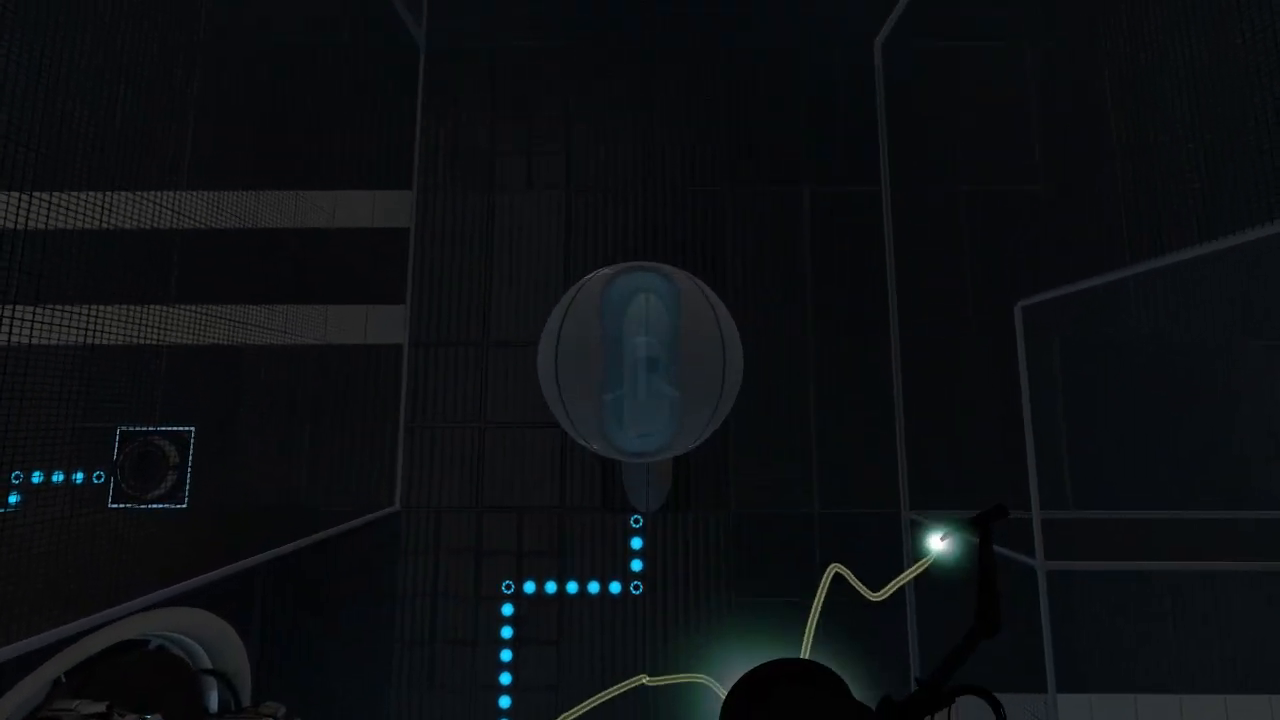
mouse_move(640, 360)
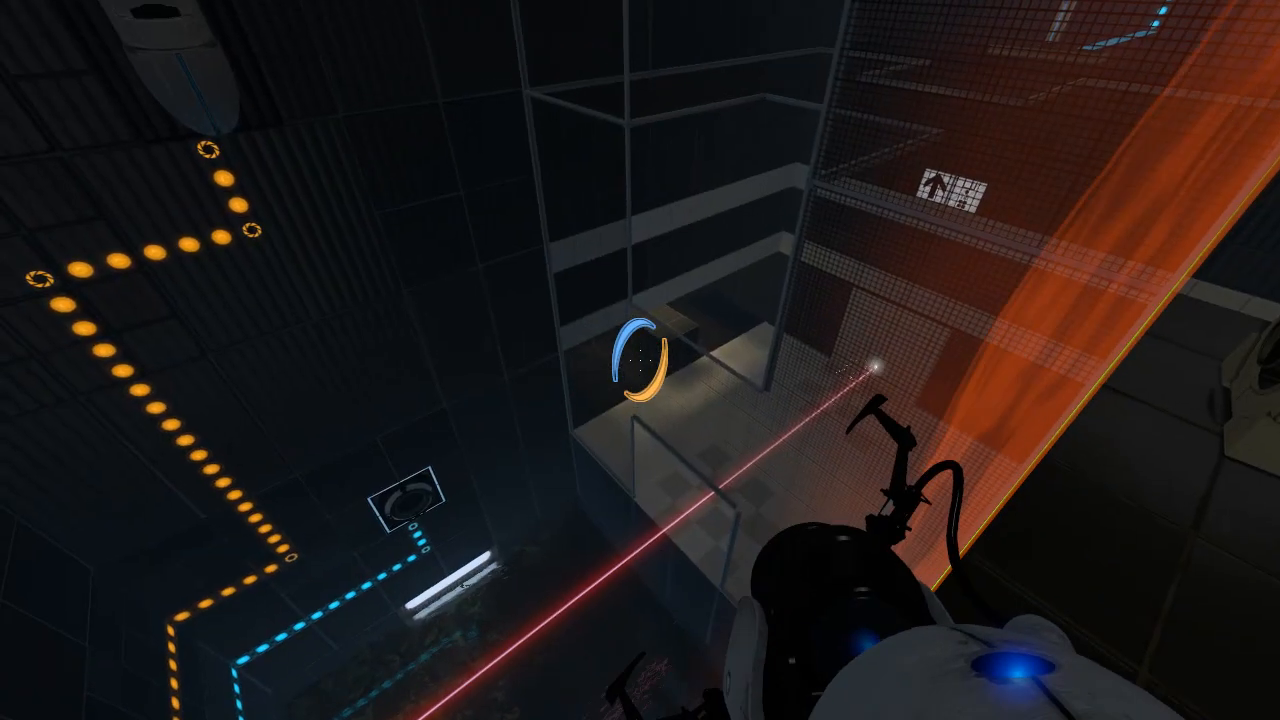
mouse_move(640, 360)
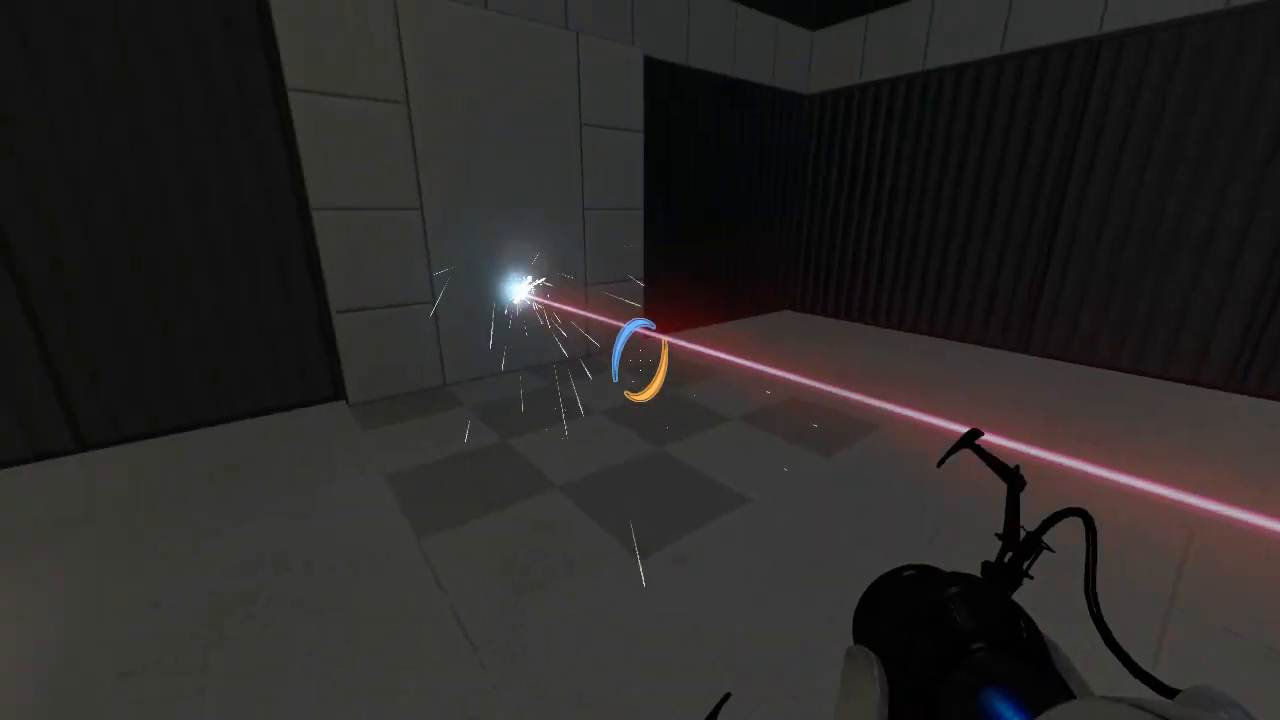
mouse_move(640, 360)
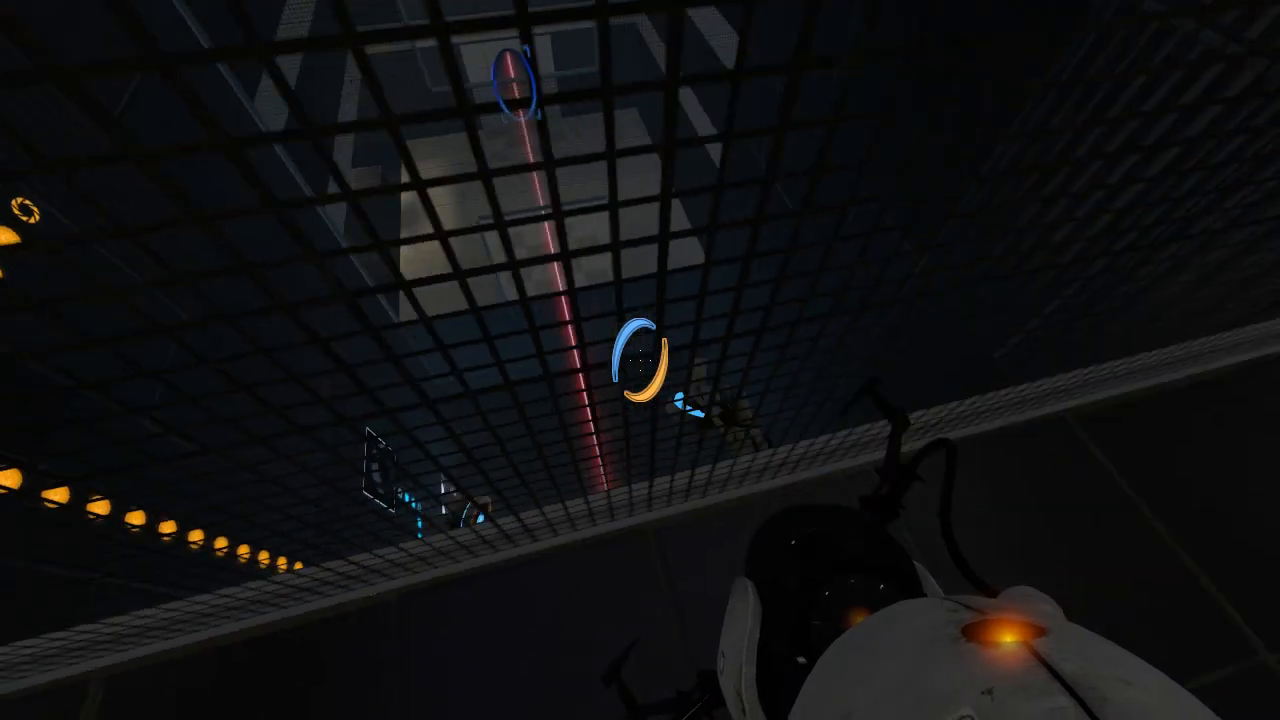
mouse_move(640, 360)
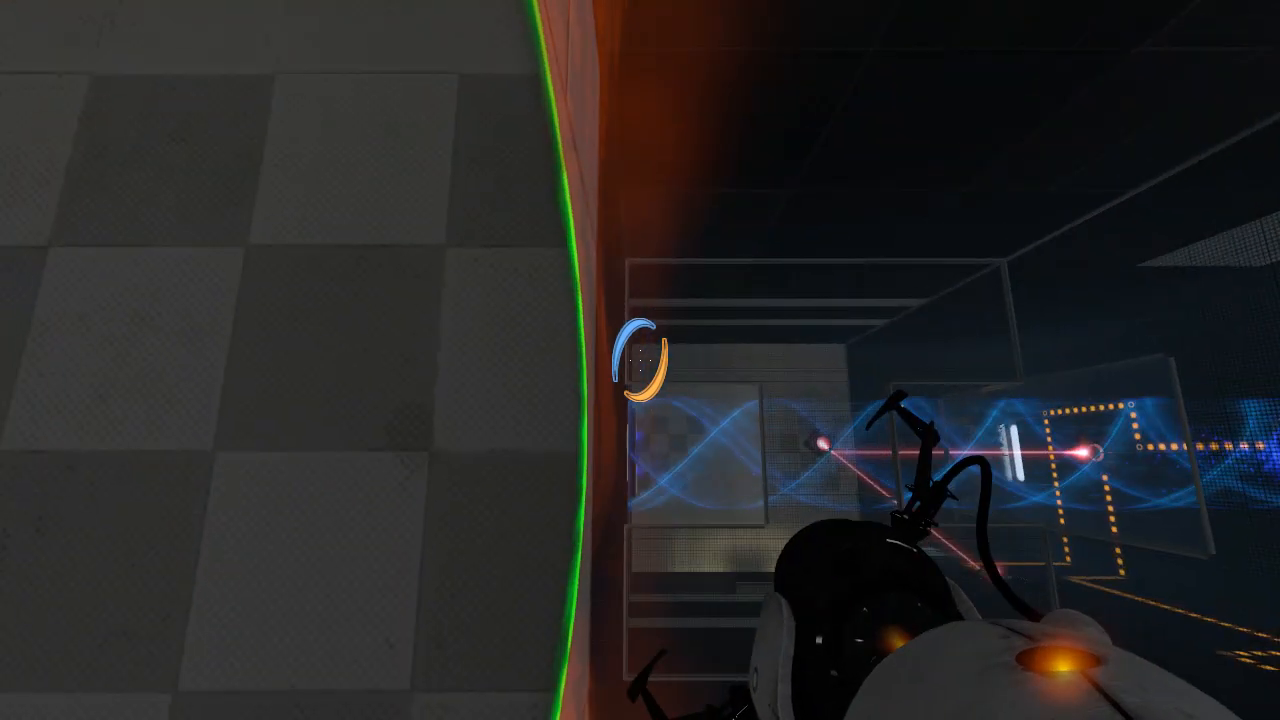
mouse_move(640, 360)
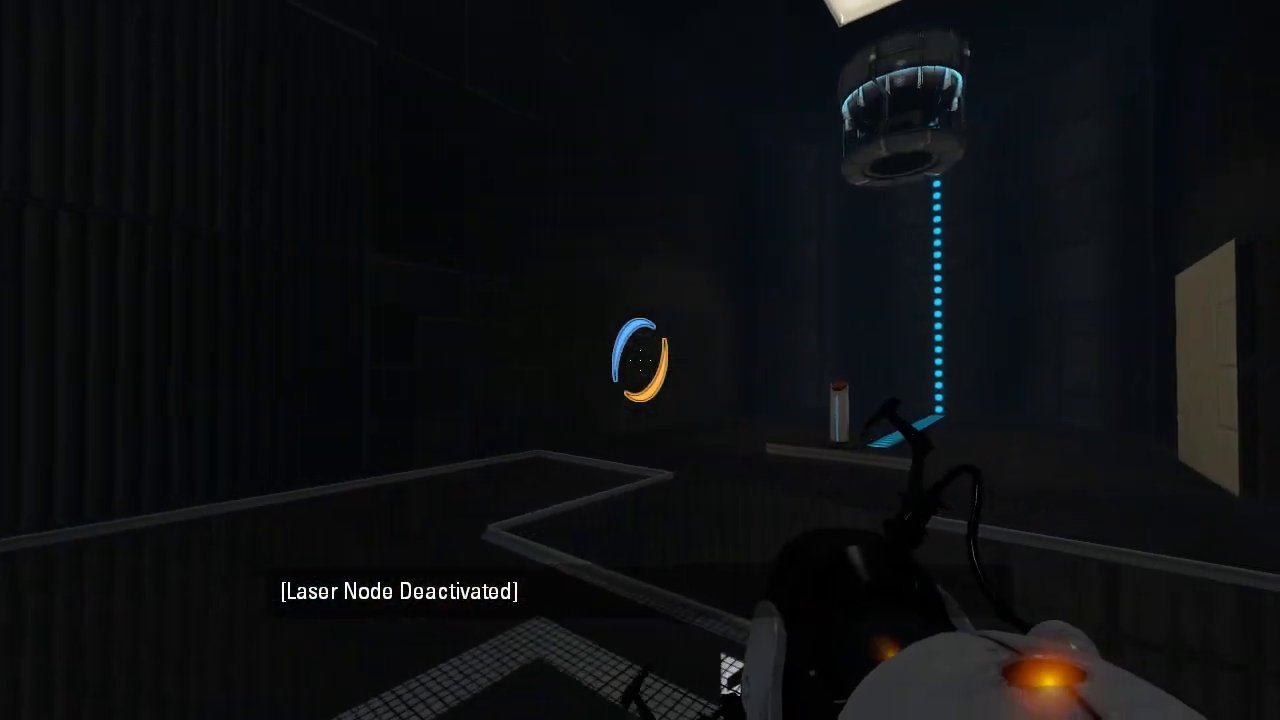
mouse_move(640, 360)
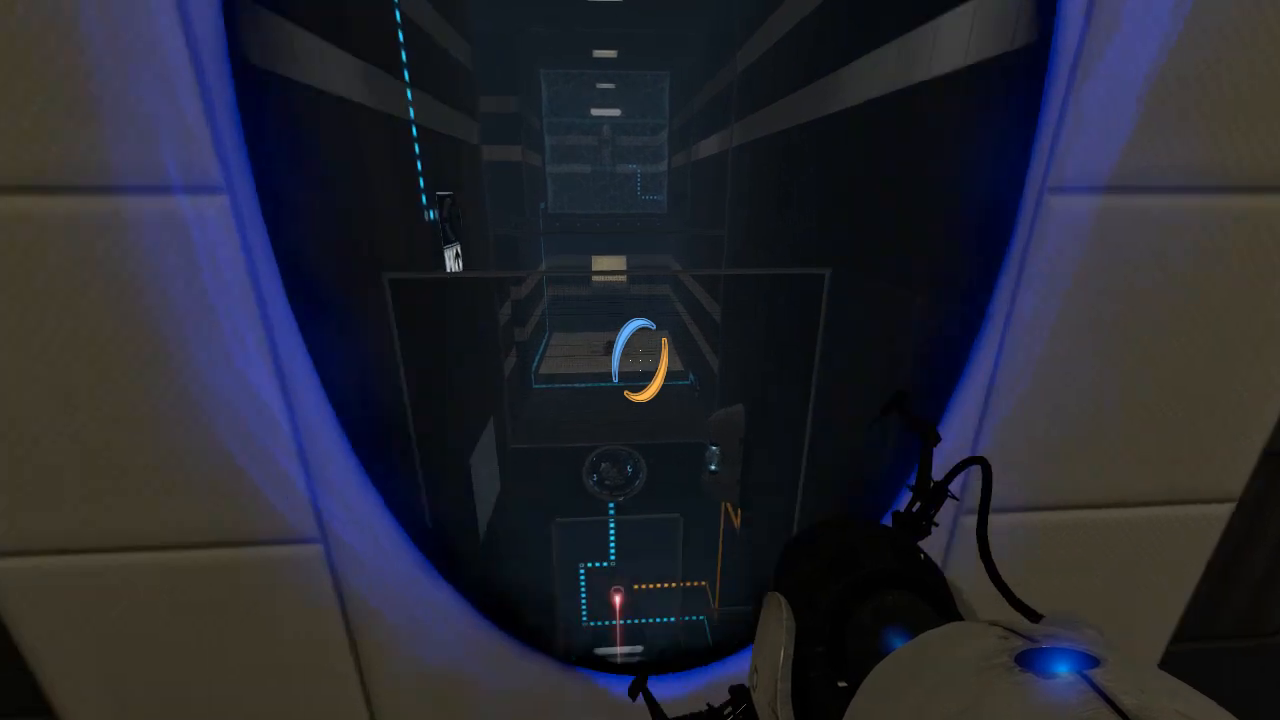
Shoot new portals onto the far wall to reach the laser chamber and deactivate the node.
click(640, 360)
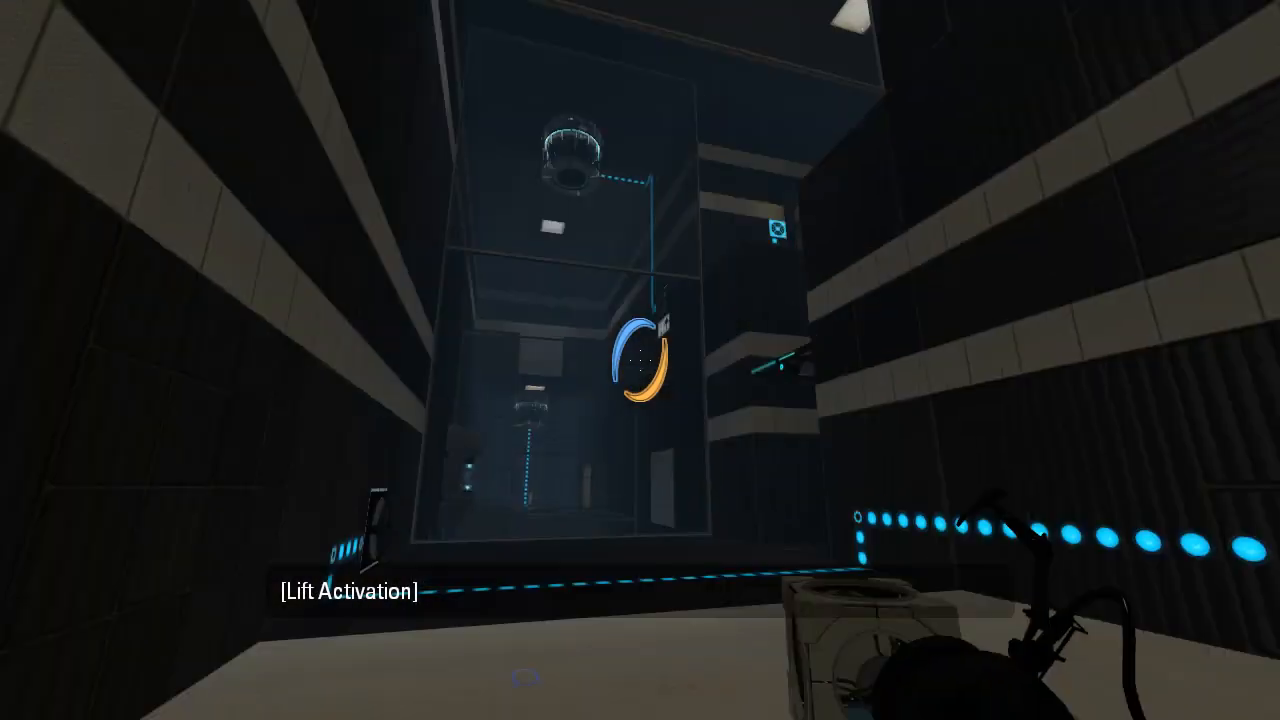
mouse_move(640, 360)
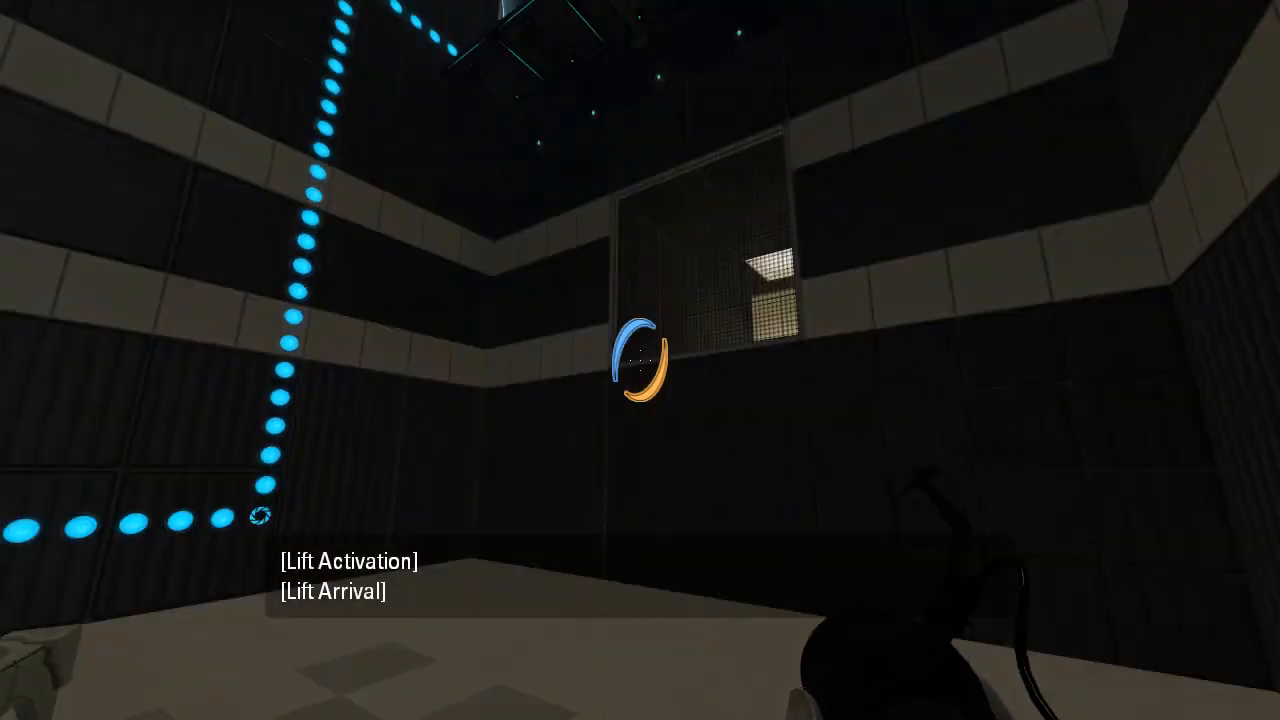
click(640, 360)
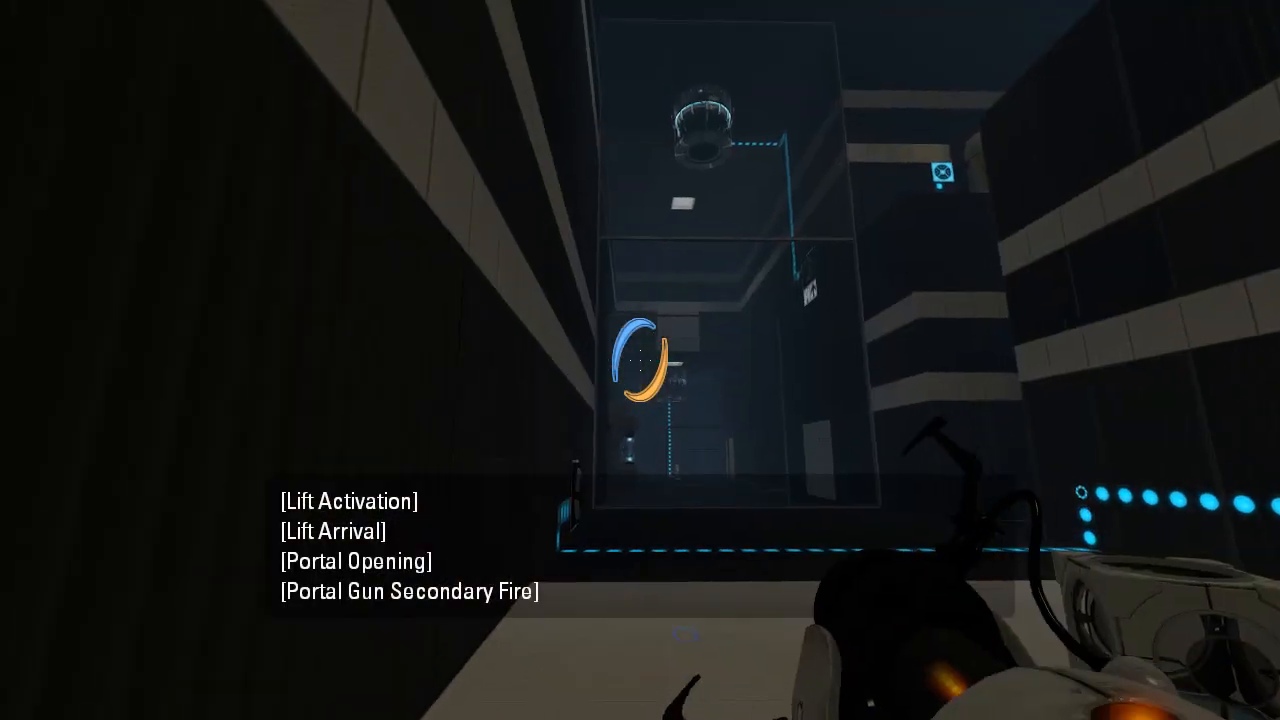
click(640, 360)
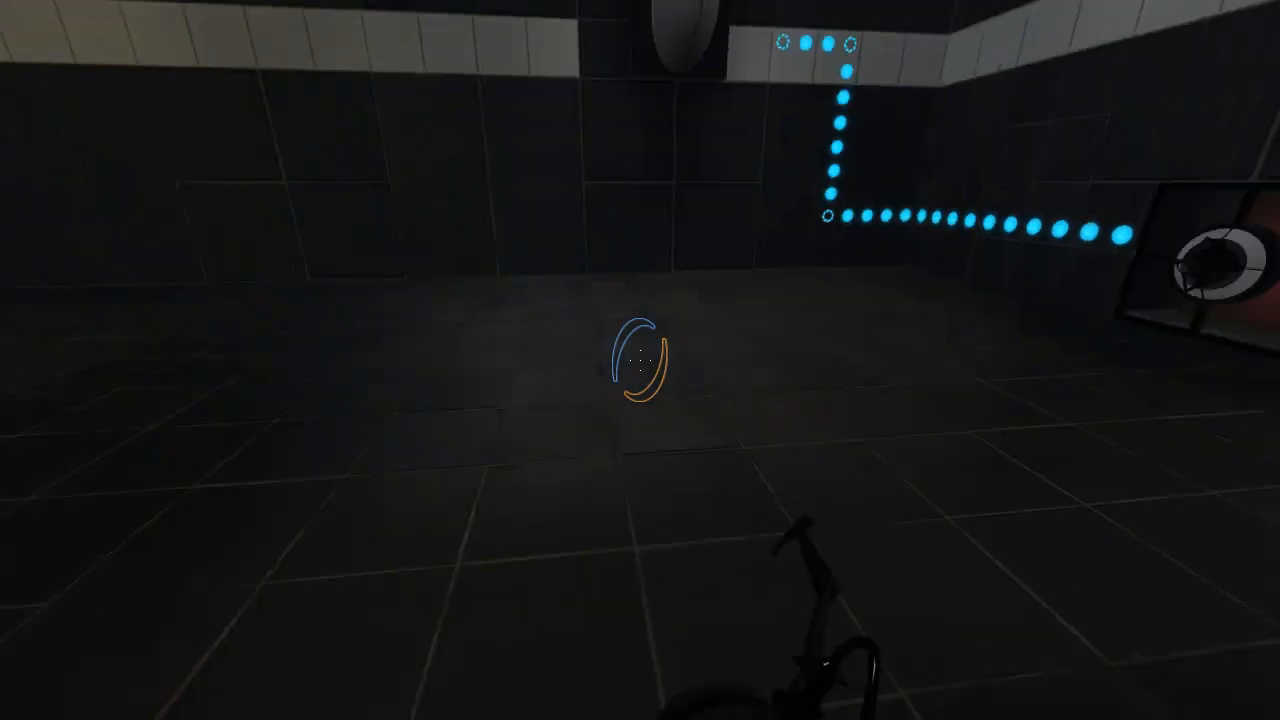
mouse_move(640, 360)
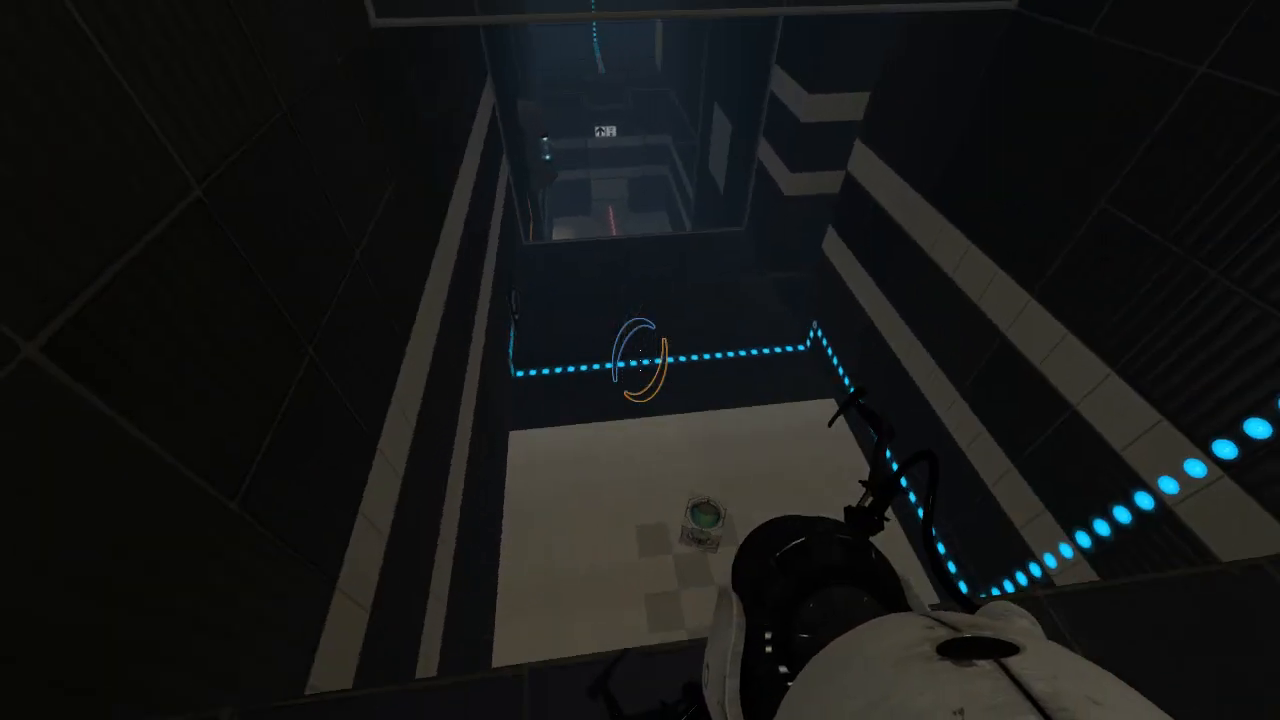
mouse_move(640, 360)
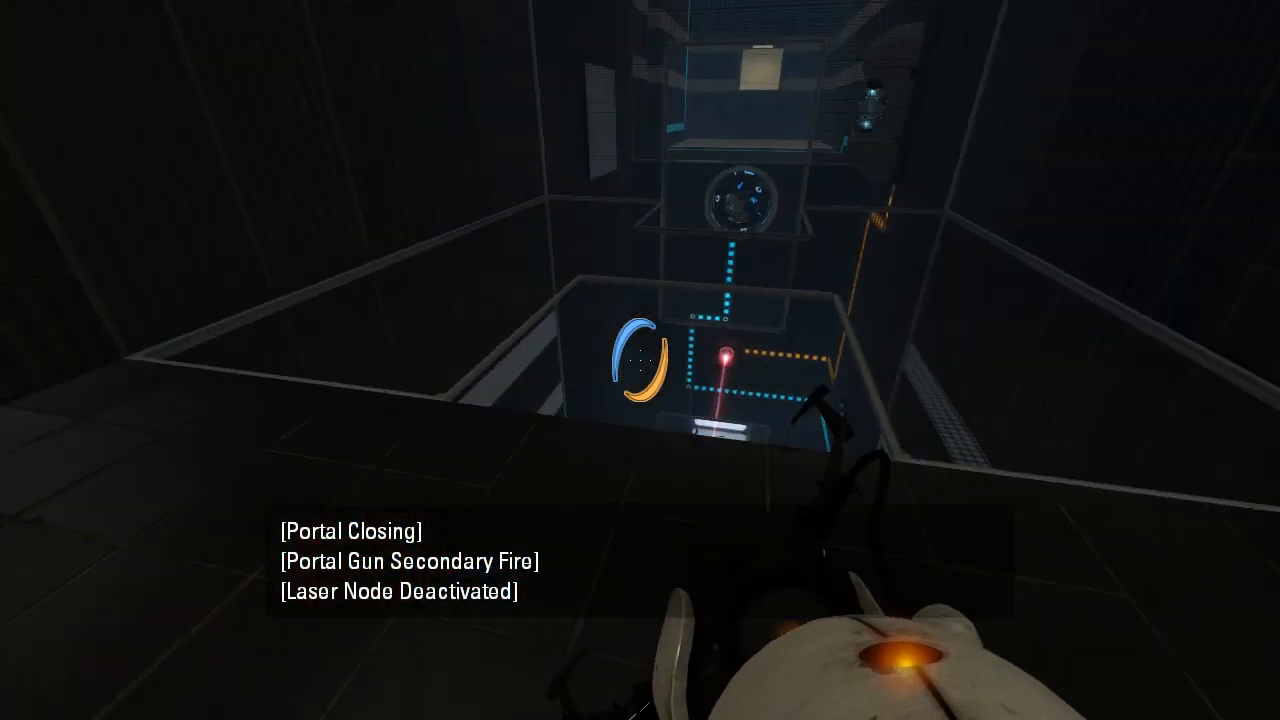
mouse_move(640, 360)
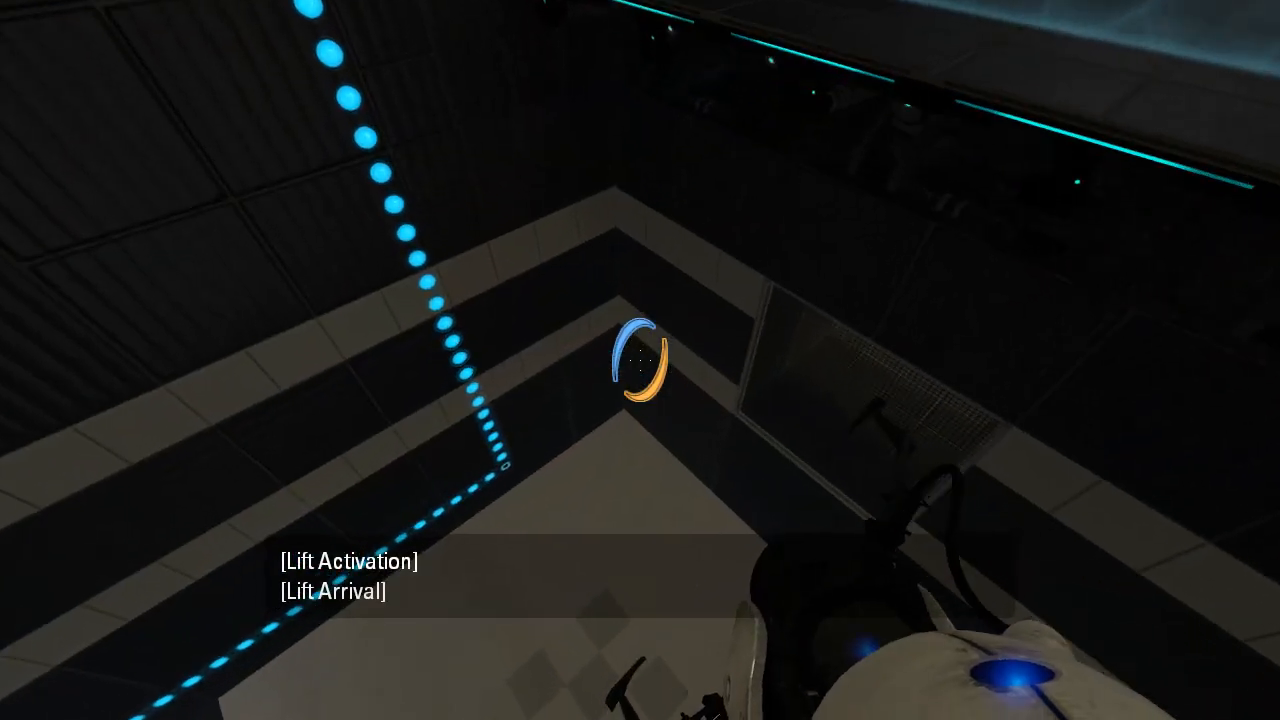
mouse_move(640, 360)
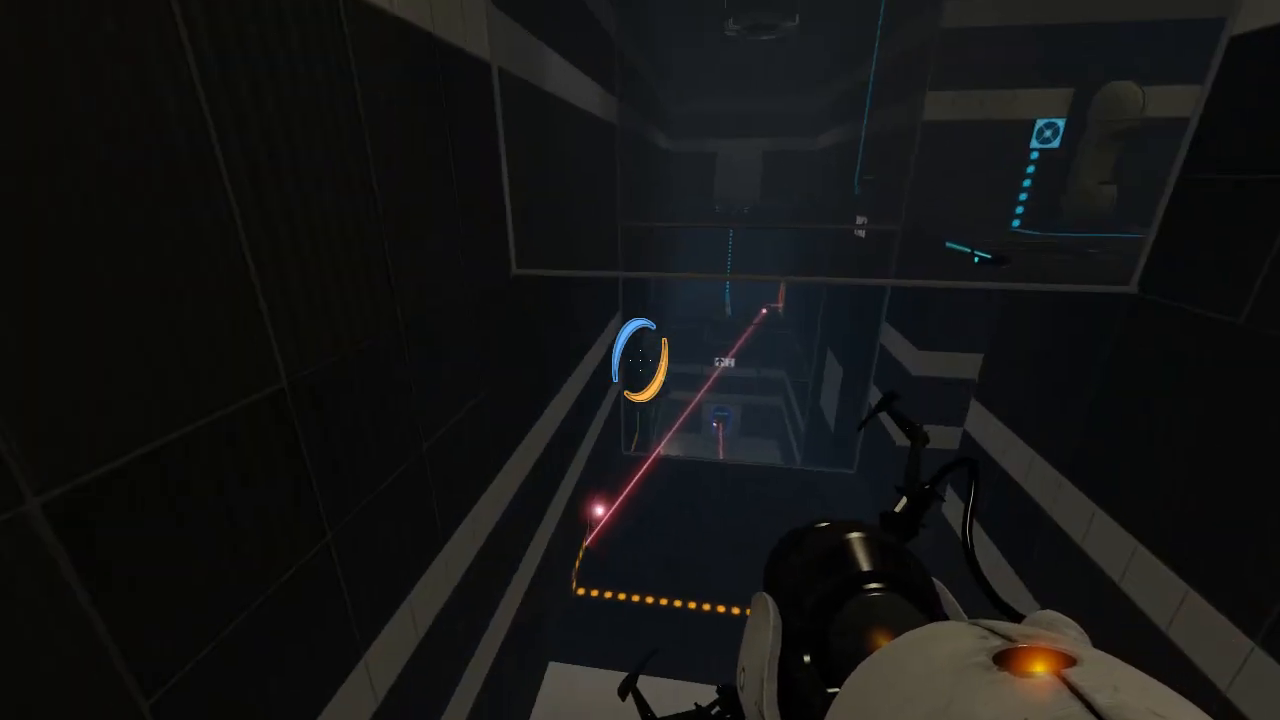
mouse_move(640, 360)
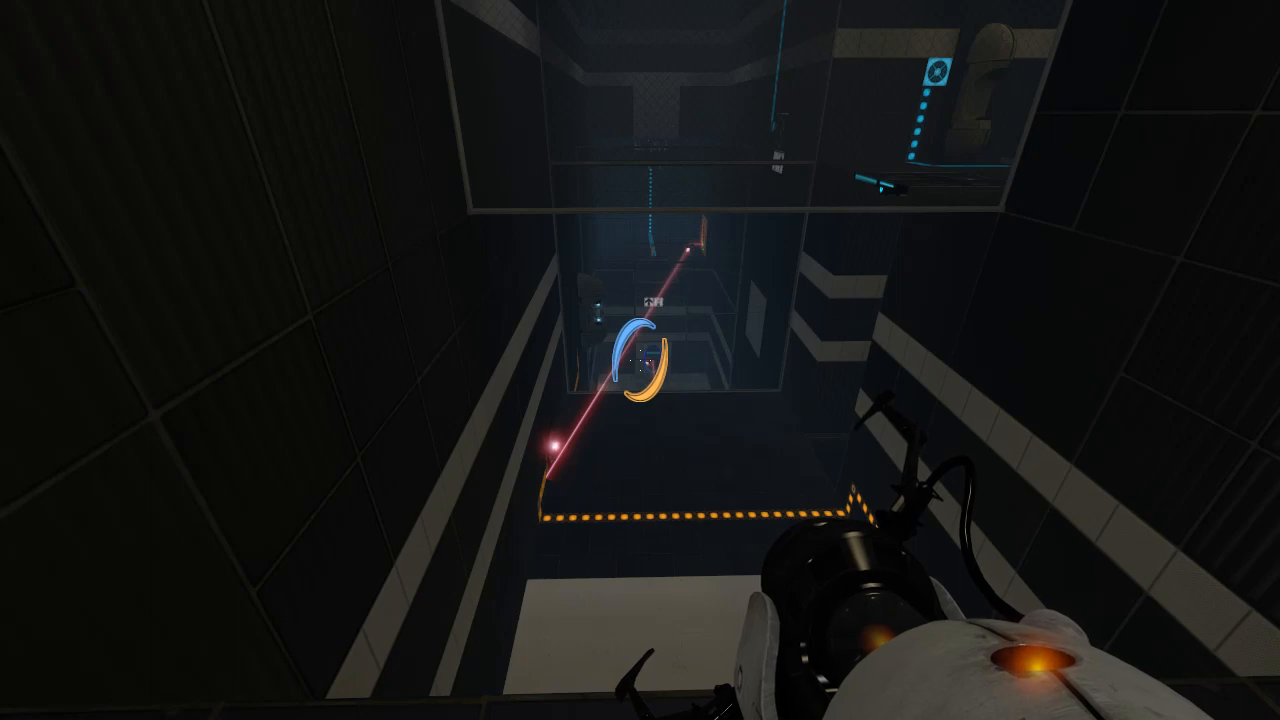
mouse_move(640, 360)
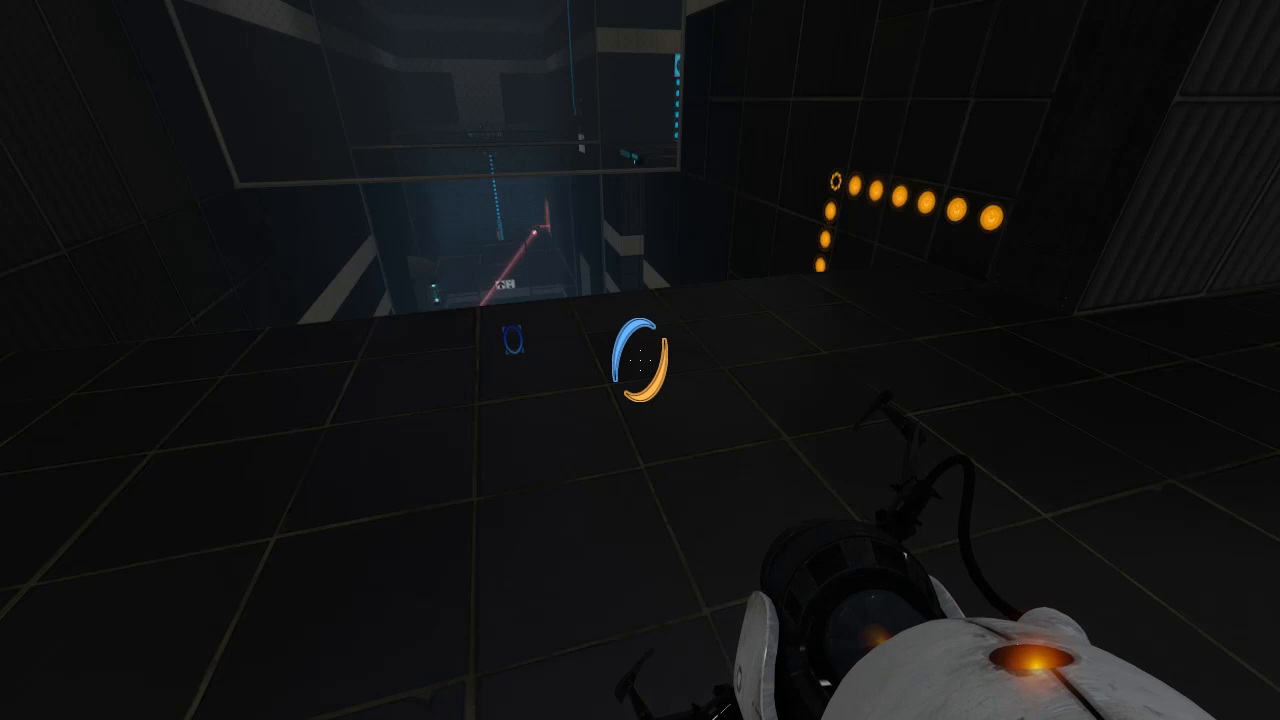
mouse_move(640, 360)
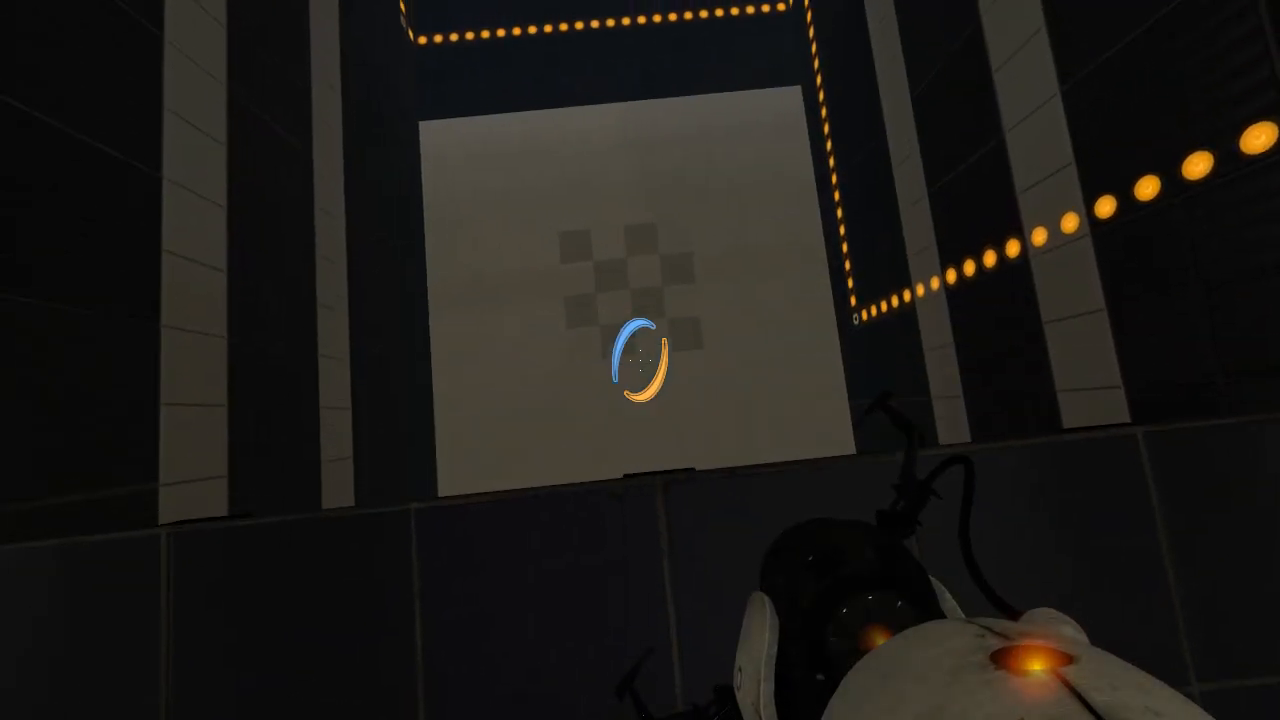
mouse_move(640, 360)
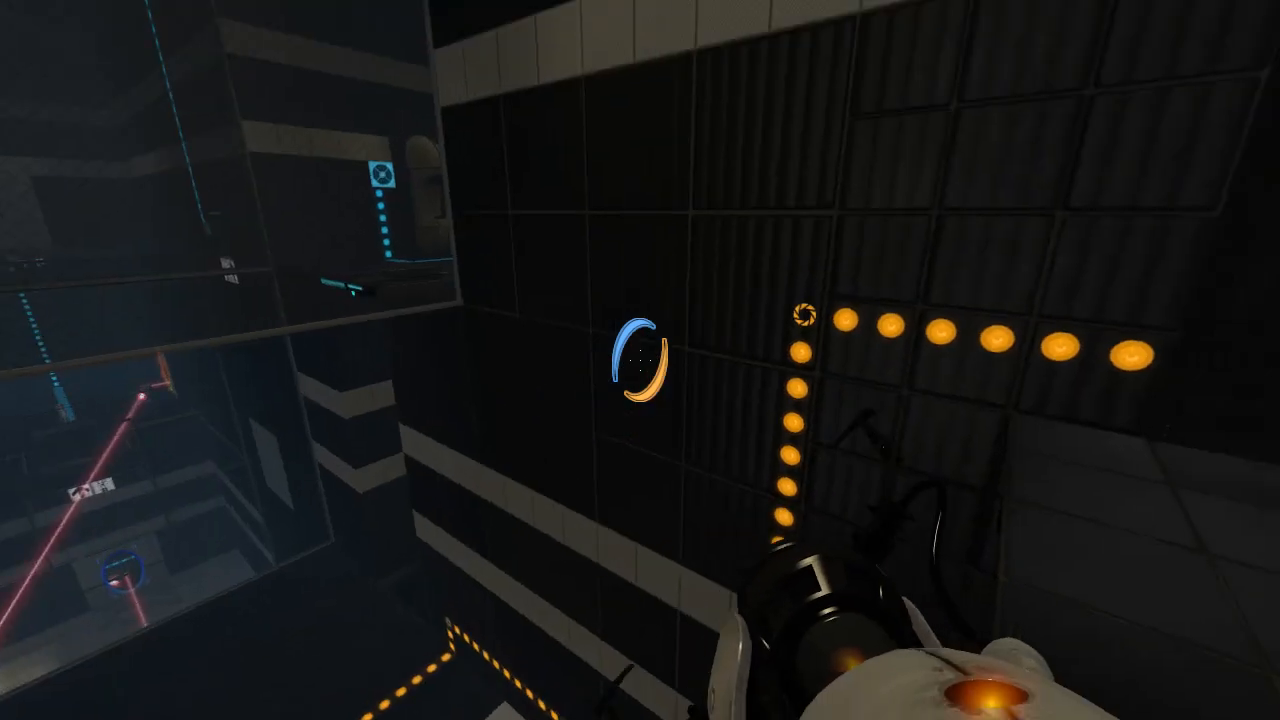
mouse_move(640, 360)
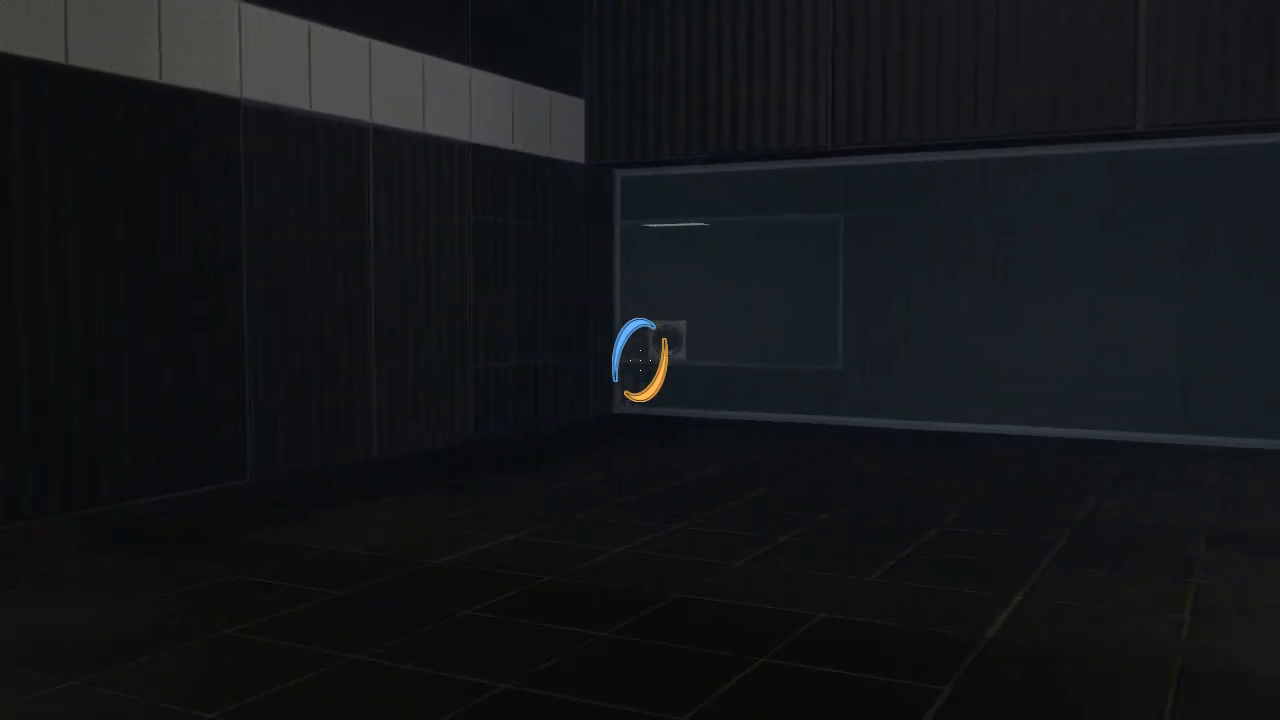
mouse_move(640, 360)
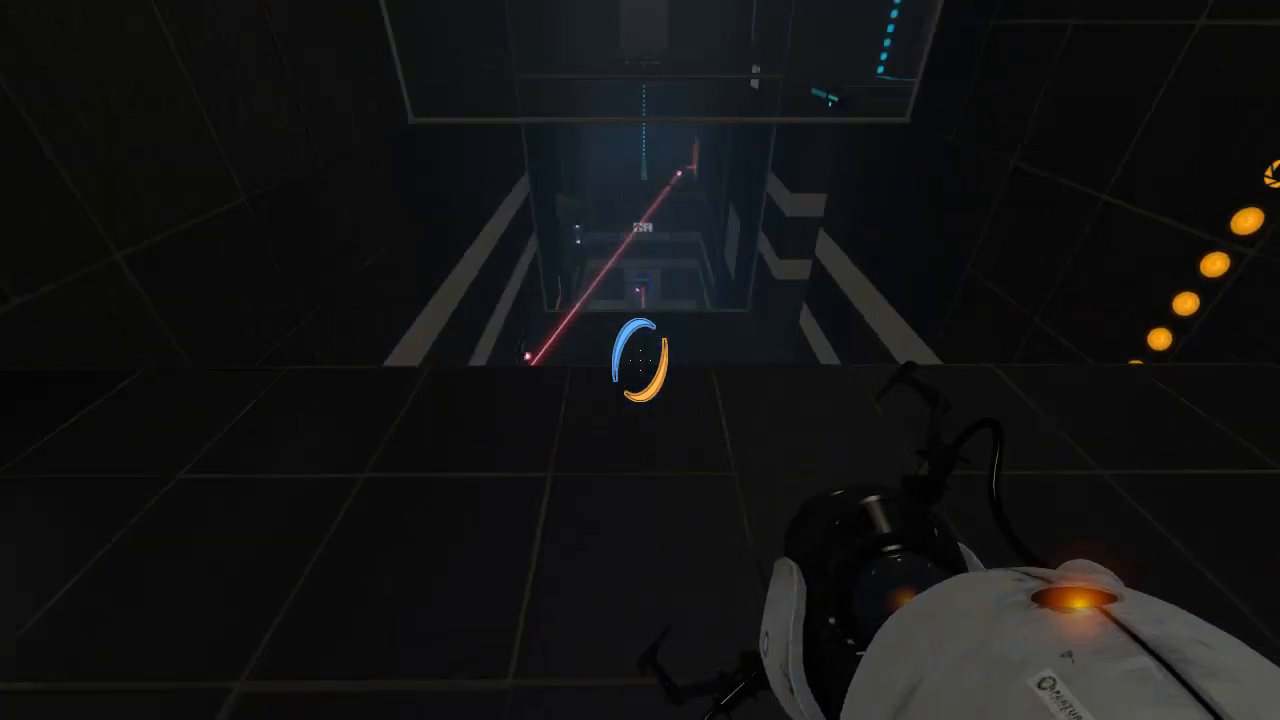
mouse_move(640, 360)
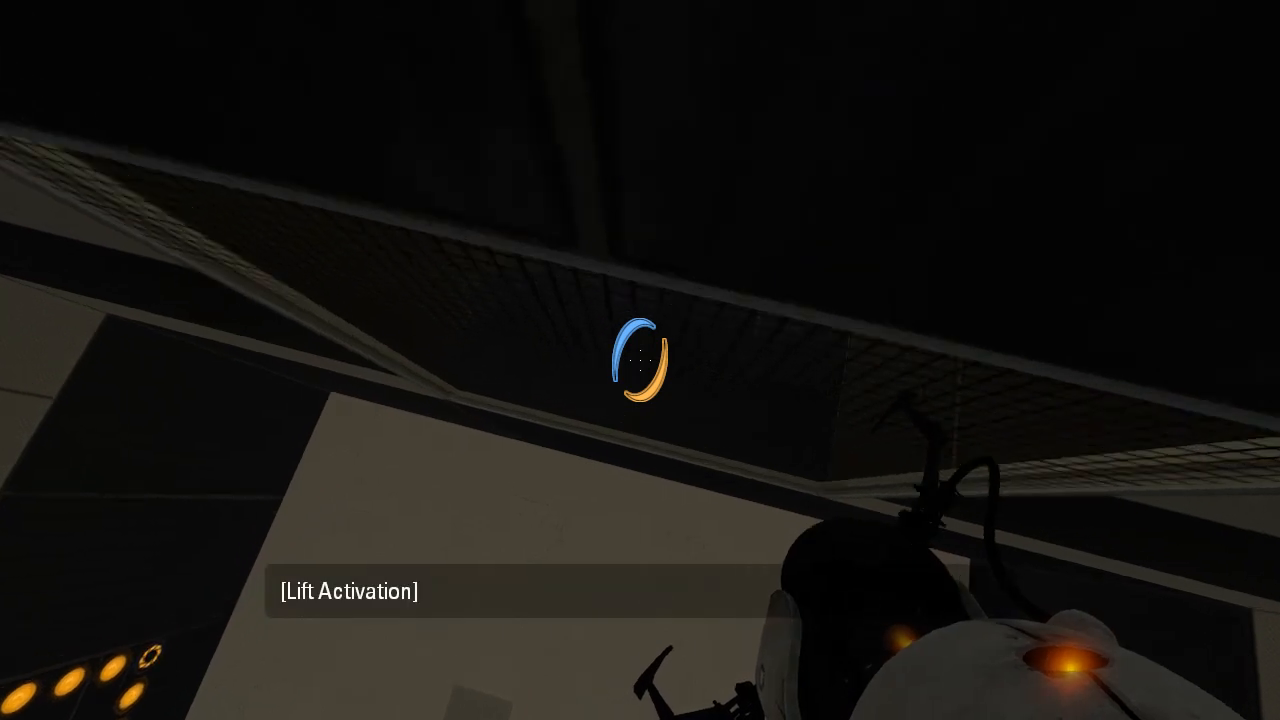
mouse_move(640, 360)
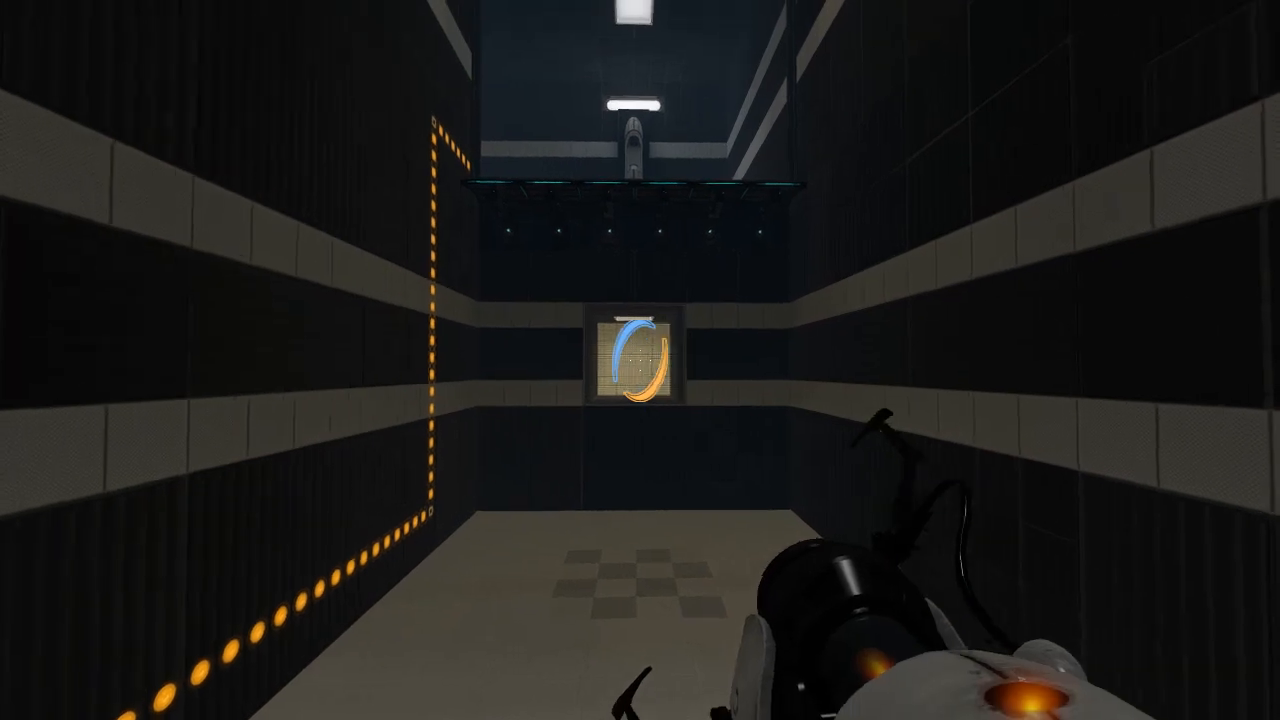
mouse_move(640, 360)
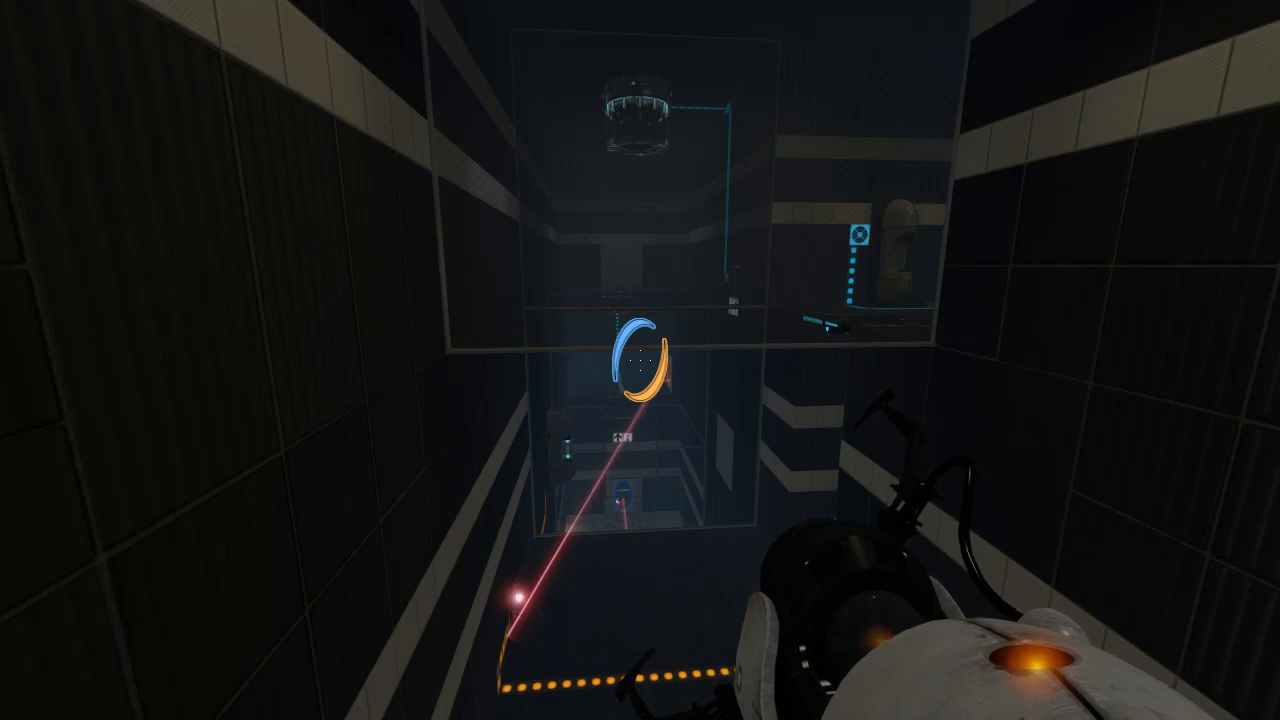
mouse_move(640, 360)
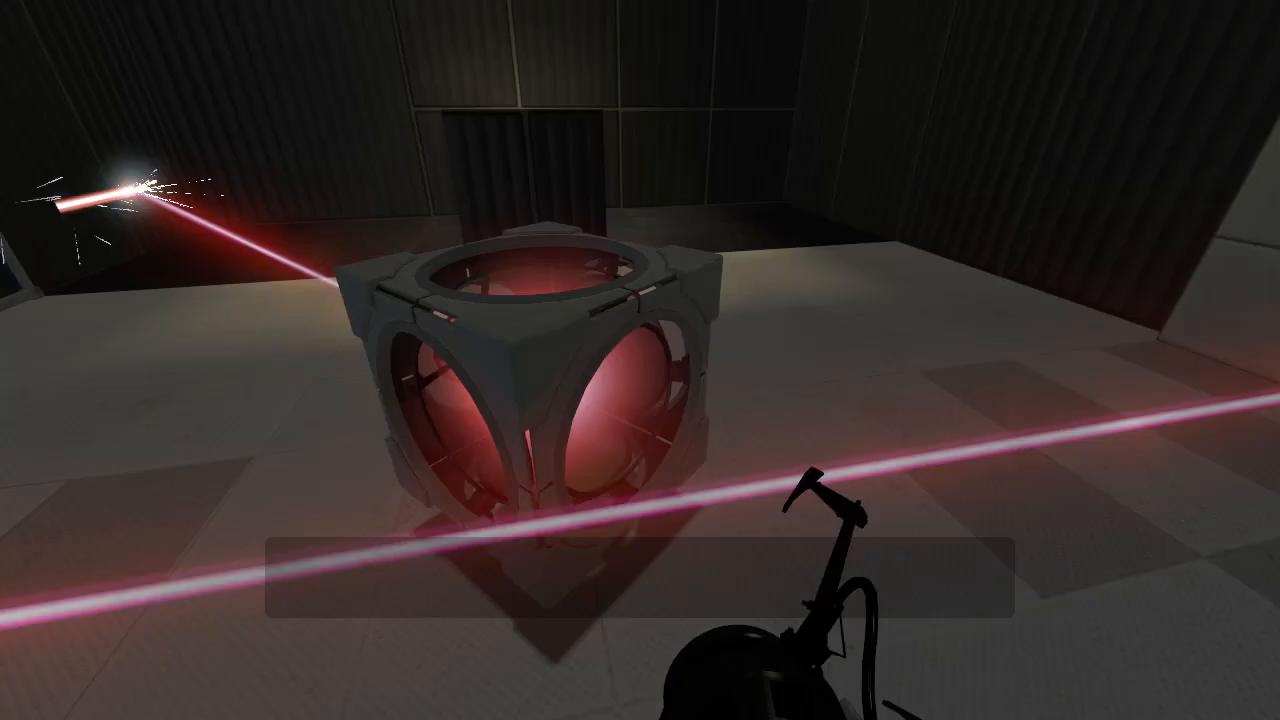
mouse_move(640, 360)
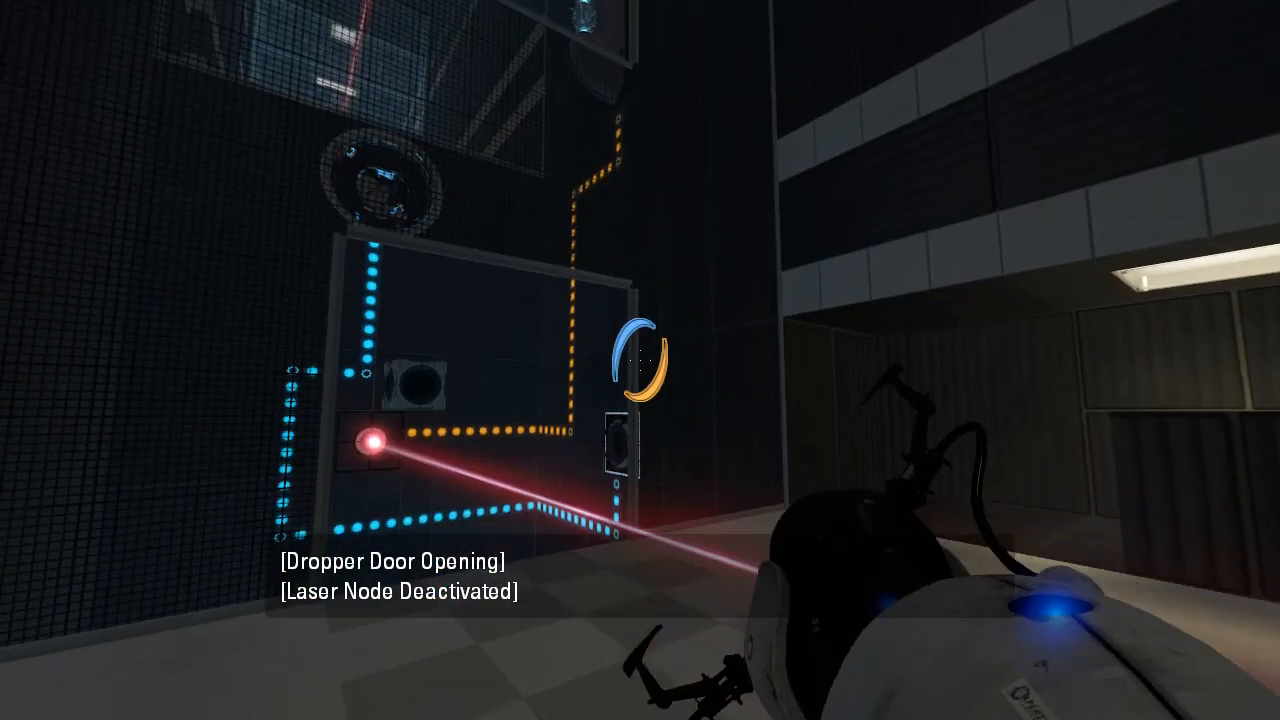
mouse_move(640, 360)
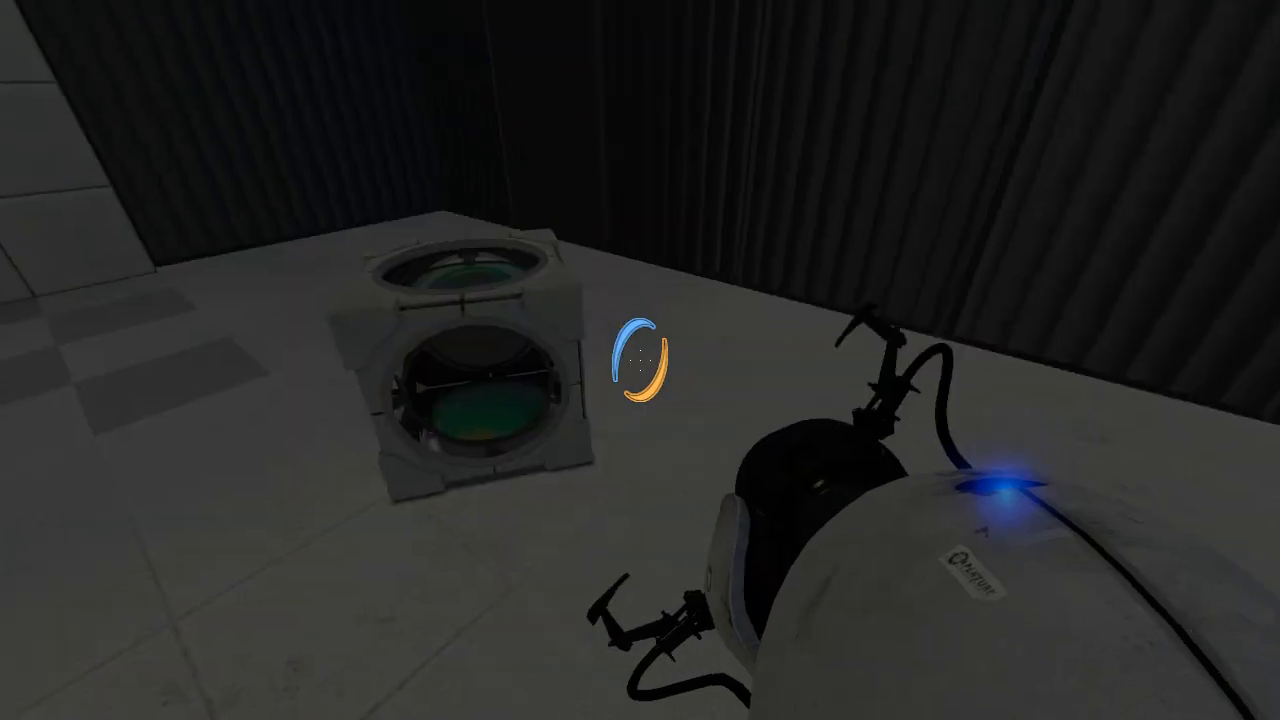
mouse_move(640, 360)
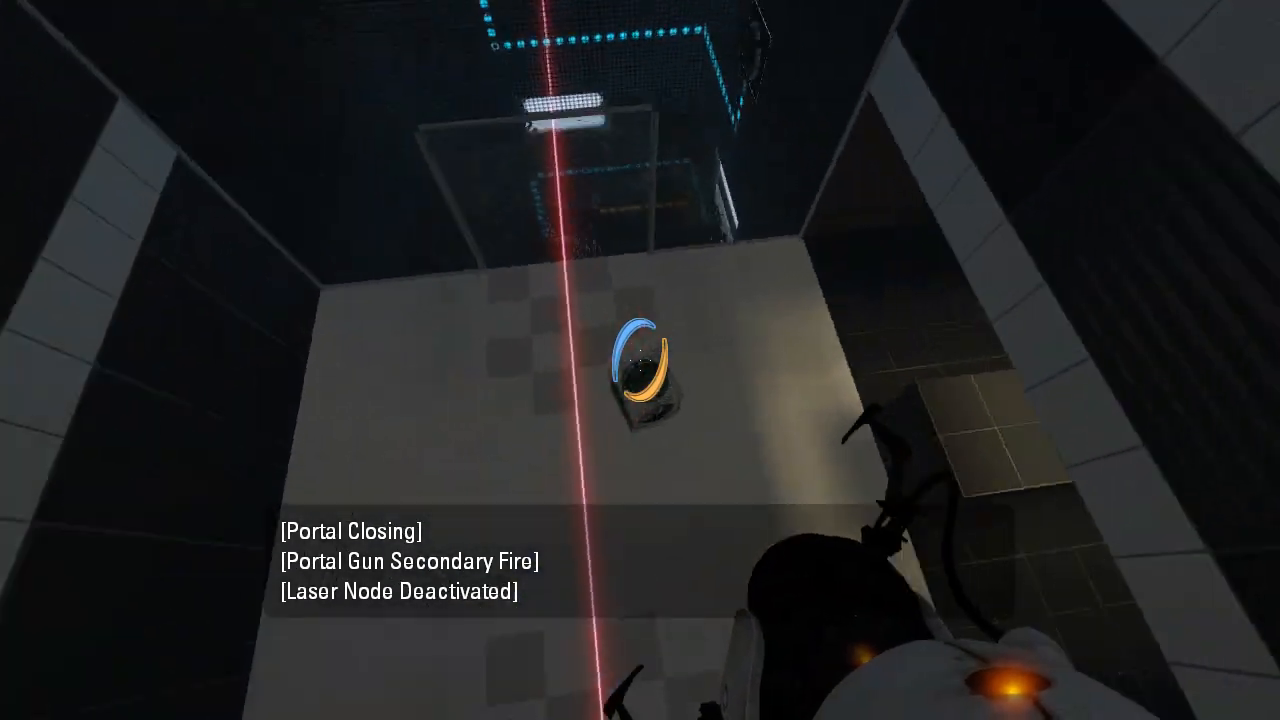
mouse_move(640, 360)
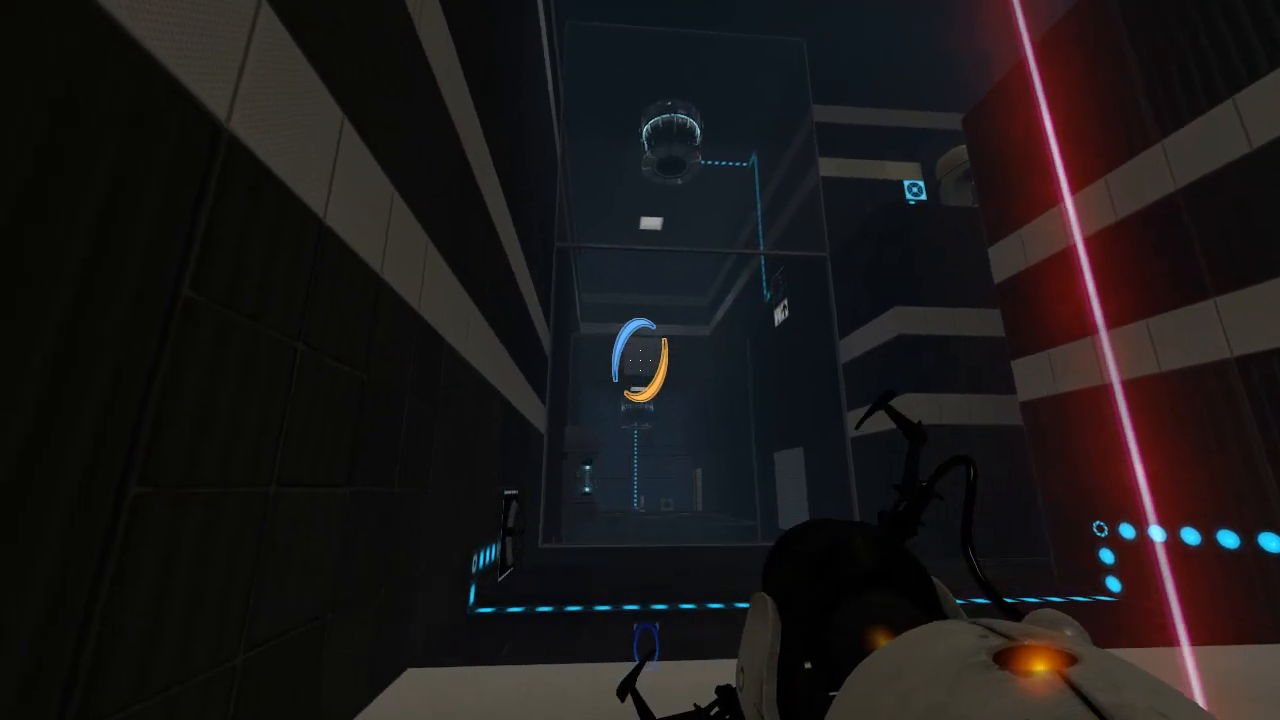
mouse_move(640, 360)
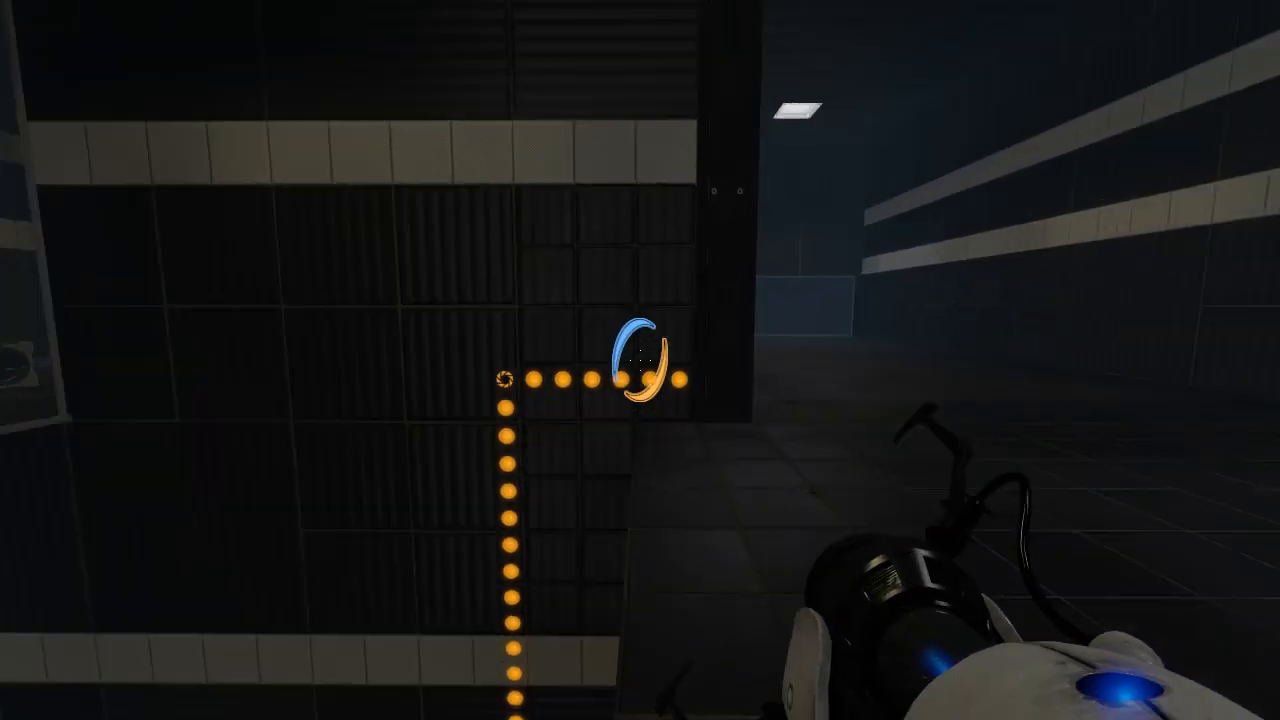
mouse_move(640, 360)
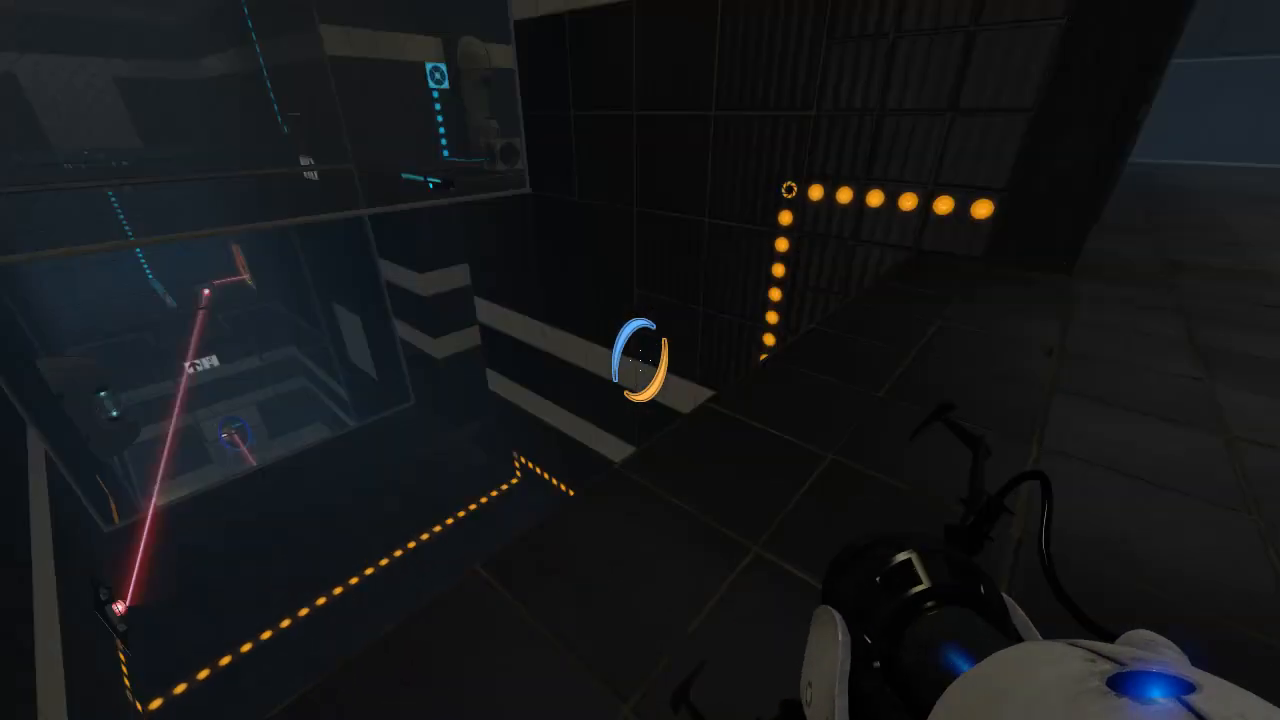
mouse_move(640, 360)
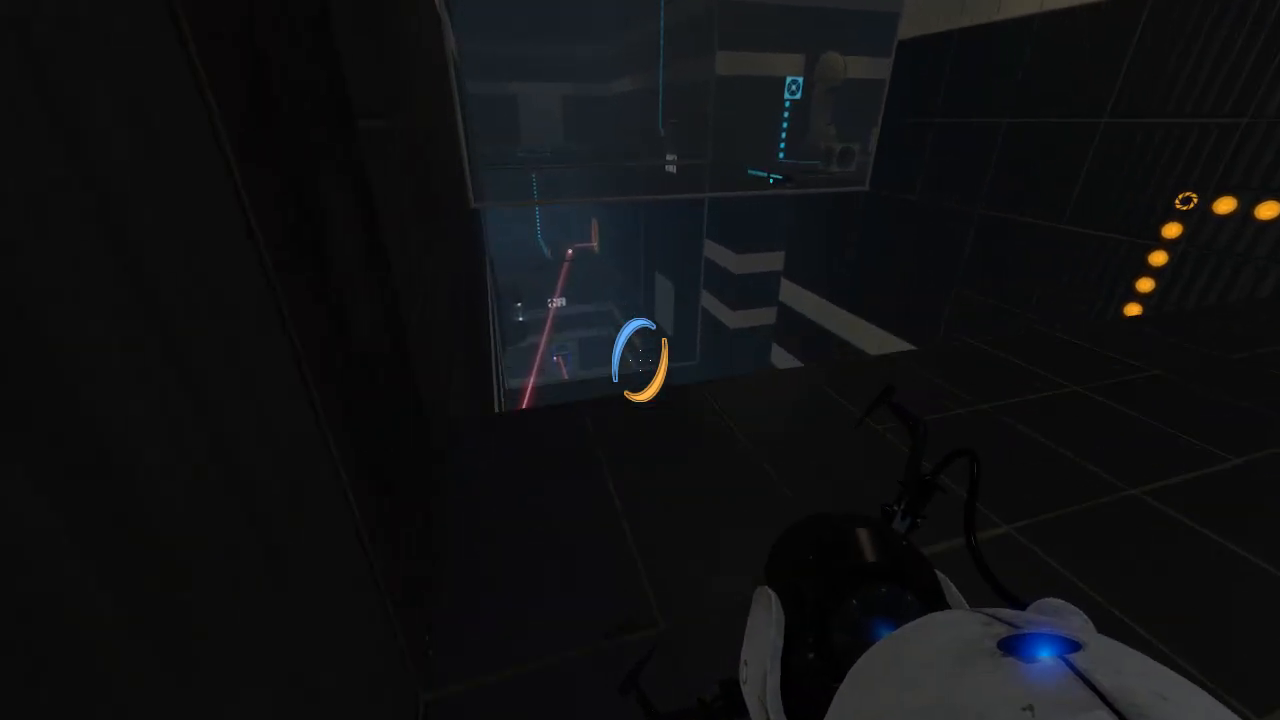
mouse_move(640, 360)
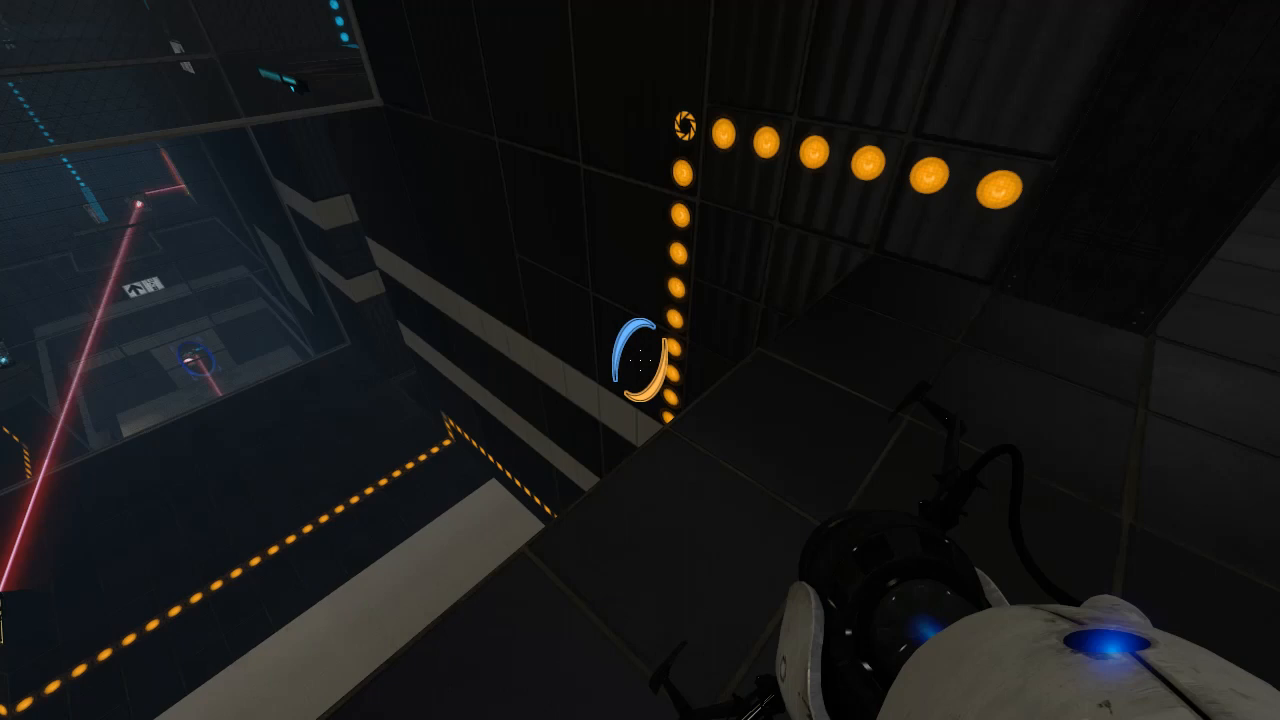
mouse_move(640, 360)
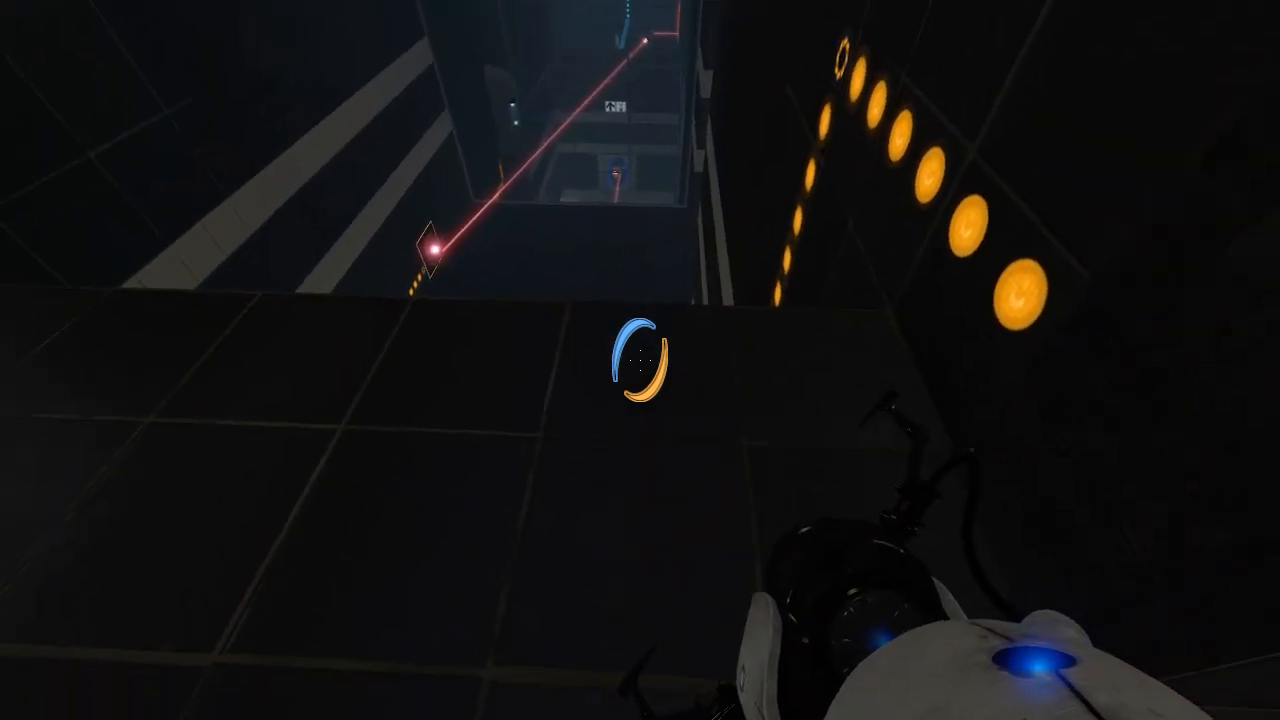
mouse_move(640, 360)
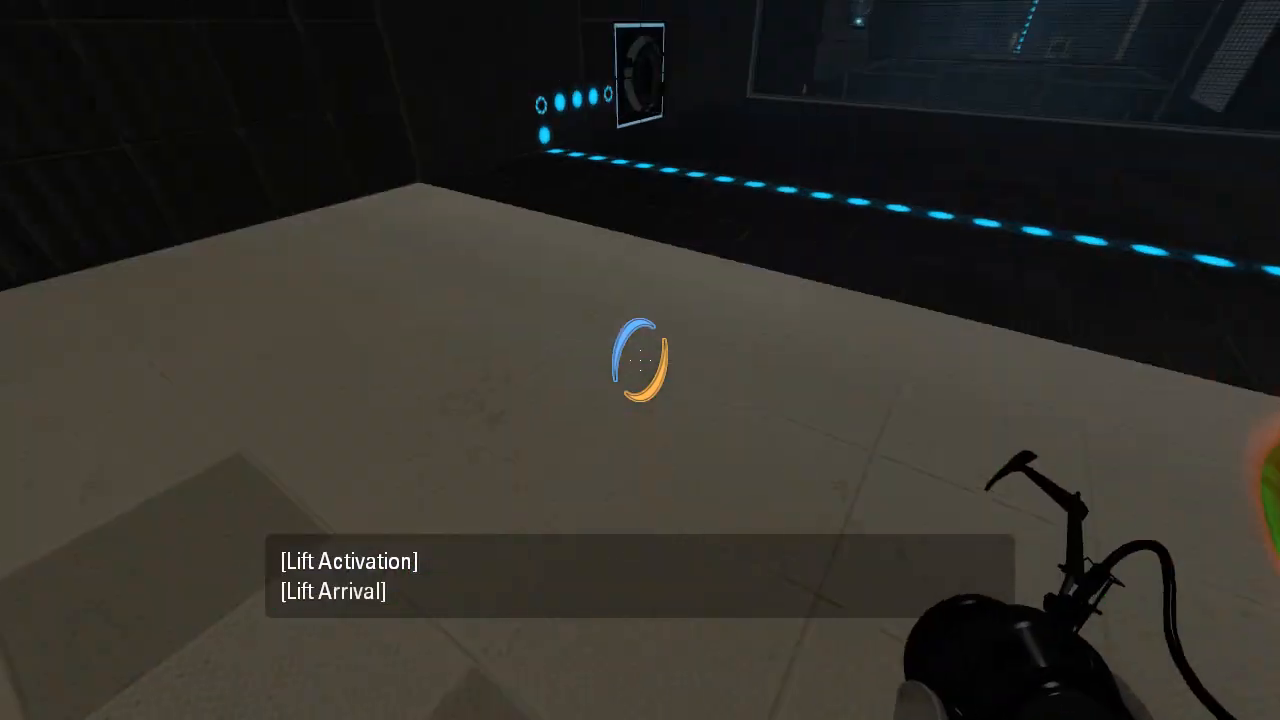
mouse_move(640, 360)
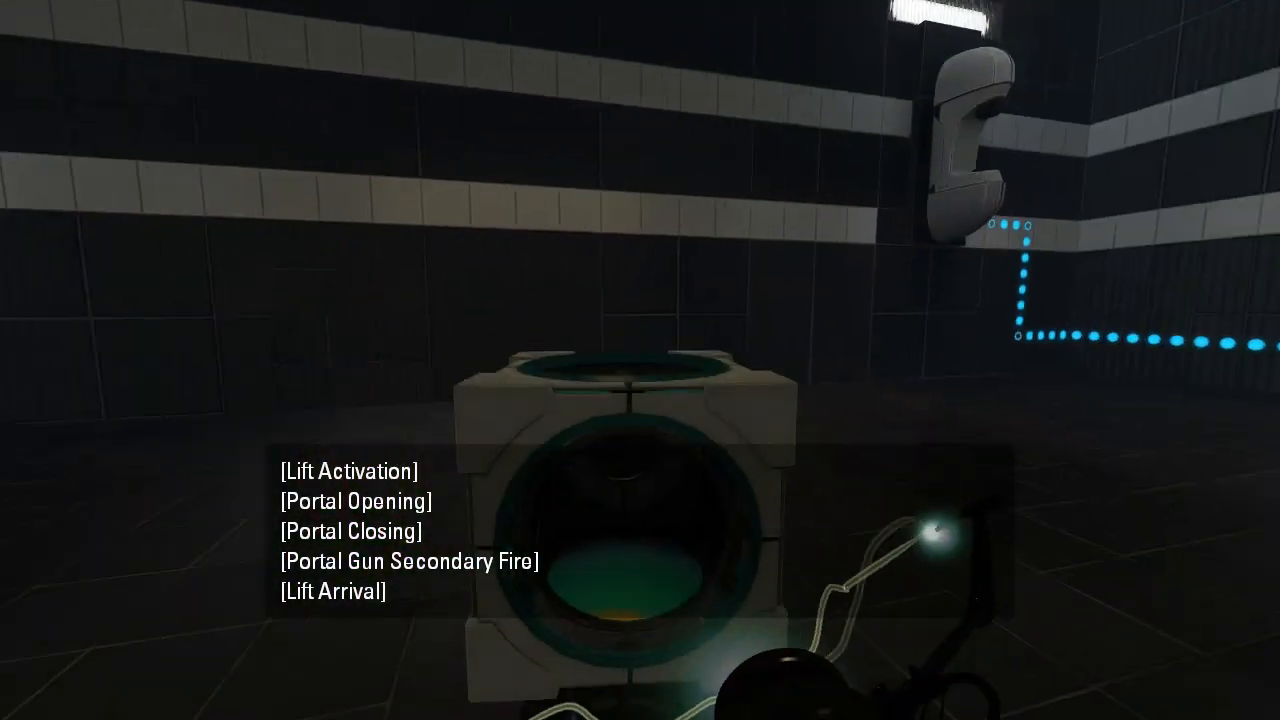
mouse_move(640, 360)
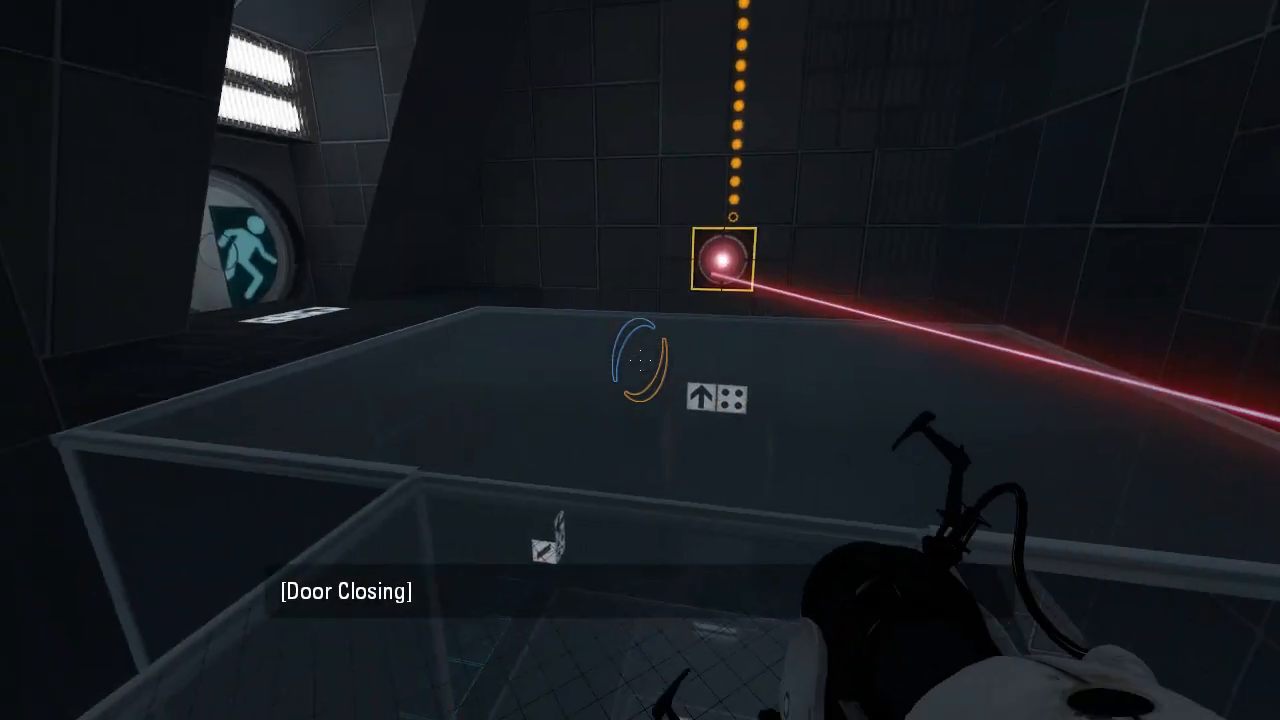
mouse_move(640, 360)
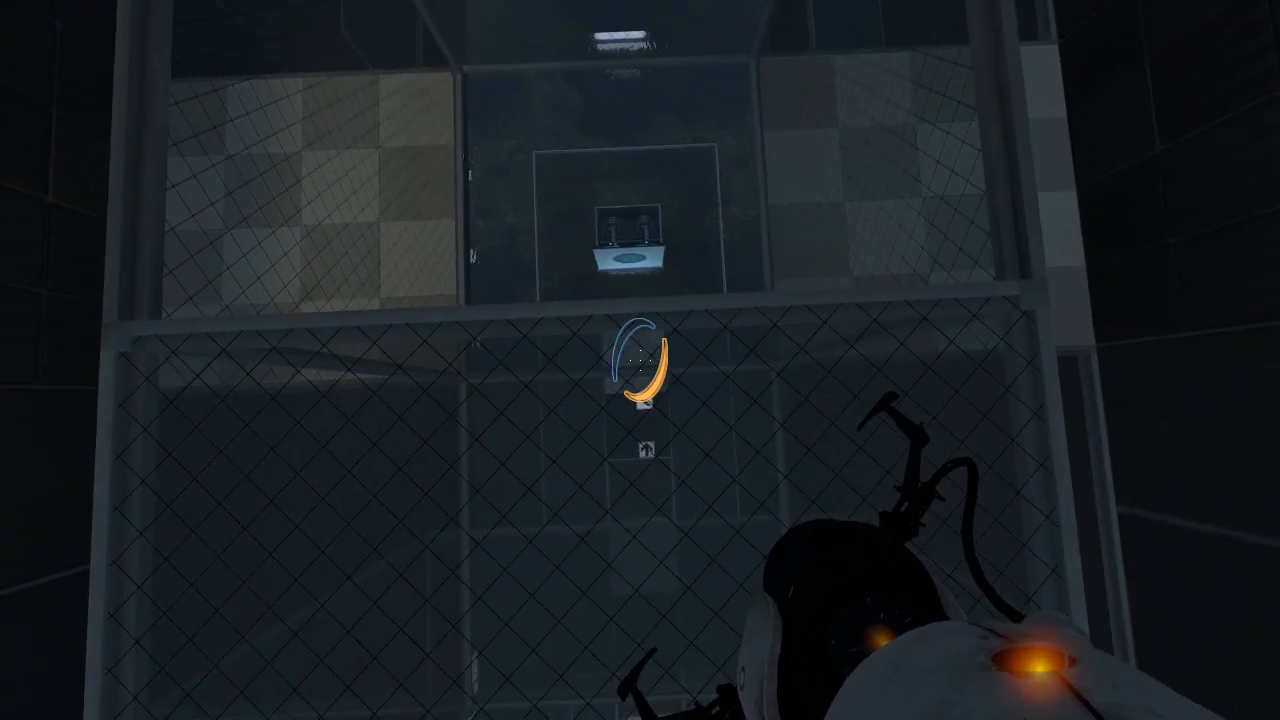
Fire a last portal and walk through the exit door toward the exit-lift stairway.
click(640, 360)
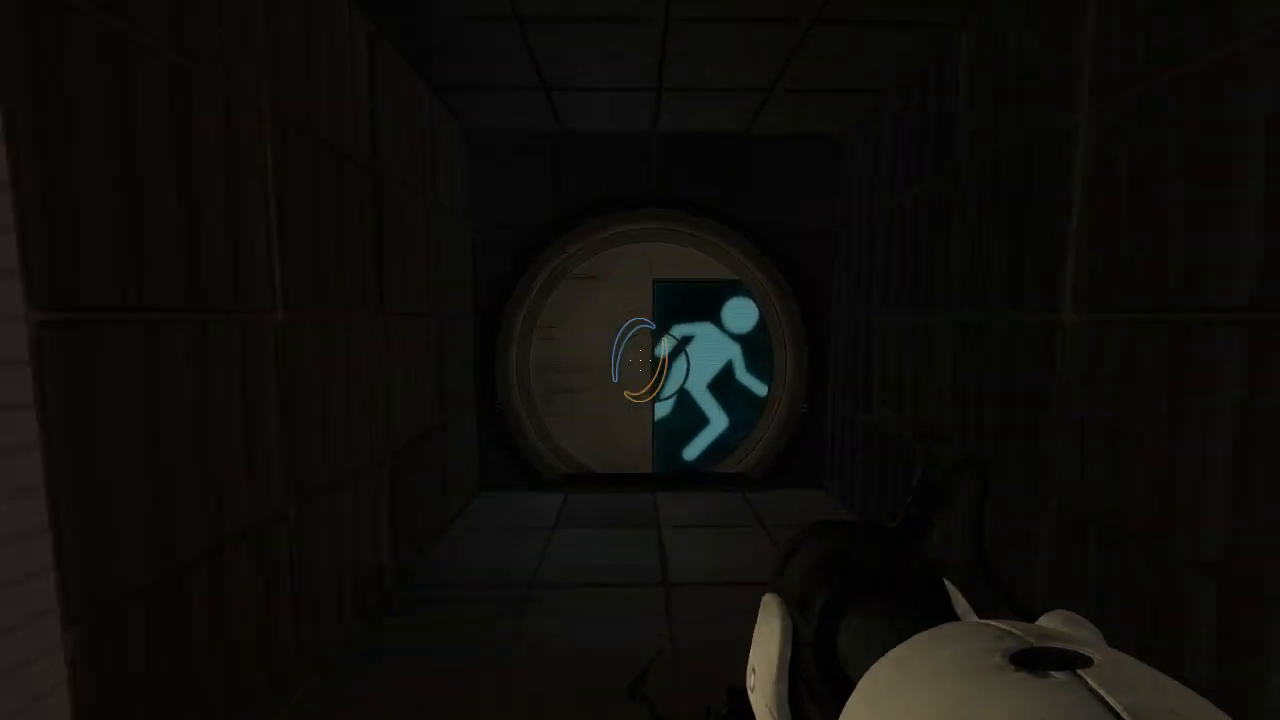
key(w)
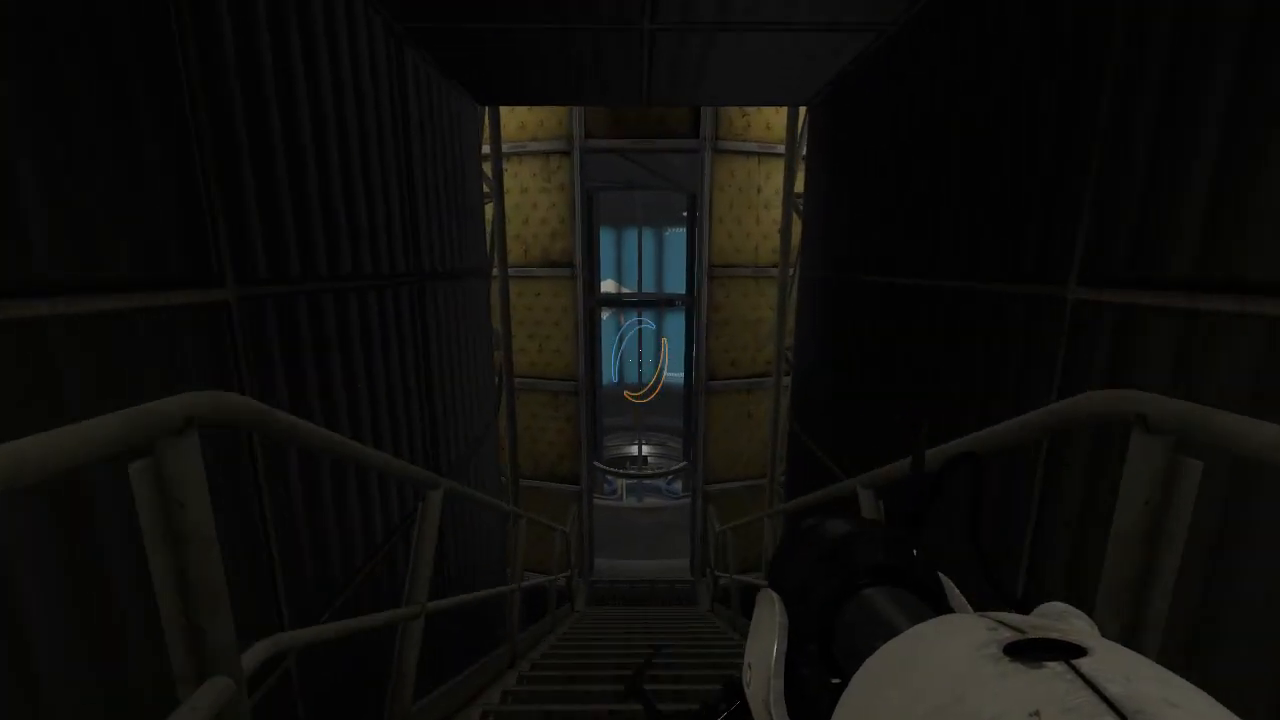